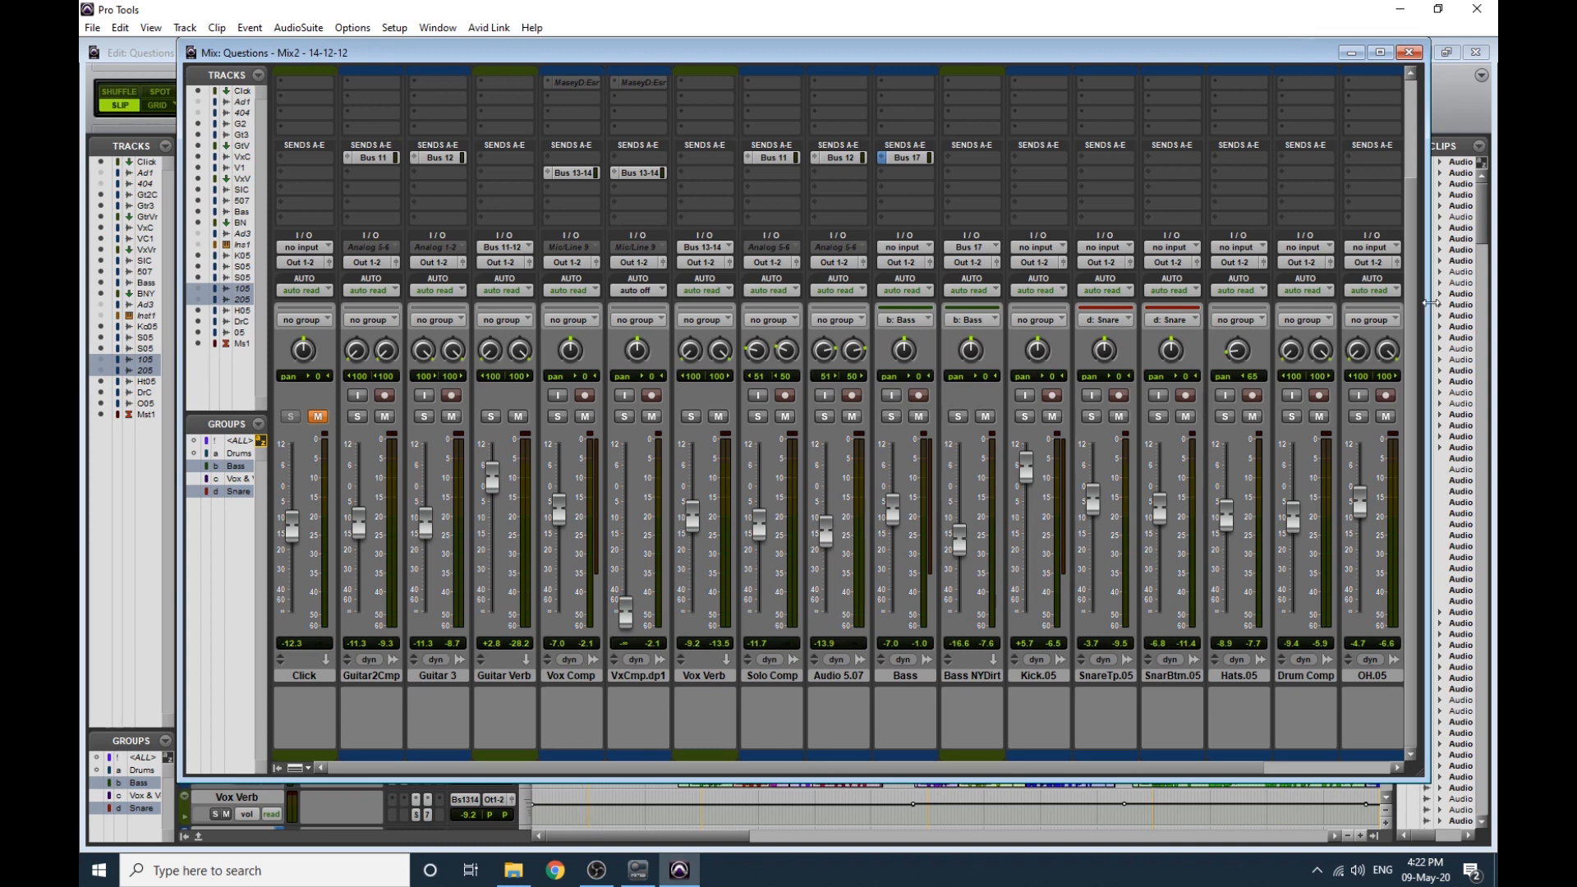
# Scroll the Mix window right until the Master 1 strip at the end is visible.
pyautogui.hscroll(3)
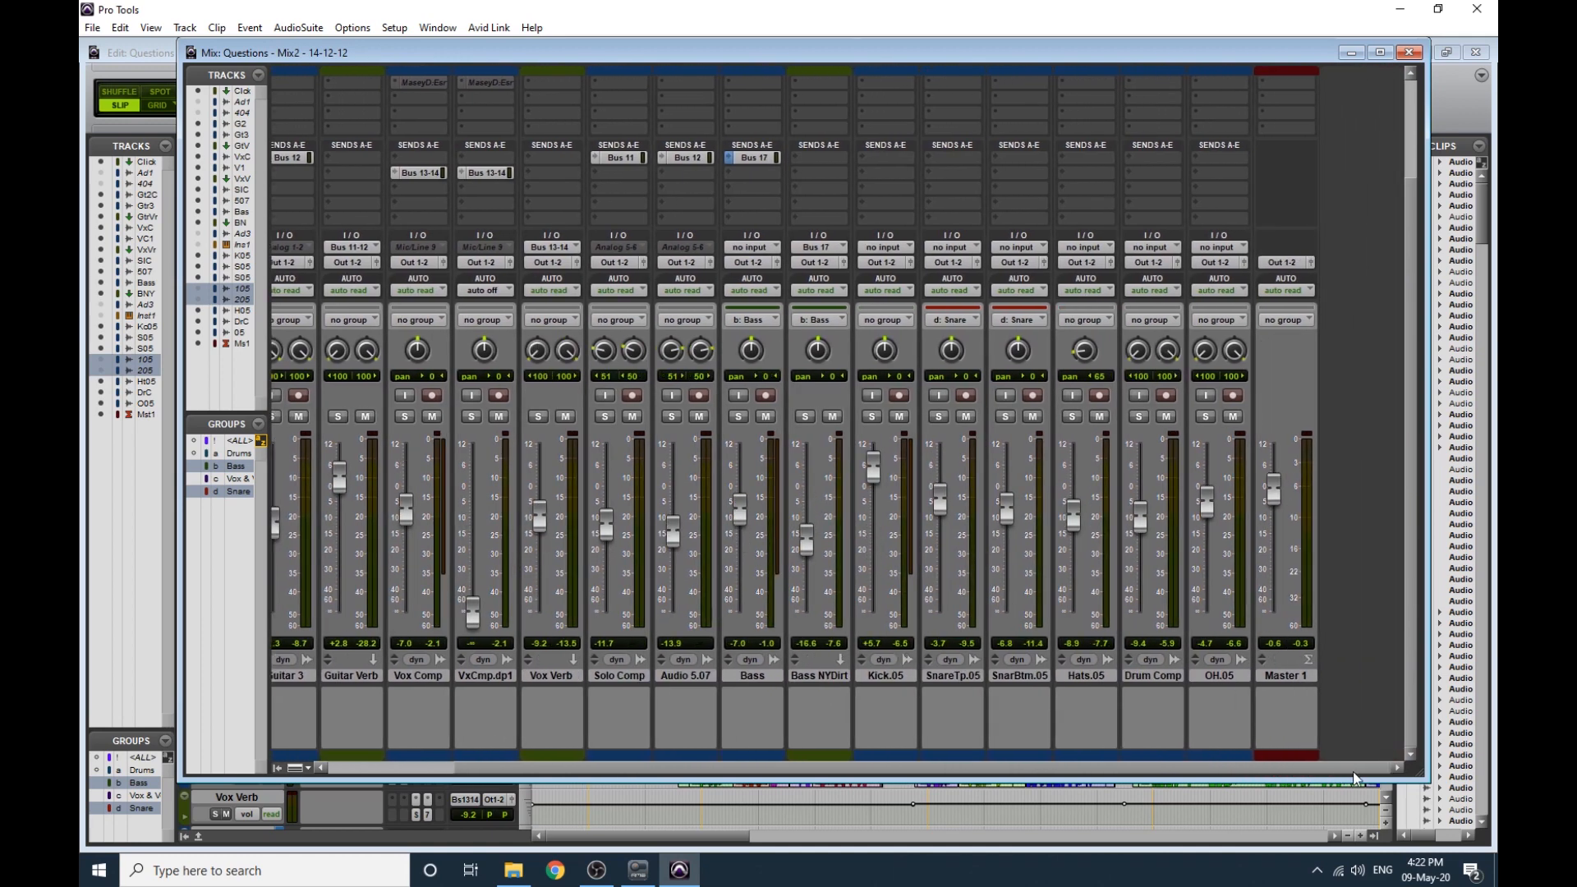
pyautogui.moveTo(1410, 429)
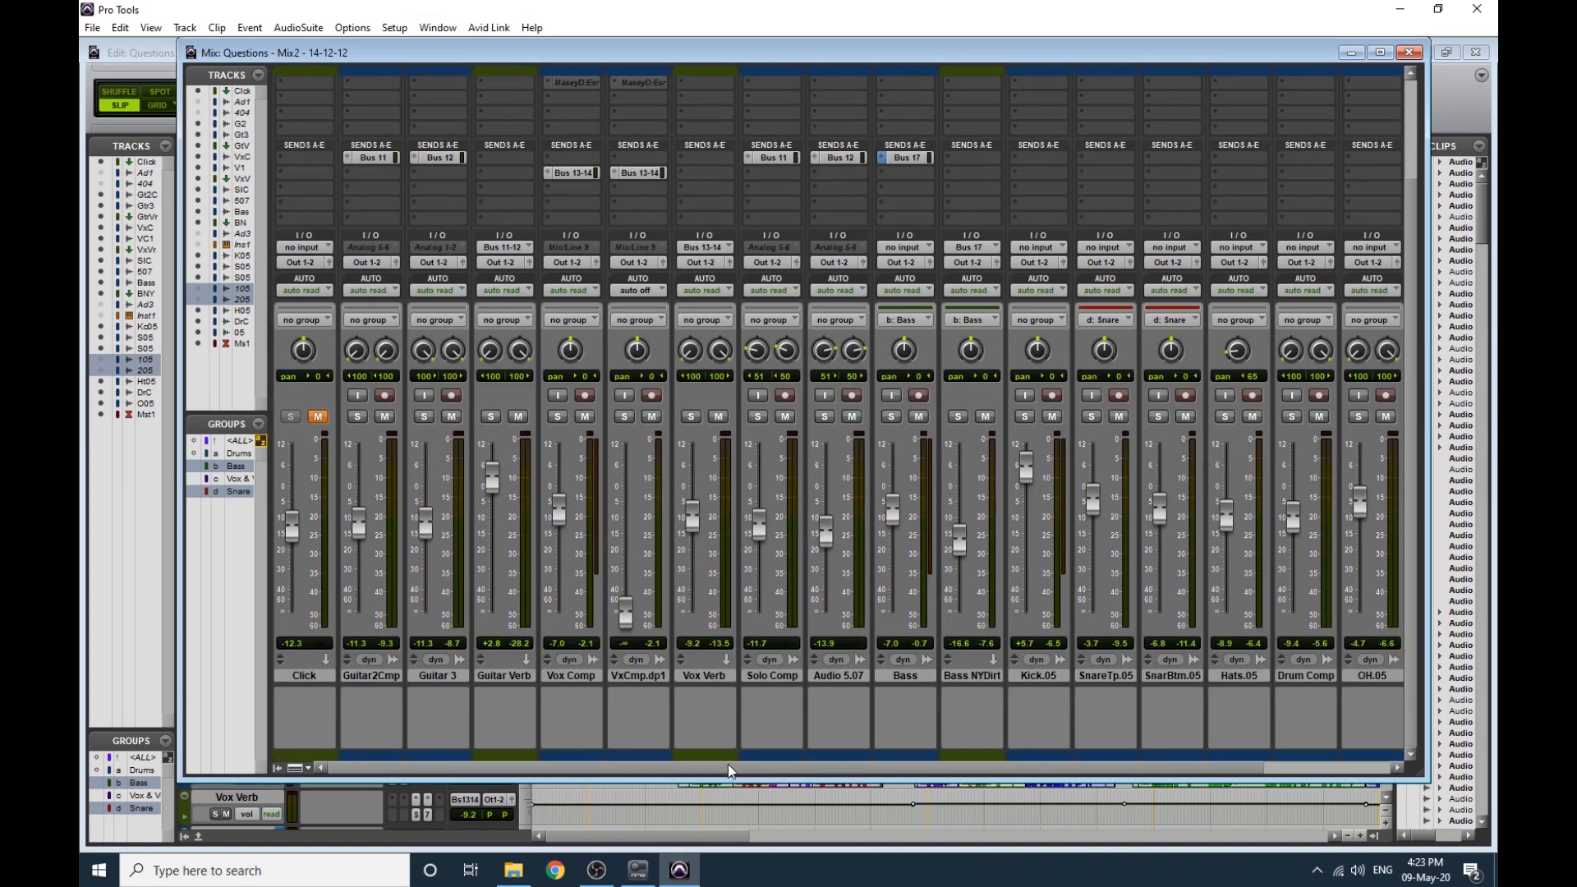
pyautogui.hscroll(3)
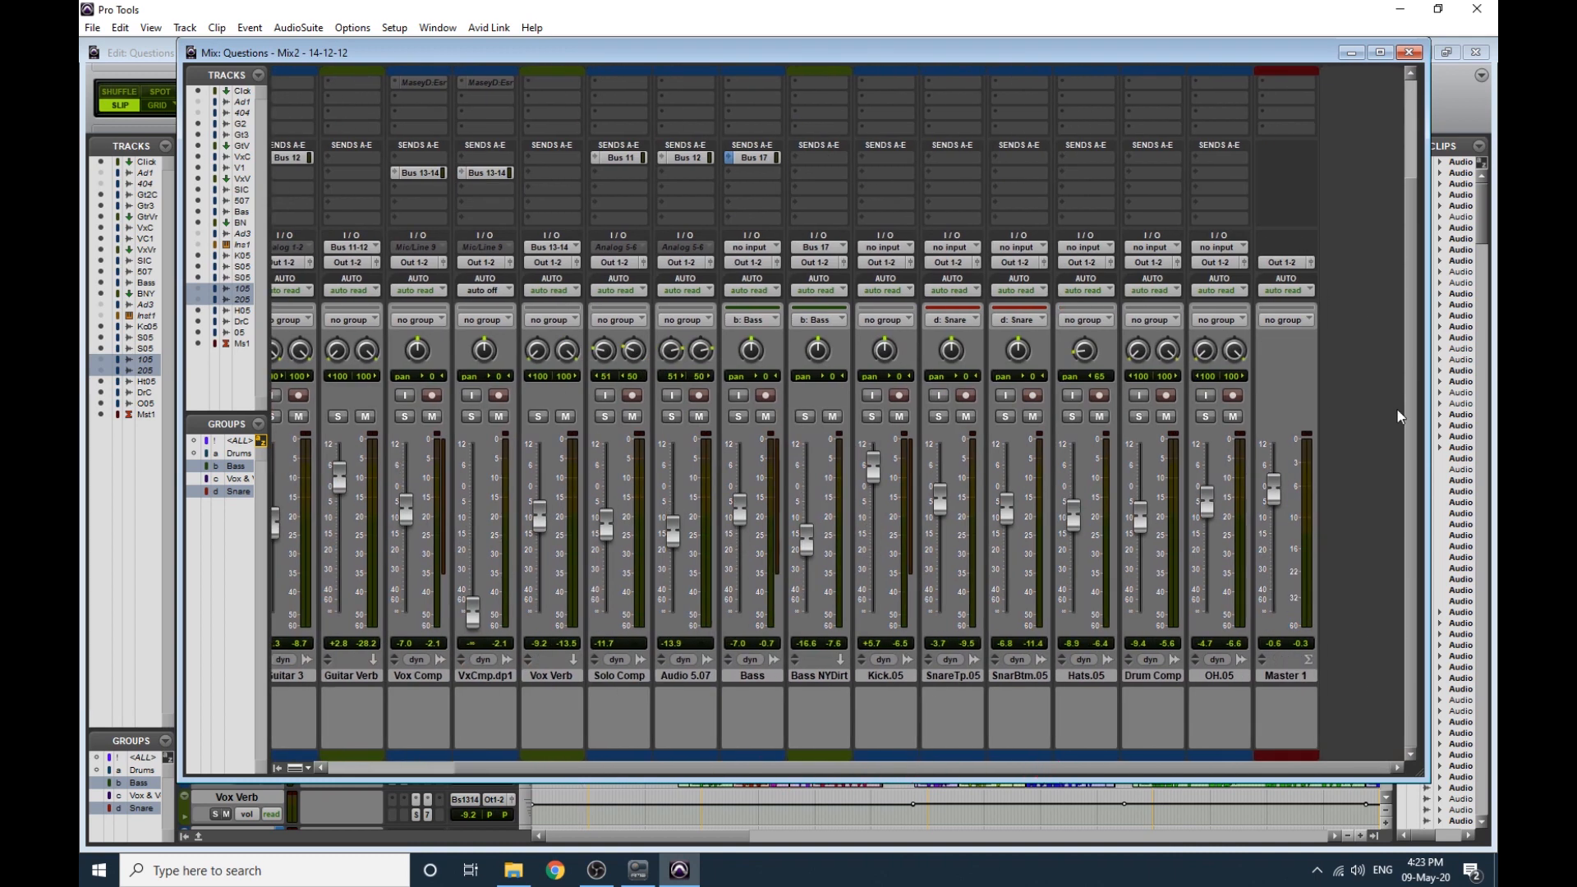
pyautogui.moveTo(1299, 515)
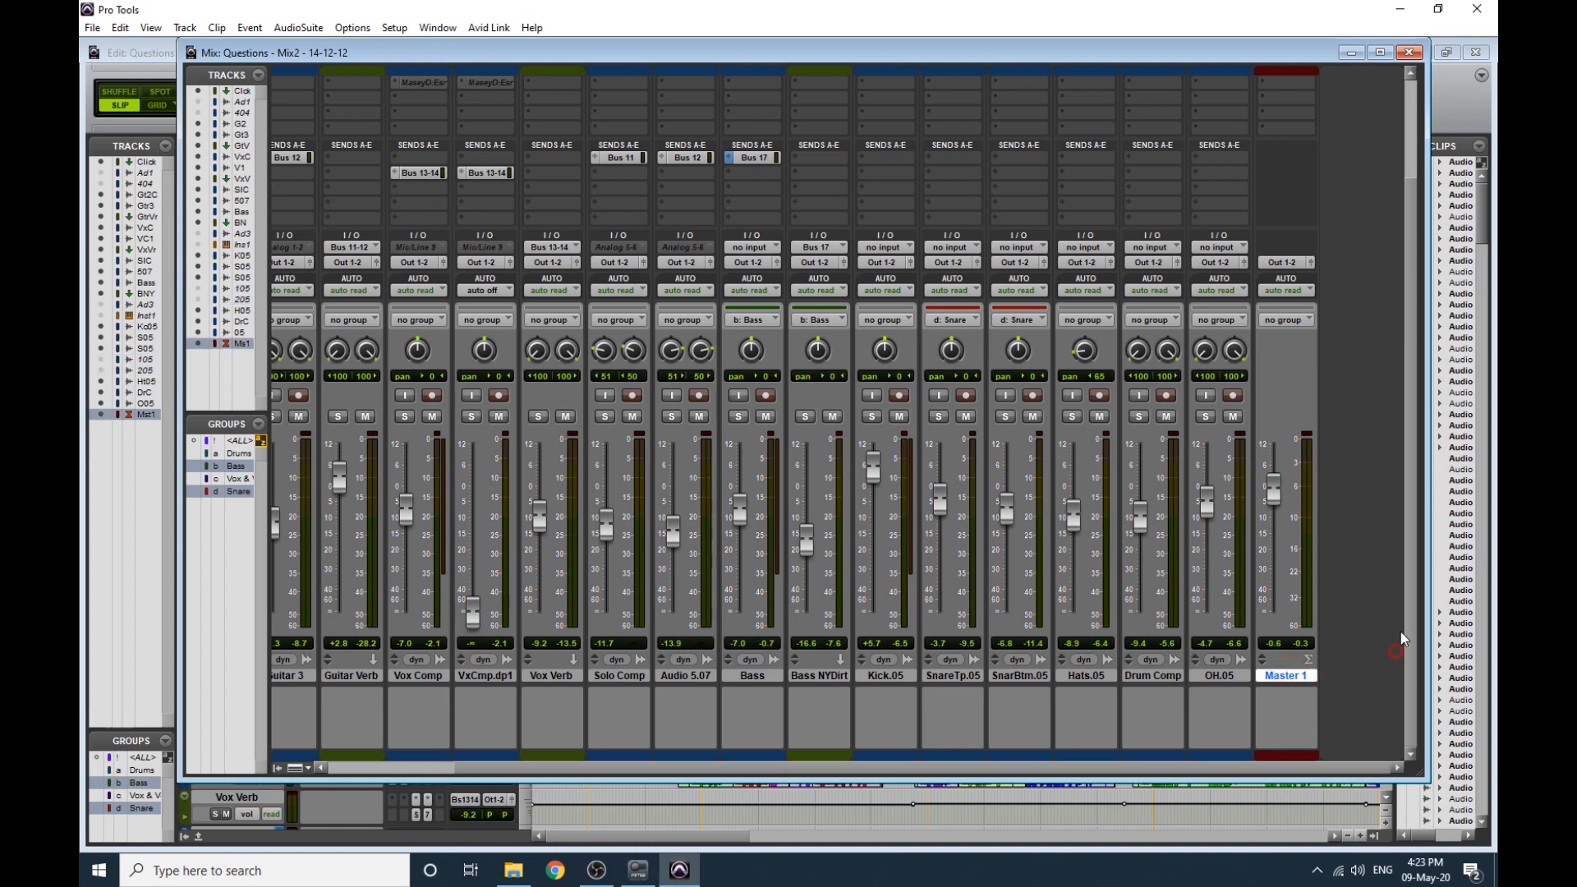
pyautogui.moveTo(1346, 651)
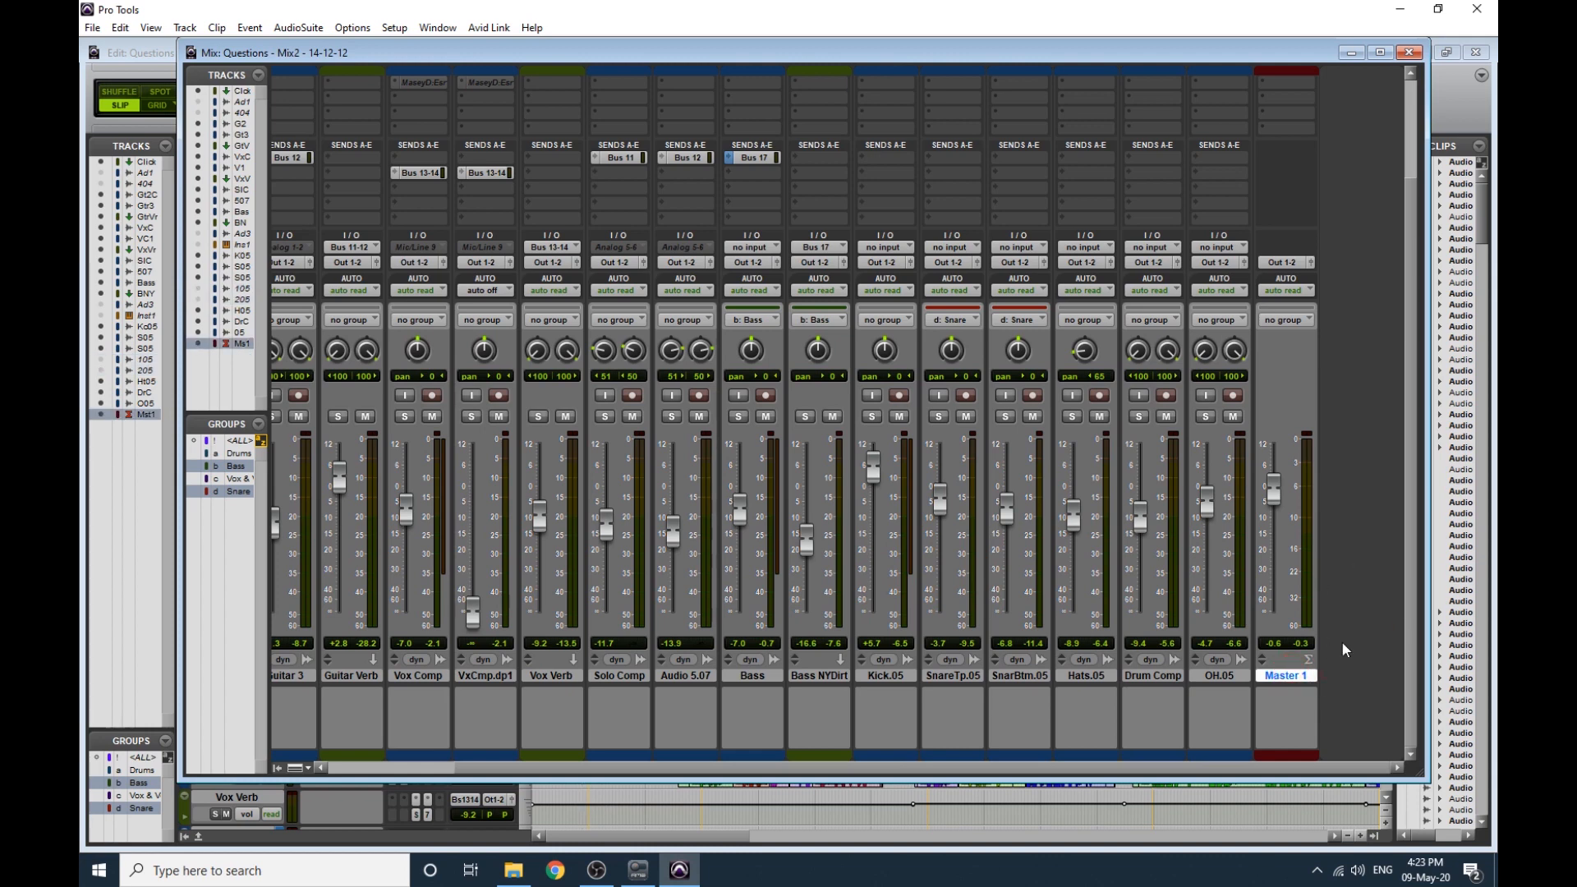
# Delete the Master 1 track via its right-click options, confirming the removal.
pyautogui.rightClick(1287, 676)
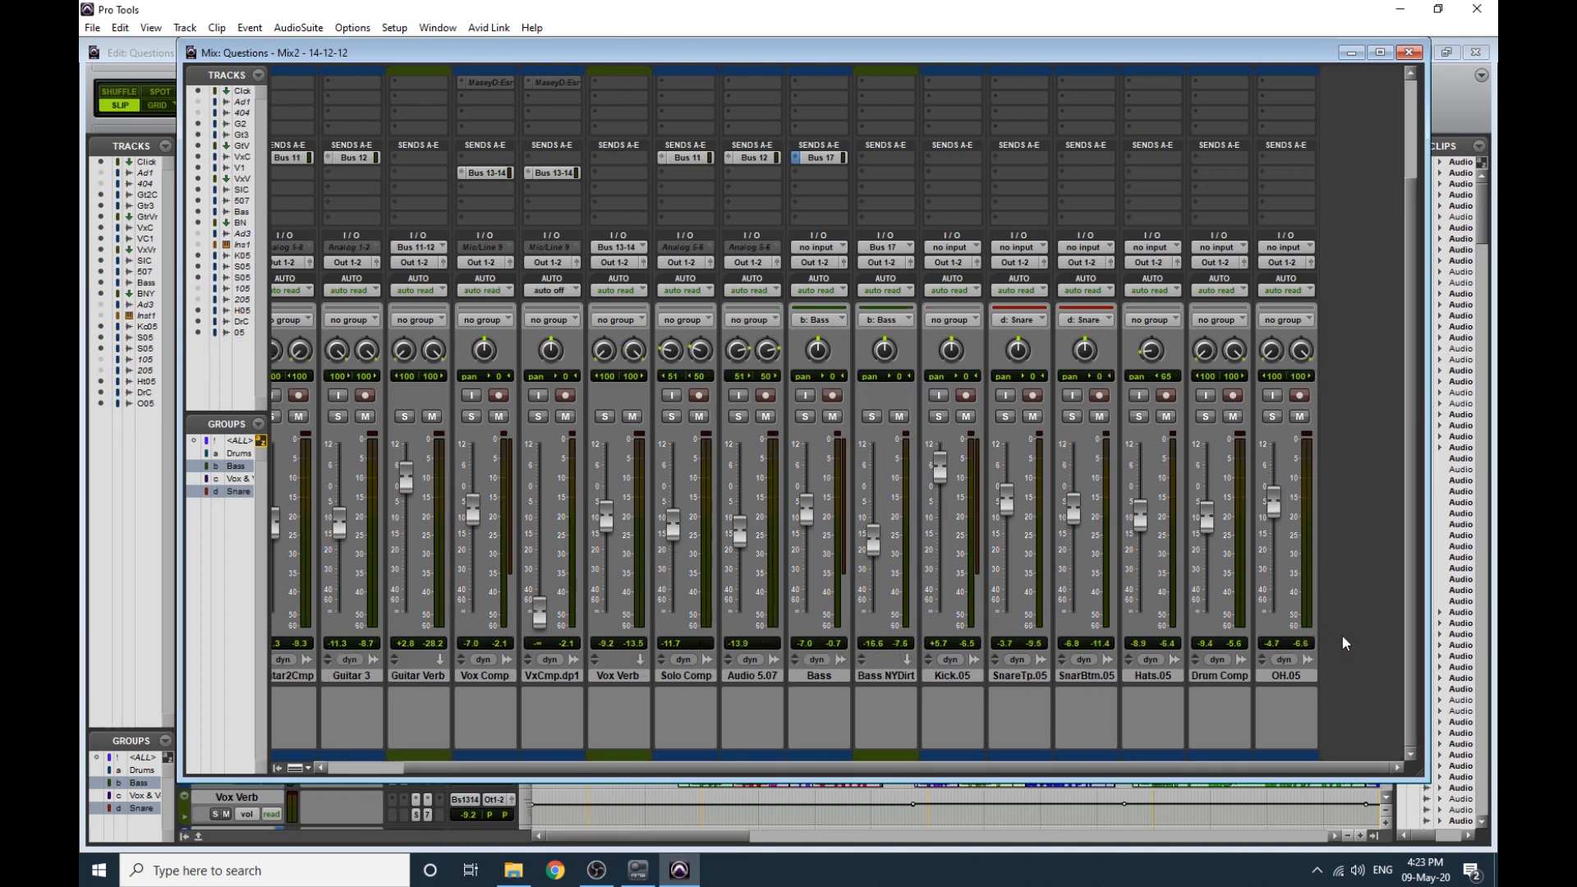
pyautogui.press('space')
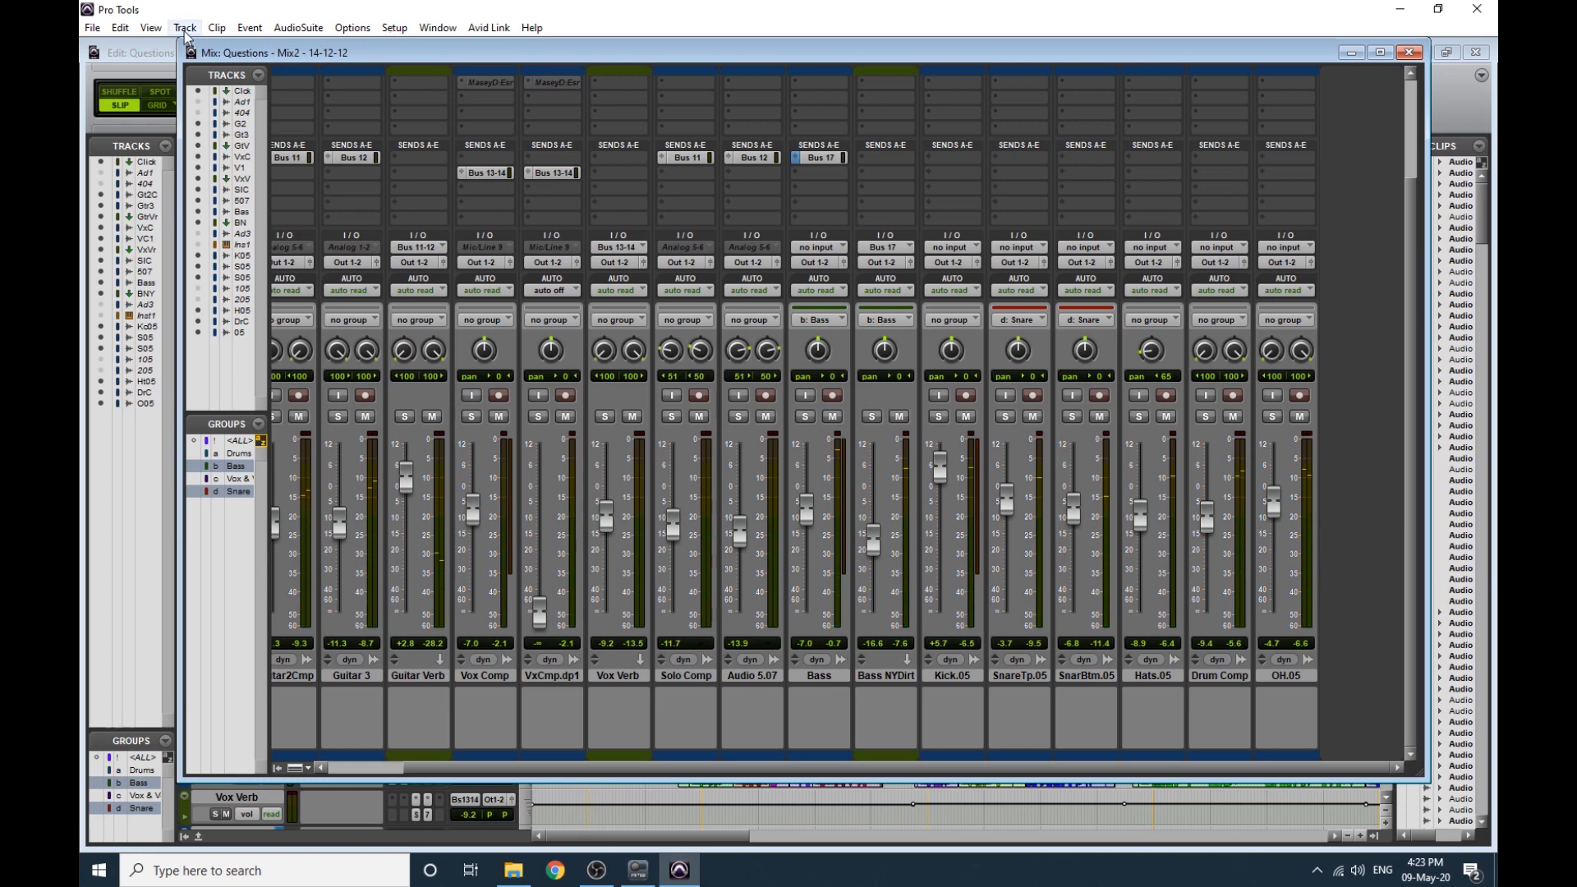
pyautogui.moveTo(1265, 550)
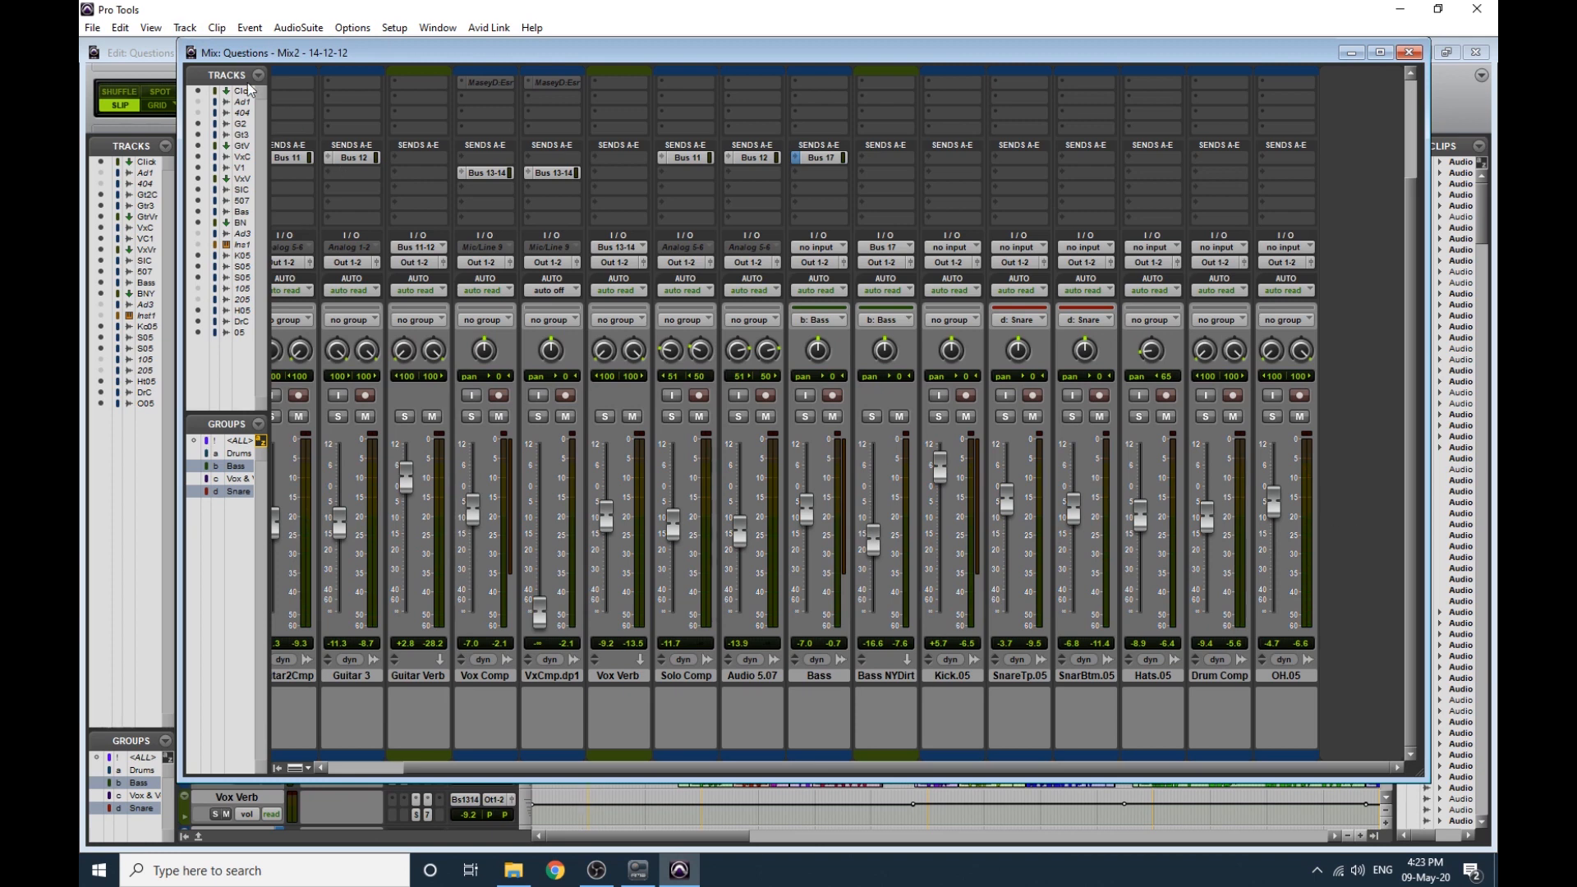
# Create a new stereo Master Fader track from the Track menu's New Tracks dialog.
pyautogui.click(184, 28)
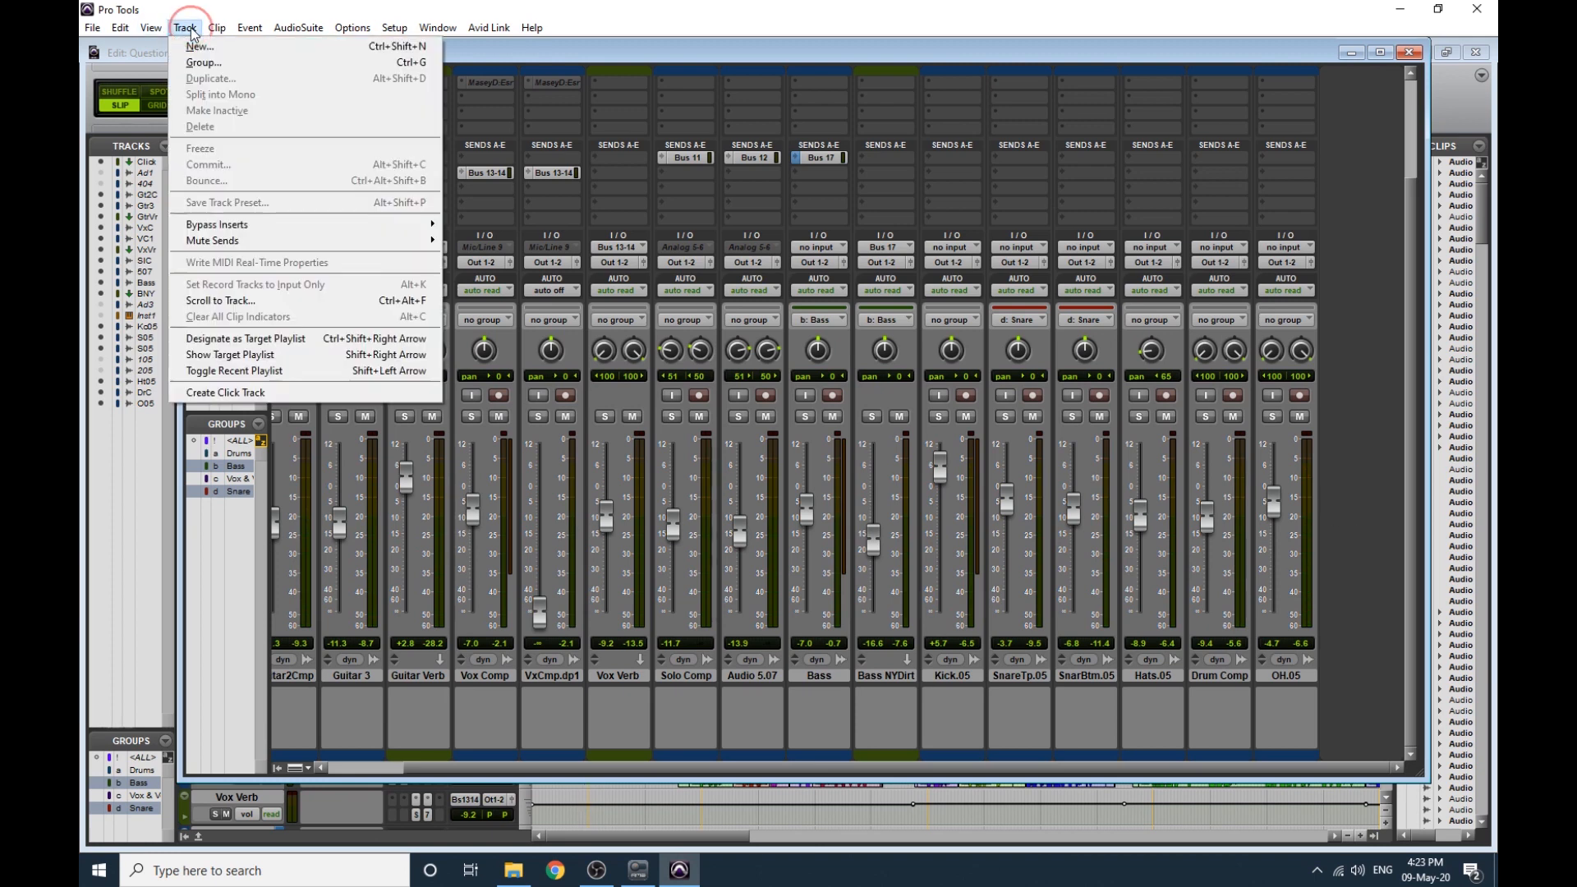
pyautogui.click(199, 46)
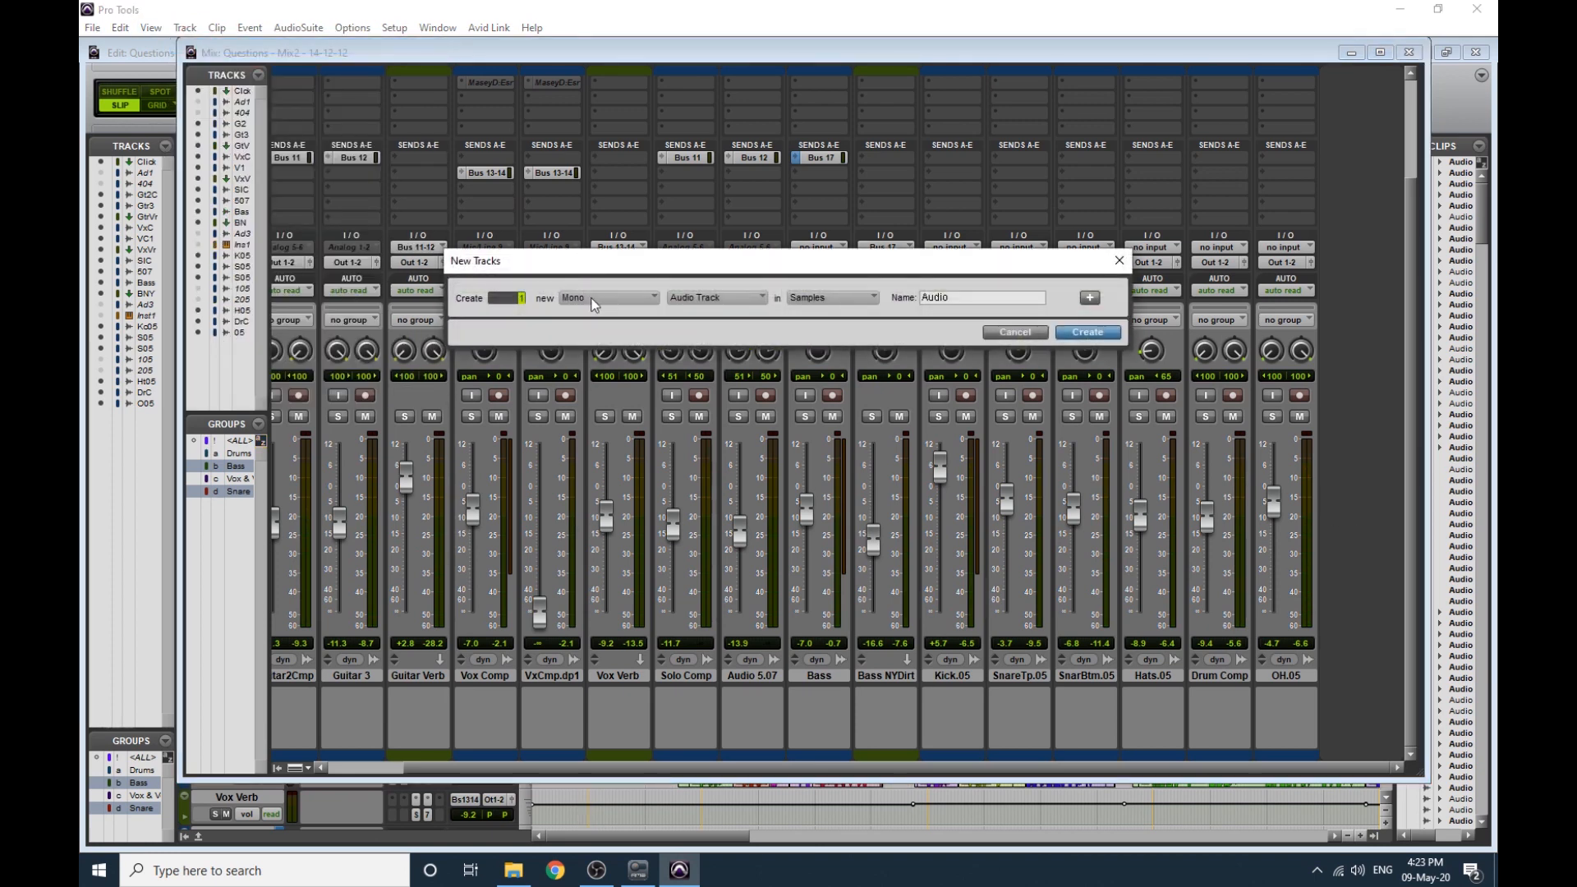
pyautogui.click(608, 297)
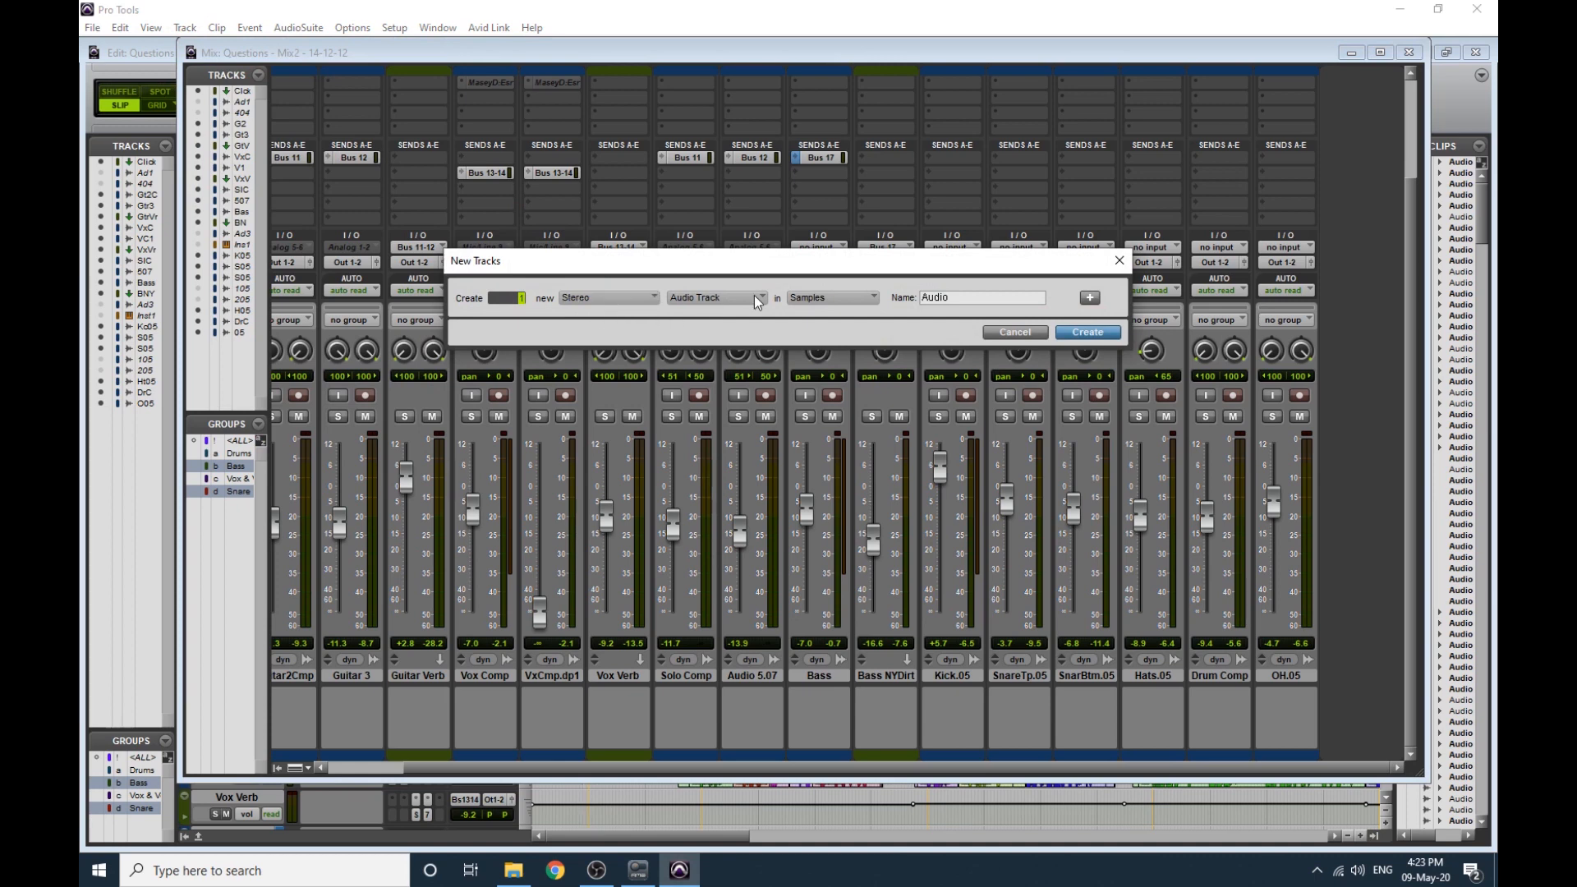
pyautogui.click(714, 298)
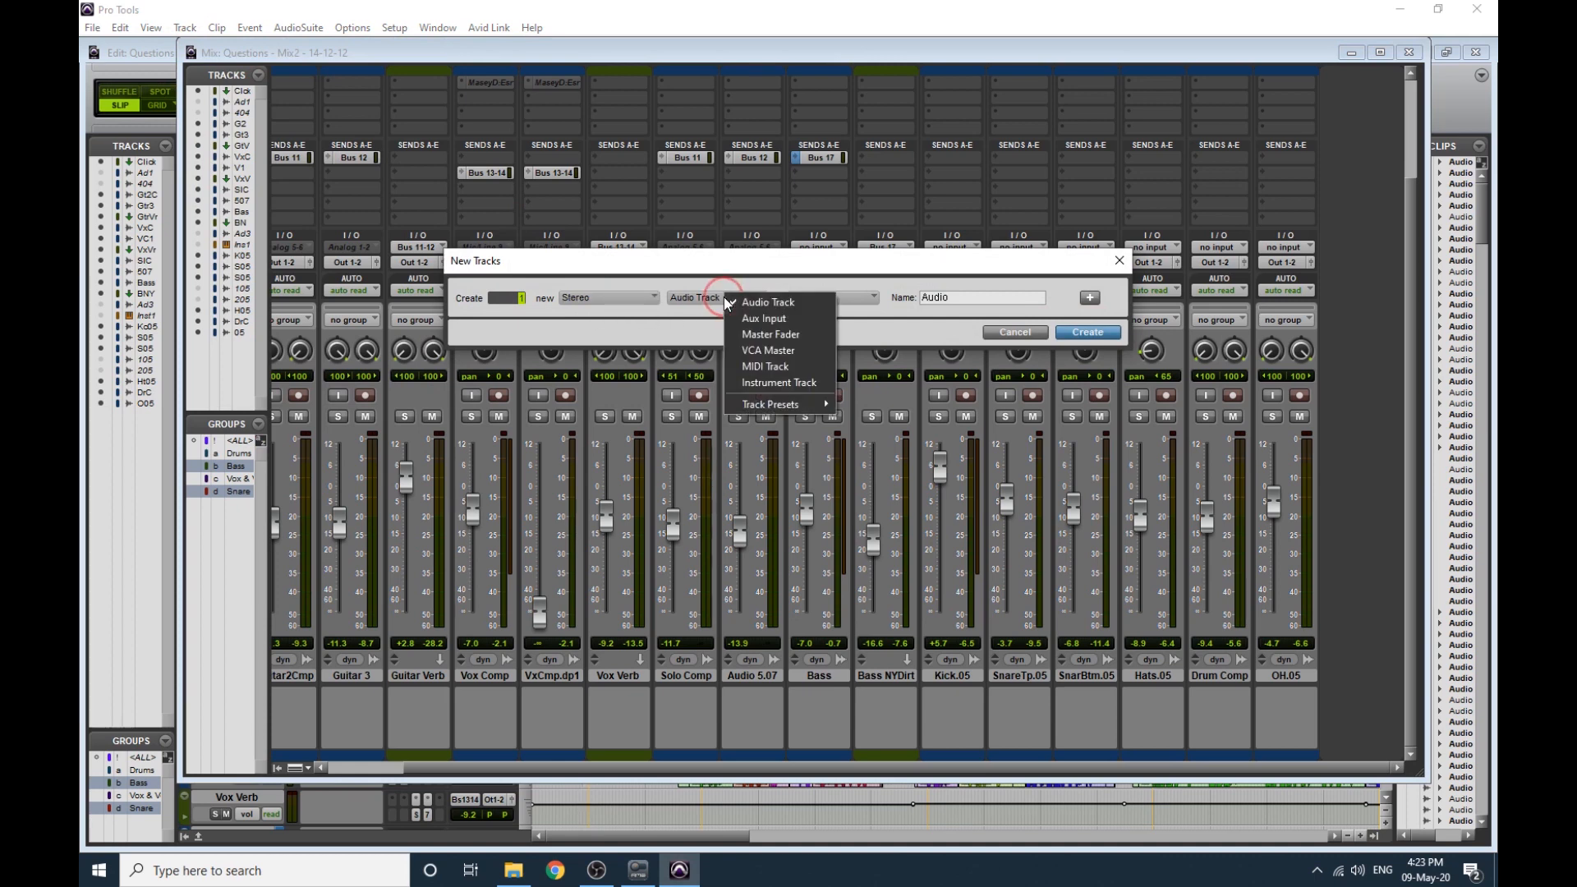
pyautogui.moveTo(790, 334)
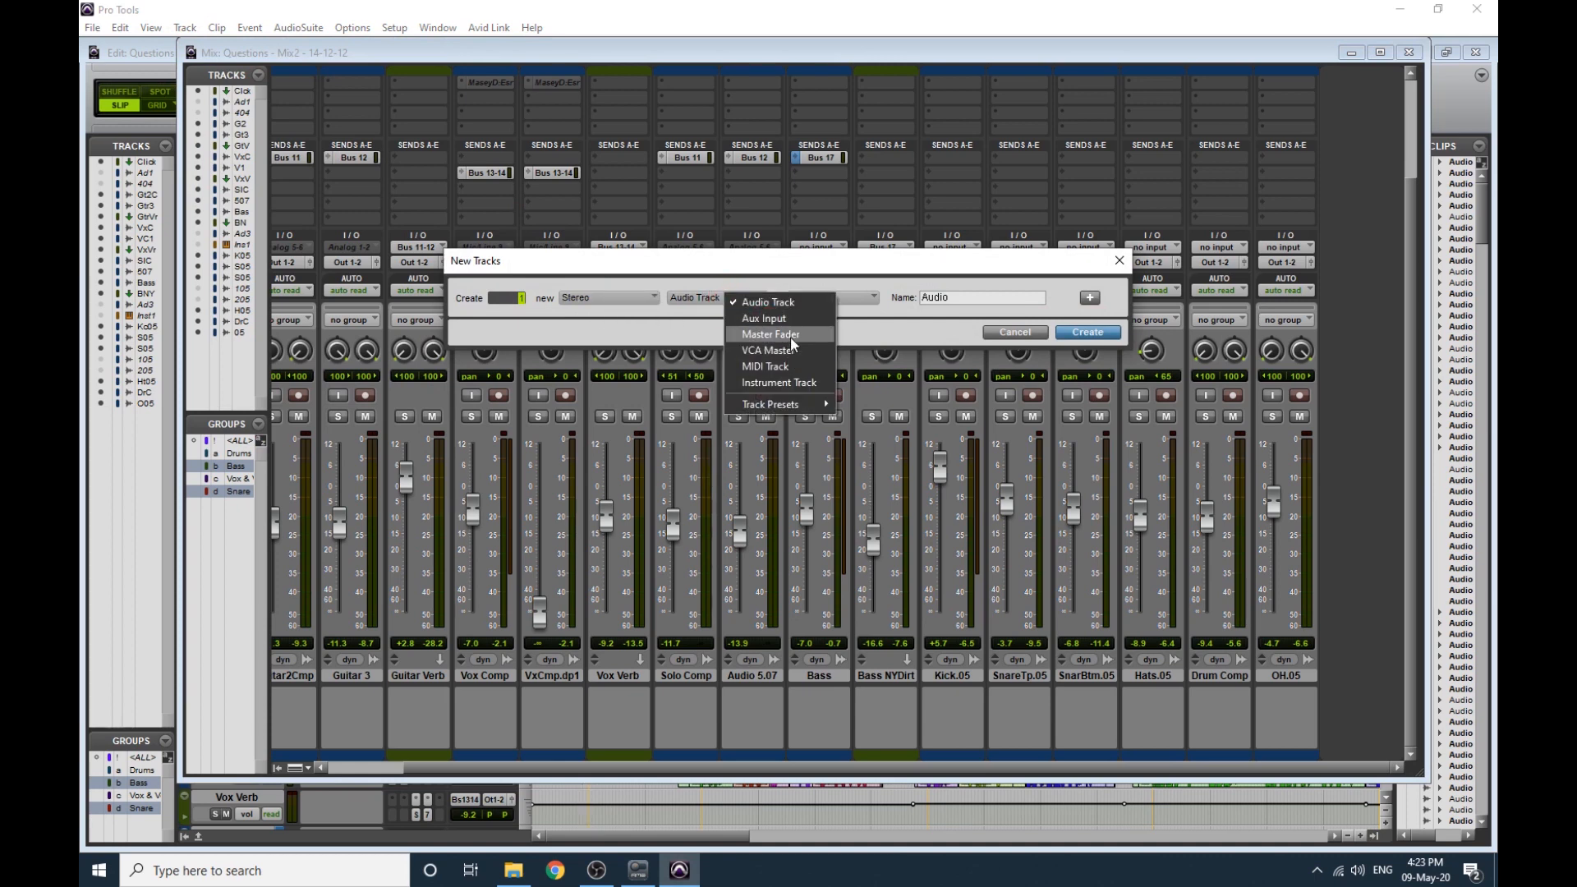
pyautogui.click(1086, 332)
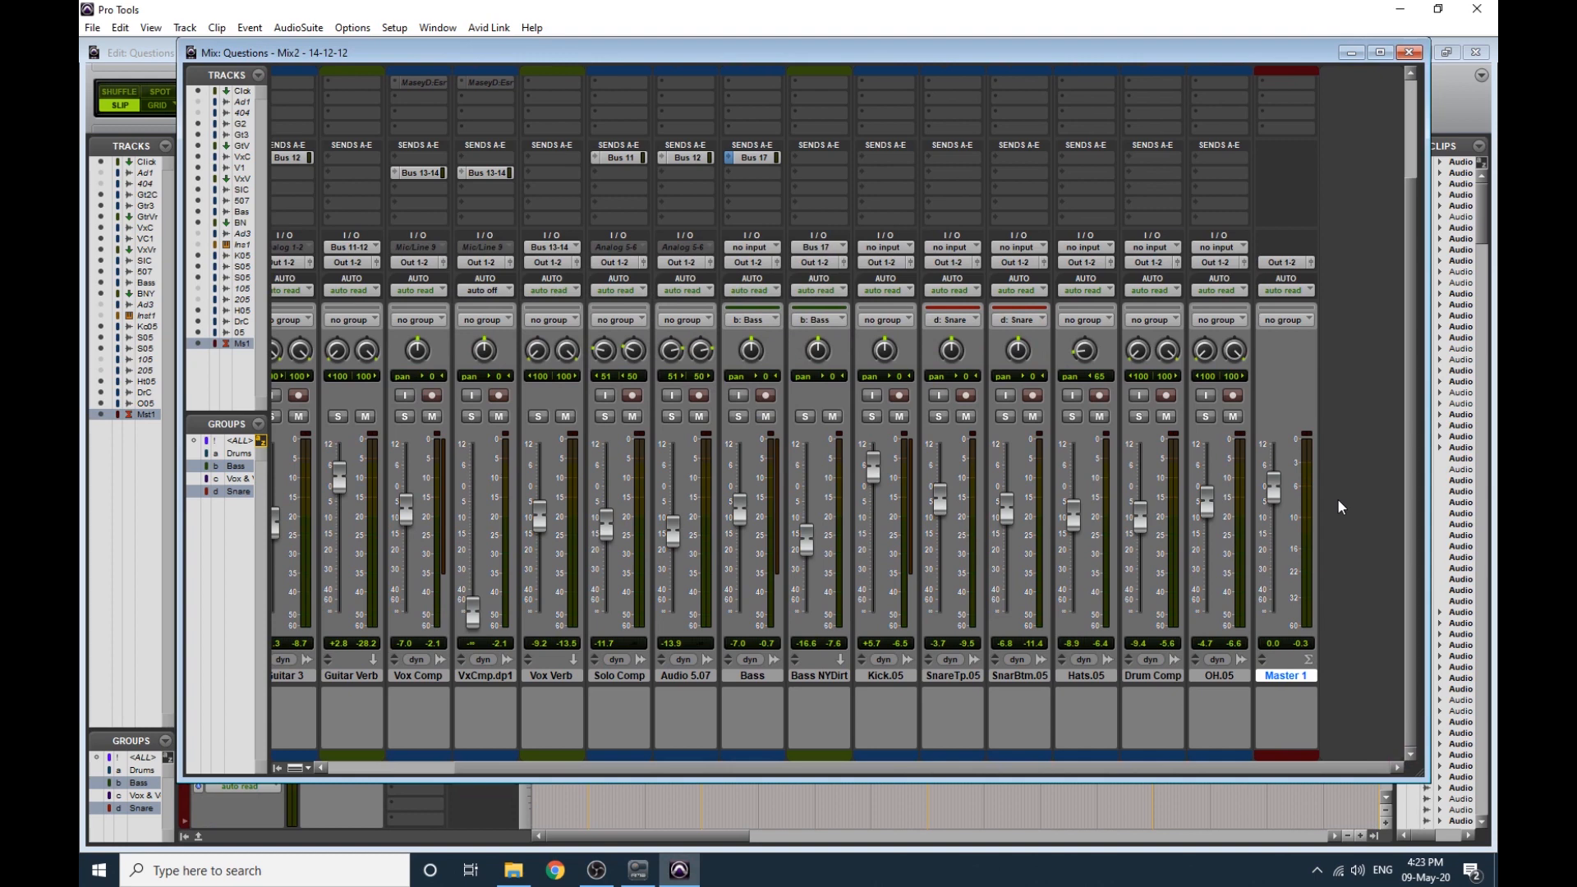
# Play the session and ride the Master 1 fader down, then back to about -1.7 dB.
pyautogui.press('space')
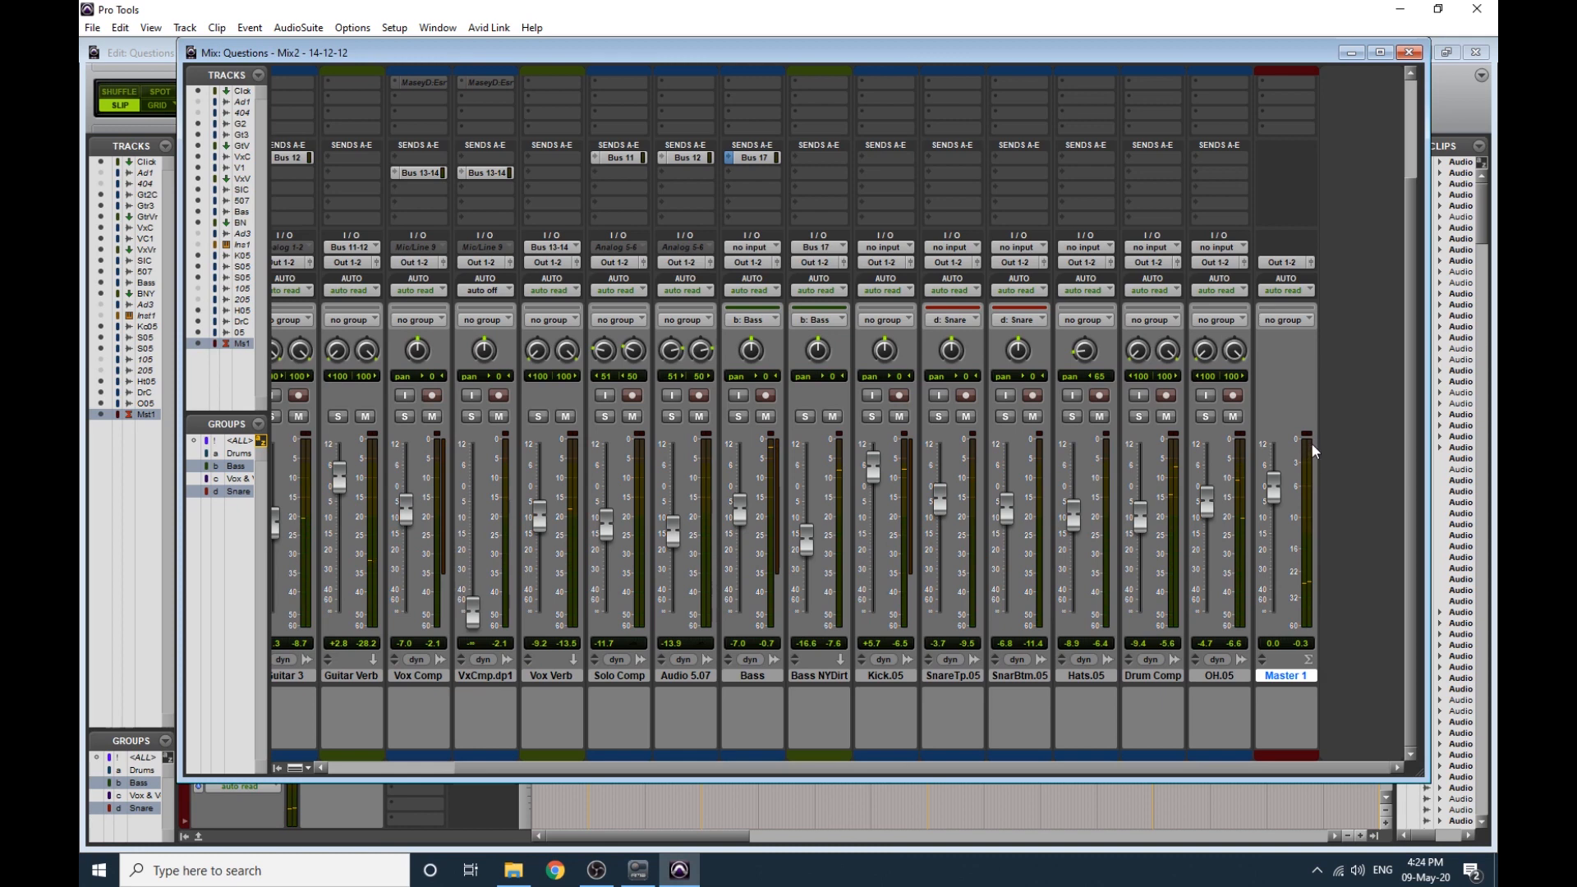
pyautogui.moveTo(1319, 478)
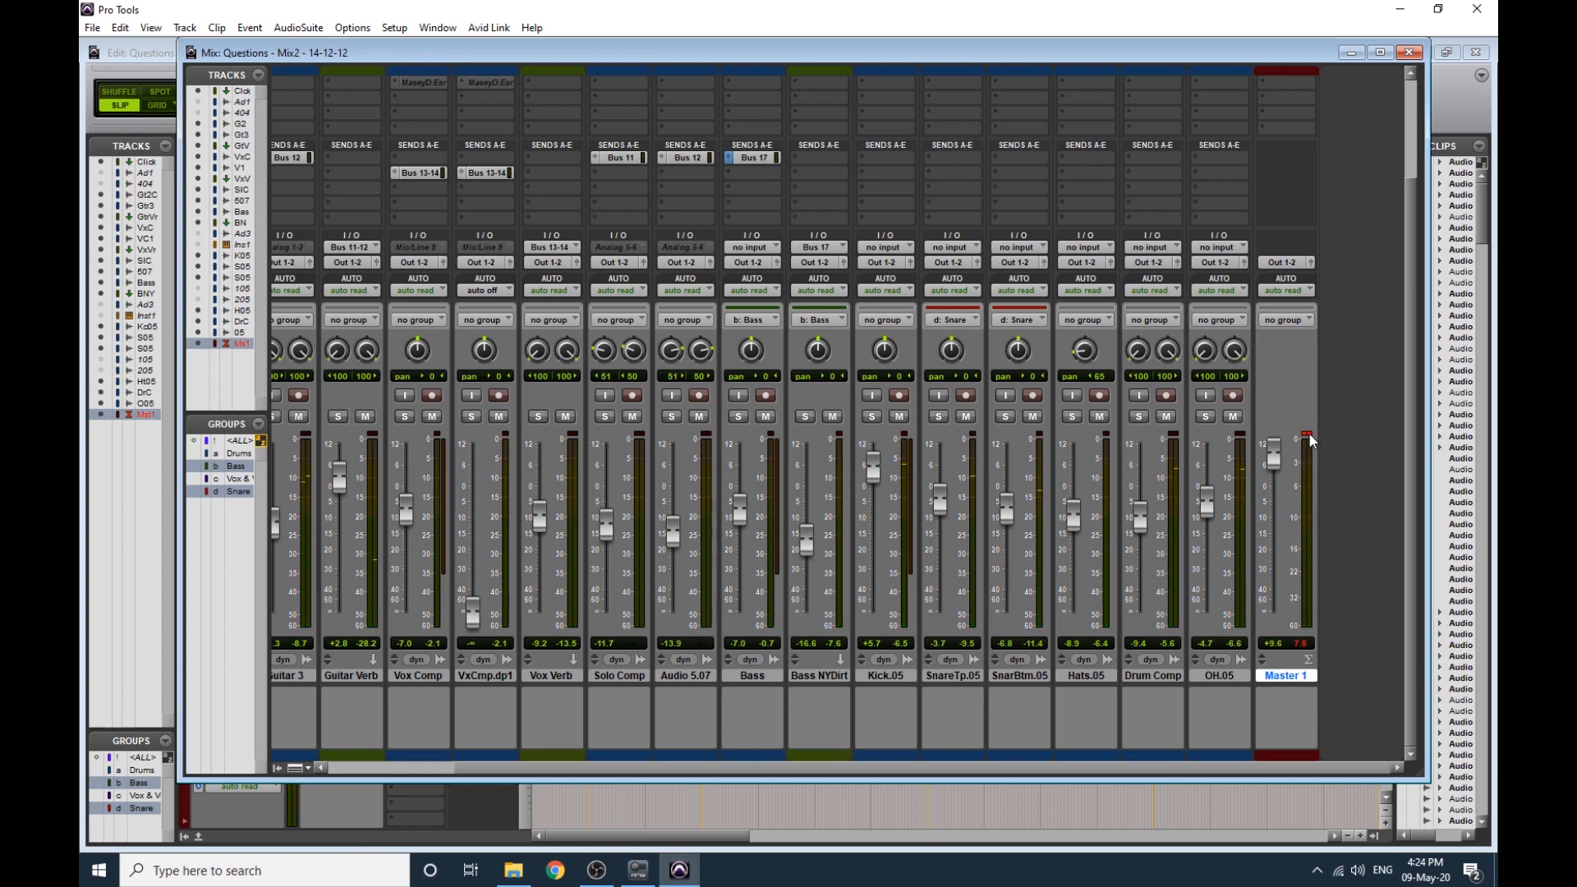
pyautogui.moveTo(1271, 454); pyautogui.dragTo(1272, 478)
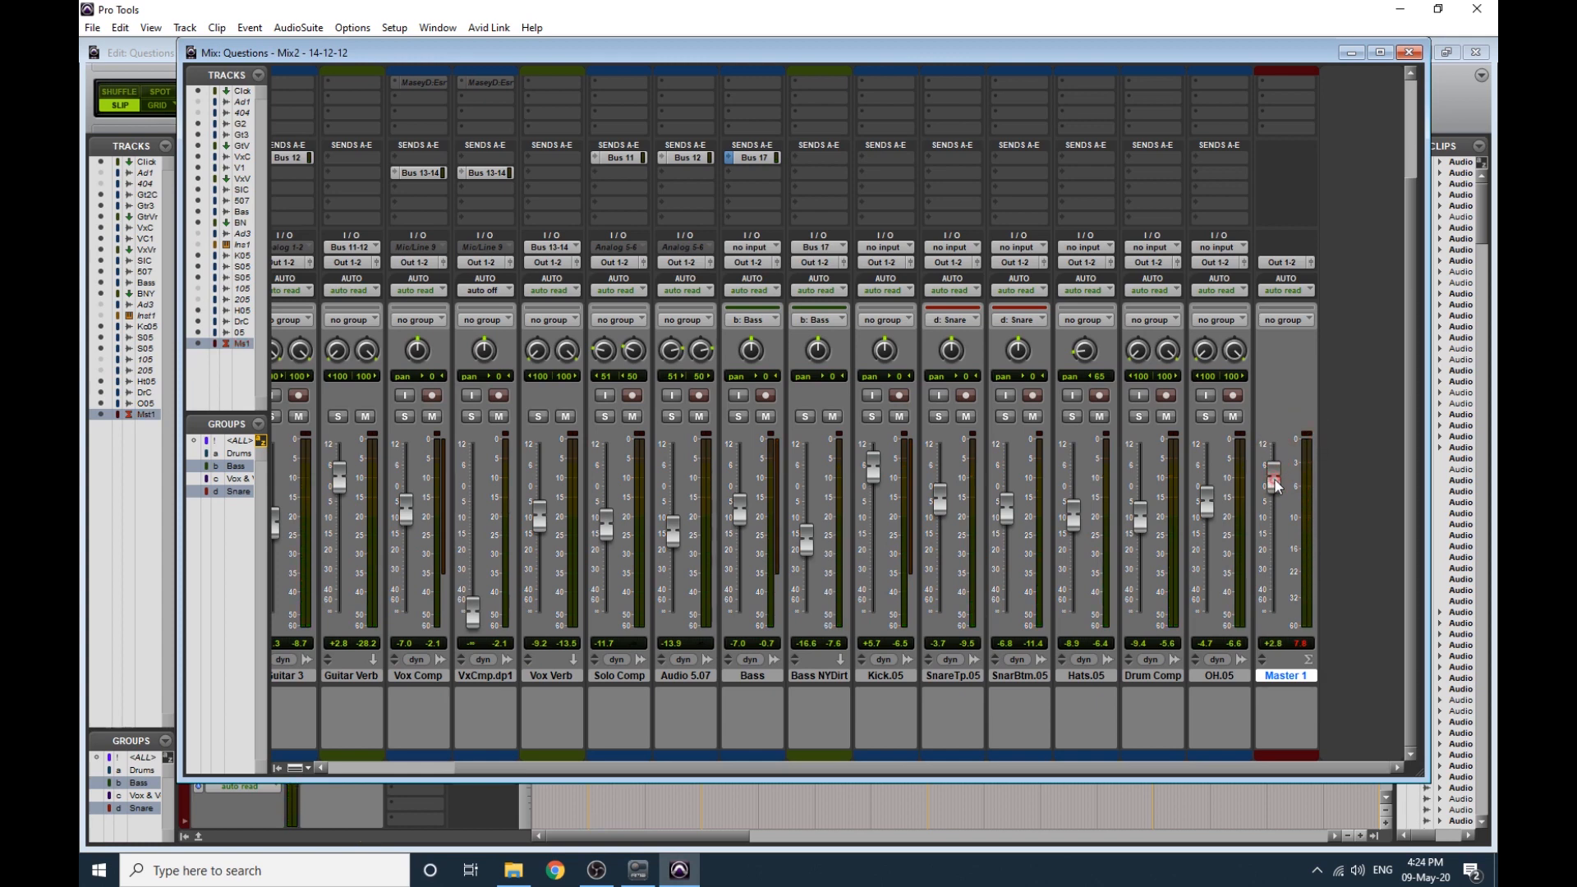
pyautogui.moveTo(1275, 482); pyautogui.dragTo(1275, 533)
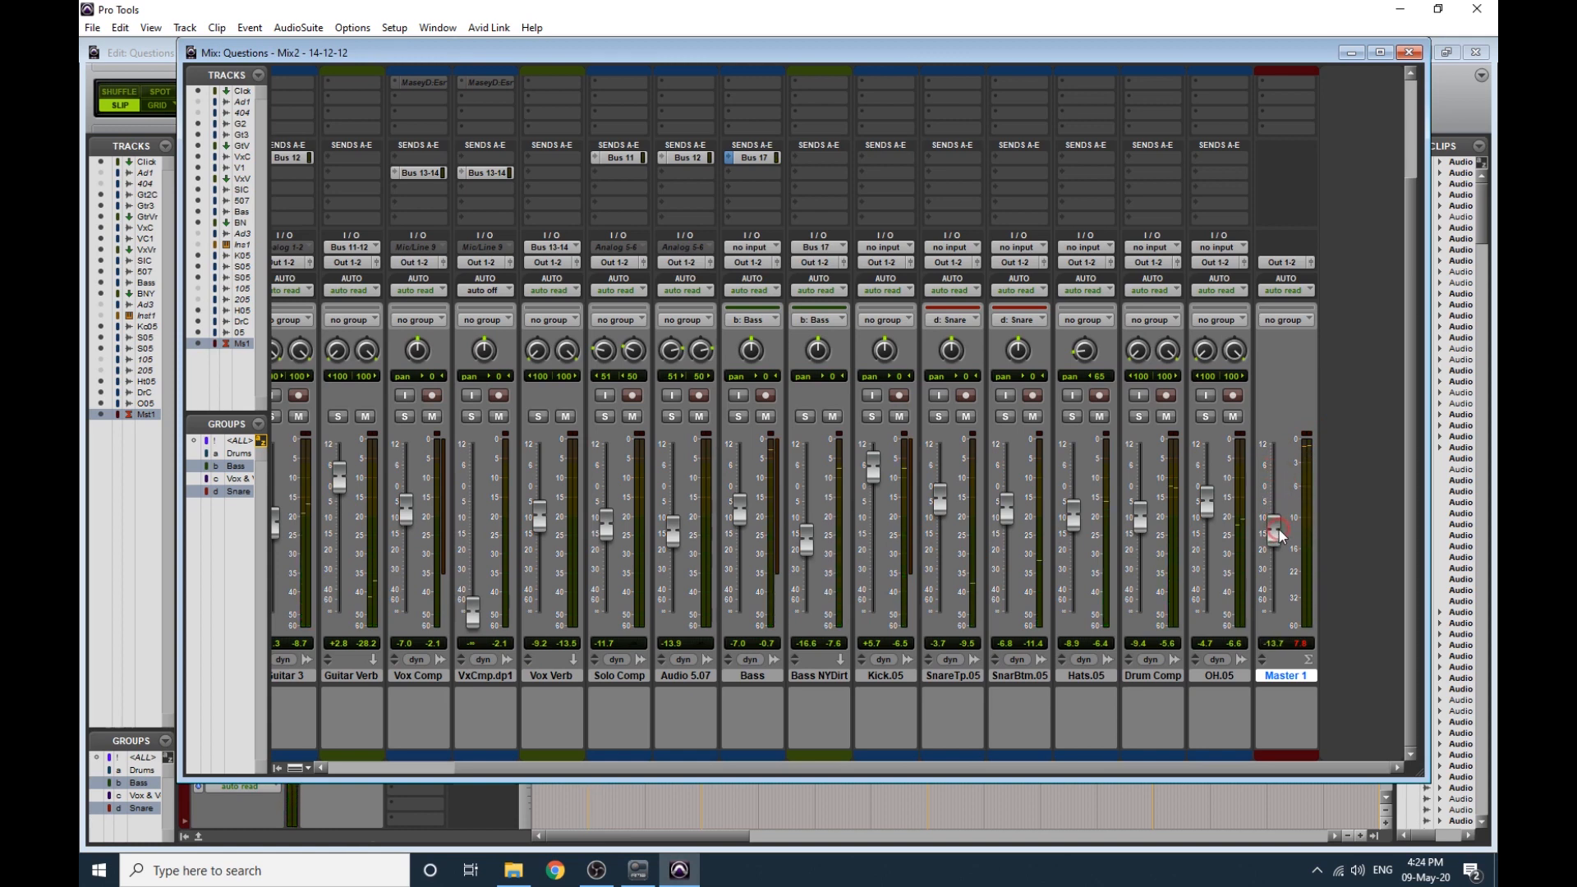
pyautogui.press('space')
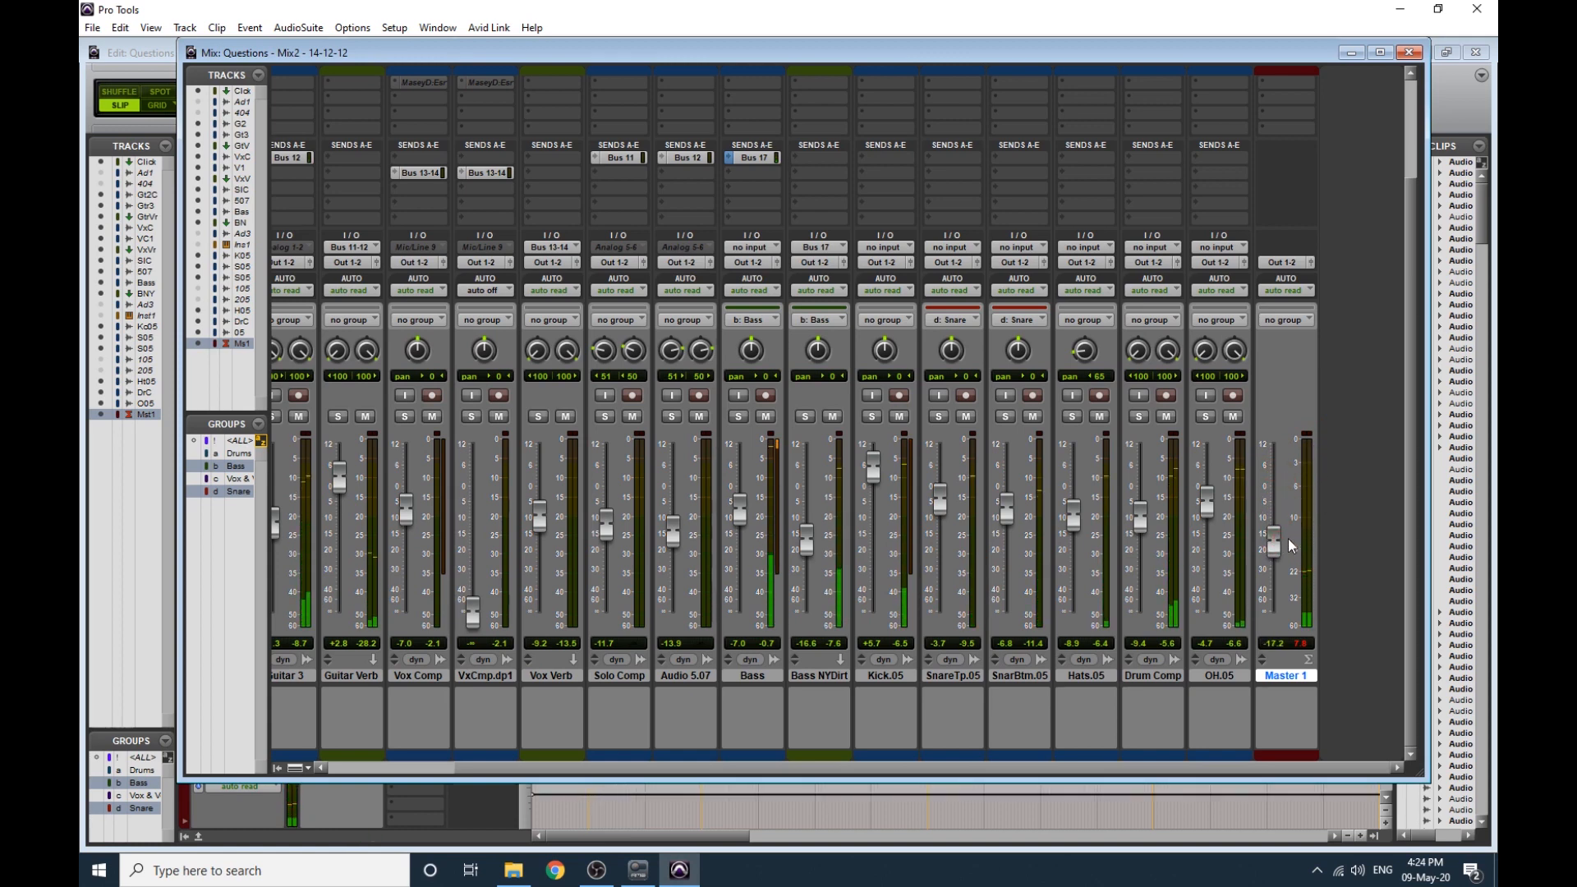
pyautogui.moveTo(1272, 539); pyautogui.dragTo(1272, 527)
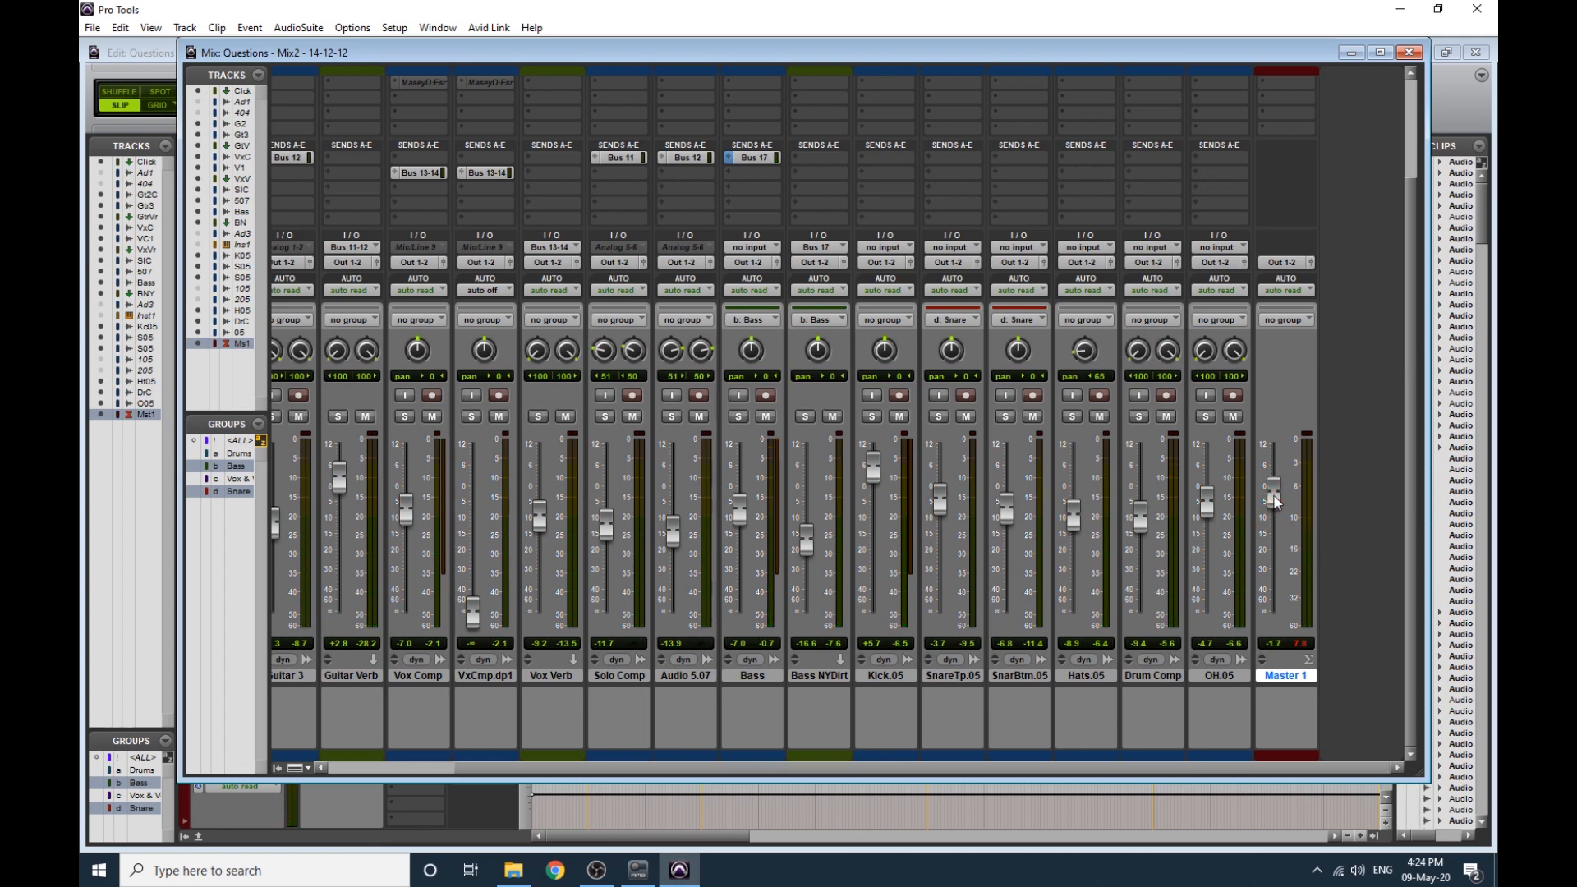
pyautogui.moveTo(1275, 493)
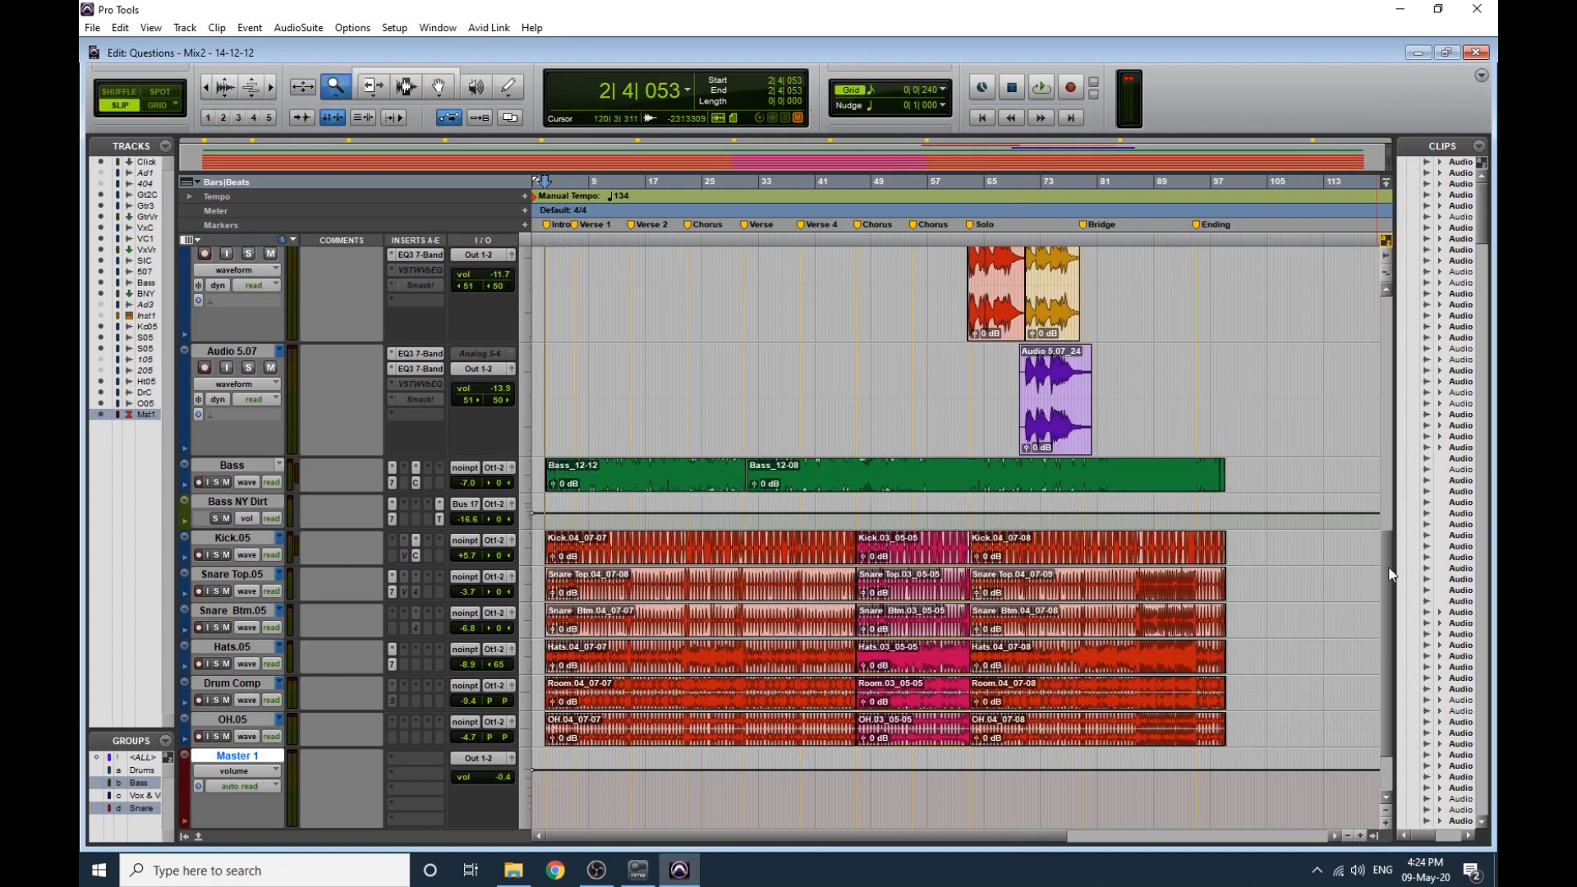
# Scroll the view to show the session's tracks with Master 1 around -3.0 dB.
pyautogui.scroll(-3)
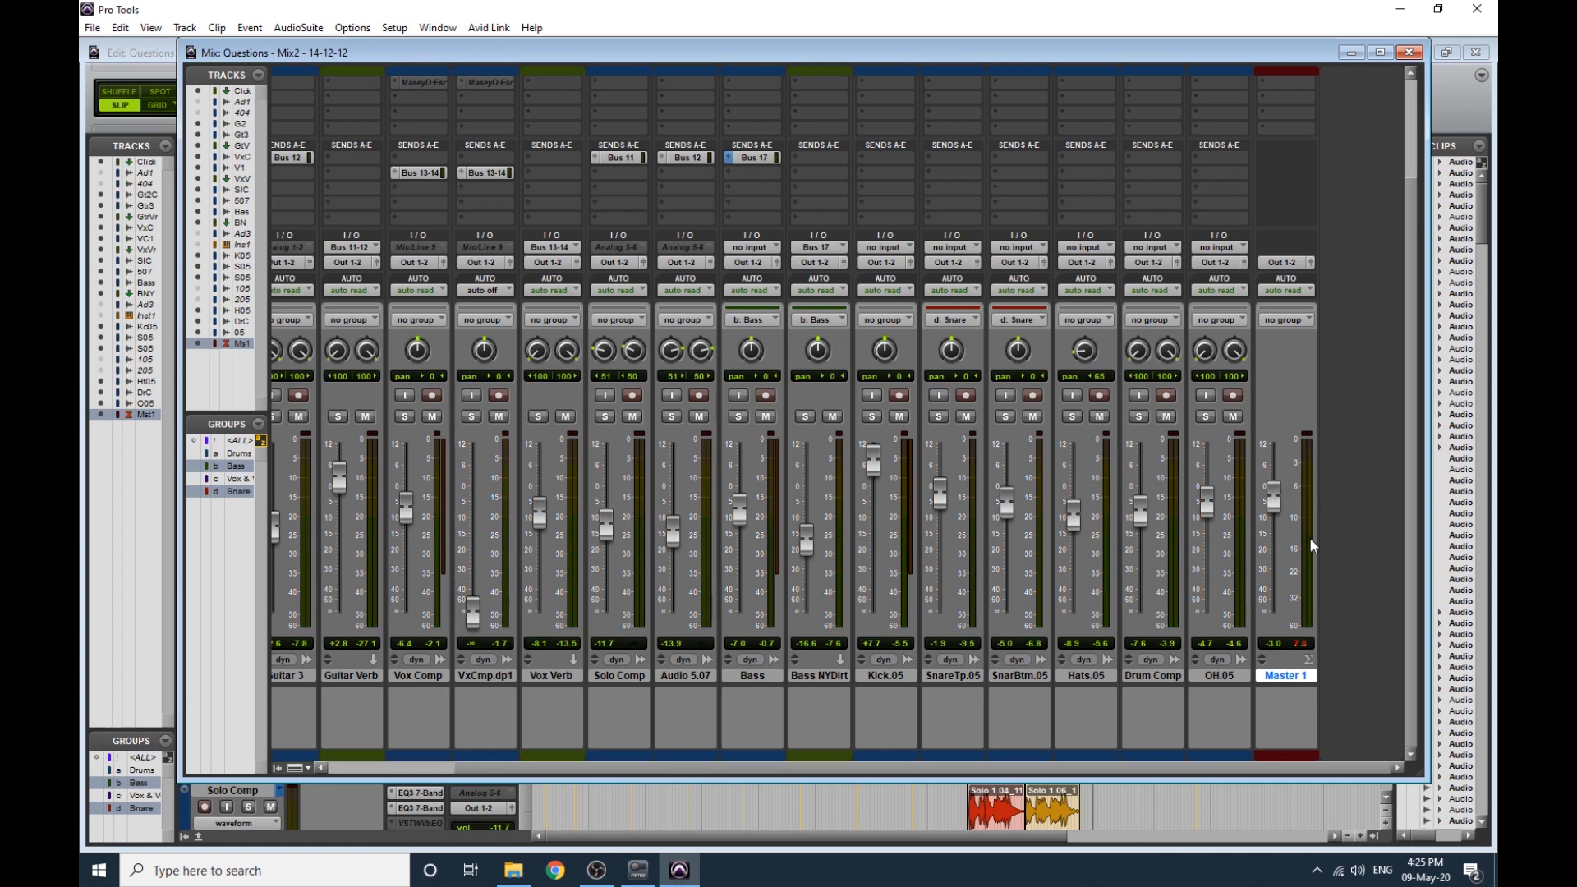
pyautogui.moveTo(1292, 495)
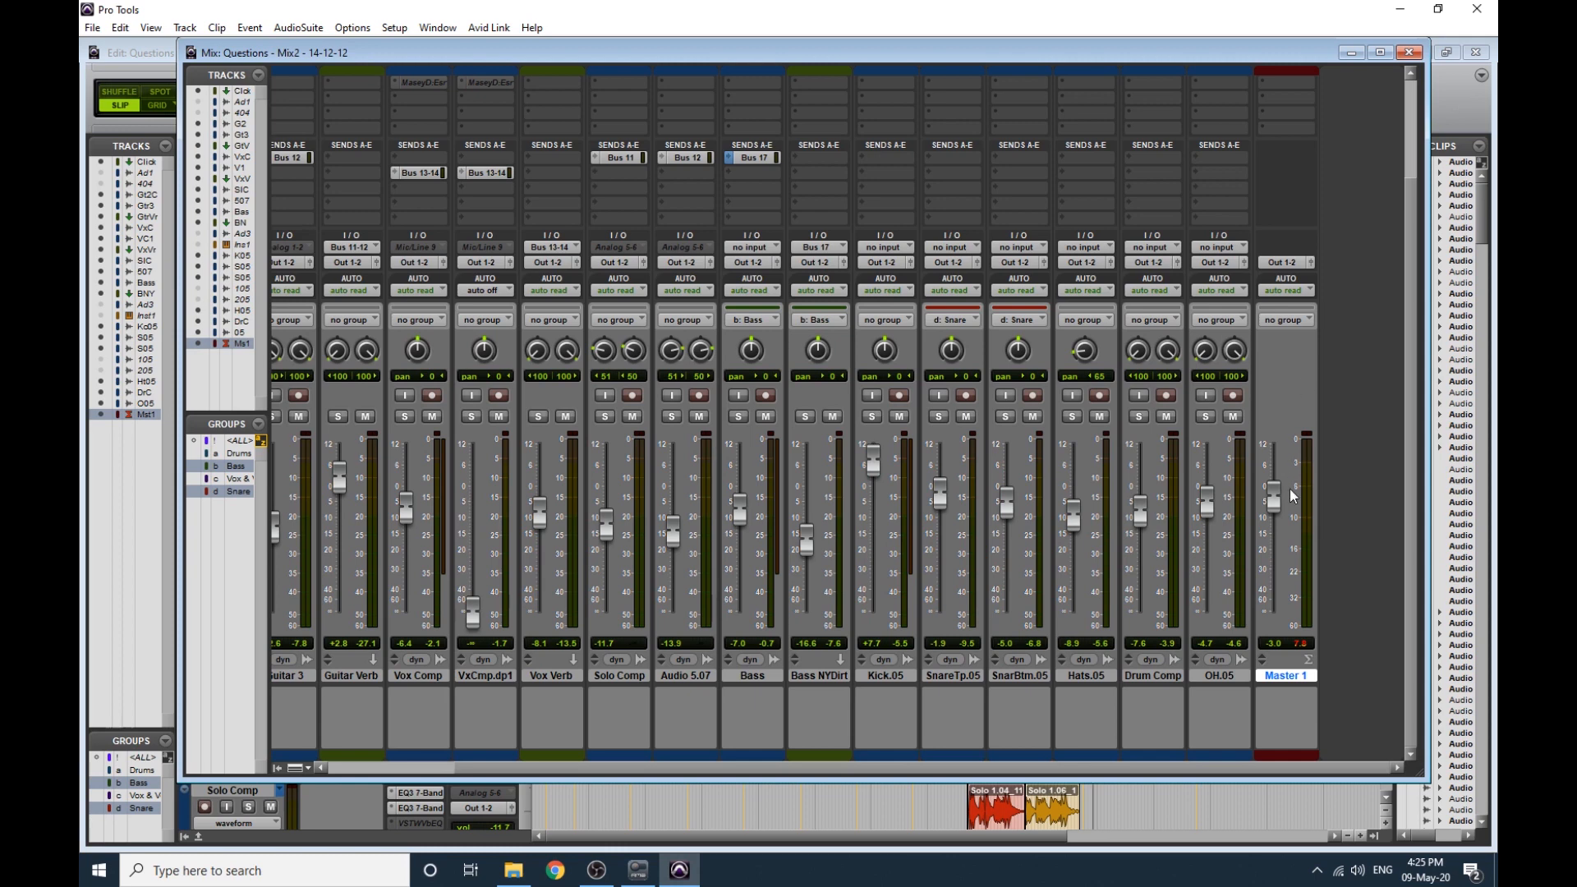
pyautogui.moveTo(1449, 123)
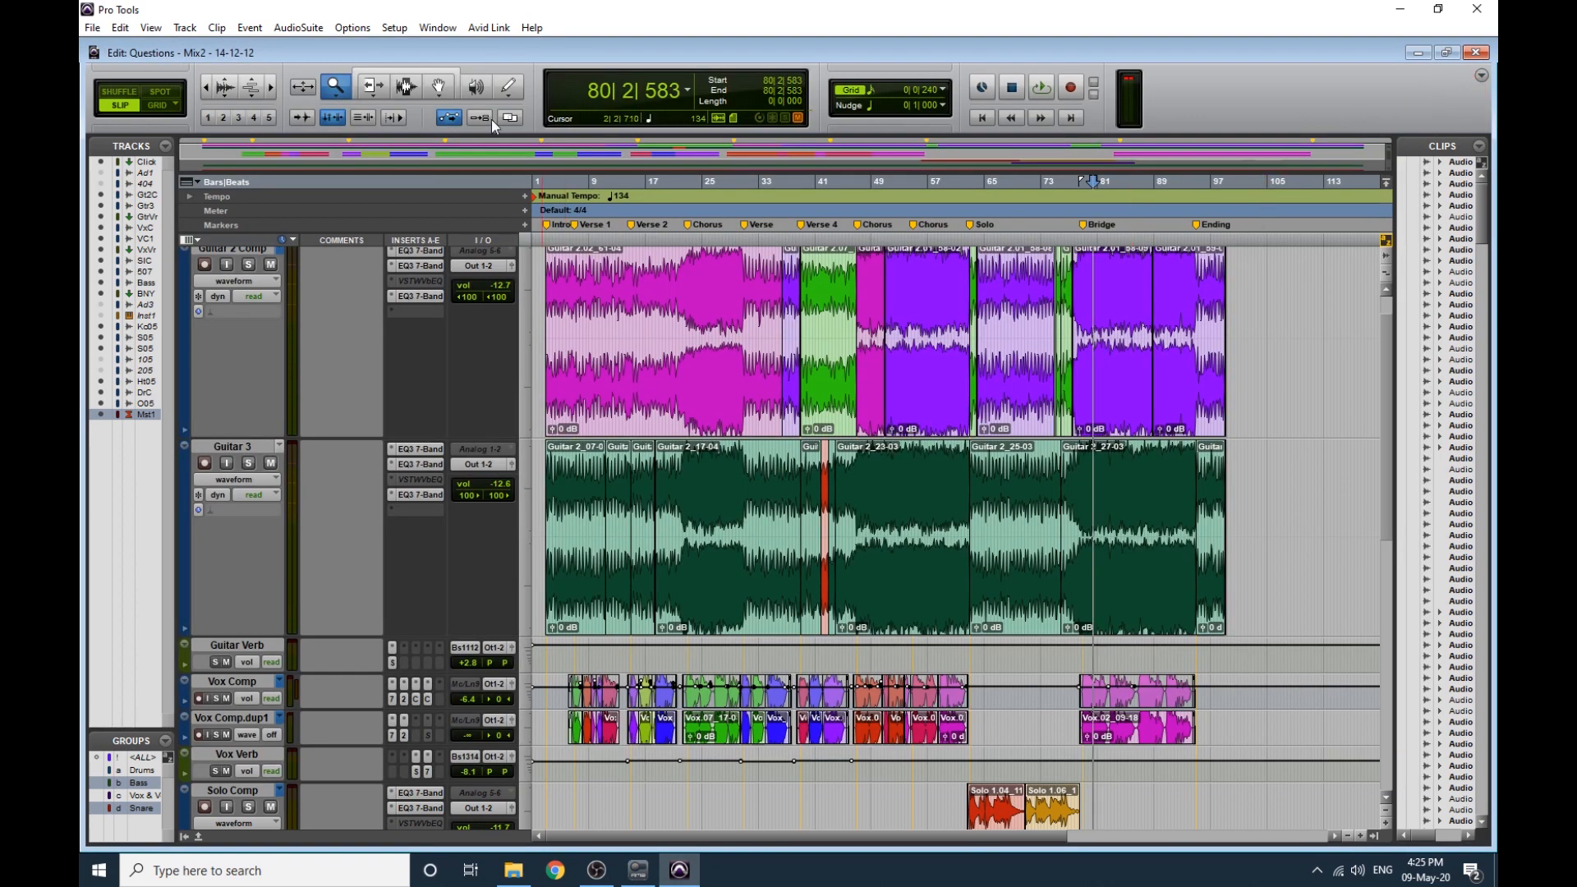
pyautogui.click(437, 87)
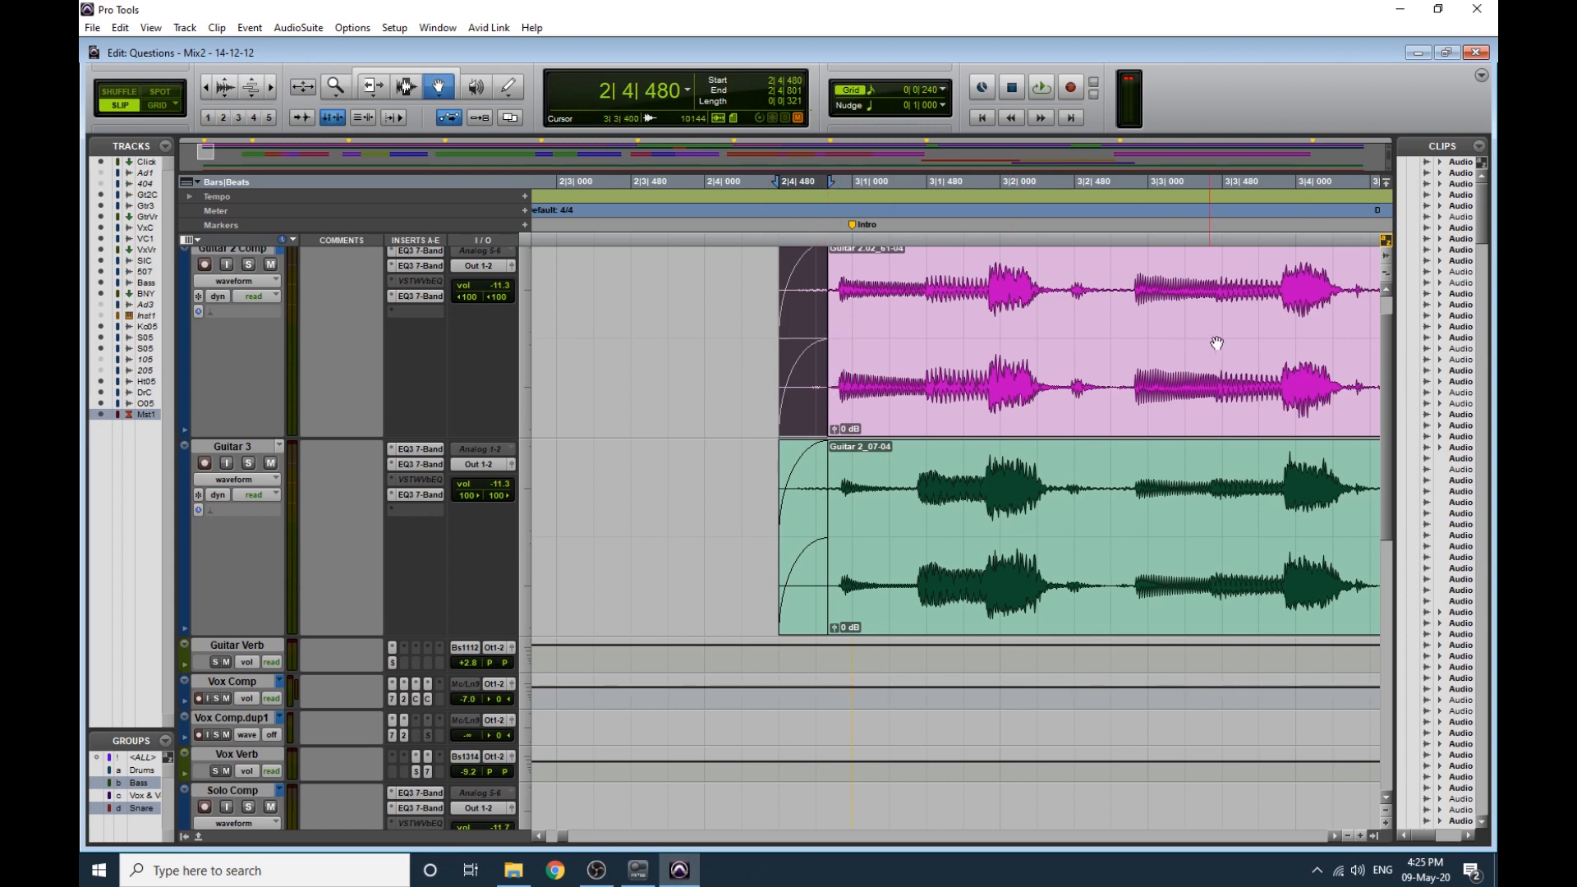
pyautogui.scroll(-3)
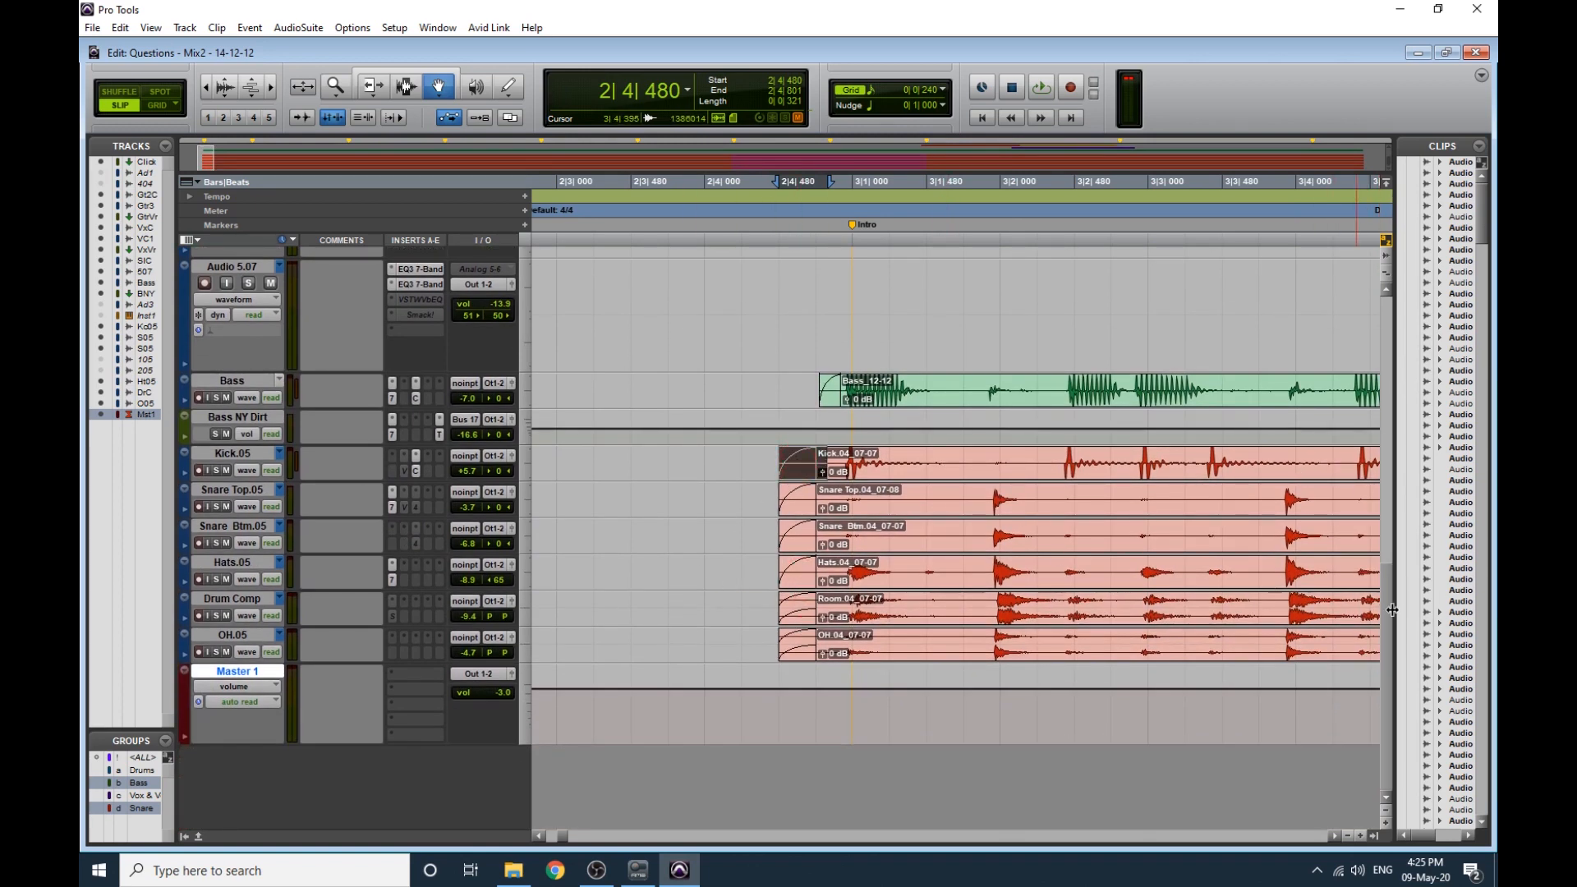
pyautogui.scroll(-3)
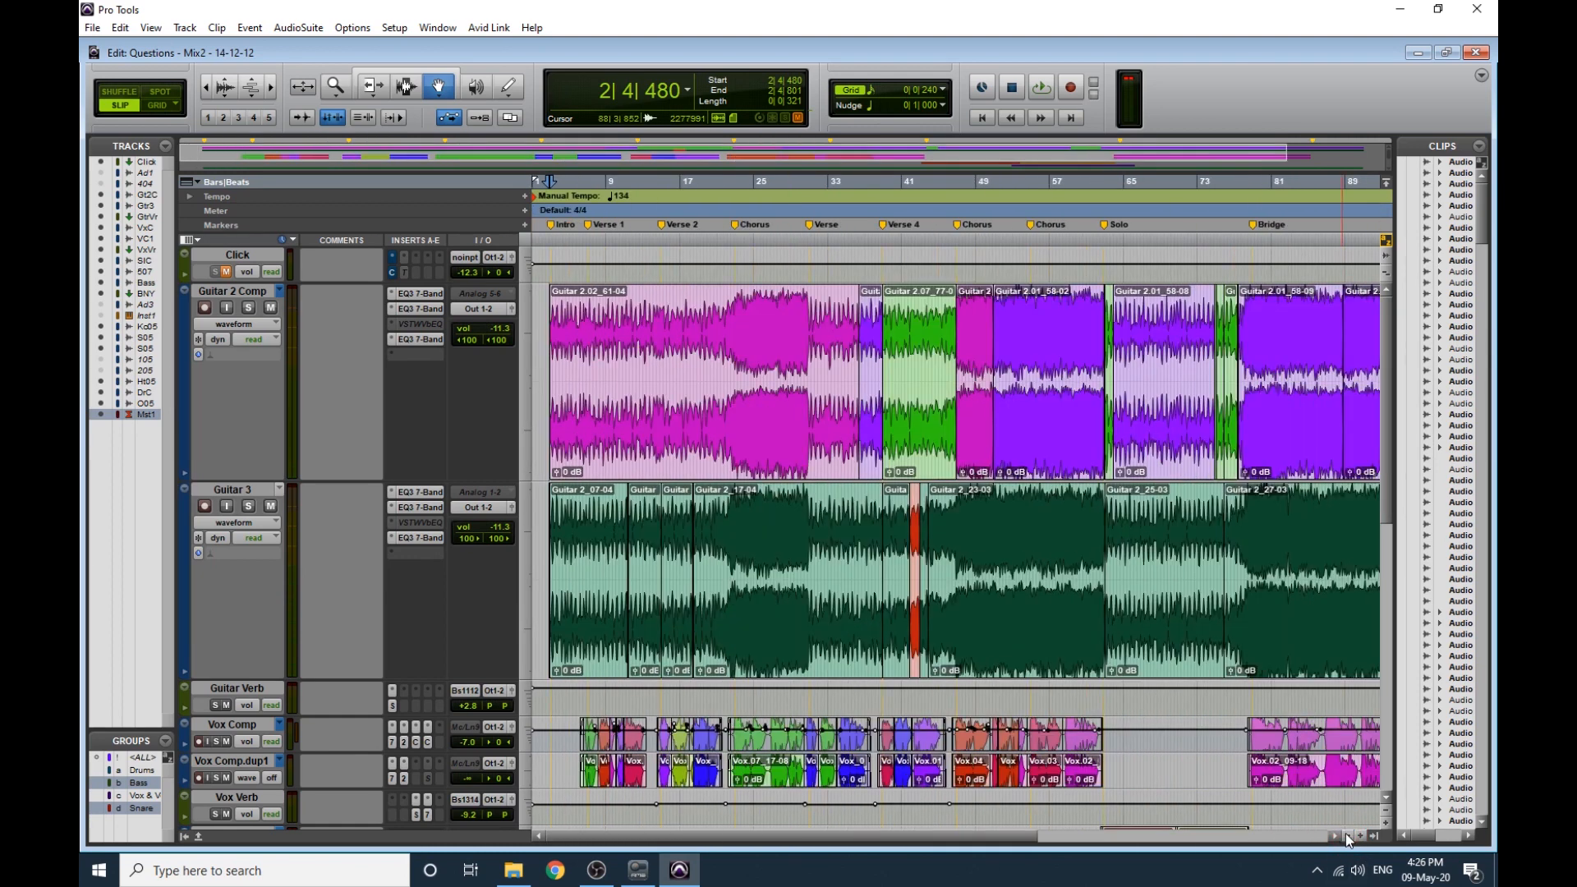
# Zoom the Edit window out so bass and drum clips span to bar 99 past the Ending marker.
pyautogui.click(333, 87)
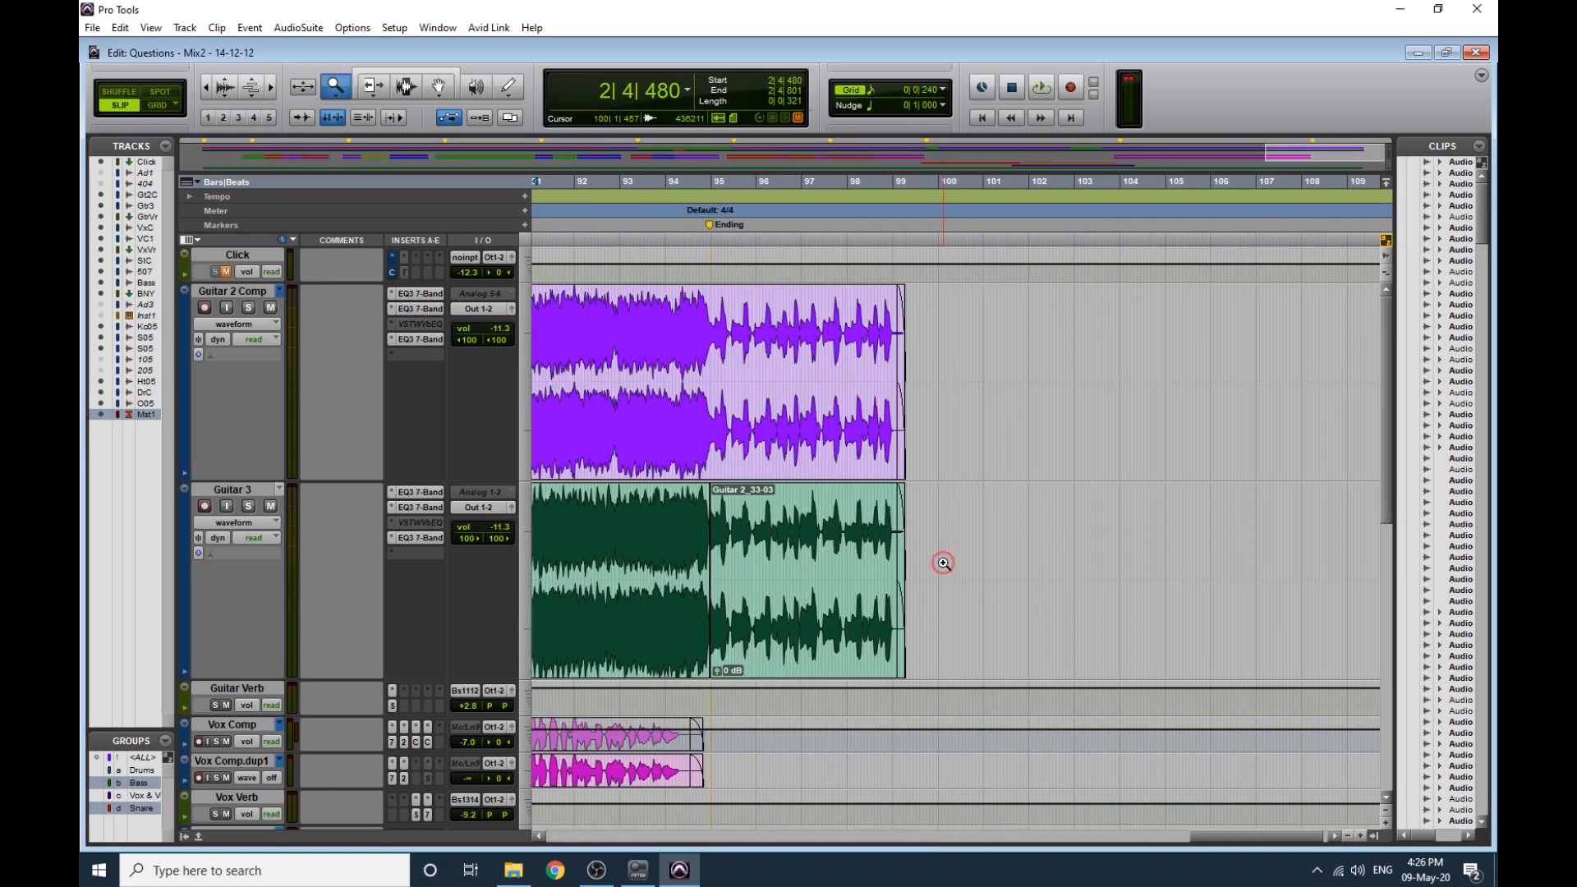
pyautogui.click(437, 87)
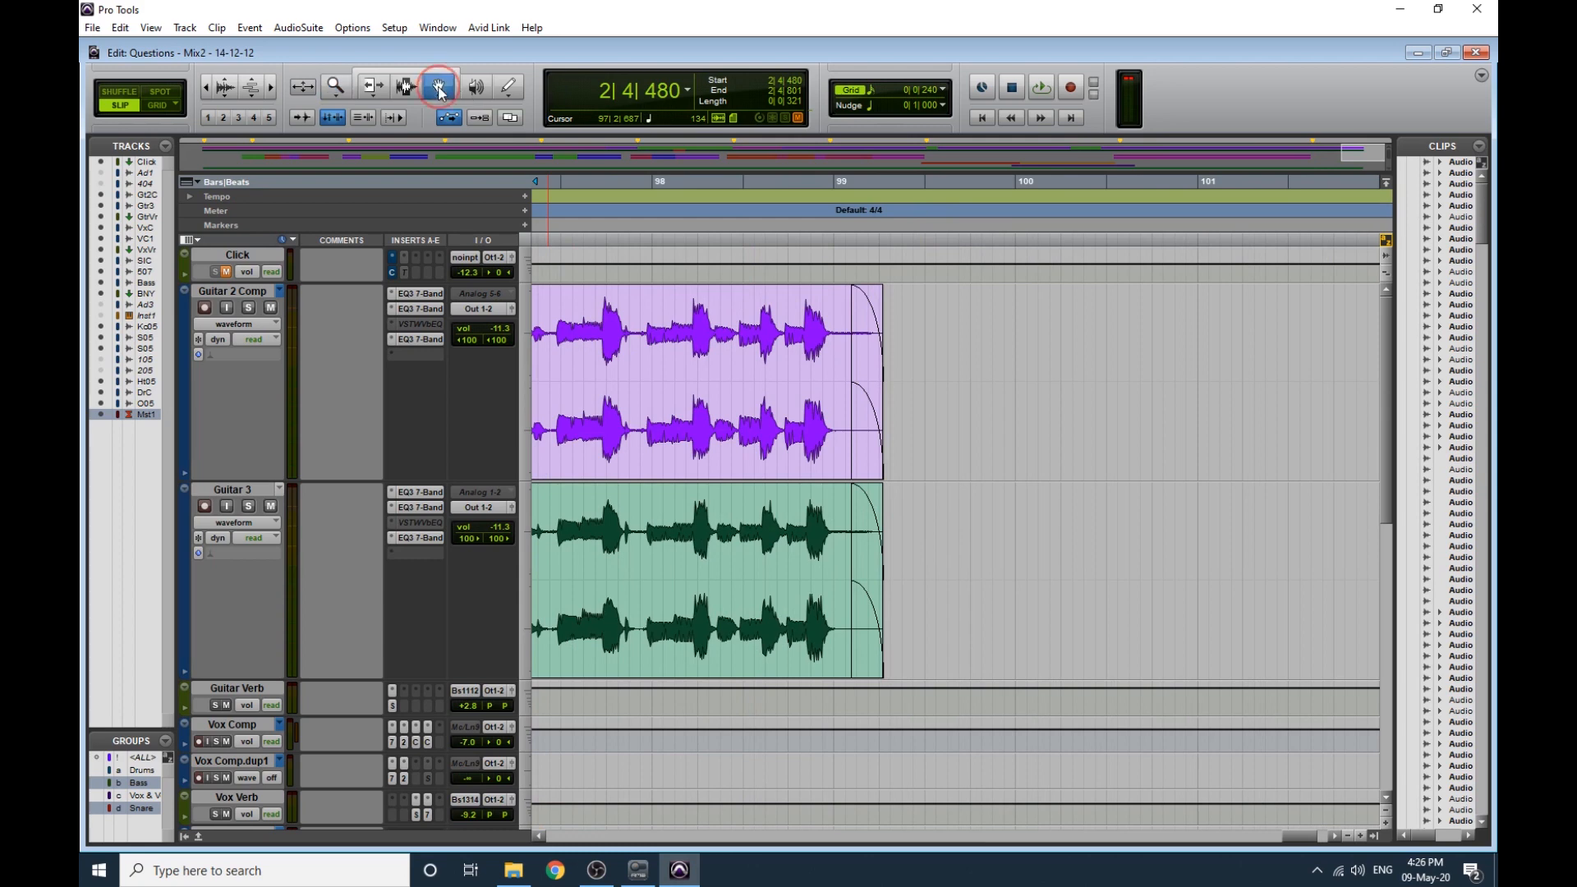
pyautogui.scroll(-3)
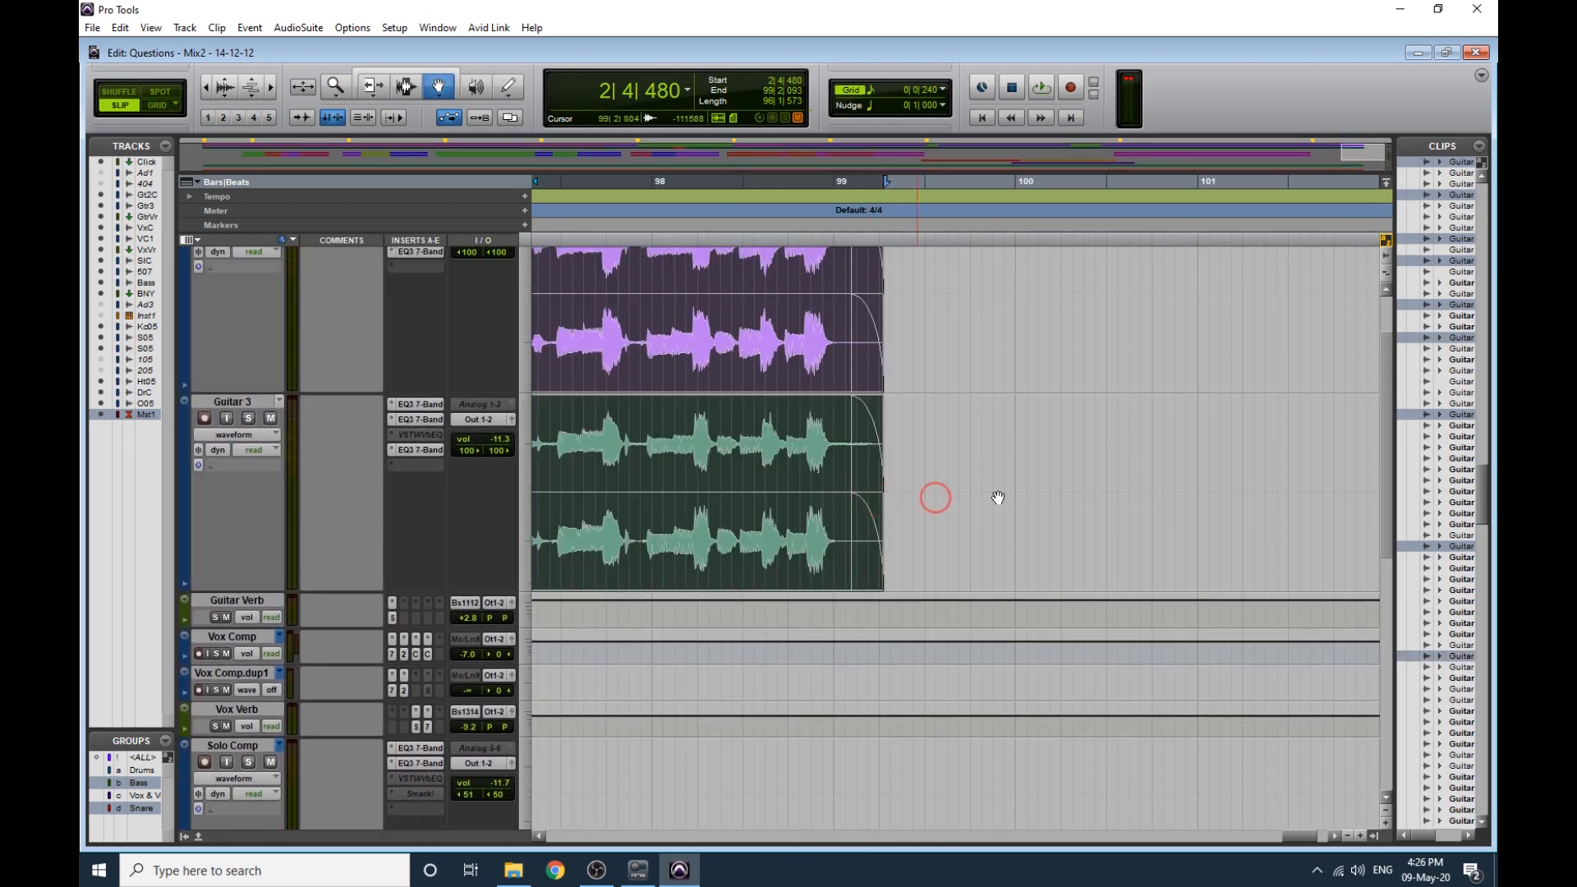
pyautogui.scroll(-3)
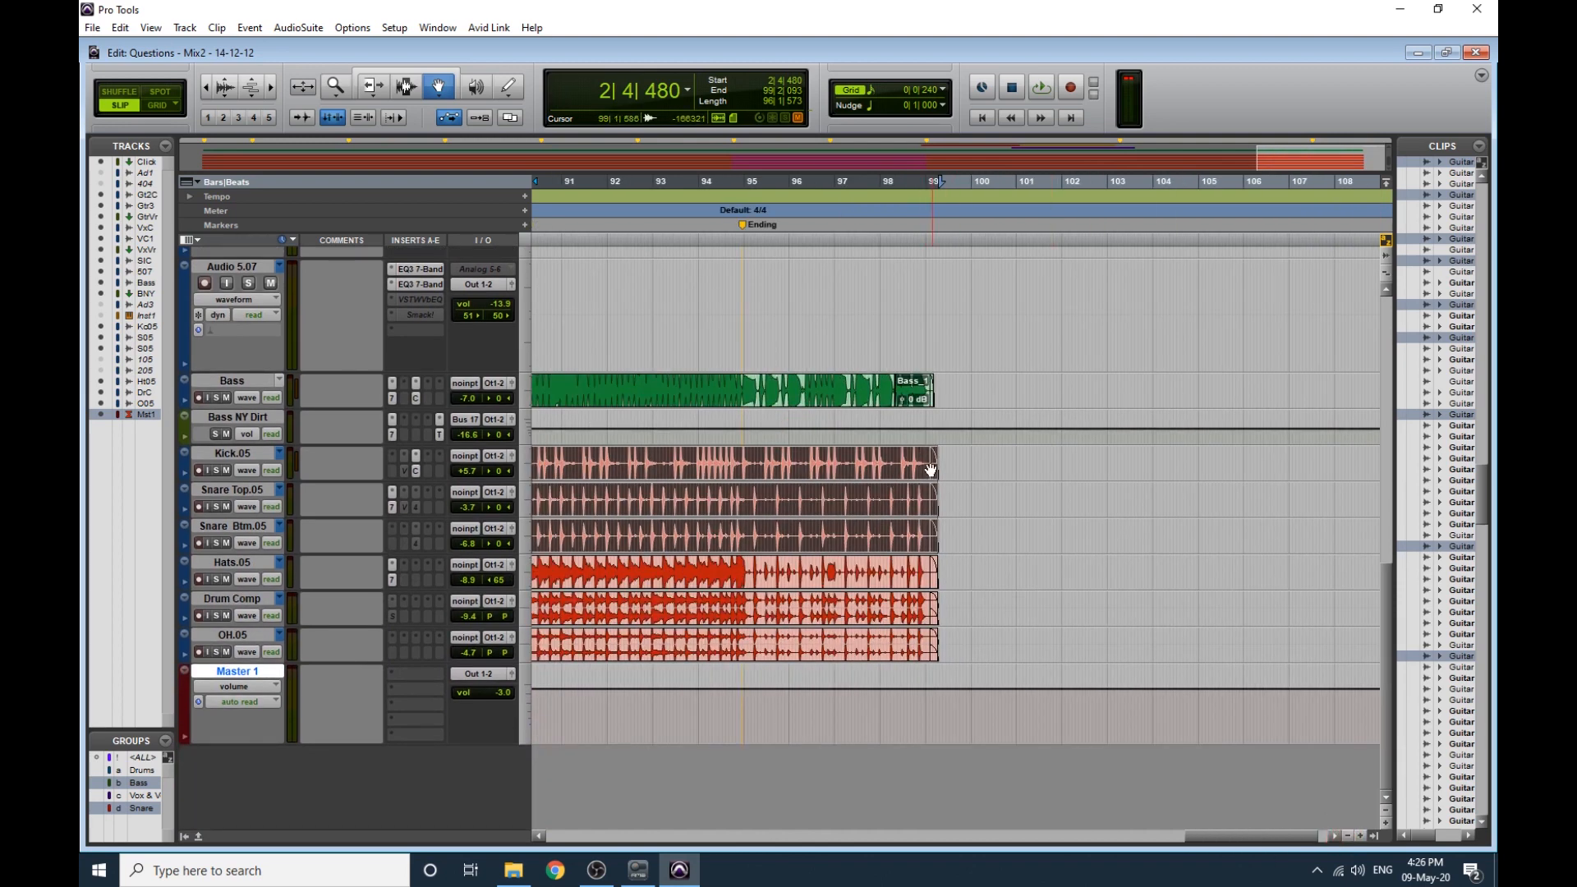
pyautogui.moveTo(965, 521)
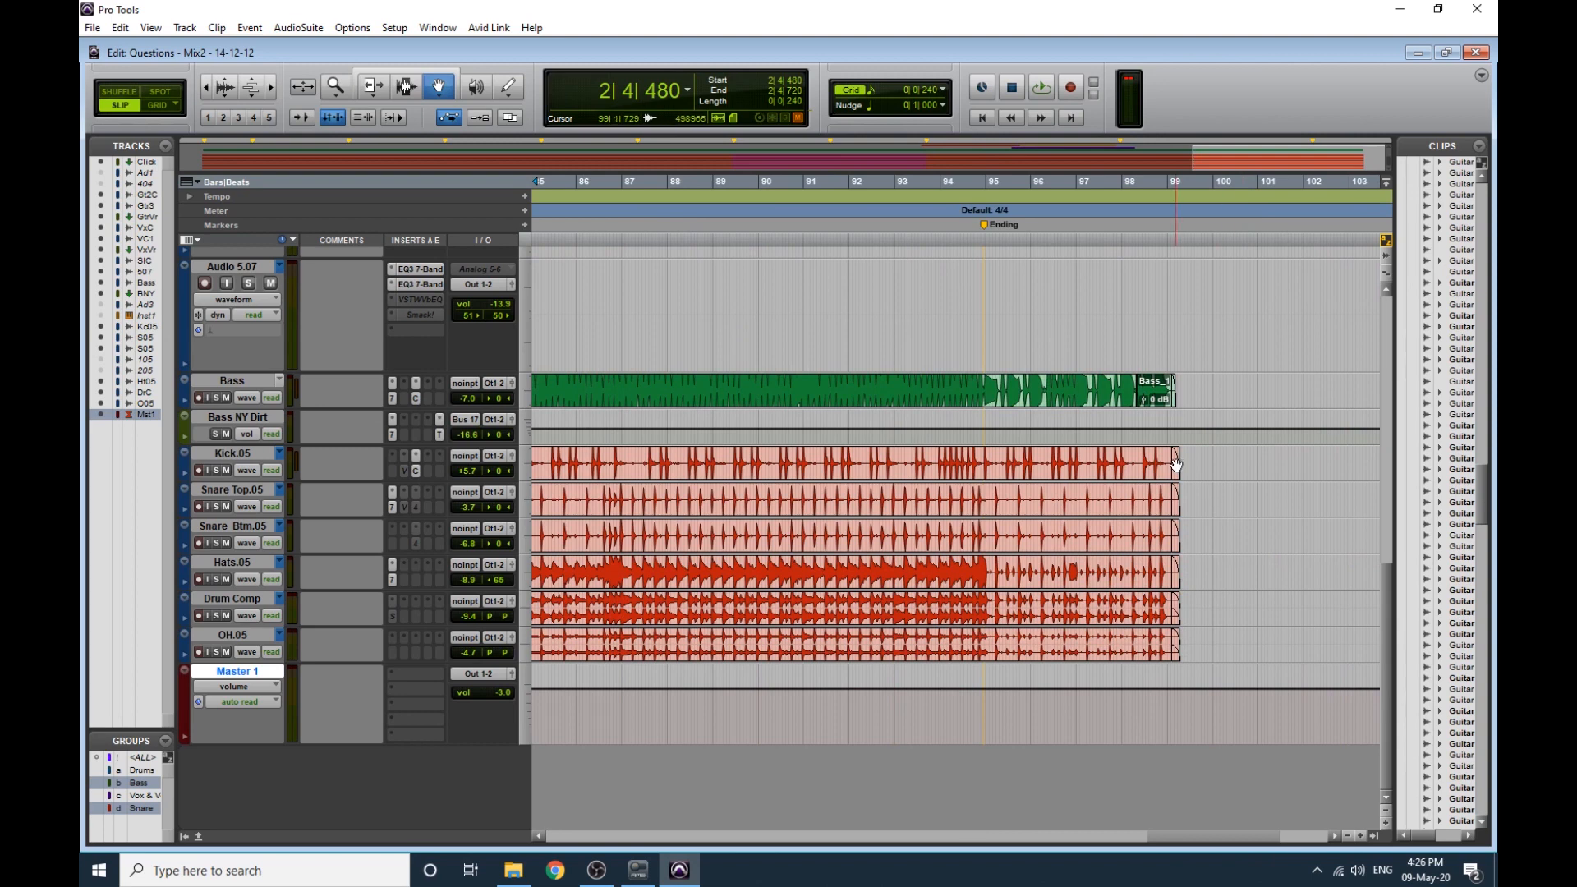
pyautogui.click(855, 463)
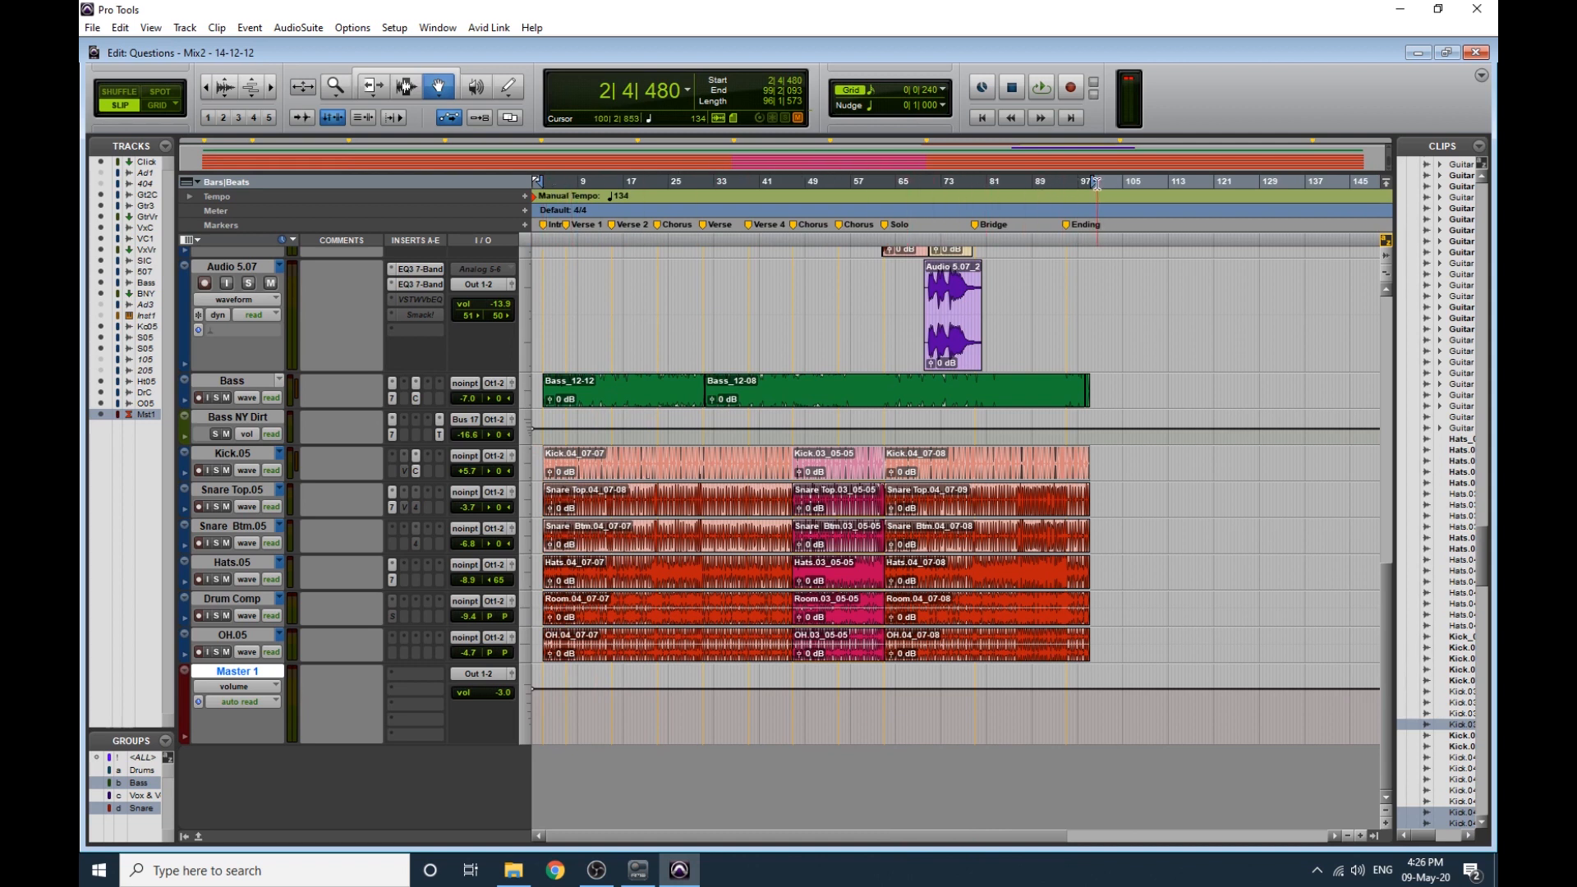
# Zoom in with the Zoomer on bars 1–7, from the Intro to the Verse 1 marker.
pyautogui.click(335, 87)
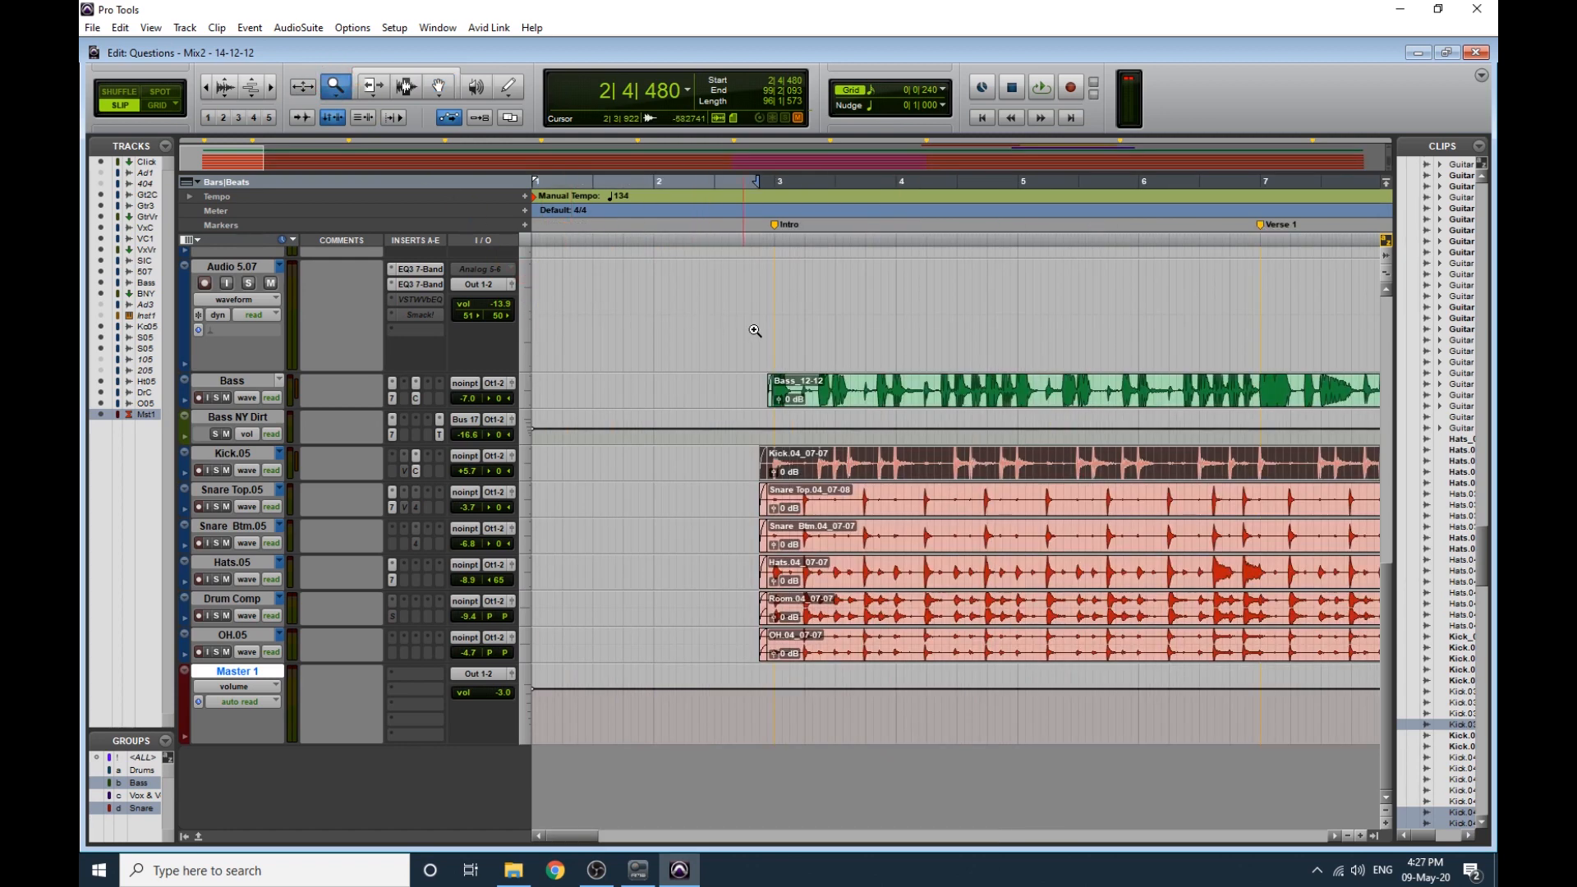
pyautogui.click(756, 187)
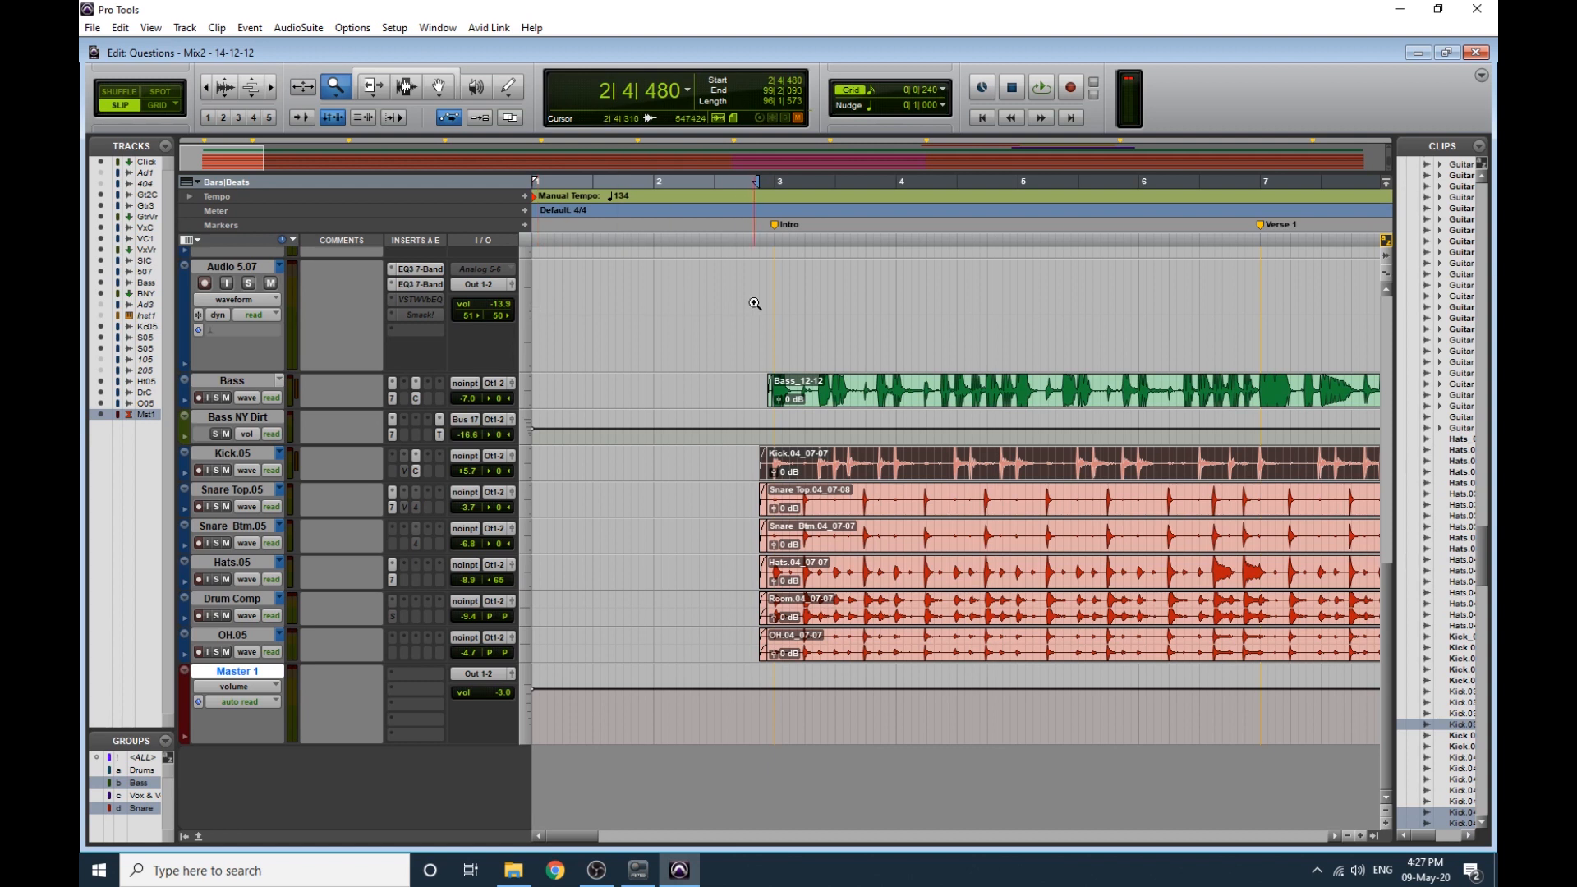
pyautogui.click(629, 267)
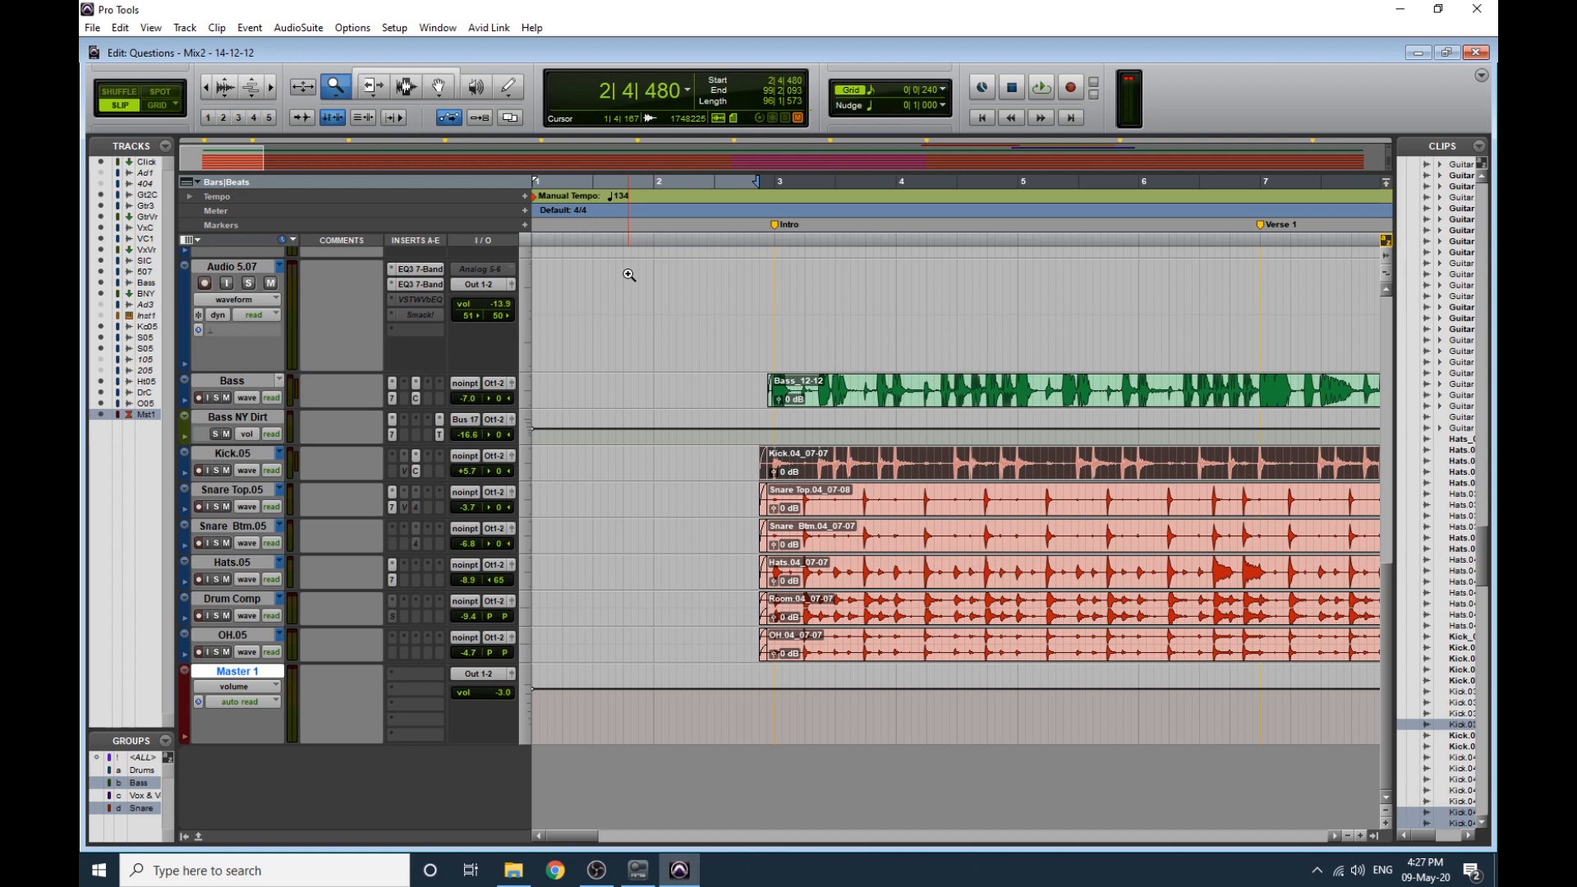
pyautogui.click(764, 446)
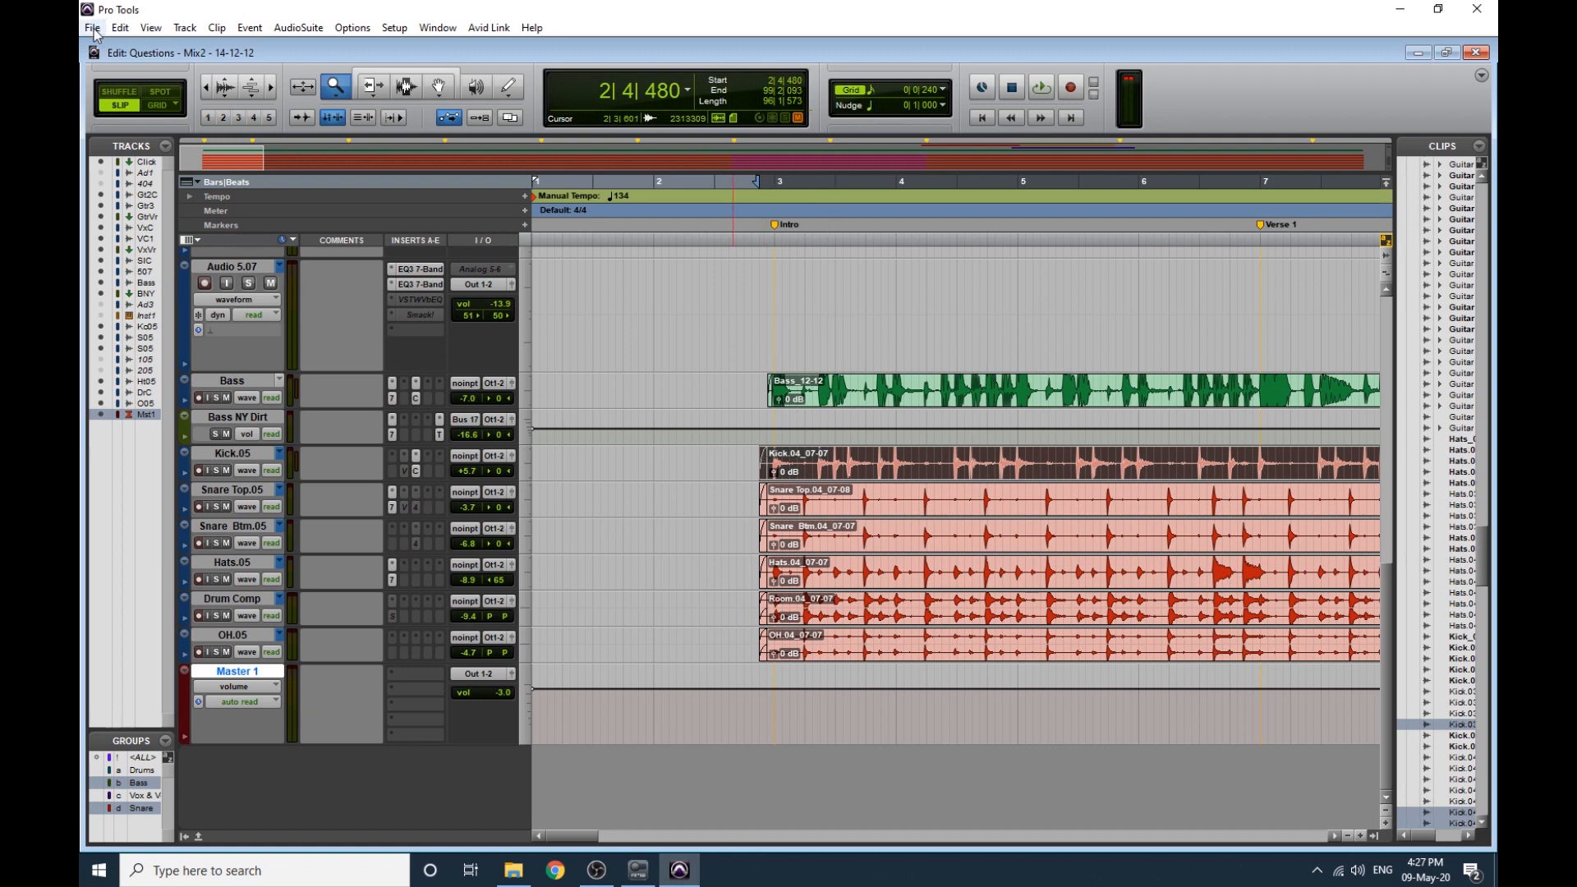
# Browse the File menu to reveal the Bounce to Disk and QuickTime choices.
pyautogui.click(92, 28)
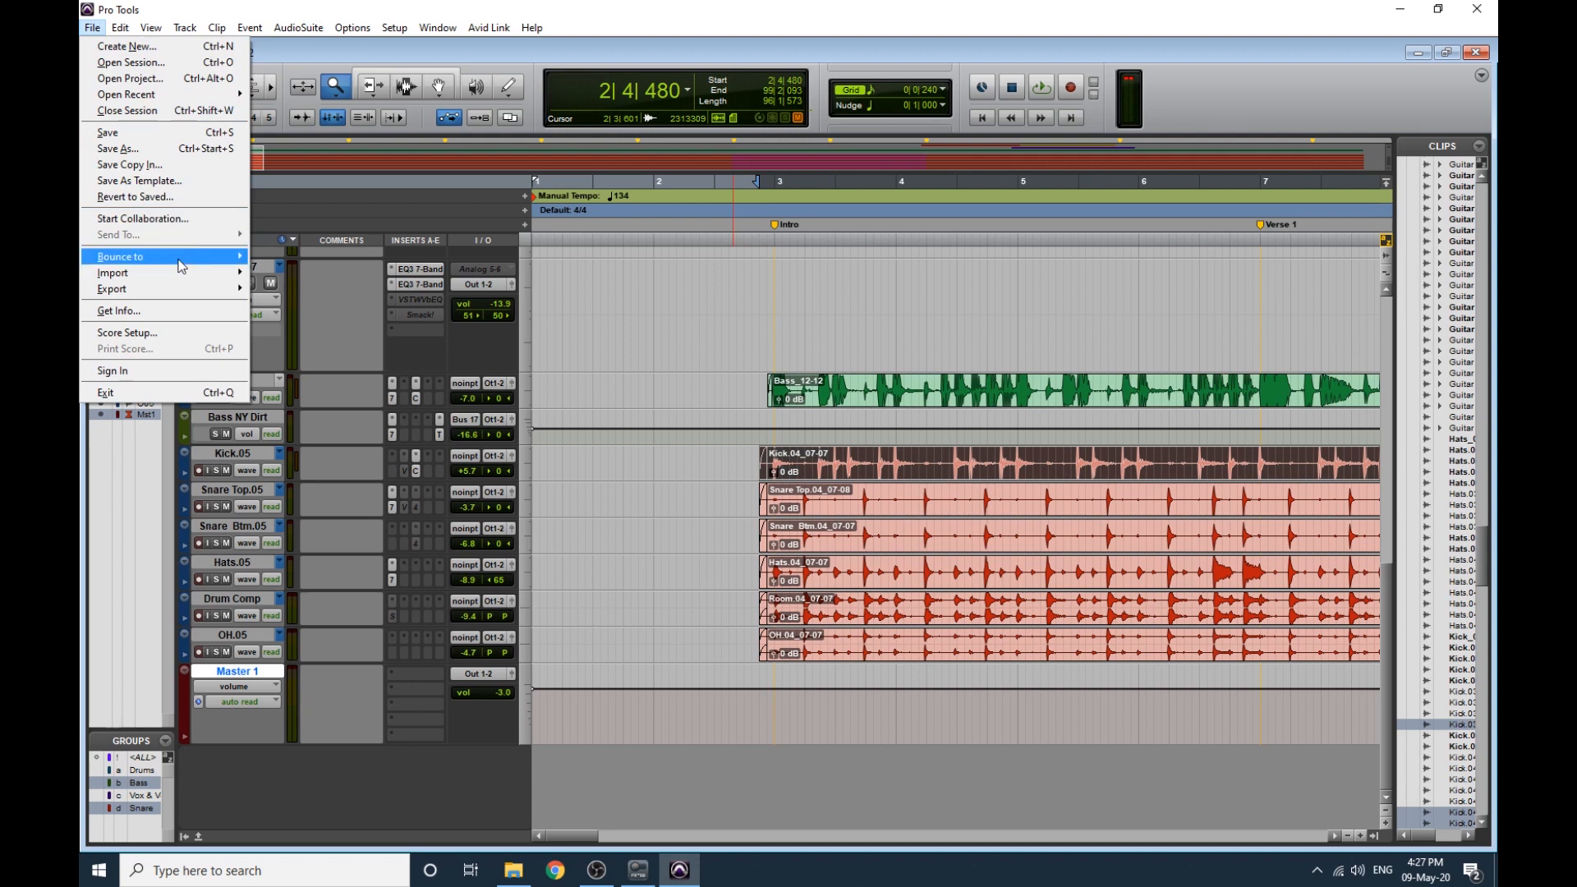
pyautogui.moveTo(119, 256)
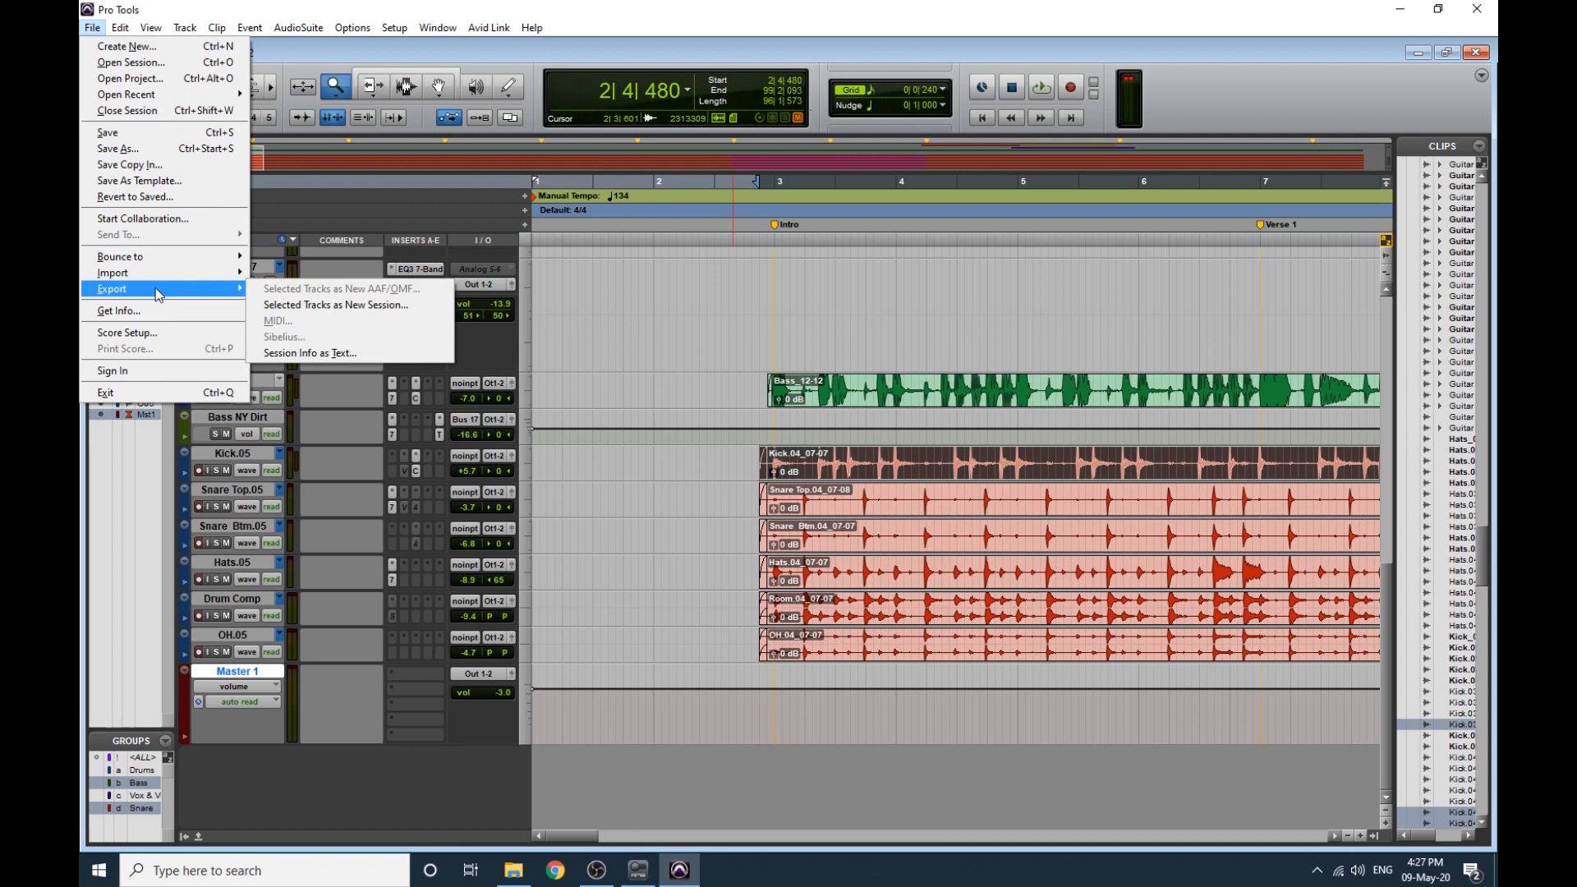
pyautogui.moveTo(153, 297)
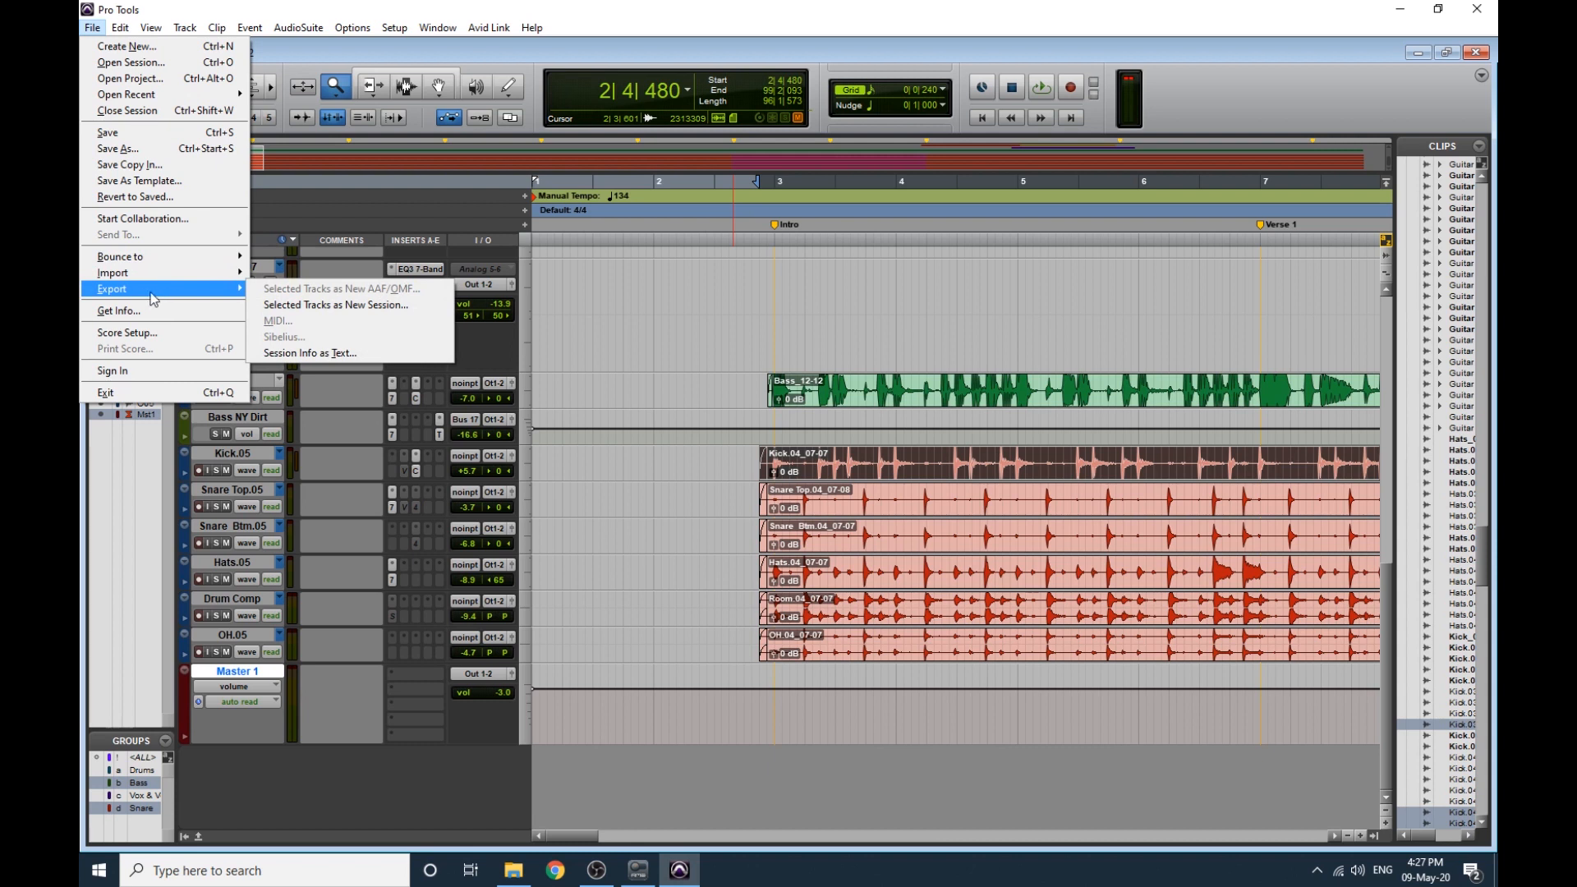
pyautogui.moveTo(156, 257)
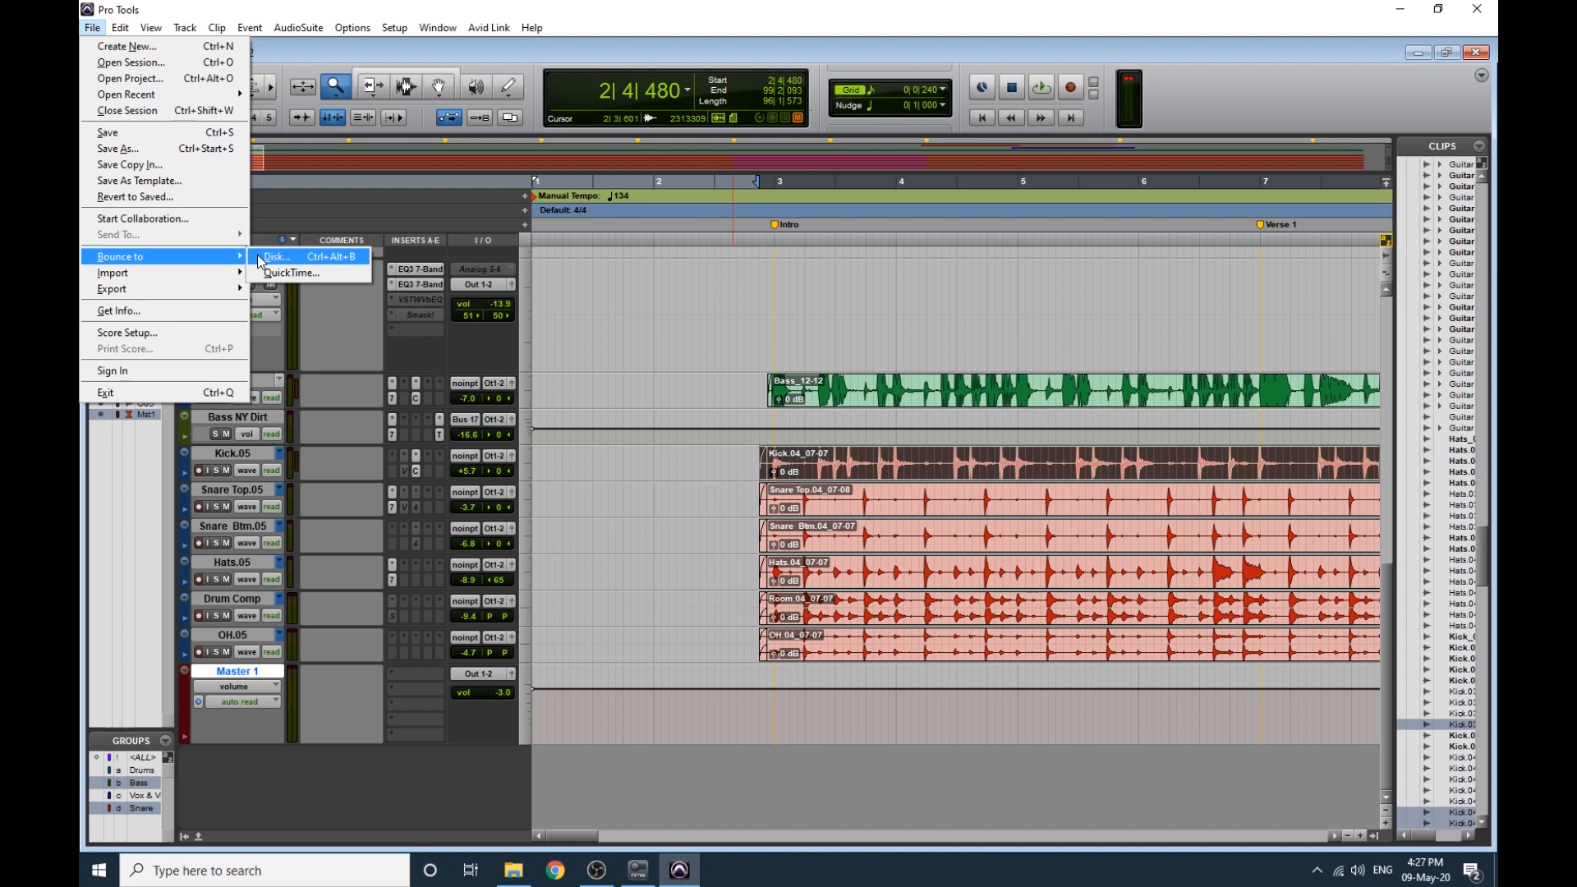
pyautogui.moveTo(114, 272)
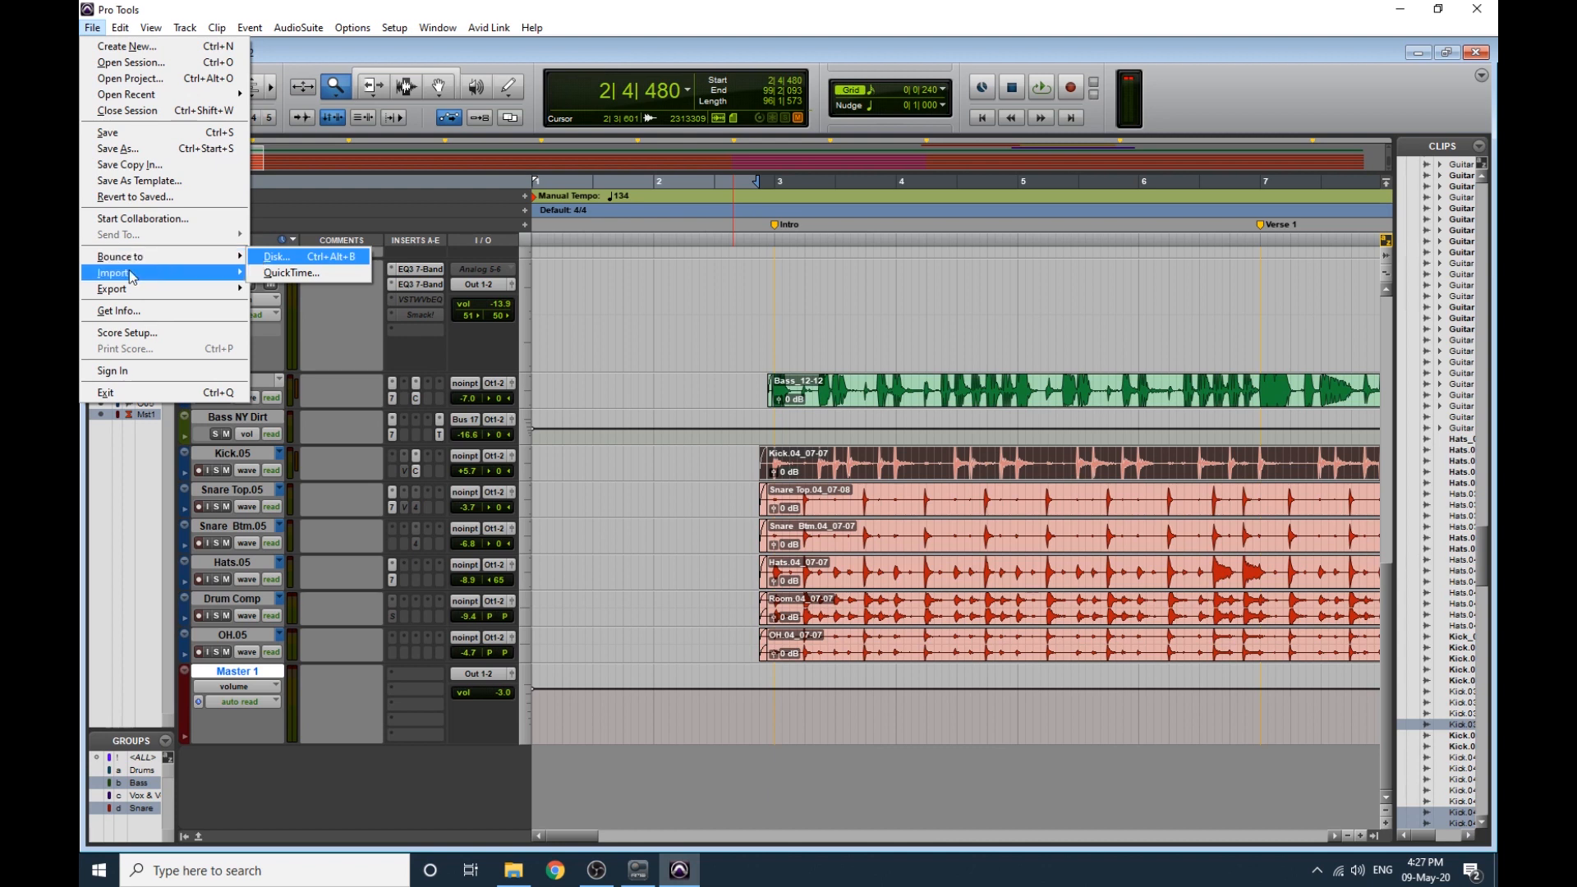
pyautogui.moveTo(161, 256)
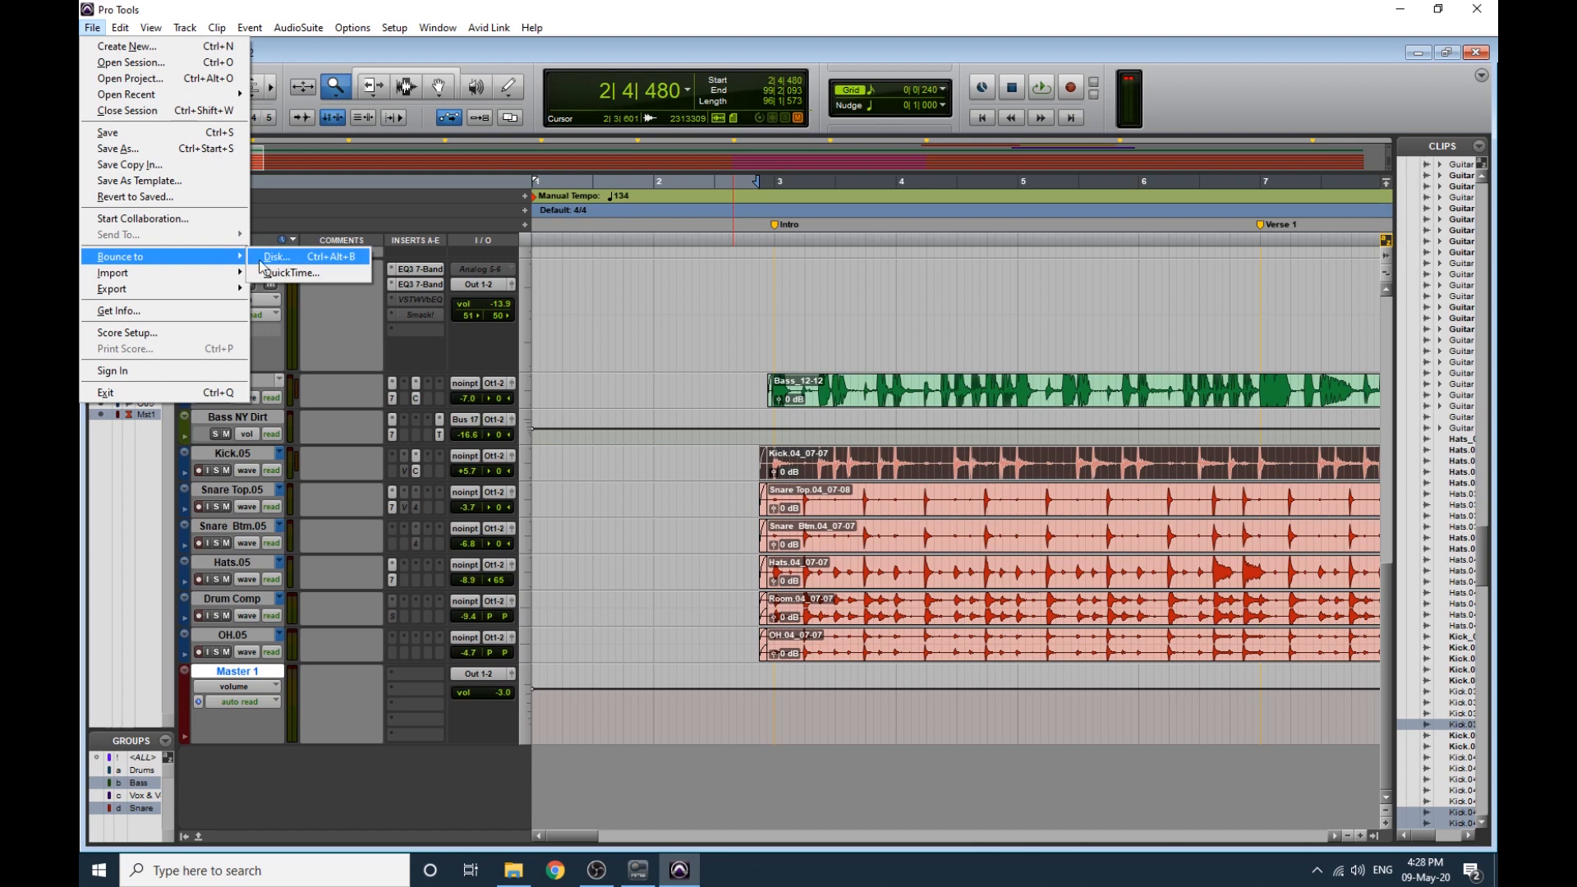
# Start Bounce to Disk with Out 1-2 (Stereo) as source and MP3 as file type.
pyautogui.click(275, 256)
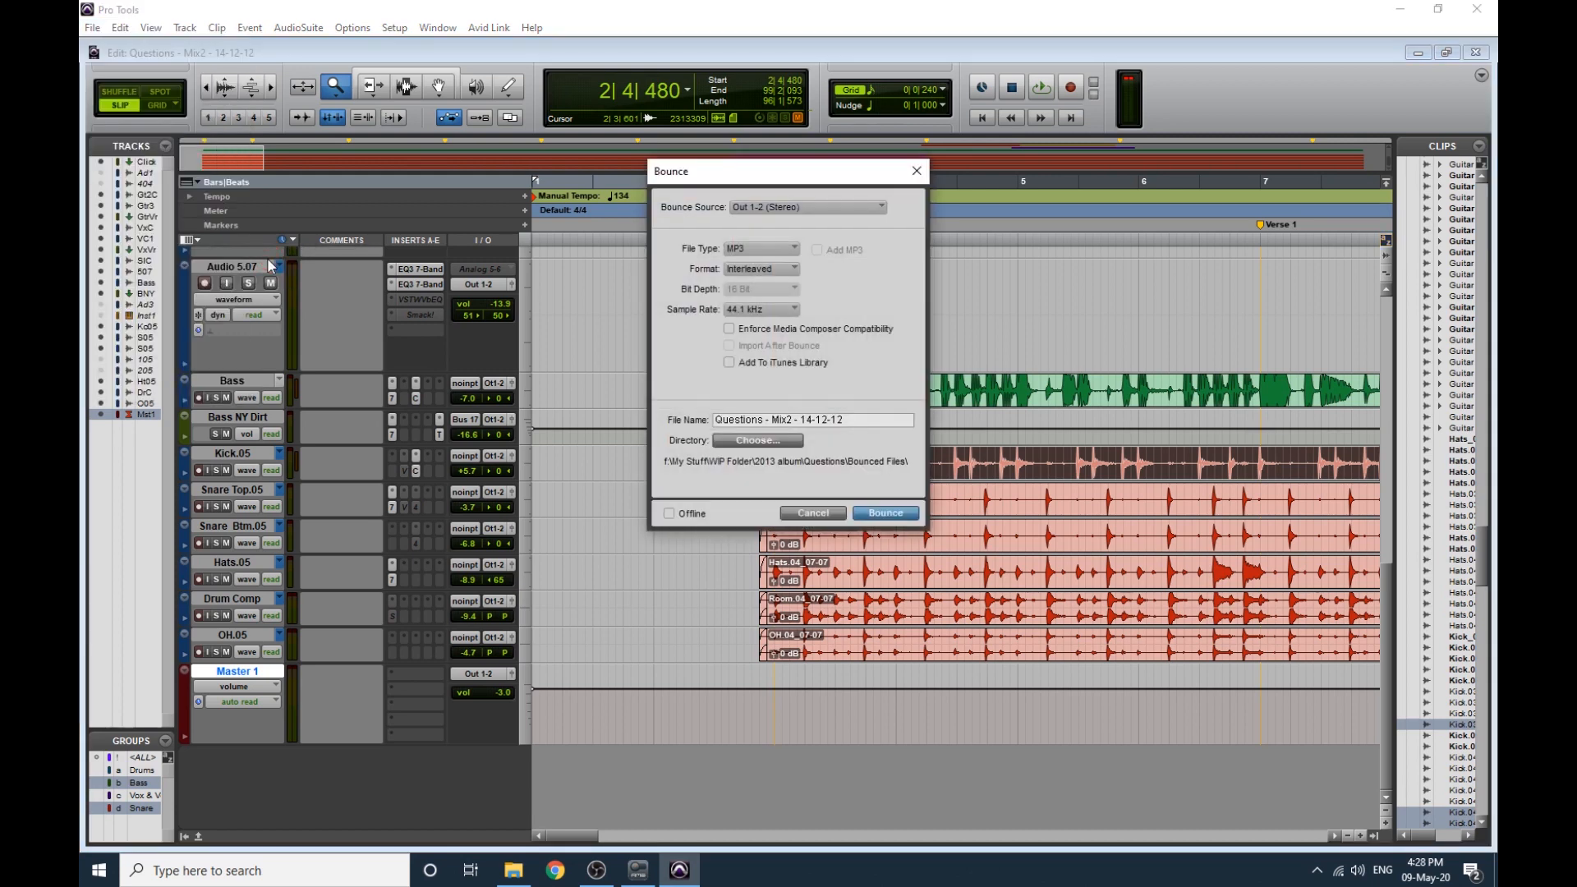
pyautogui.moveTo(662, 271)
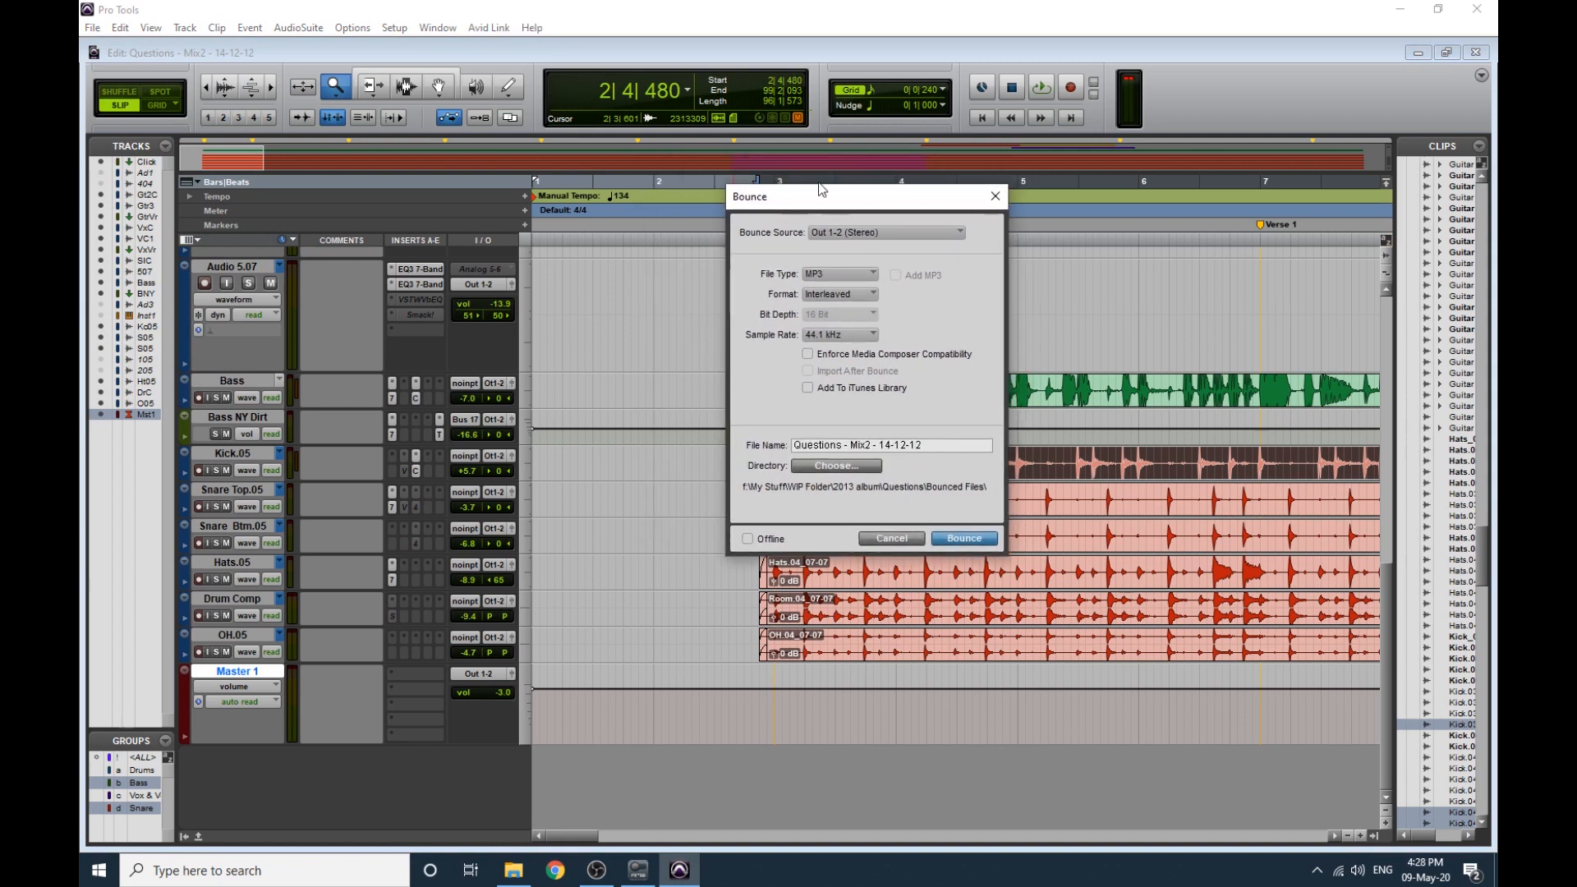
pyautogui.moveTo(852, 250)
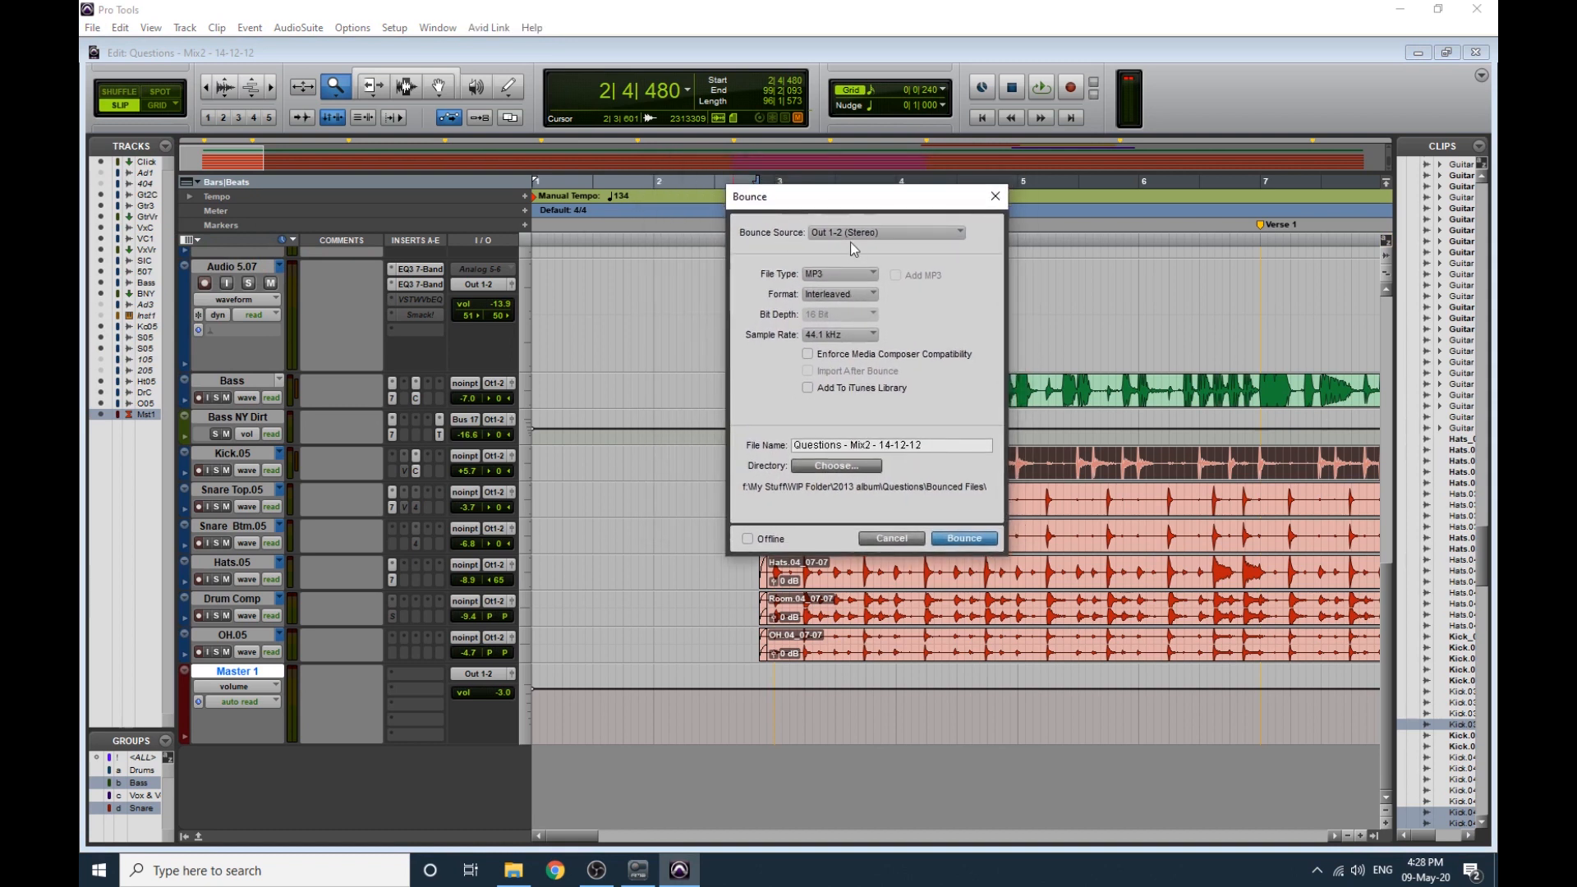
pyautogui.click(886, 231)
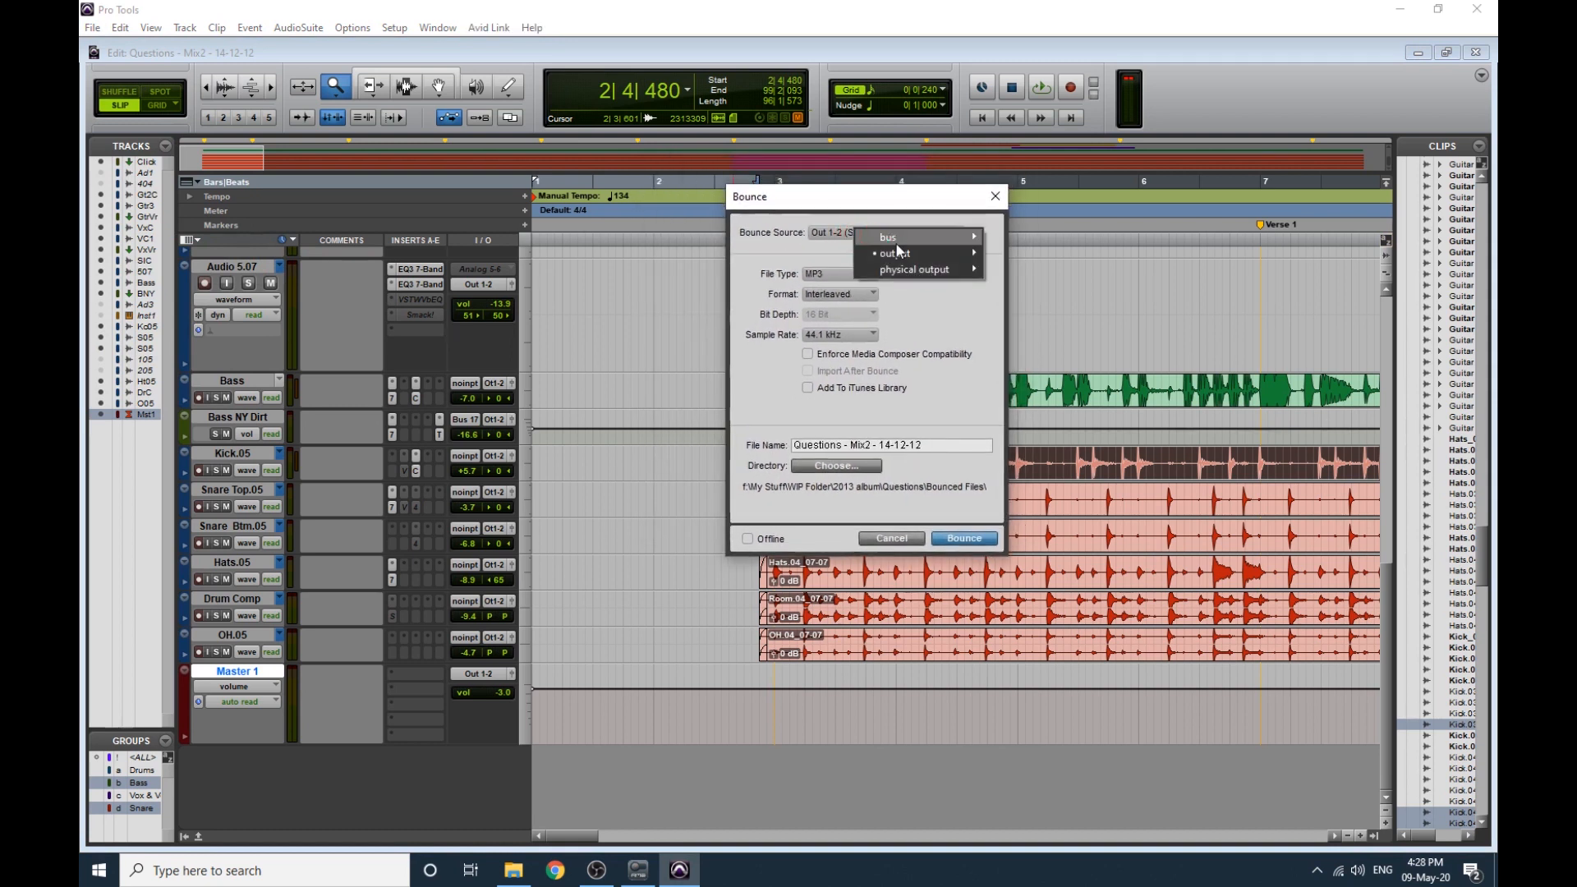
pyautogui.moveTo(894, 253)
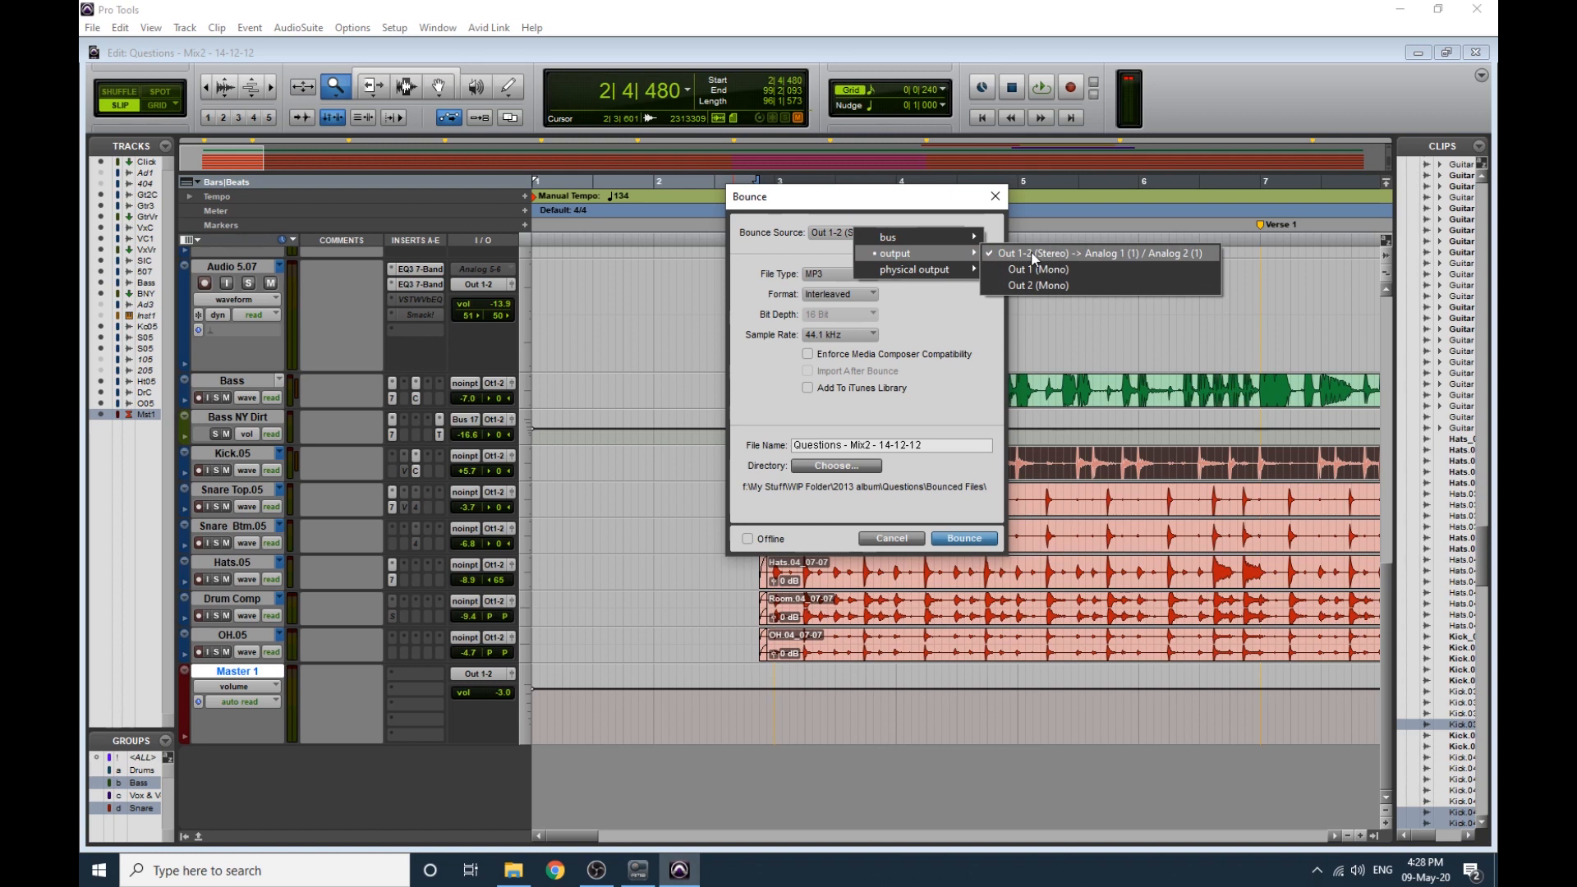
pyautogui.click(1096, 253)
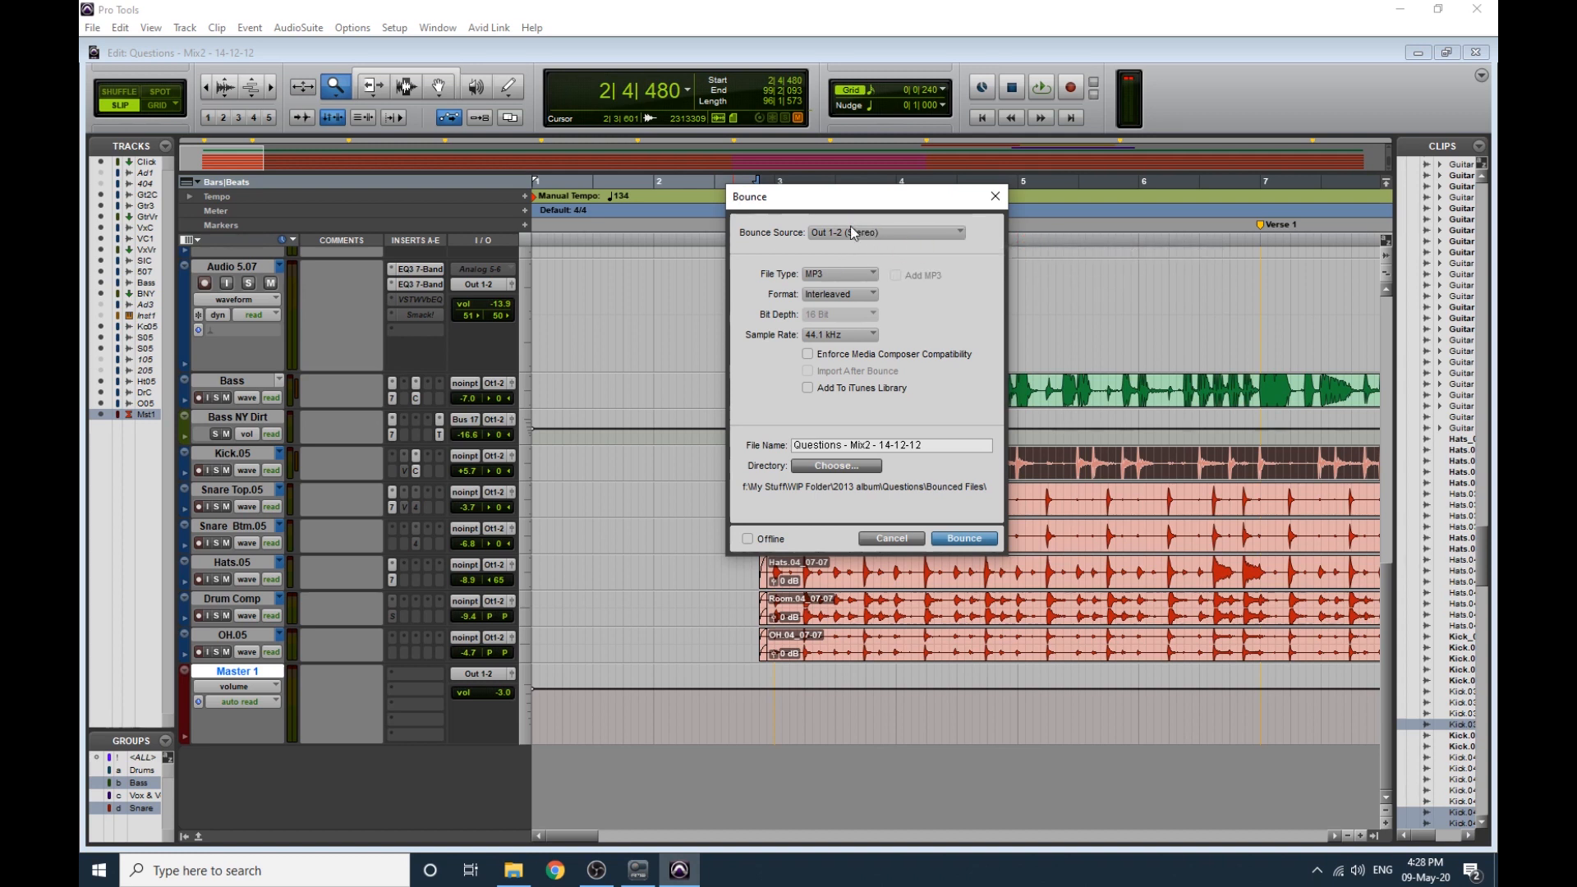
pyautogui.moveTo(817, 286)
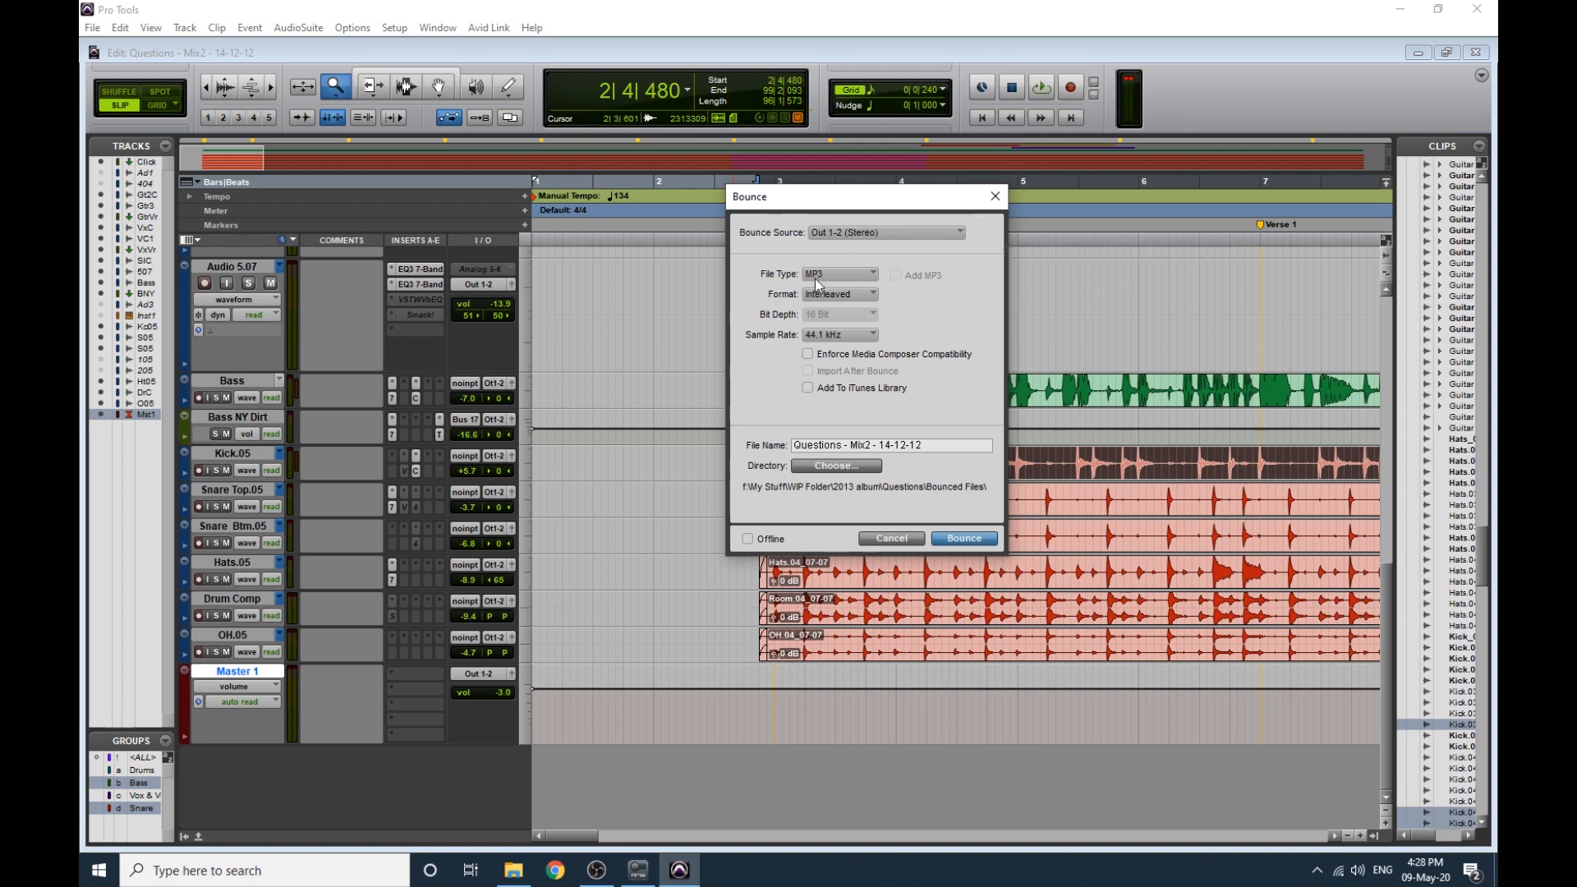
pyautogui.click(840, 274)
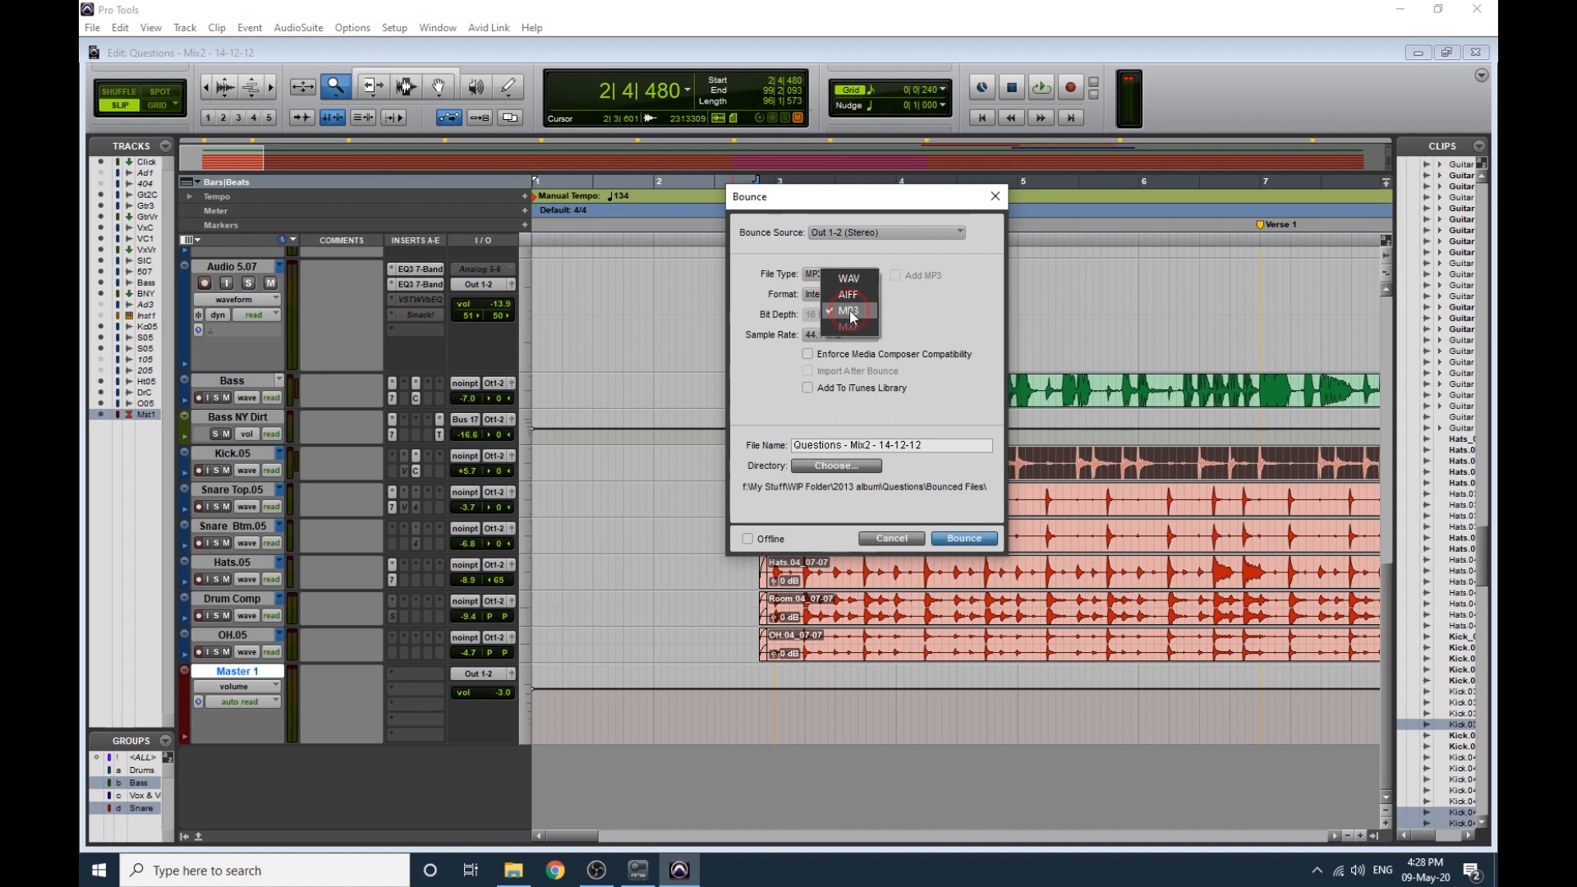
pyautogui.click(848, 311)
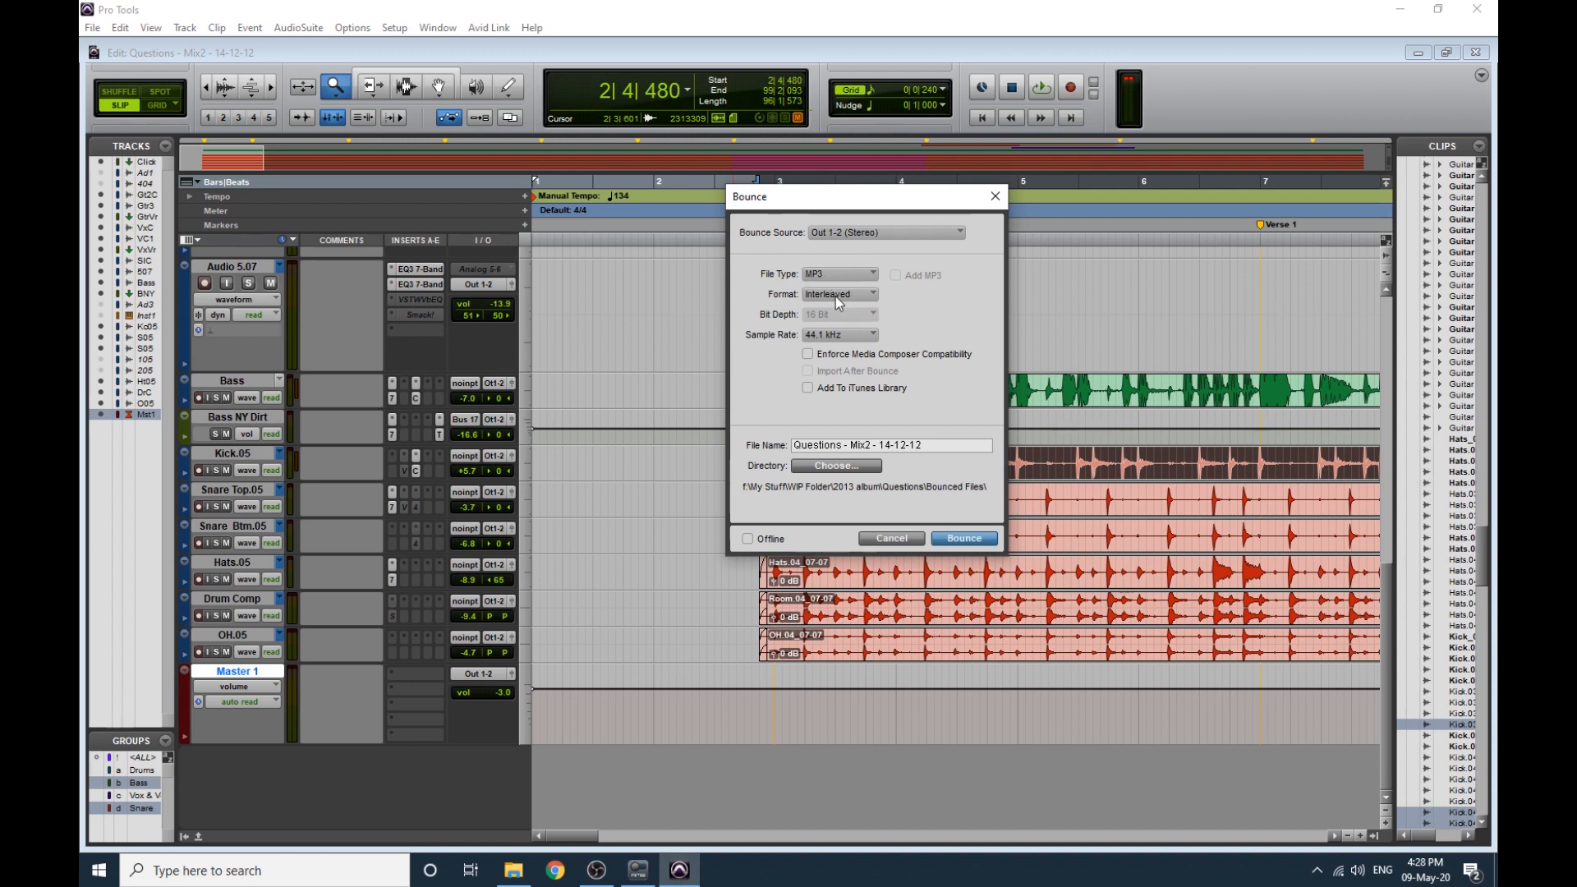
pyautogui.click(838, 295)
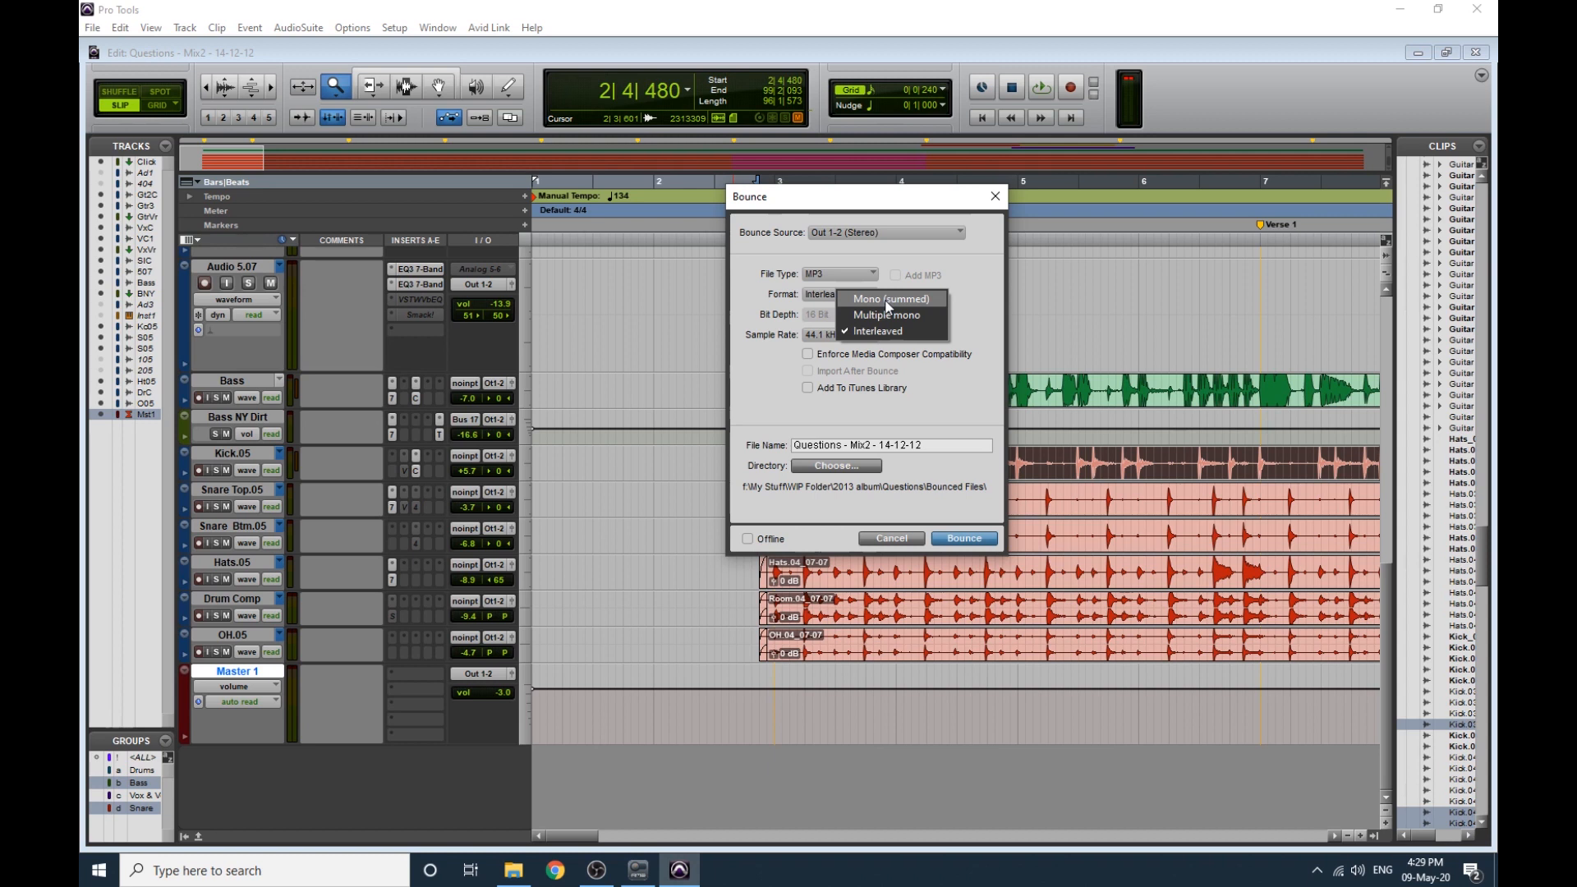
pyautogui.click(877, 331)
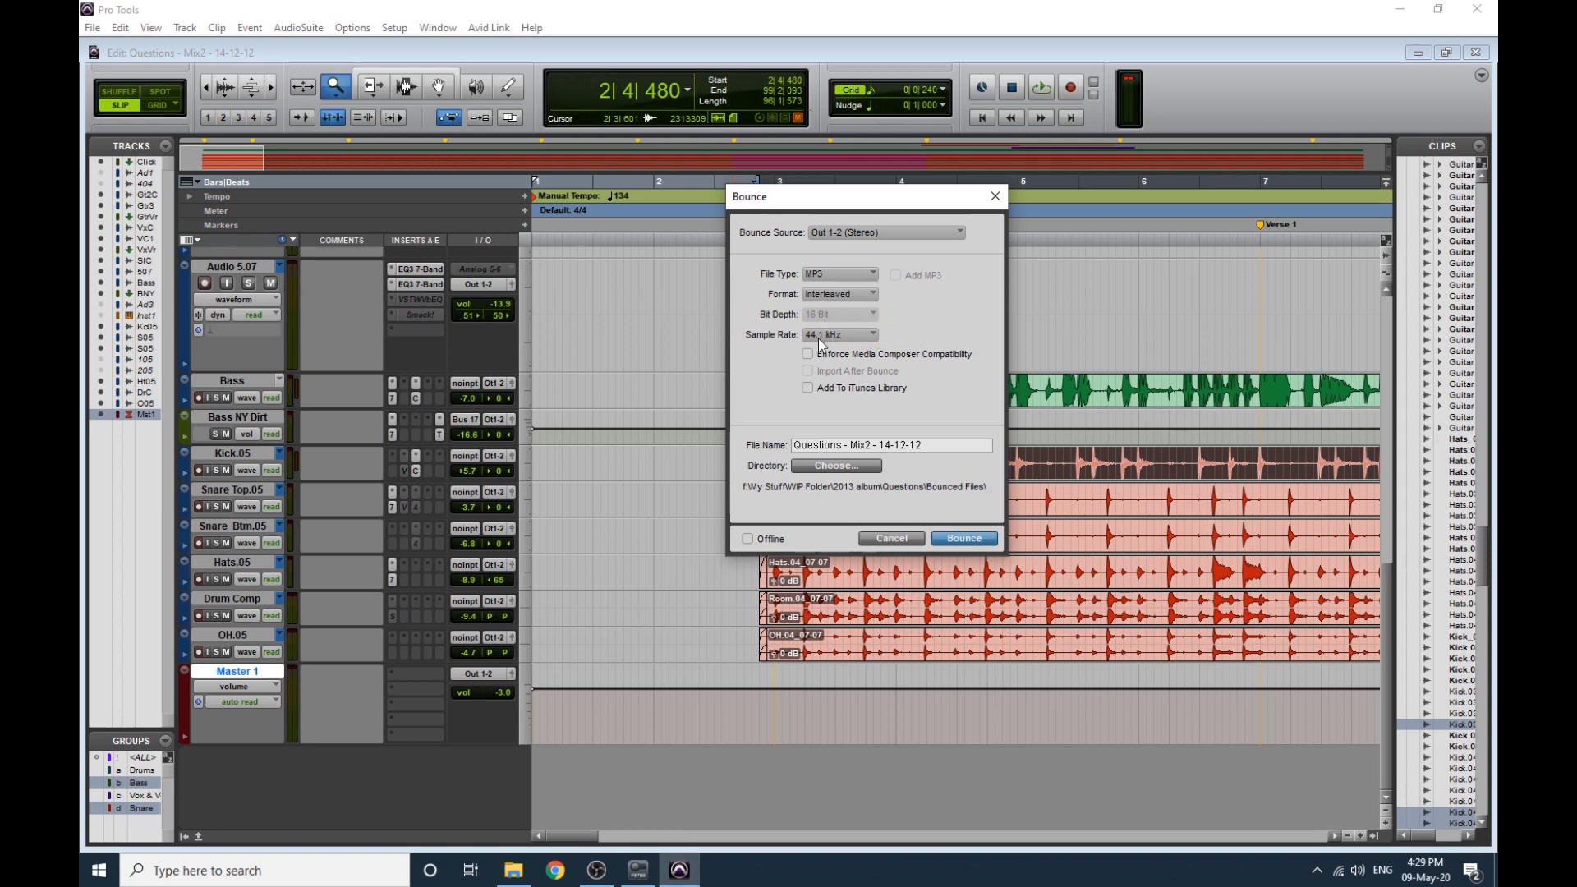
pyautogui.click(836, 333)
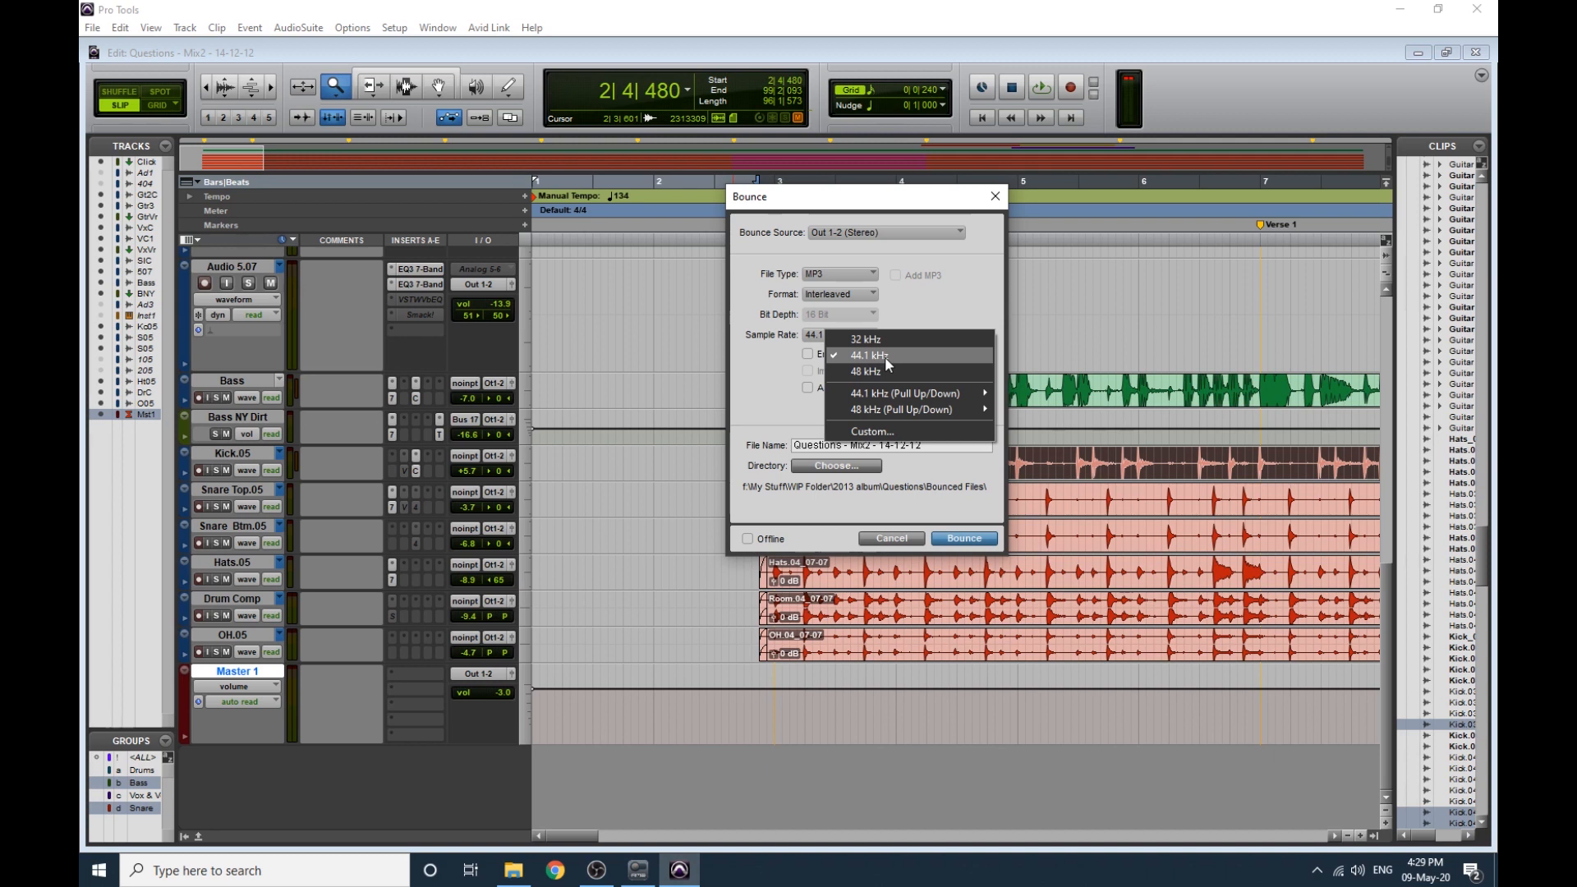
pyautogui.click(878, 355)
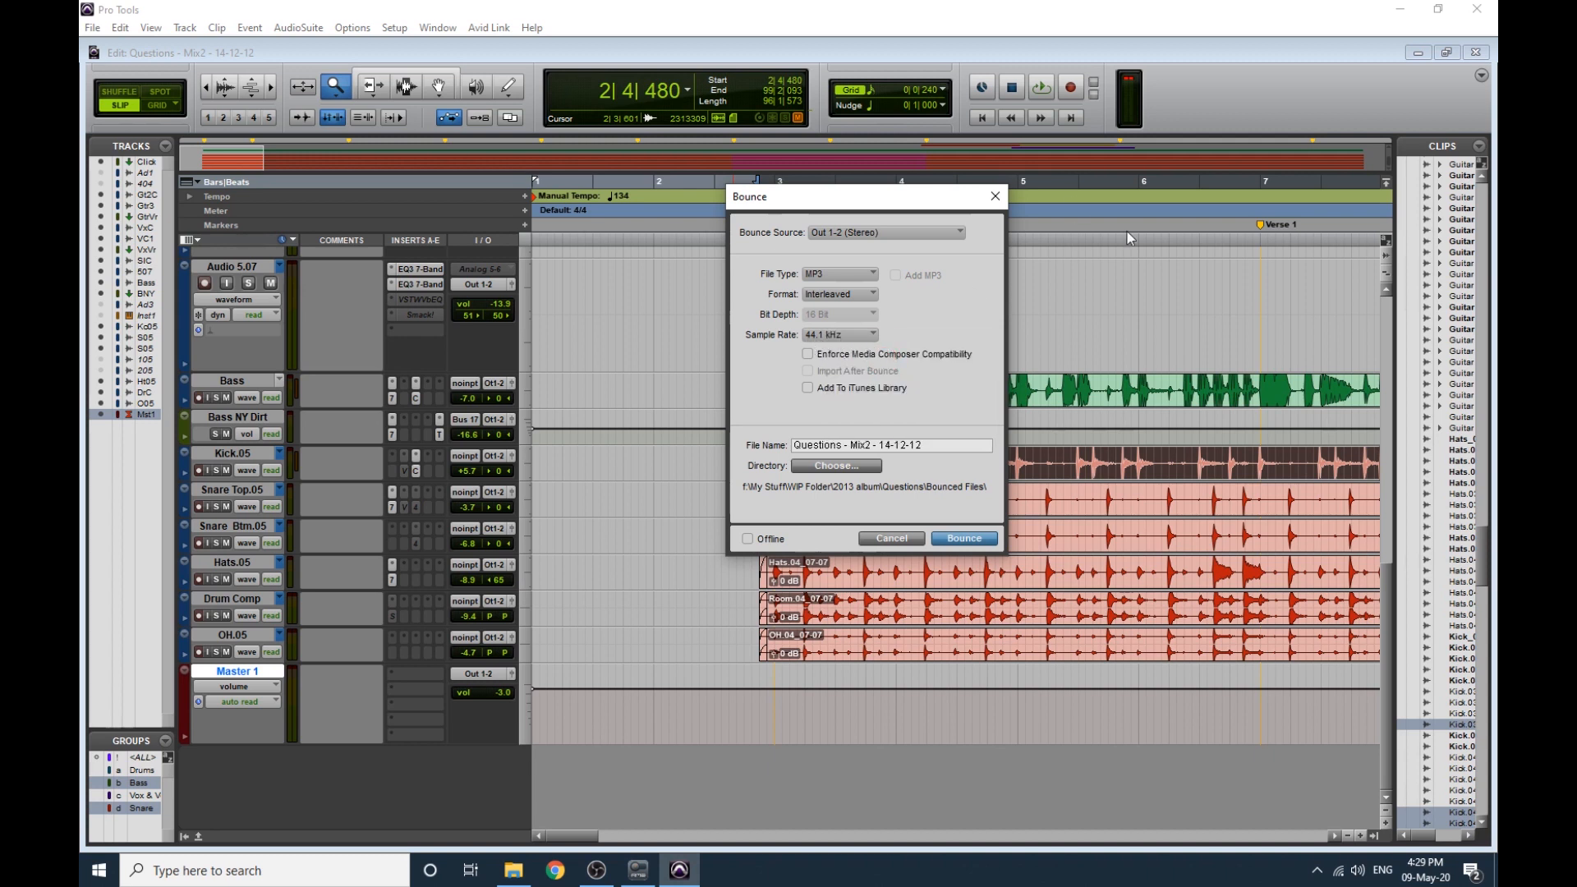
pyautogui.click(840, 335)
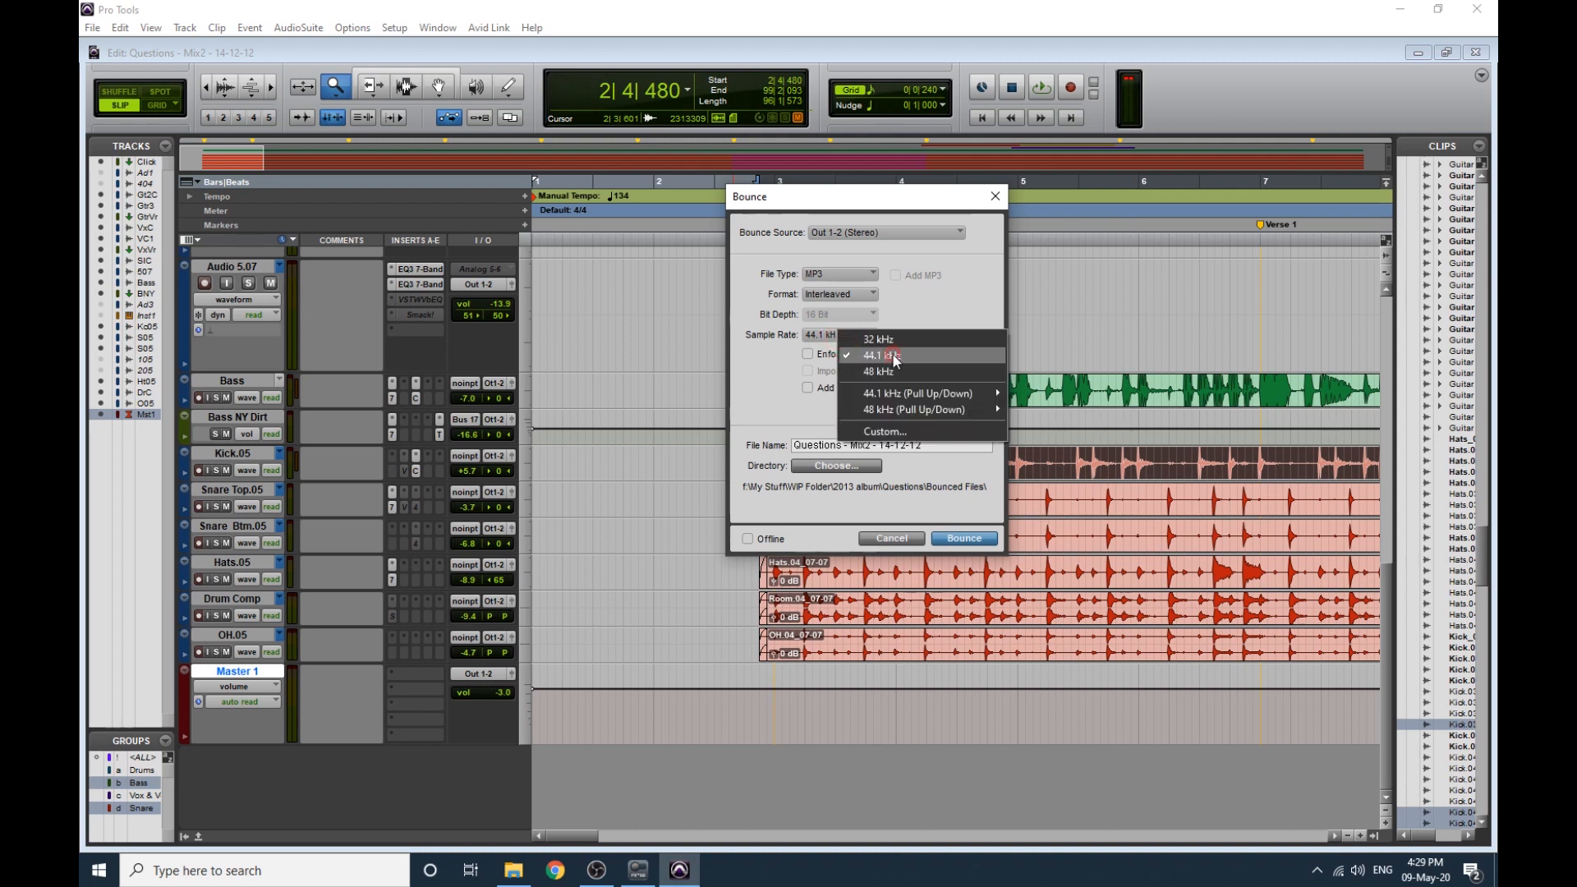
# Keep 44.1 kHz sample rate and enable Offline bouncing for 'Questions - Youtube Demo'.
pyautogui.click(884, 355)
pyautogui.write('Questions - Youtube Demo')
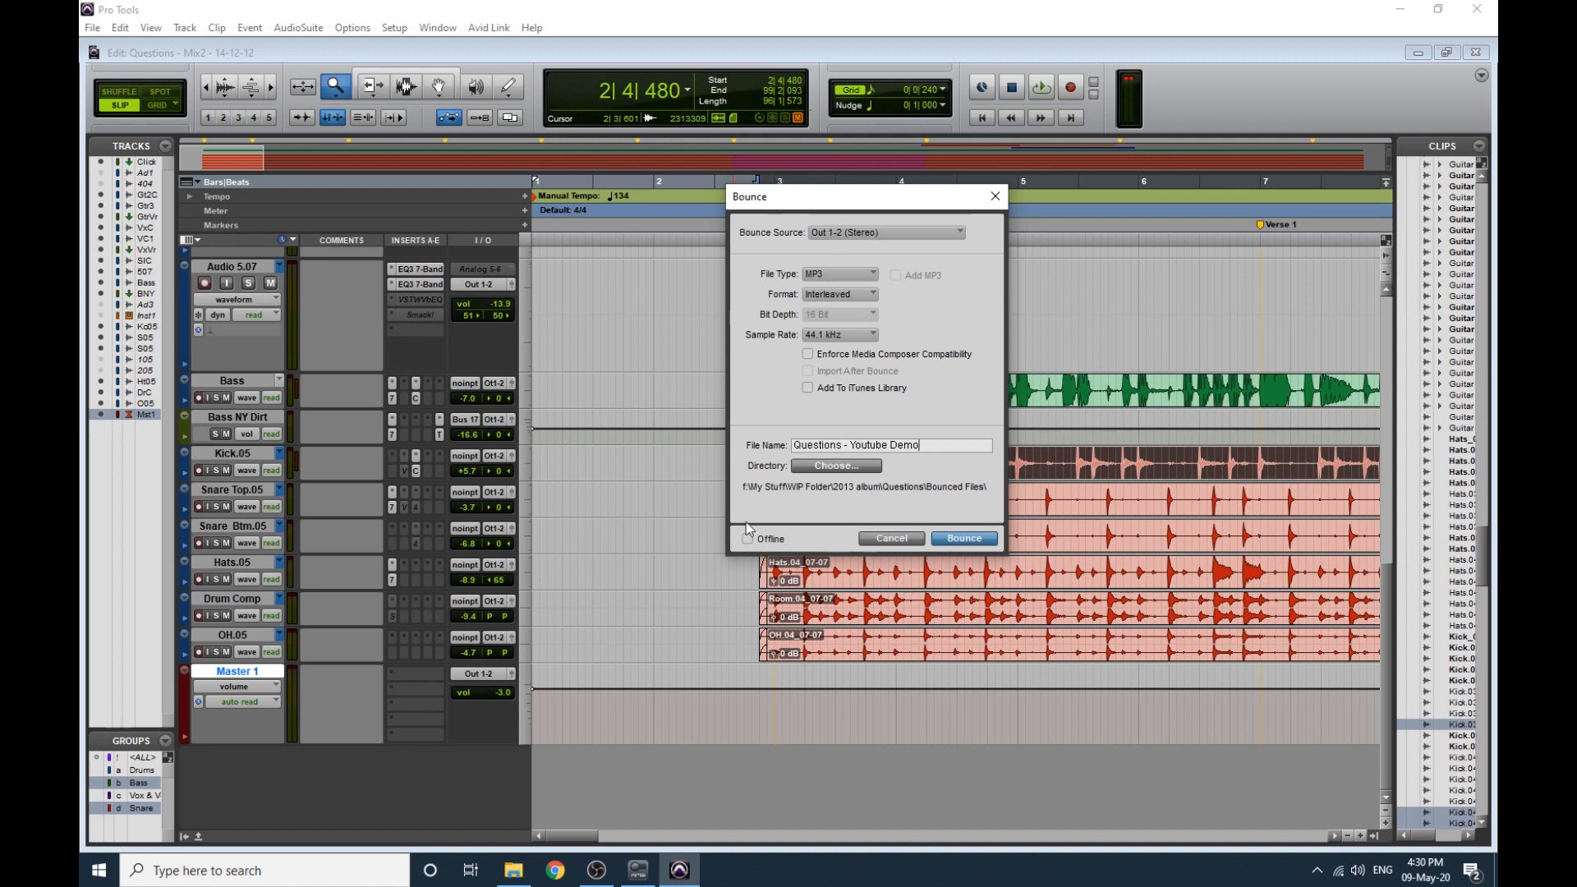
pyautogui.click(746, 539)
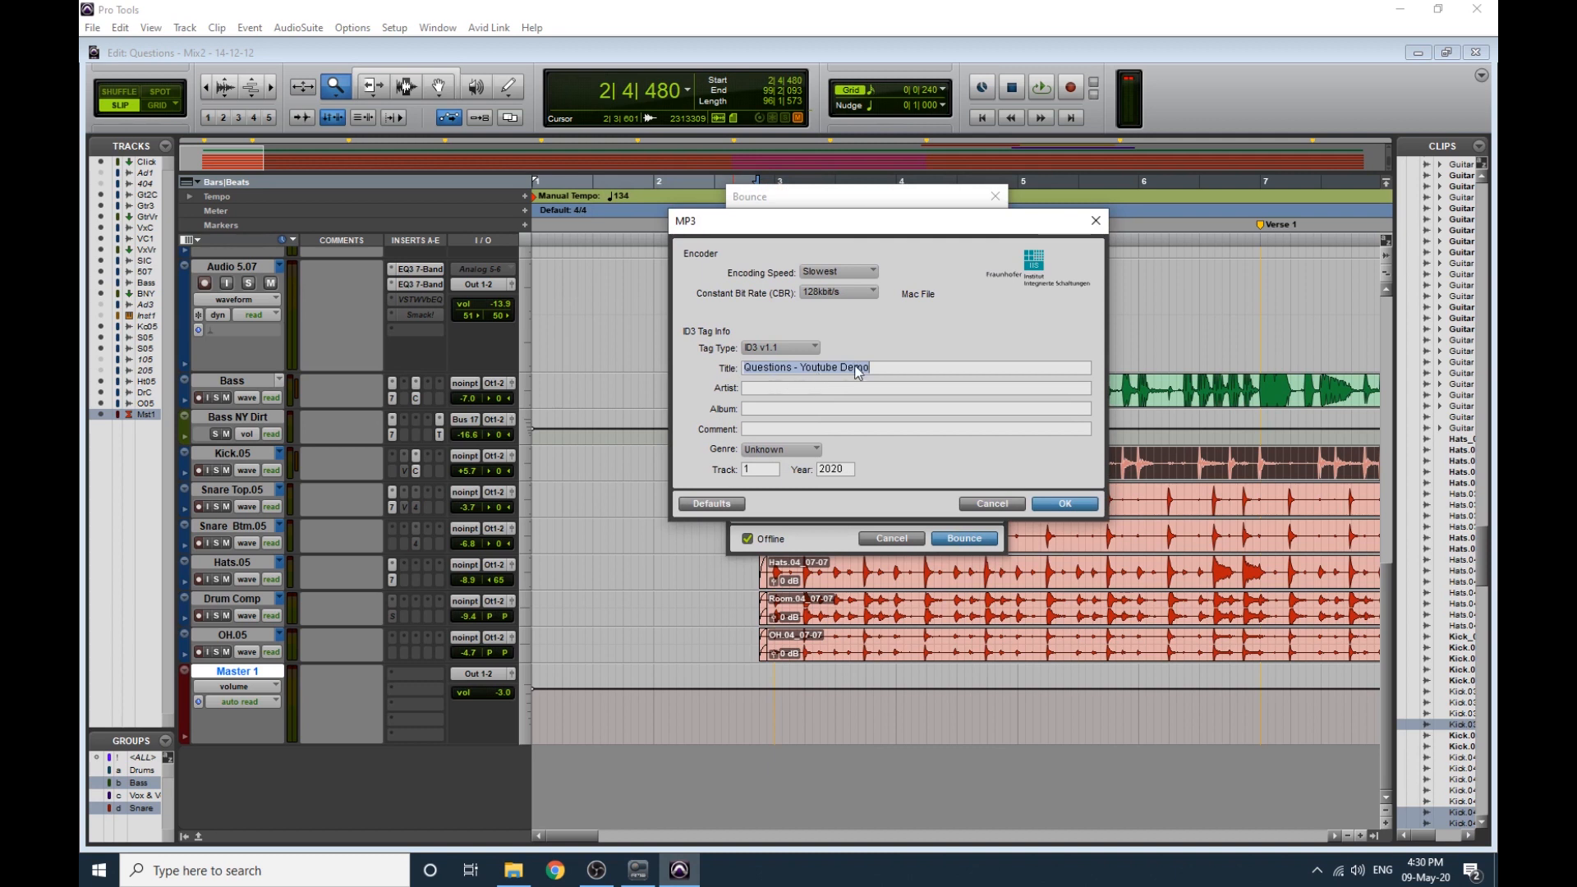
pyautogui.moveTo(775, 380)
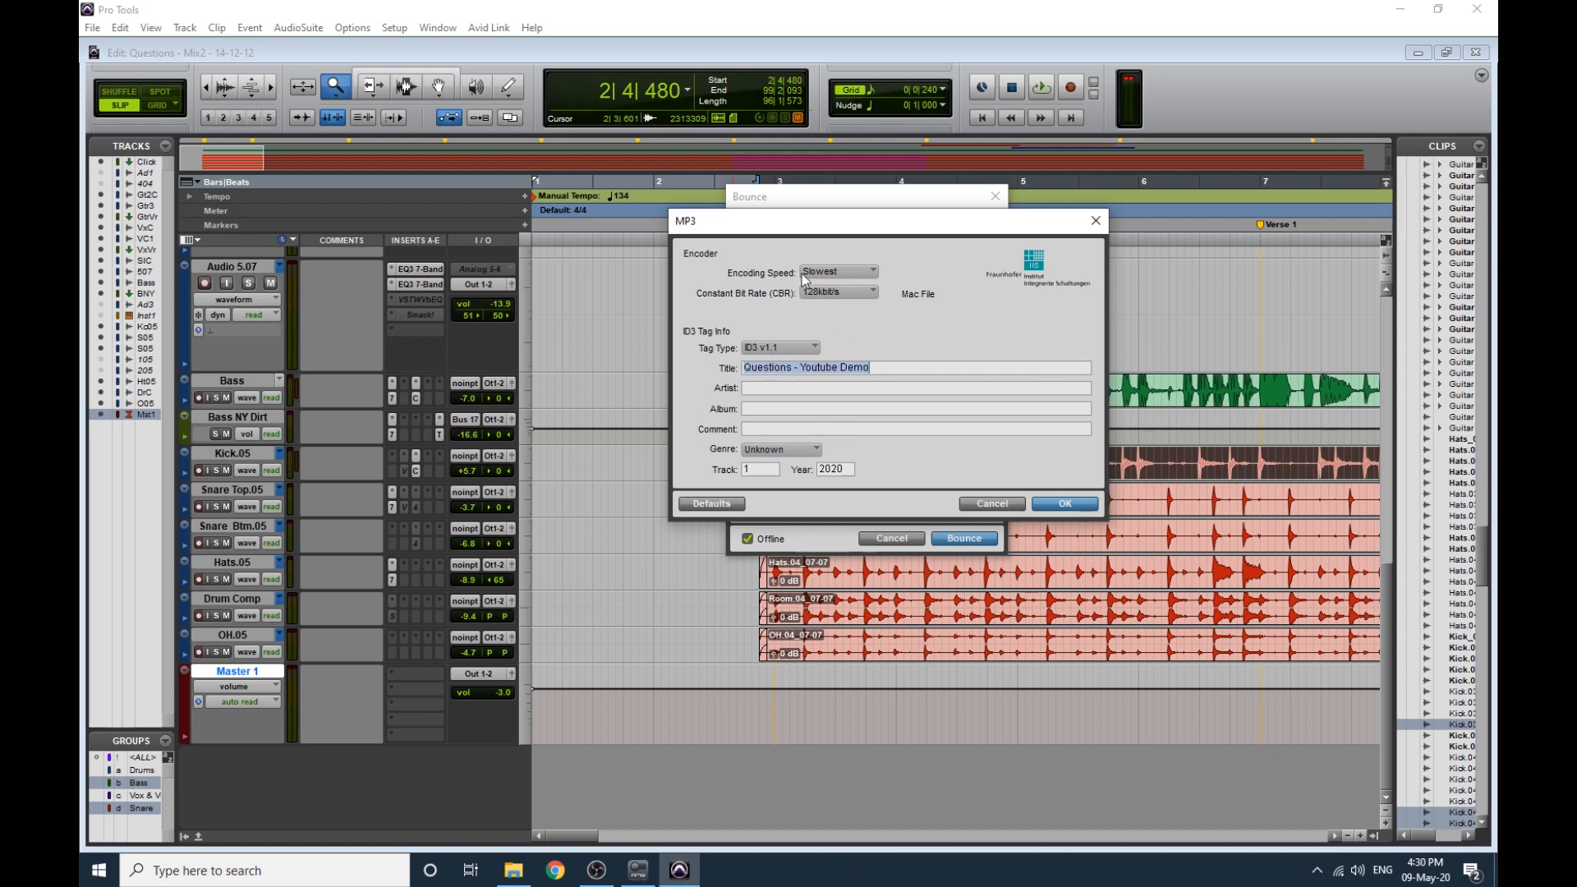
# Choose Highest Quality, Slower Encoding Time and keep the constant bit rate at 128 kbit/s.
pyautogui.click(836, 271)
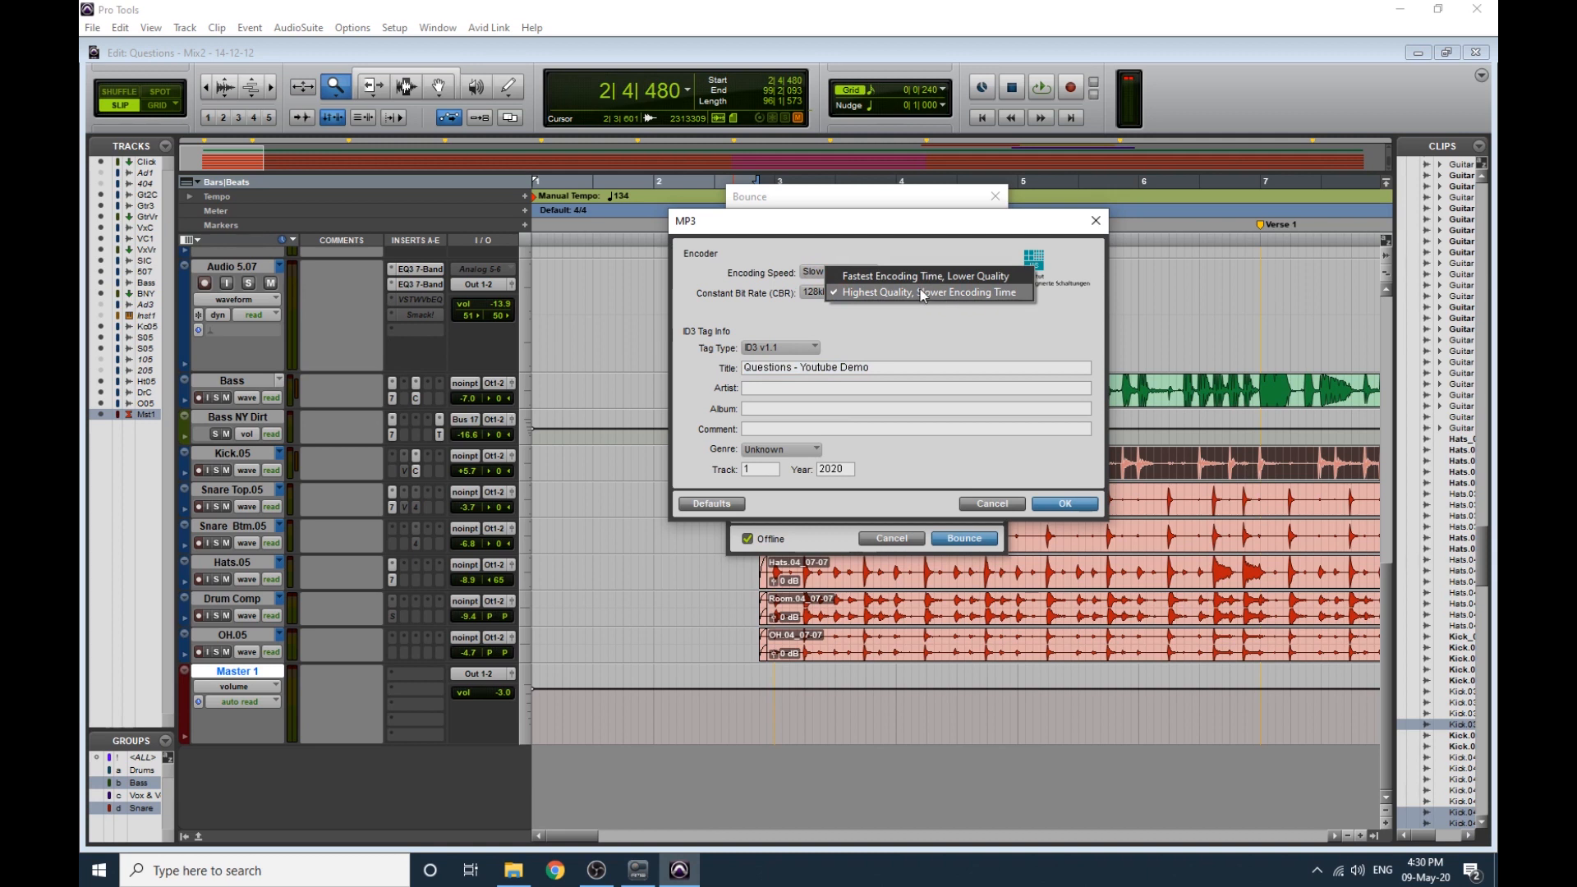
pyautogui.moveTo(926, 299)
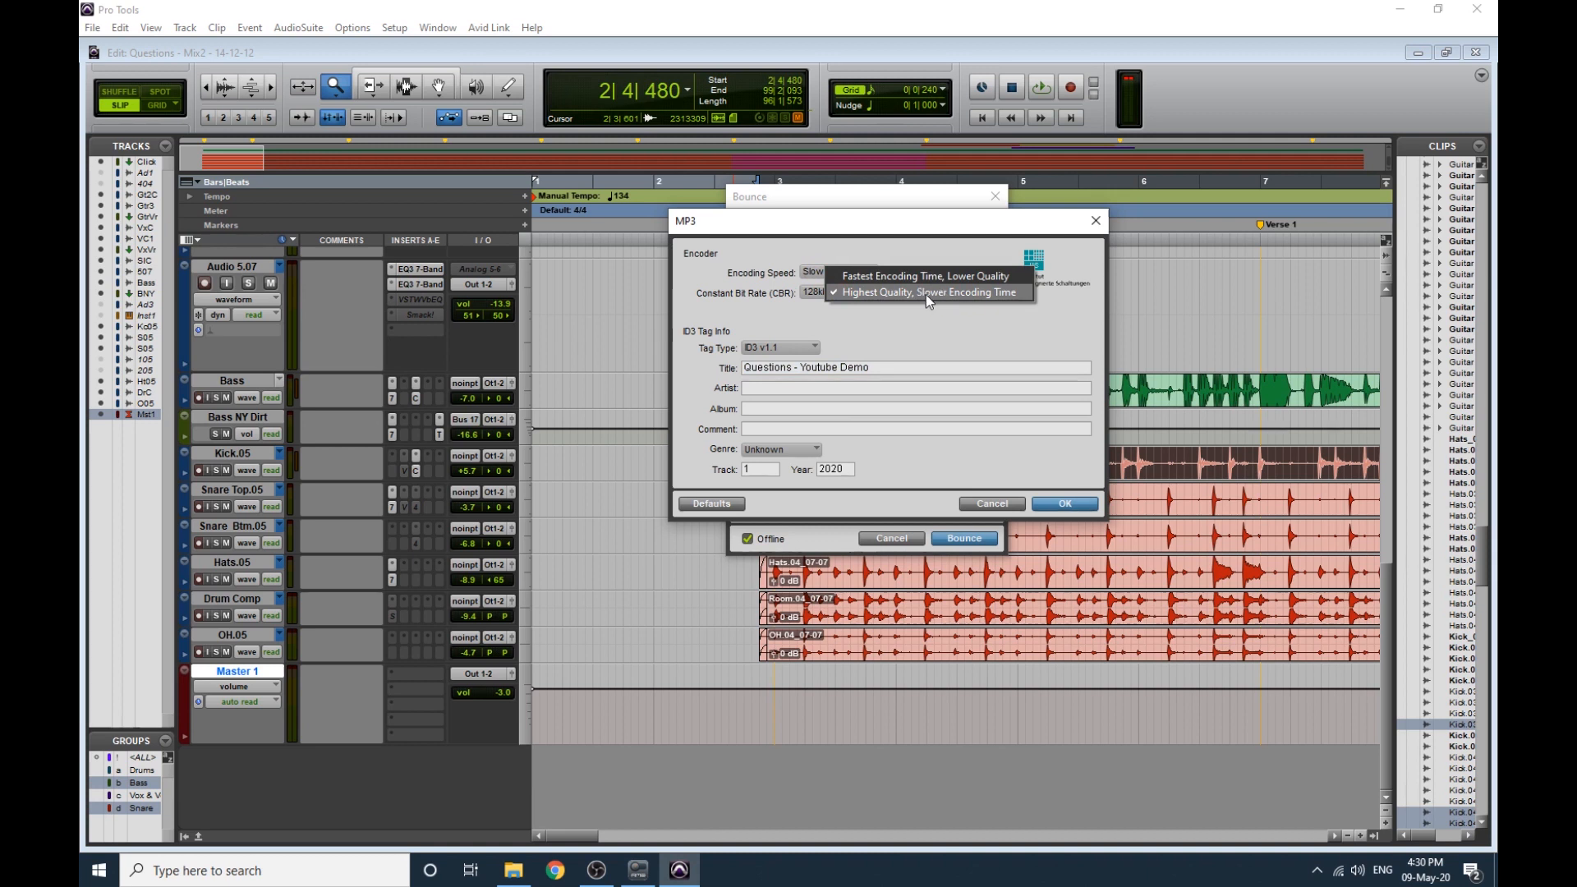
pyautogui.moveTo(858, 302)
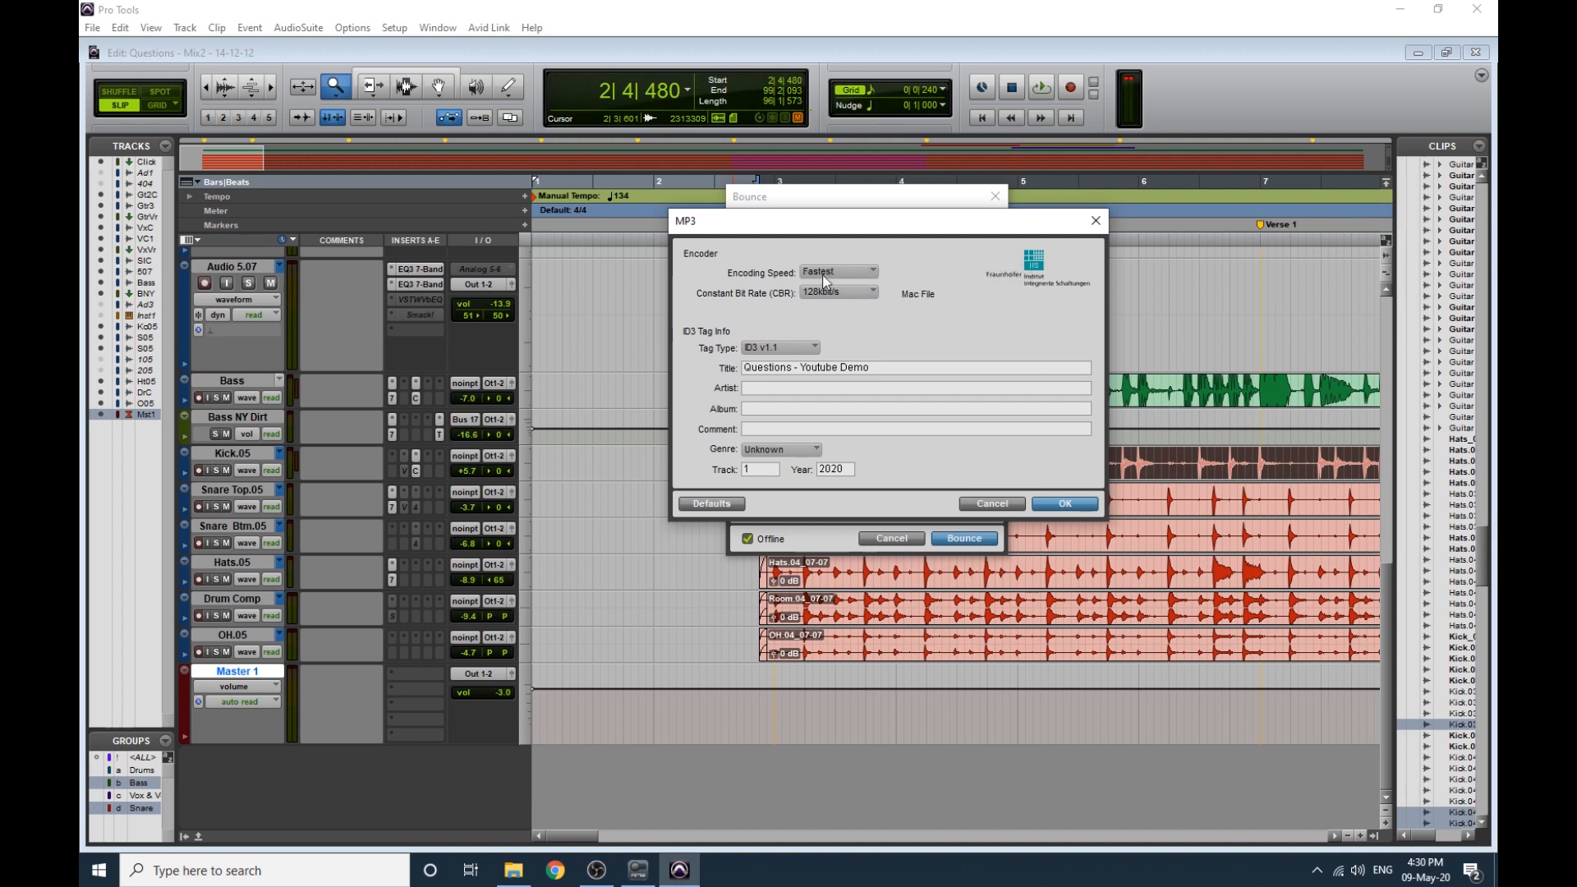
pyautogui.click(837, 272)
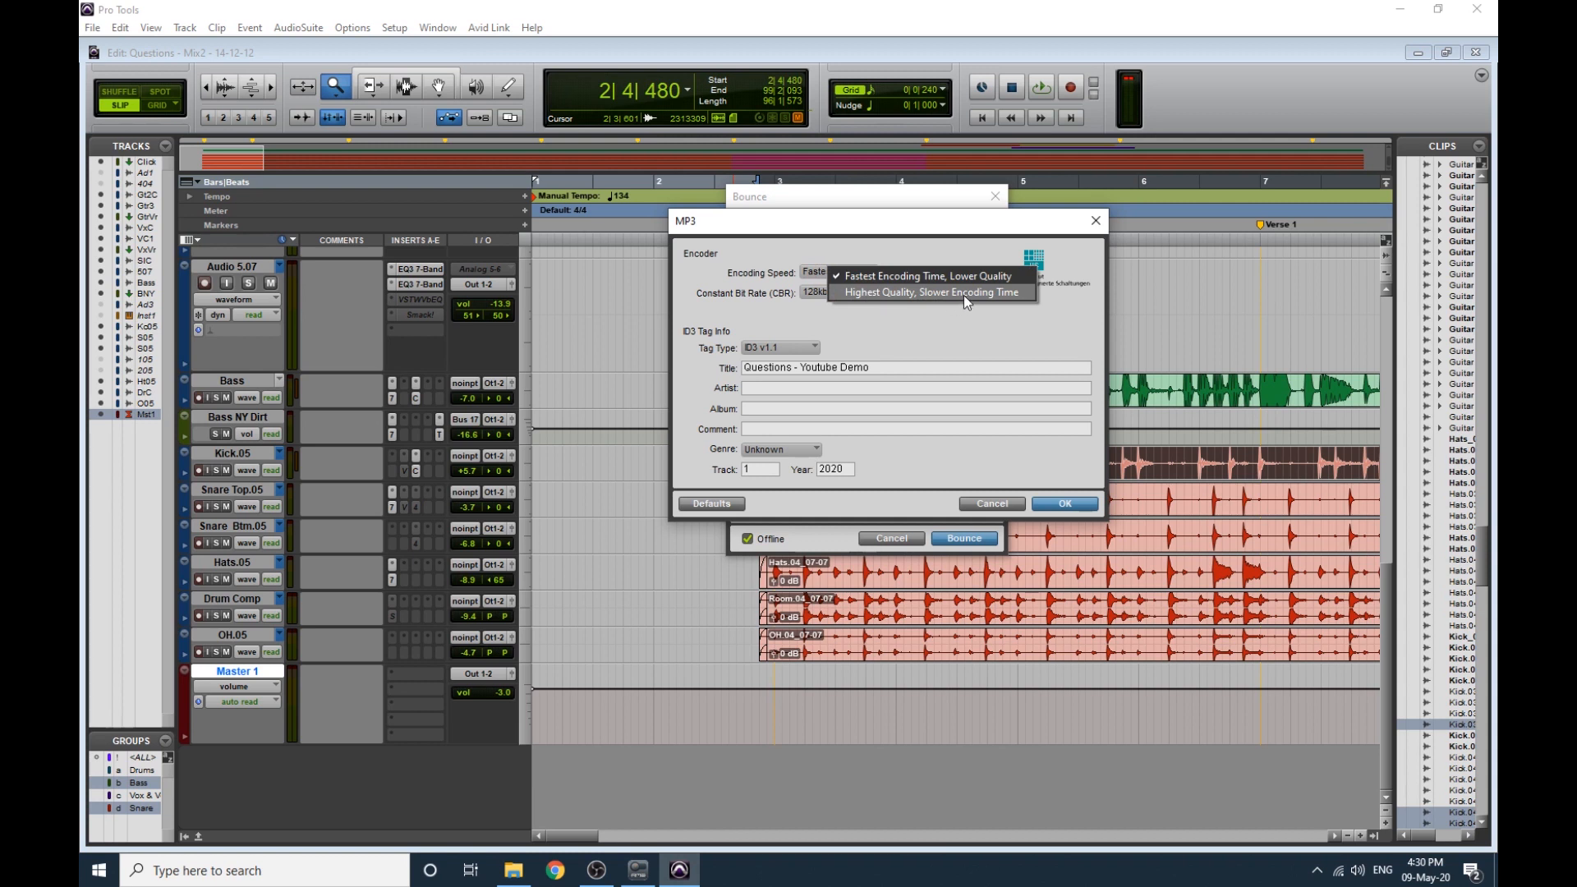
pyautogui.click(930, 293)
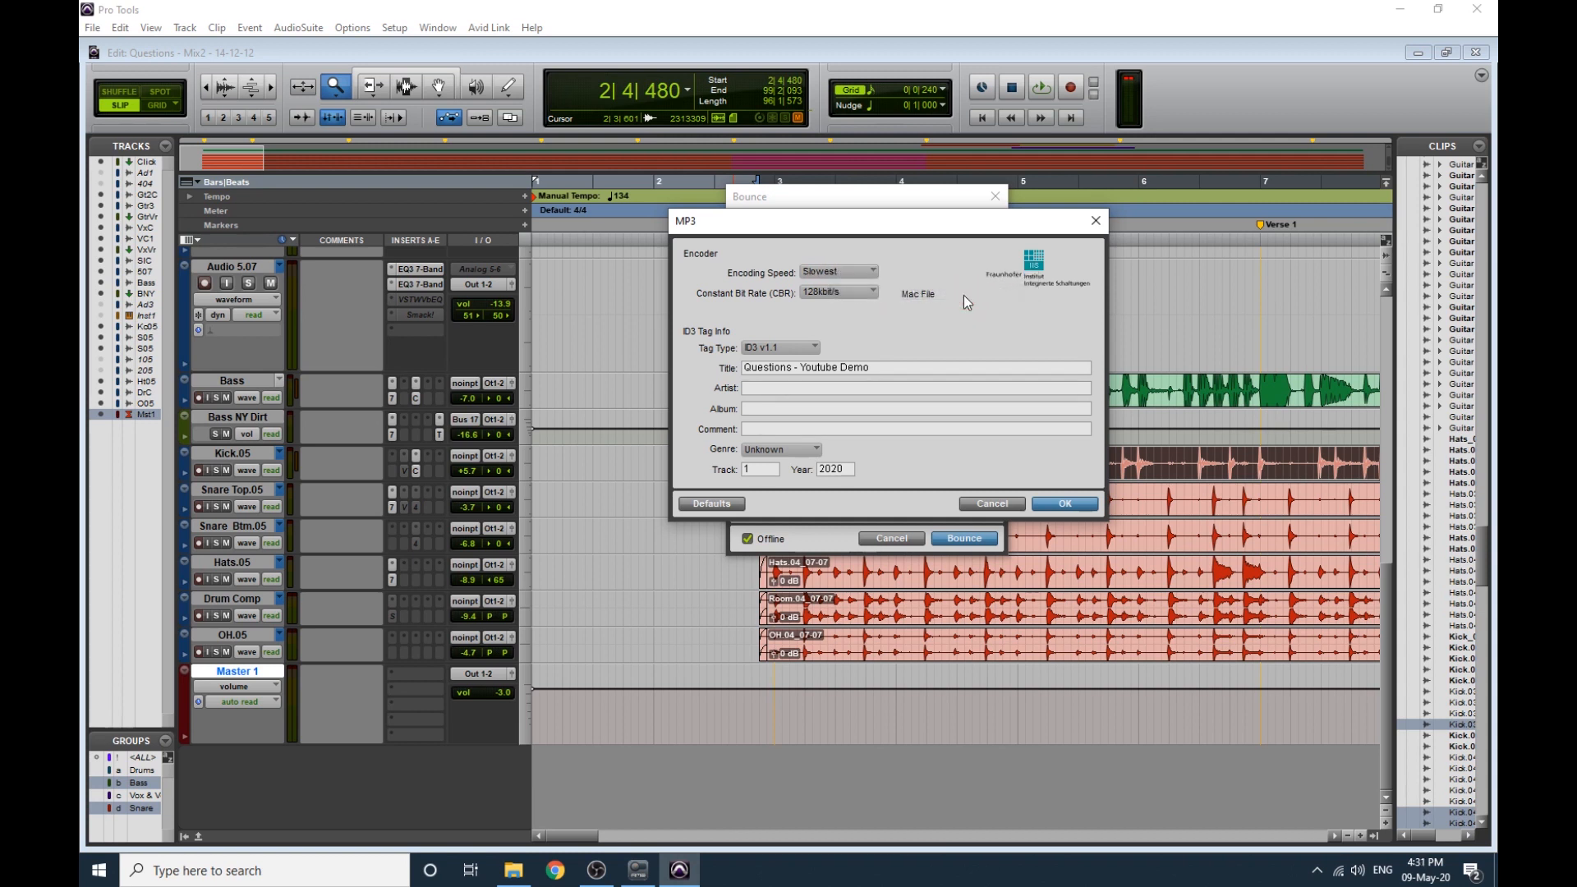
pyautogui.moveTo(840, 294)
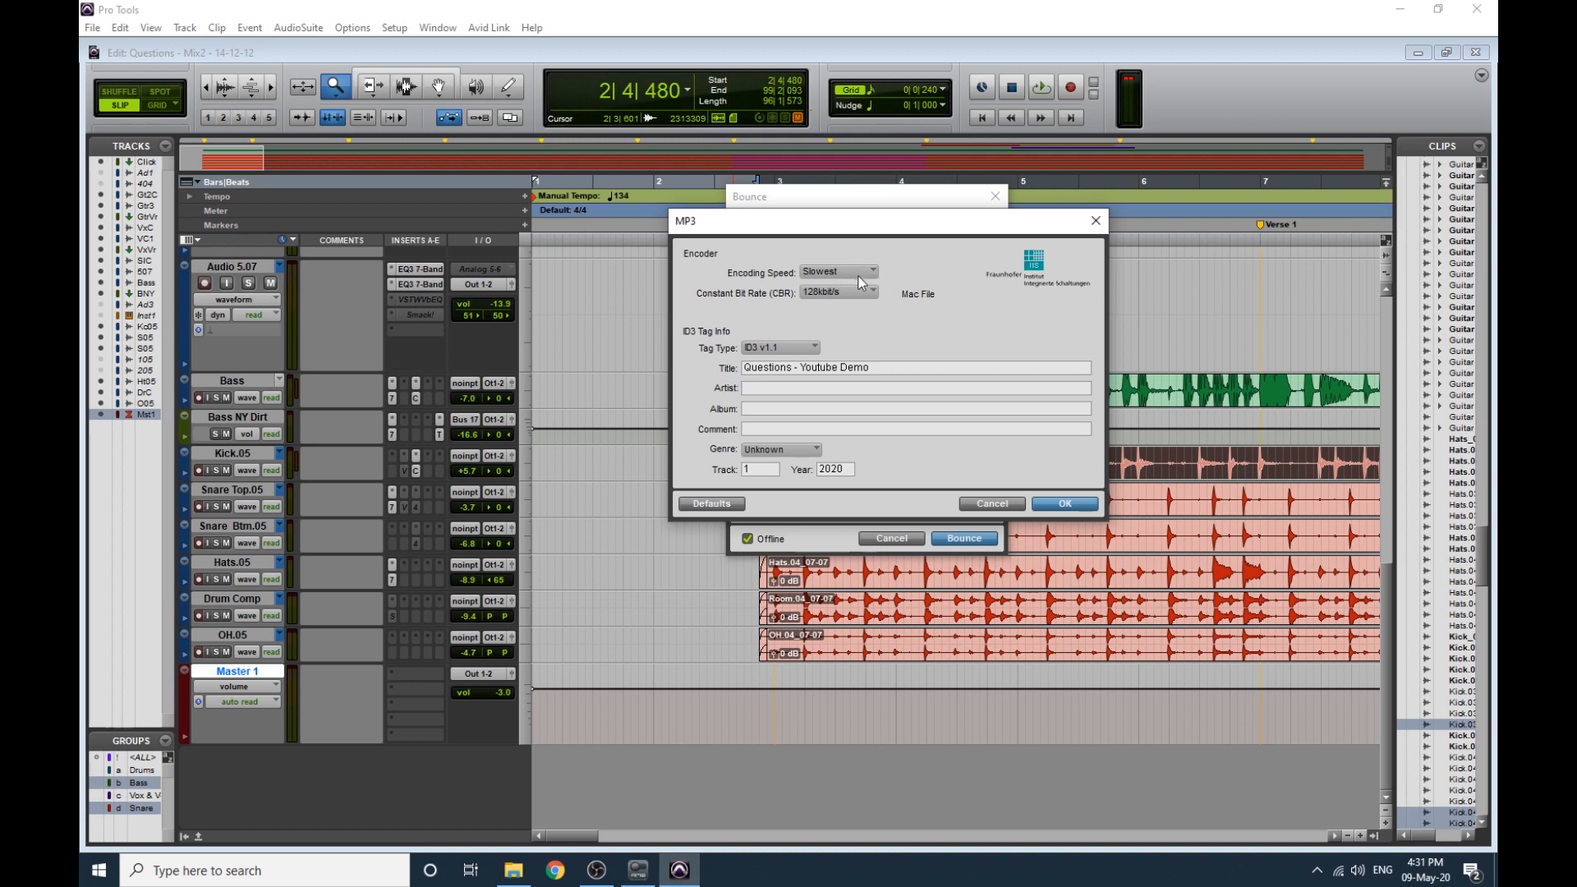
pyautogui.click(871, 292)
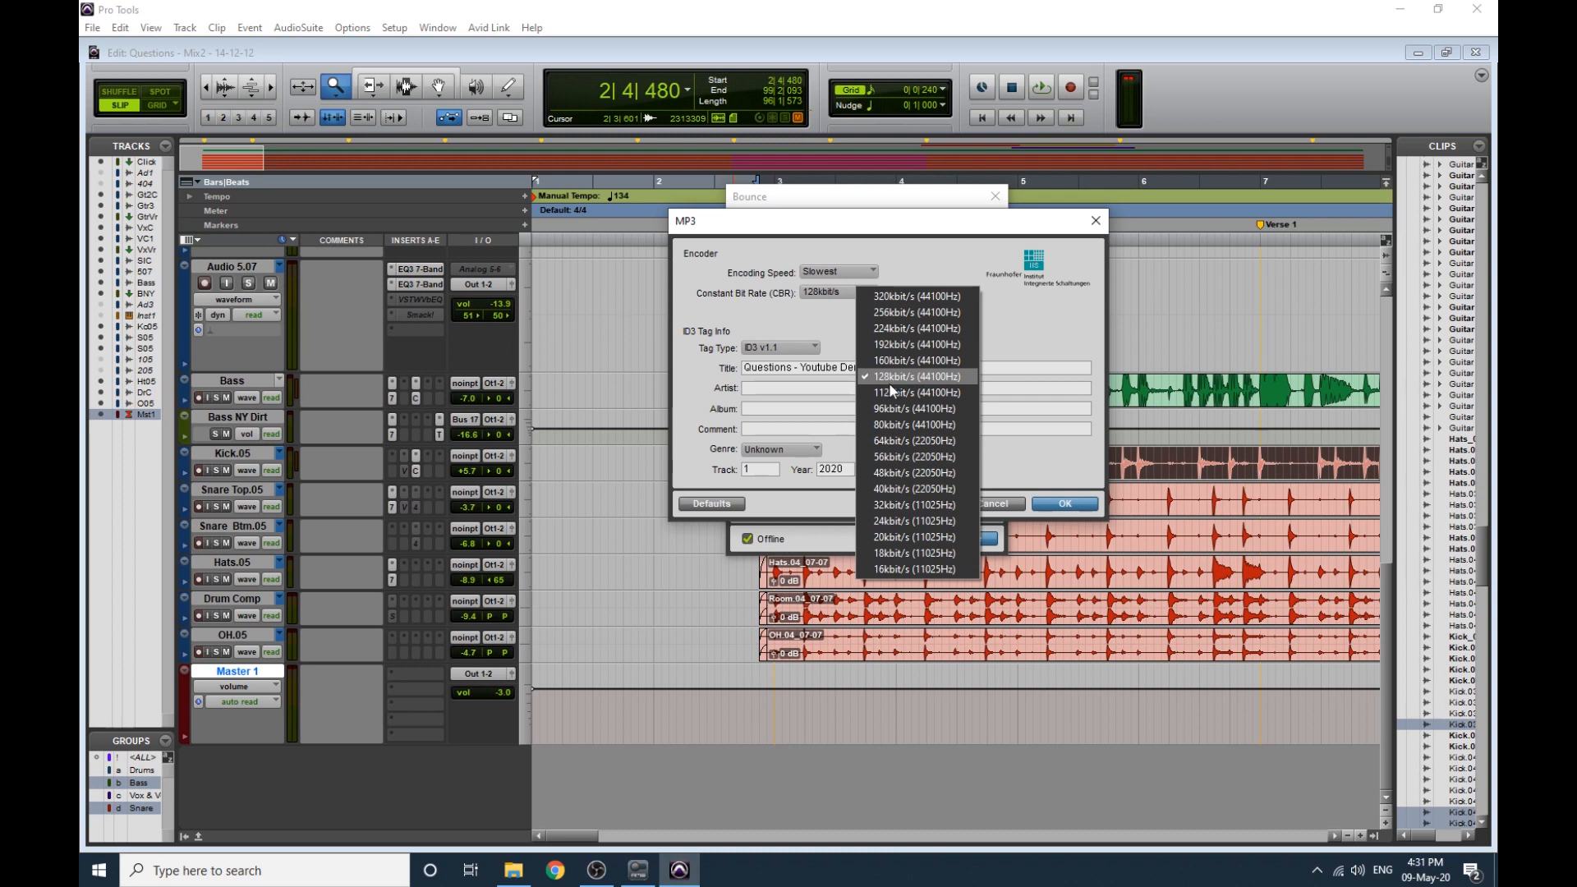
pyautogui.moveTo(894, 391)
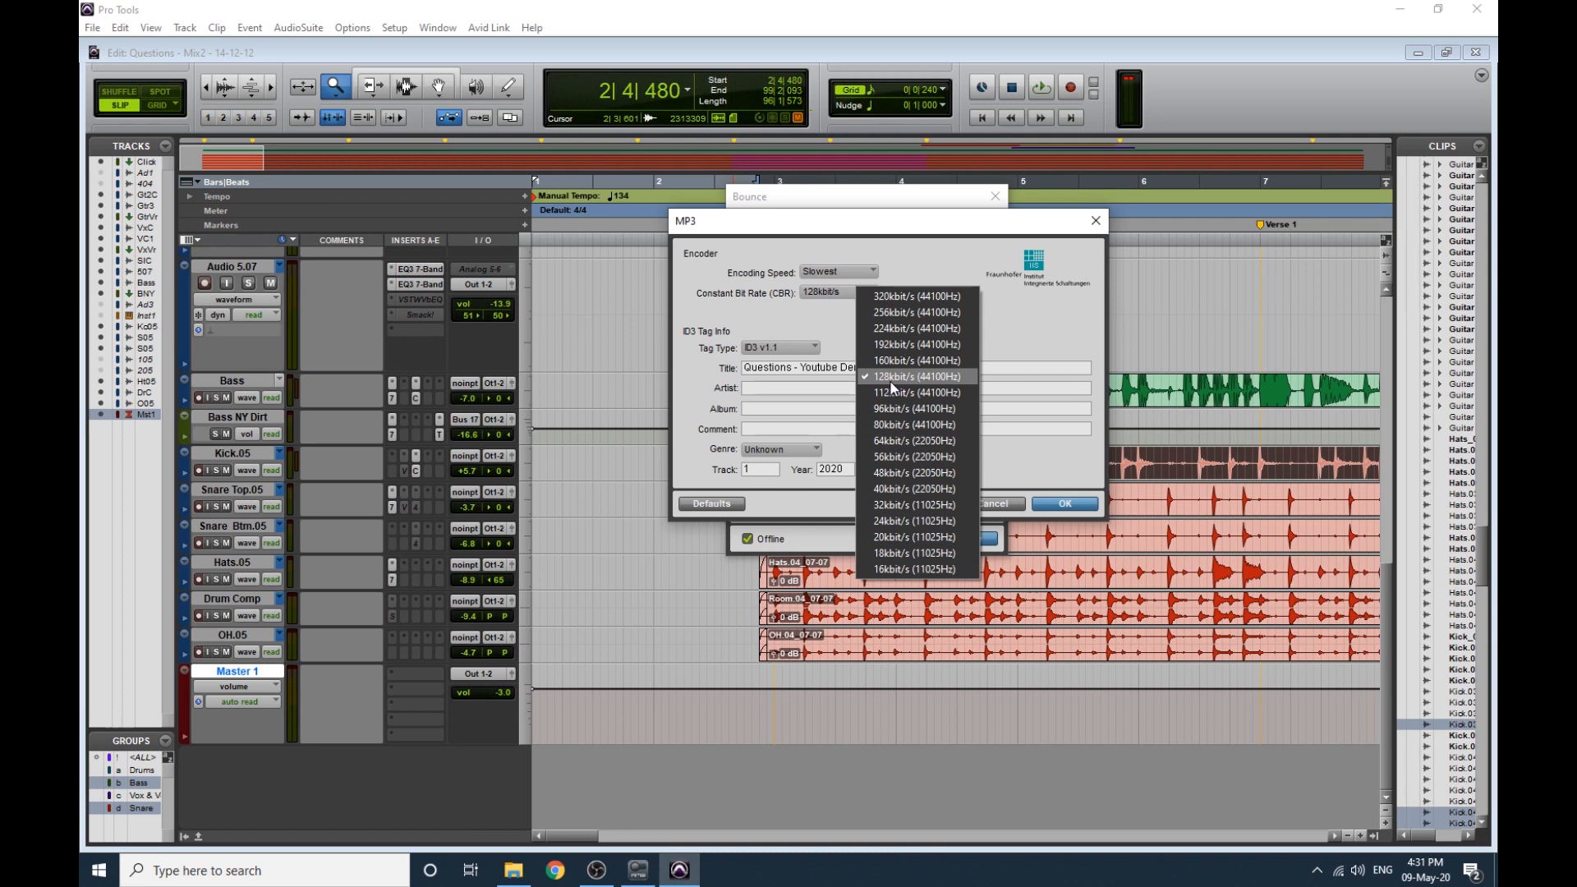
pyautogui.moveTo(903, 388)
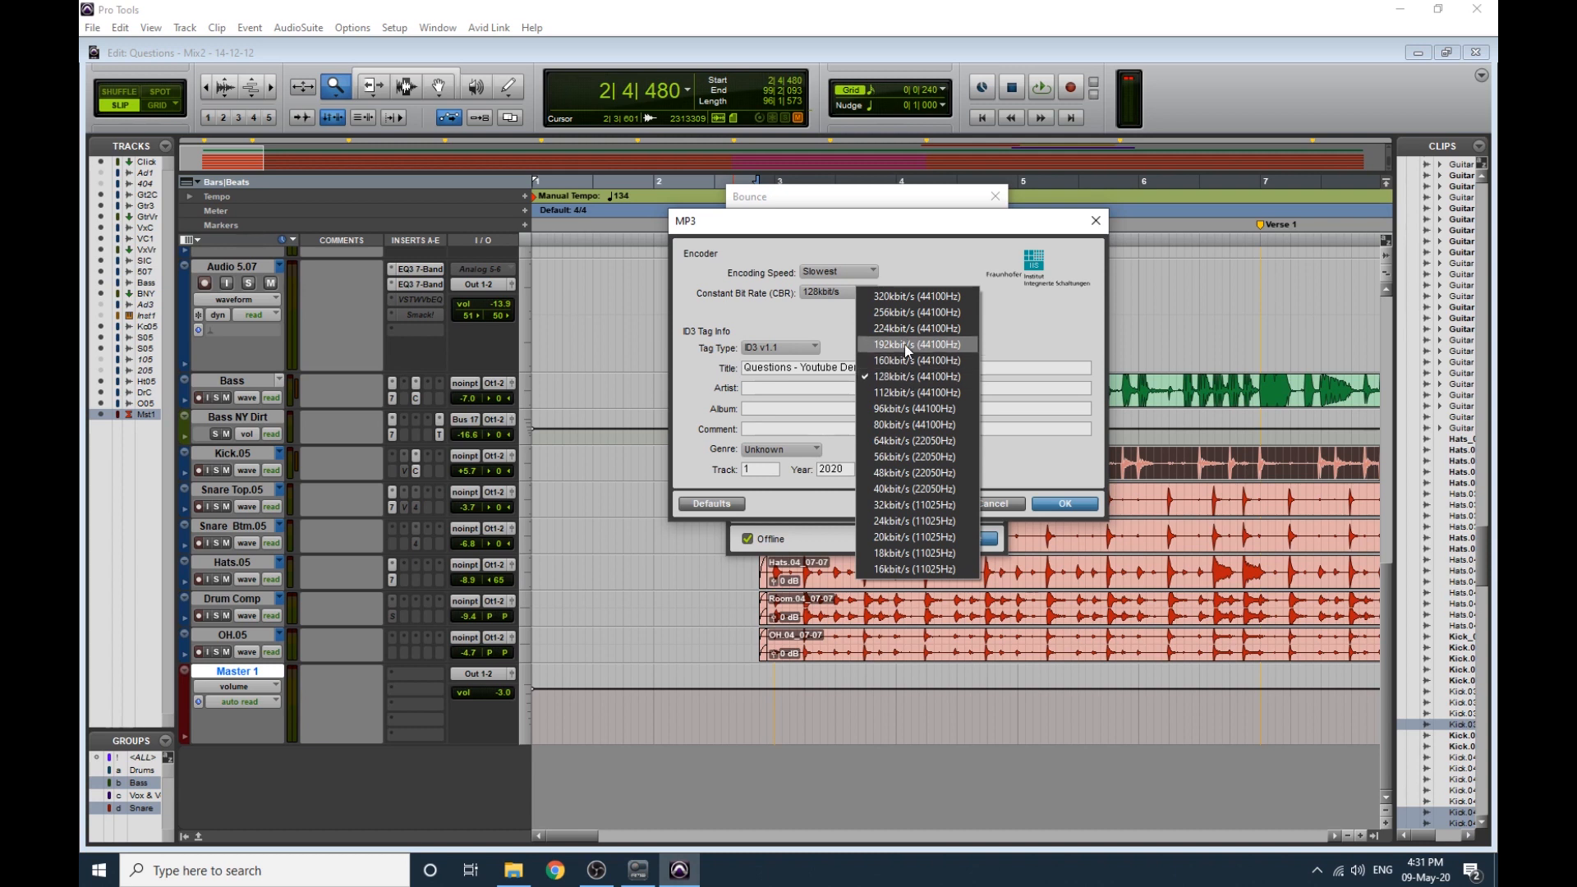
pyautogui.moveTo(918, 376)
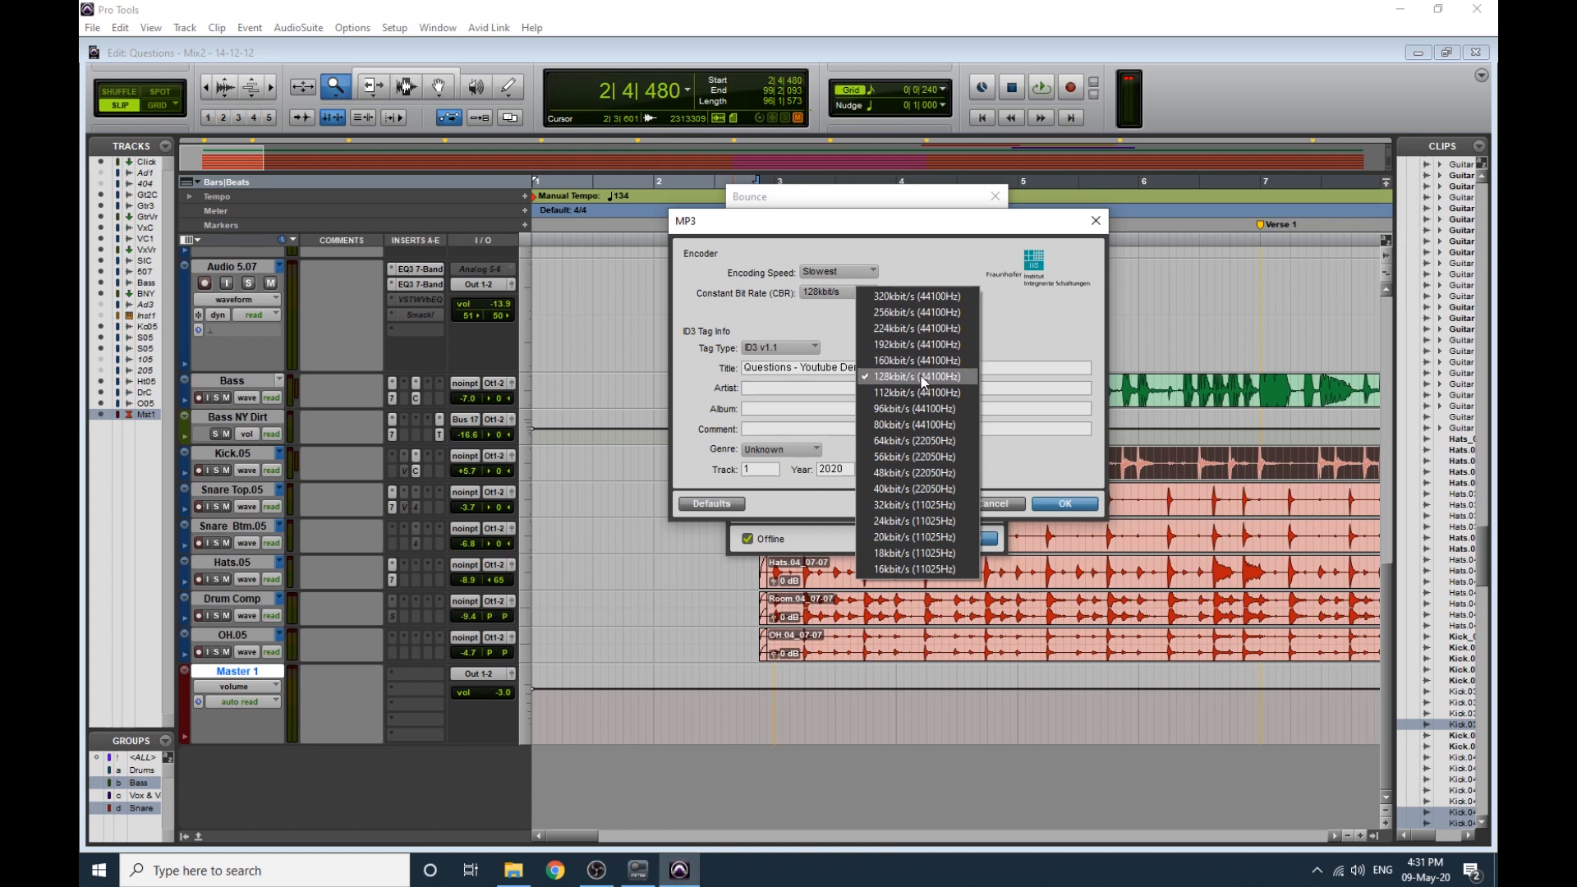
pyautogui.click(913, 376)
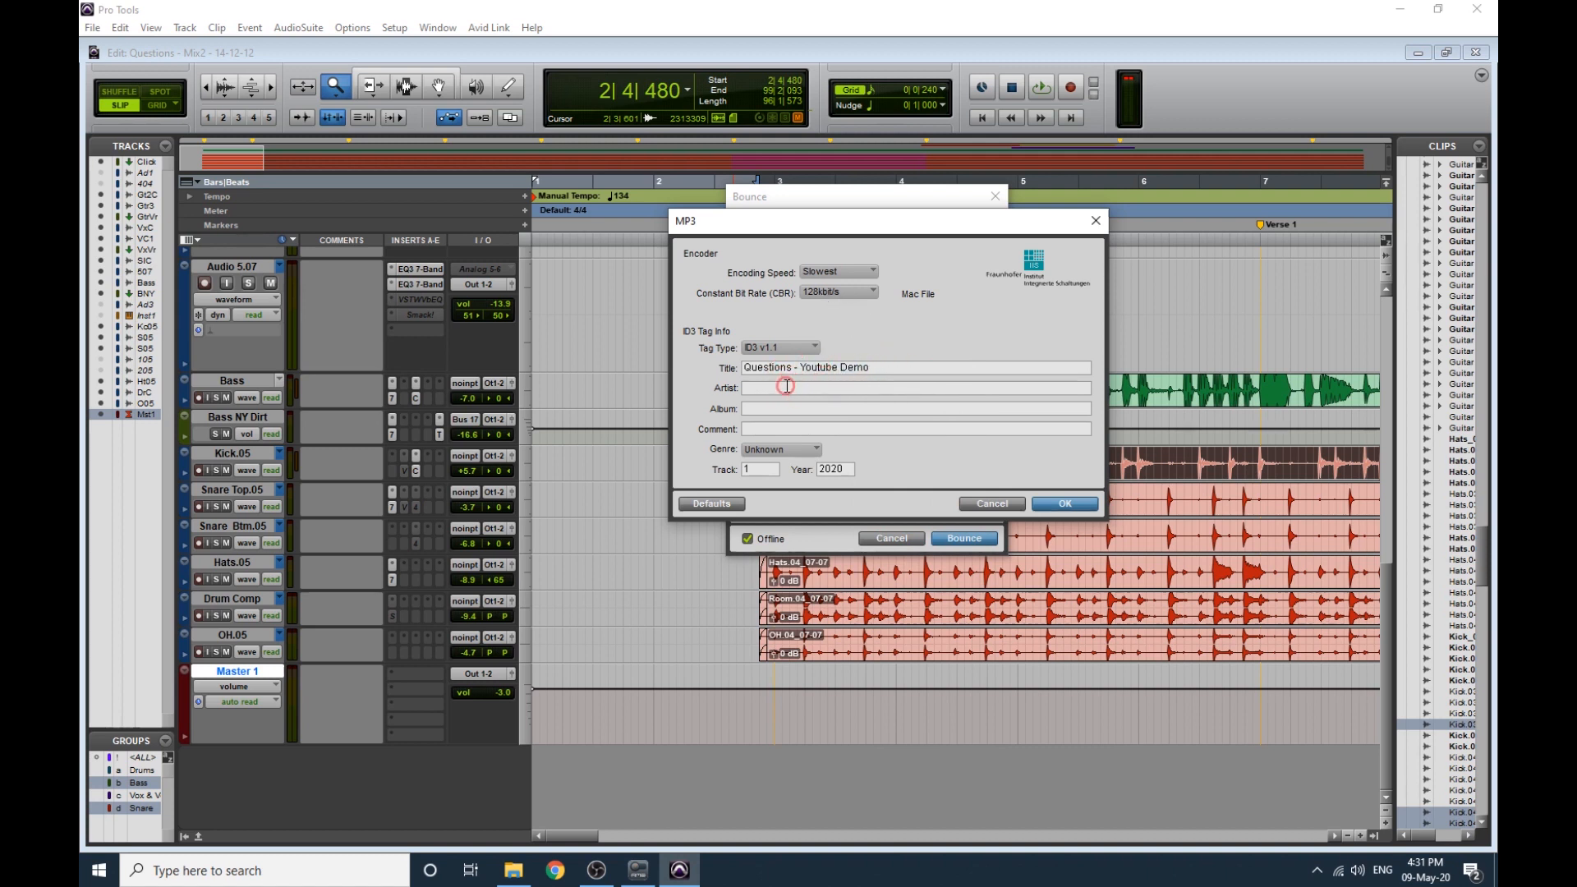
# Enter artist Andrew Kennedy and album Style Lies in the ID3 tags, then begin editing the year.
pyautogui.write('And')
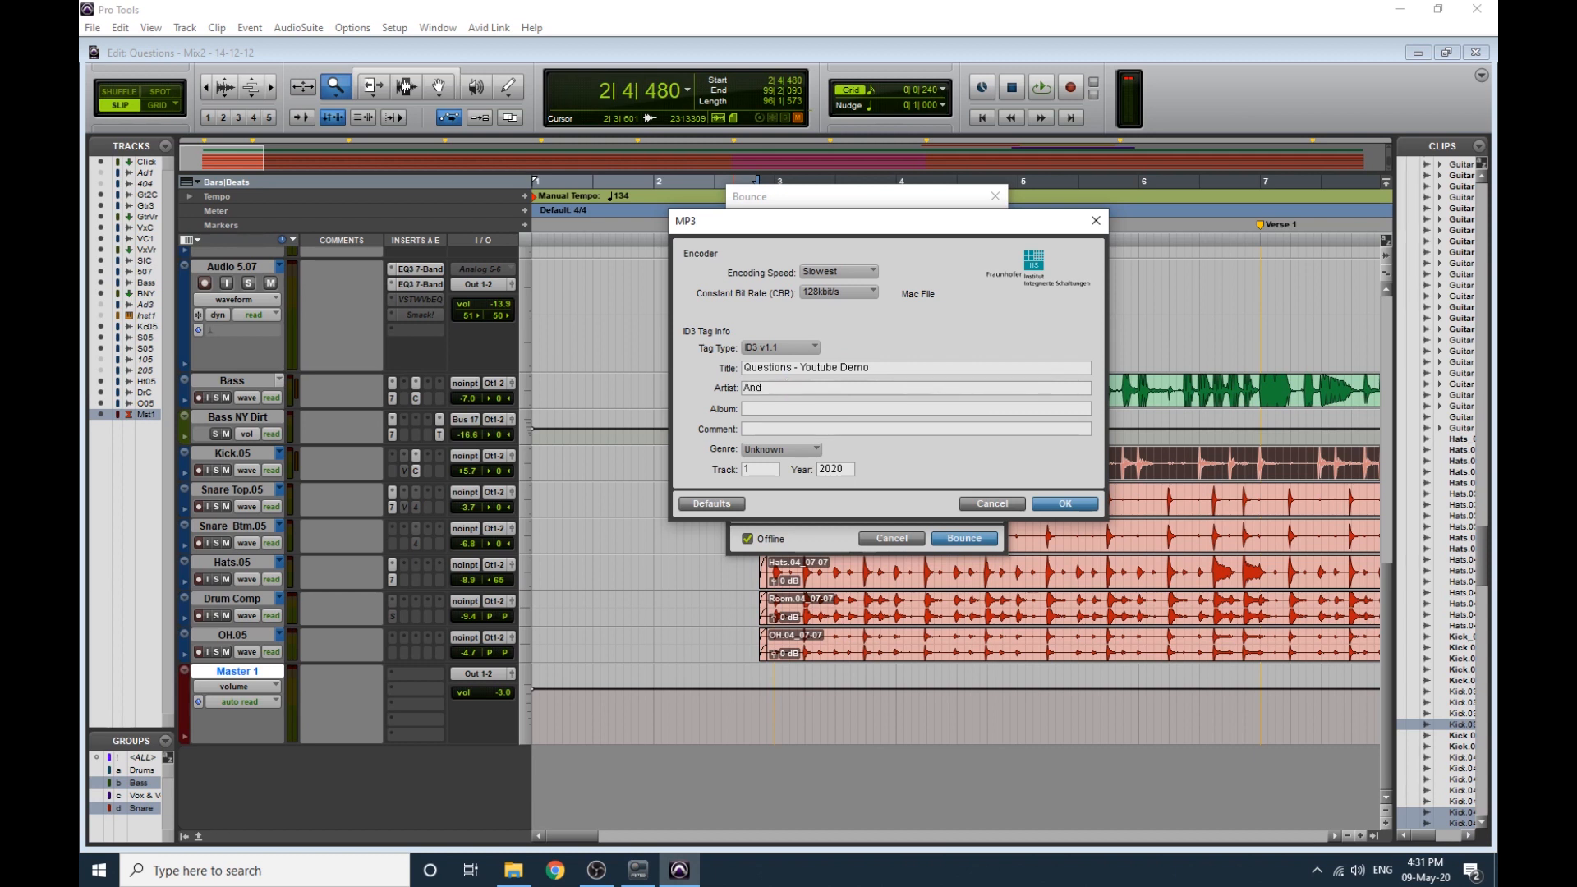
pyautogui.write('Andrew Kennedy')
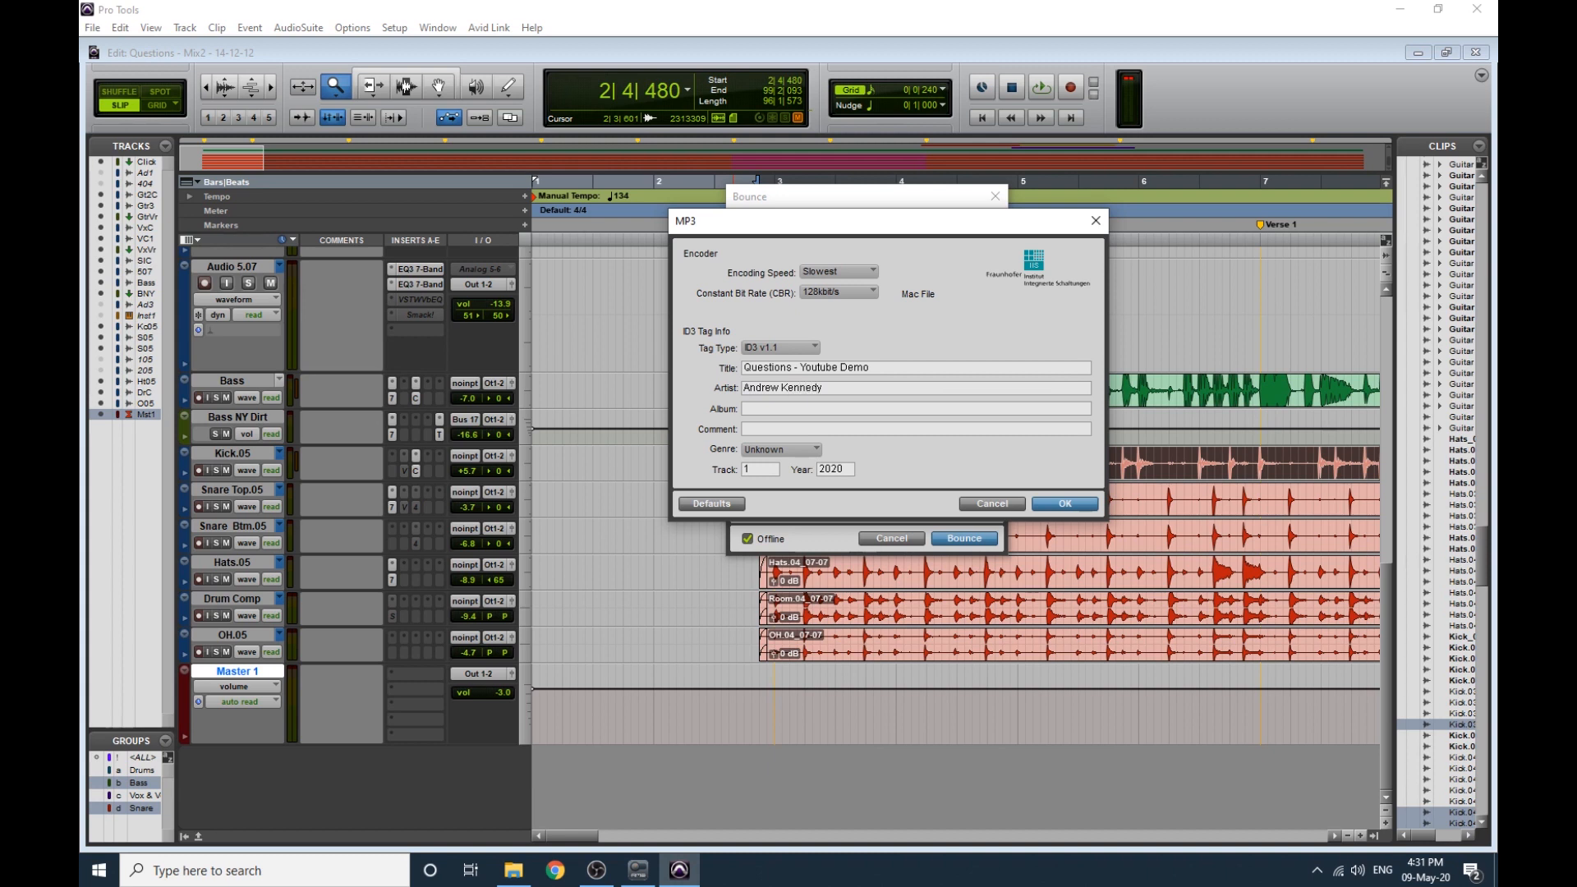
pyautogui.write('Style Lies')
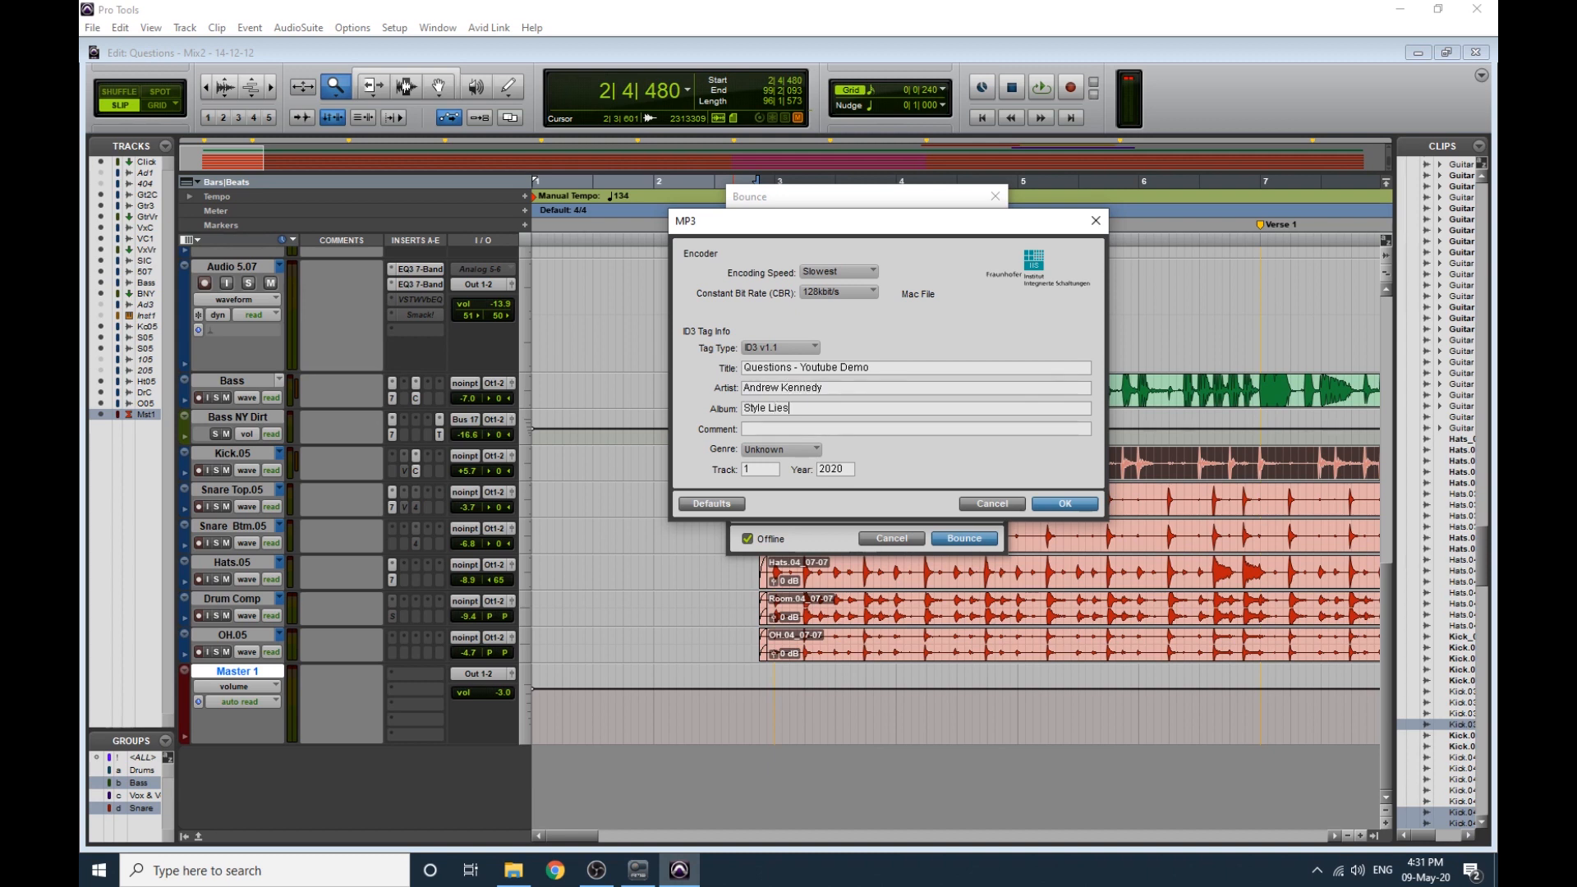
pyautogui.write('no')
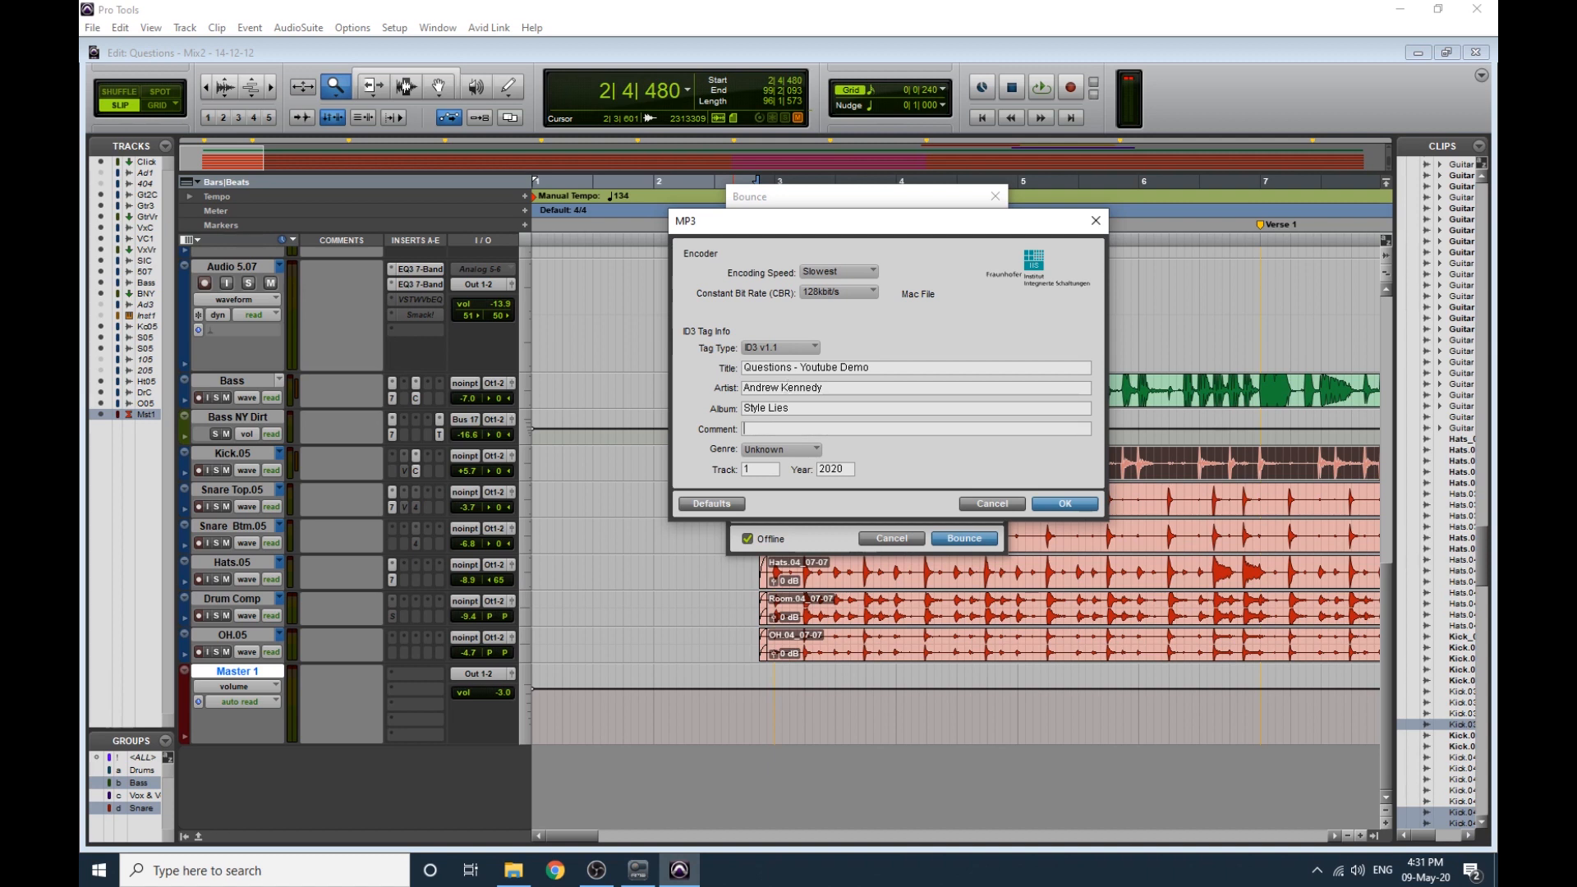
pyautogui.click(828, 468)
pyautogui.write('2017')
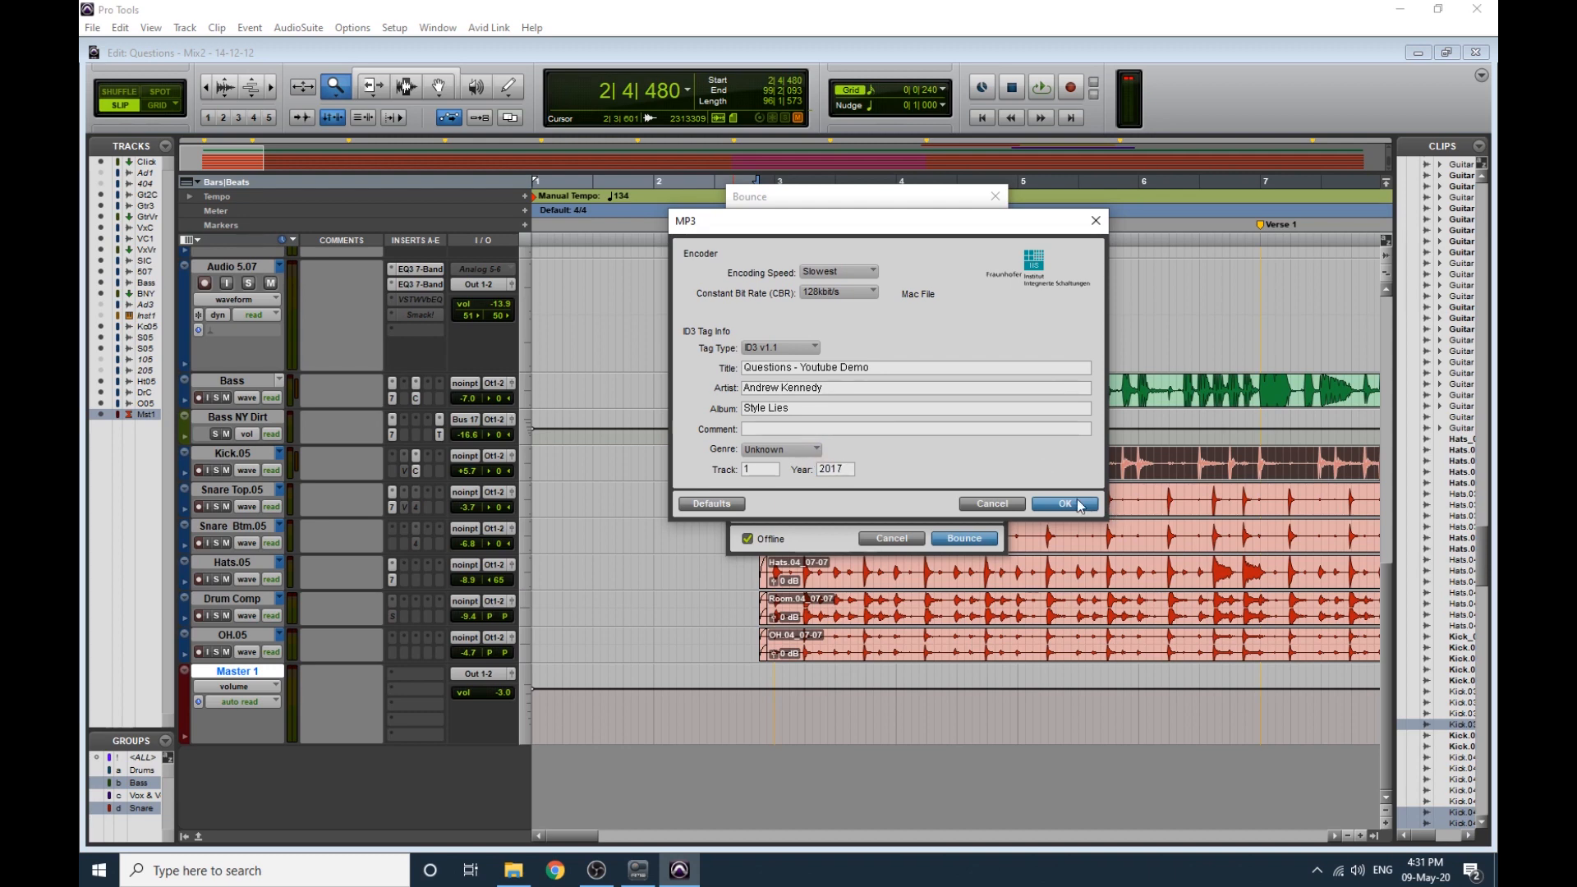
# Confirm the MP3 settings with OK, closing back to the Edit window.
pyautogui.click(1064, 504)
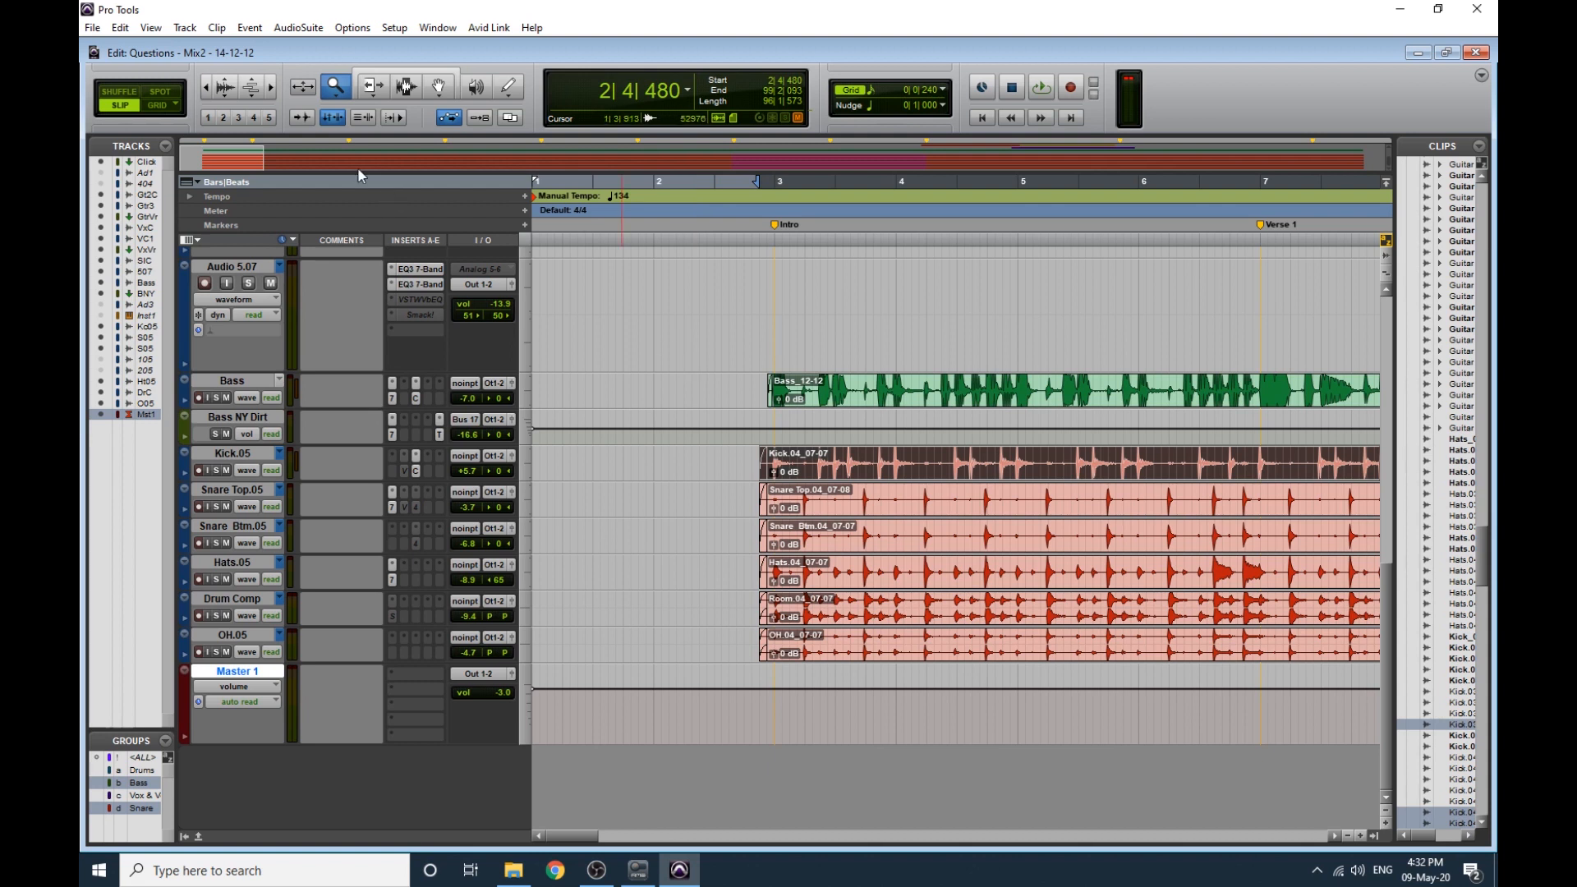
# Reopen the Bounce to Disk dialog from the File menu.
pyautogui.click(92, 28)
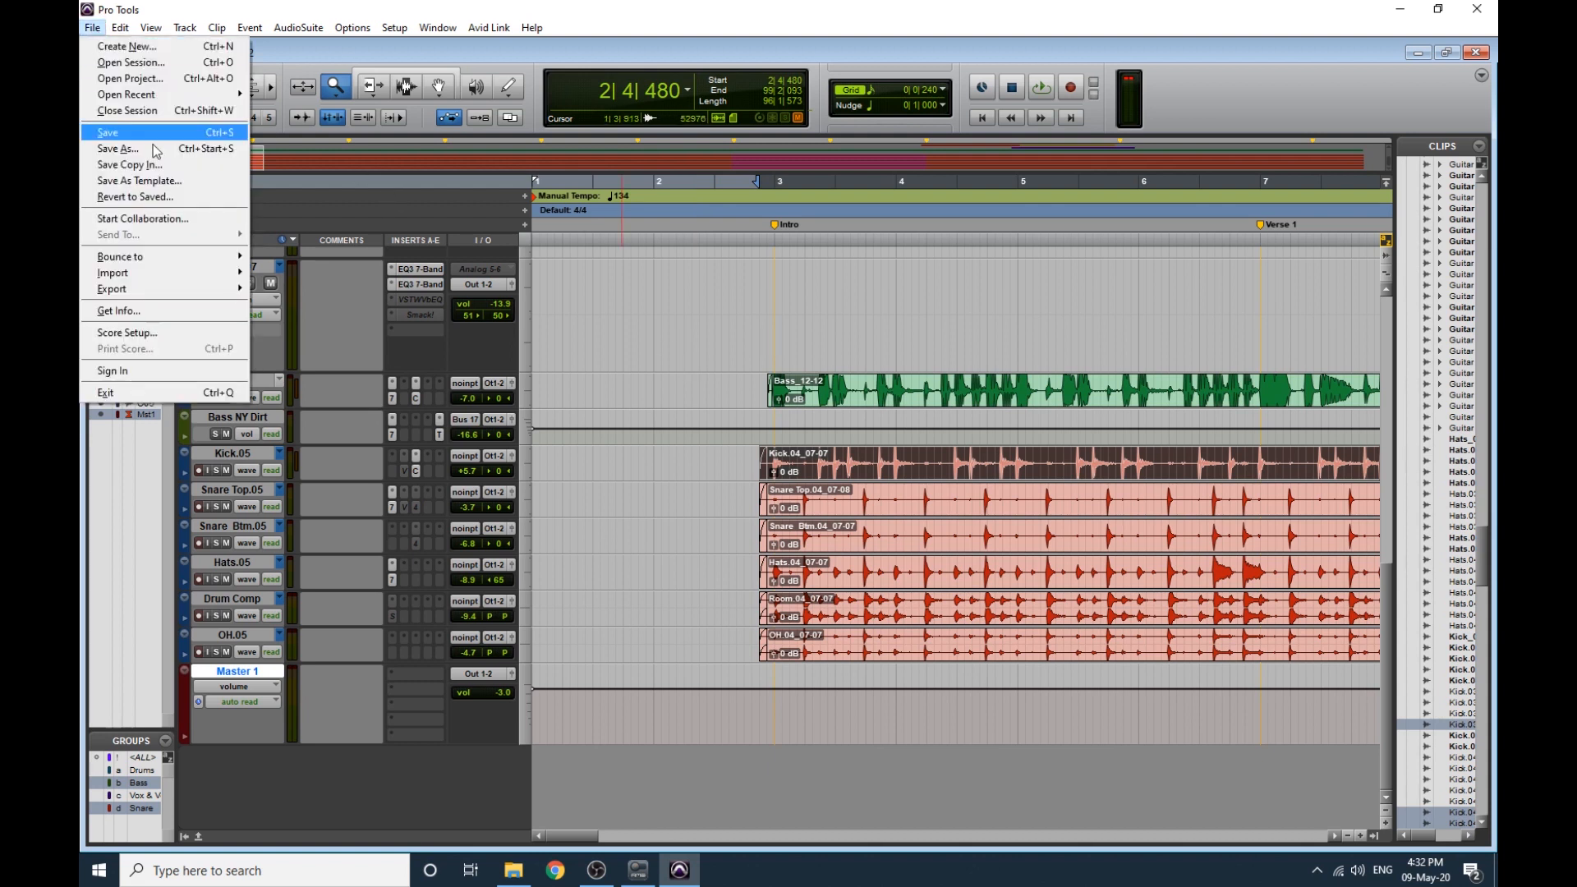
pyautogui.moveTo(119, 257)
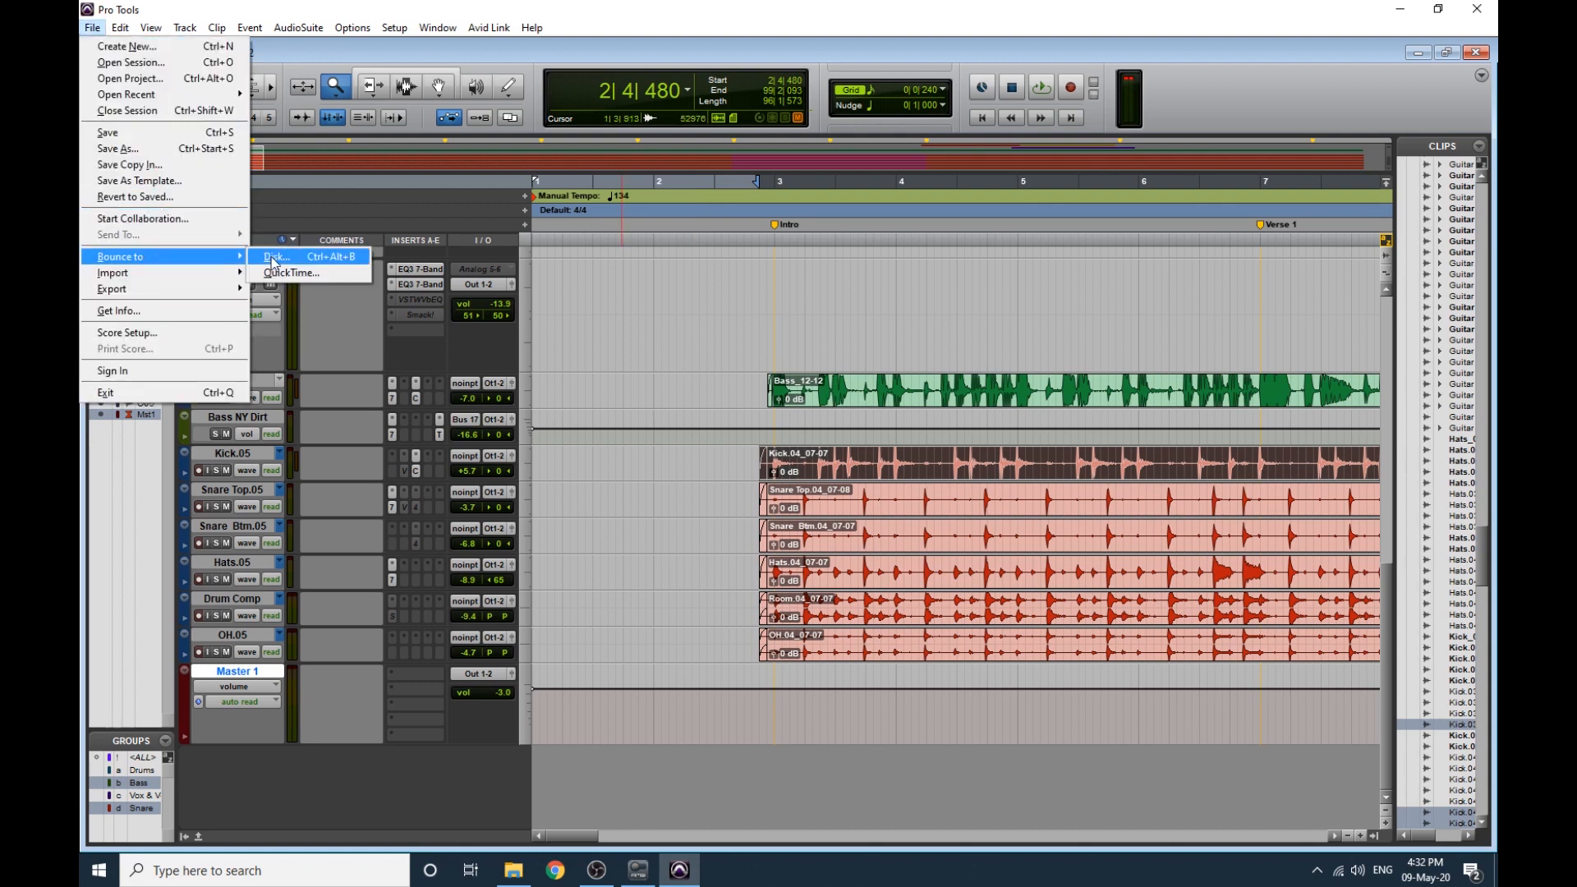
pyautogui.click(276, 257)
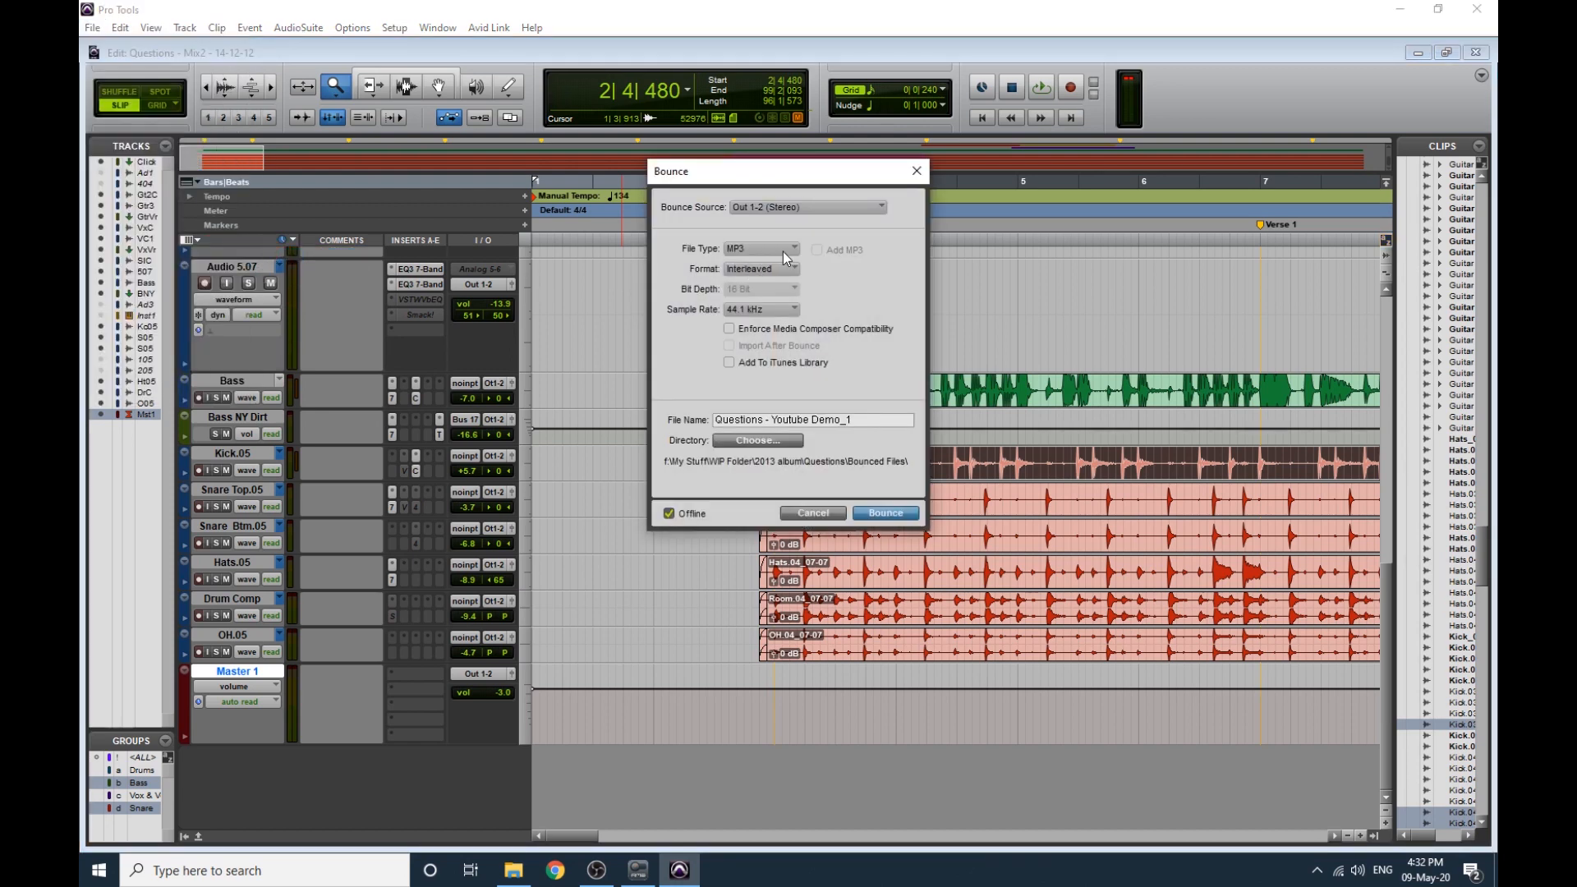
# Switch the bounce file type to WAV and bring up the bit depth choices.
pyautogui.click(794, 248)
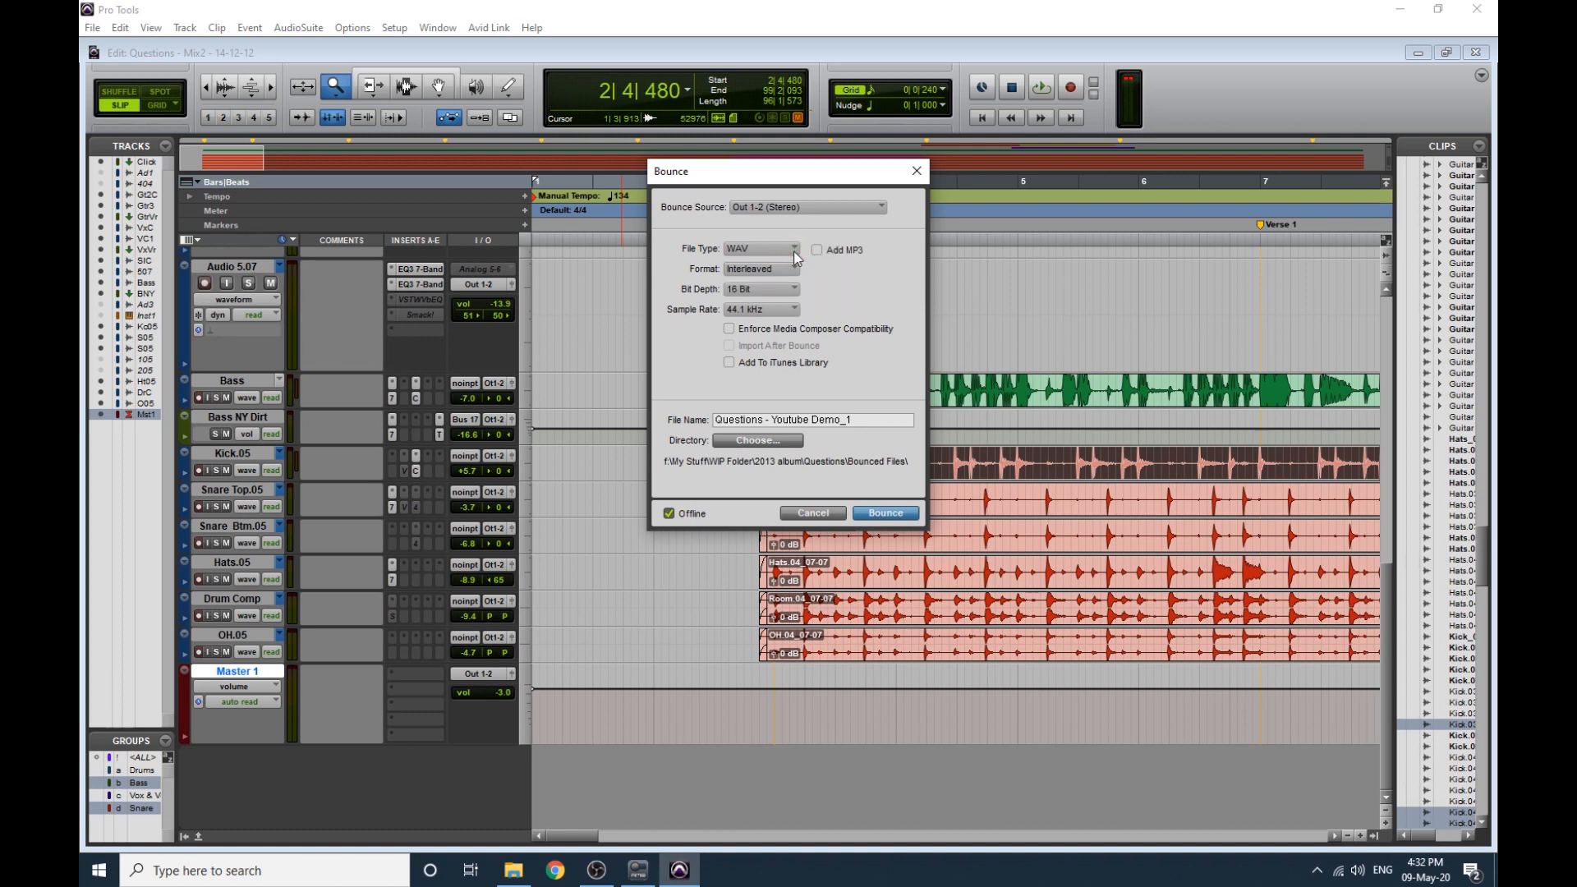
pyautogui.moveTo(759, 258)
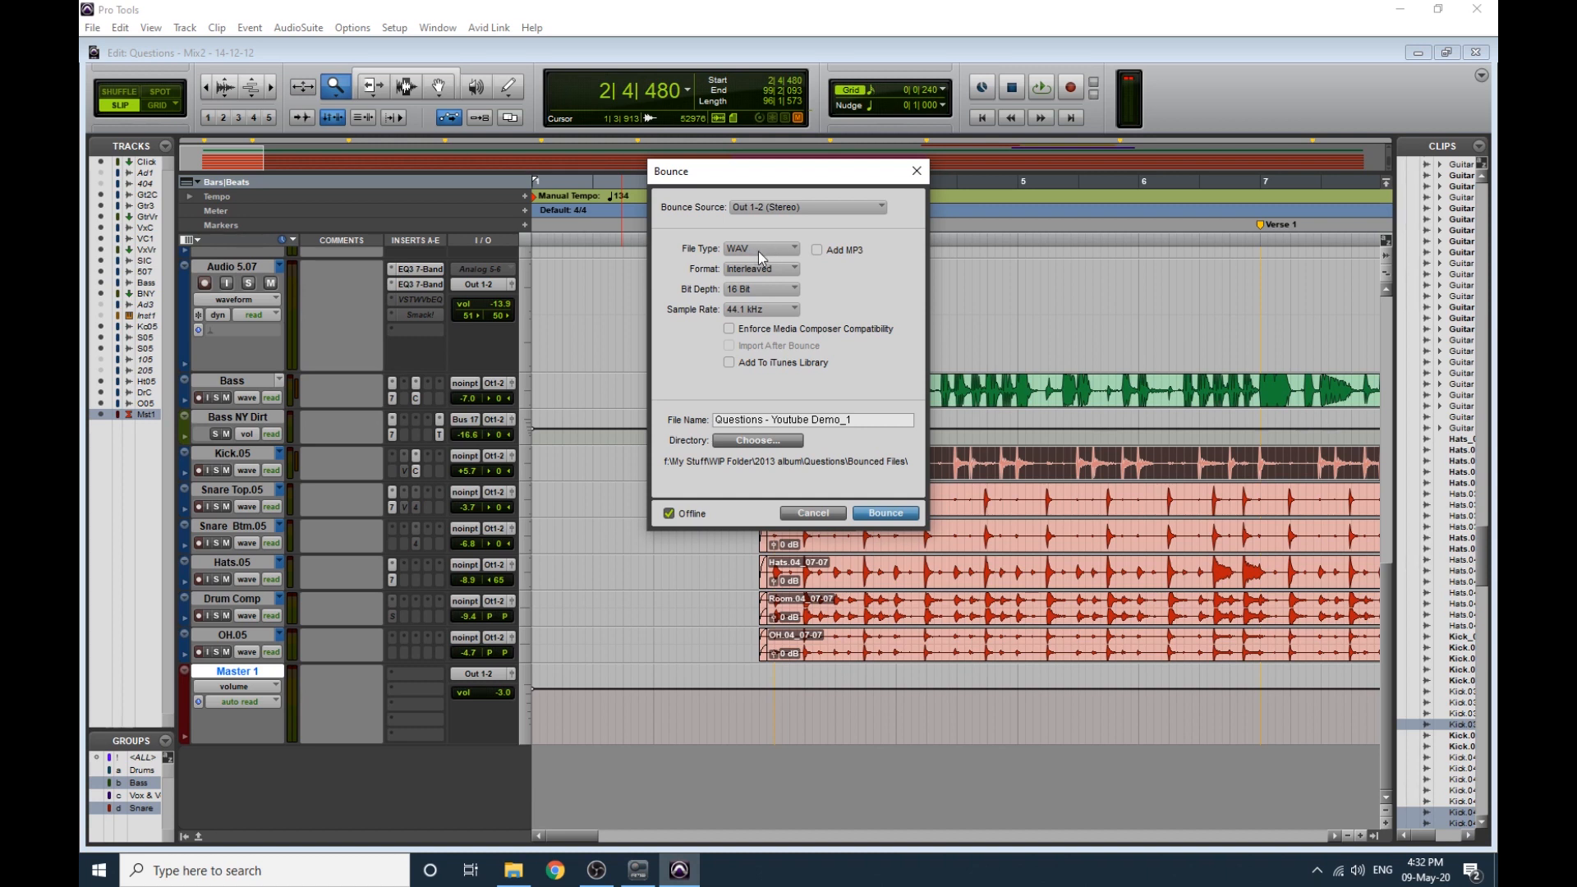
pyautogui.moveTo(762, 257)
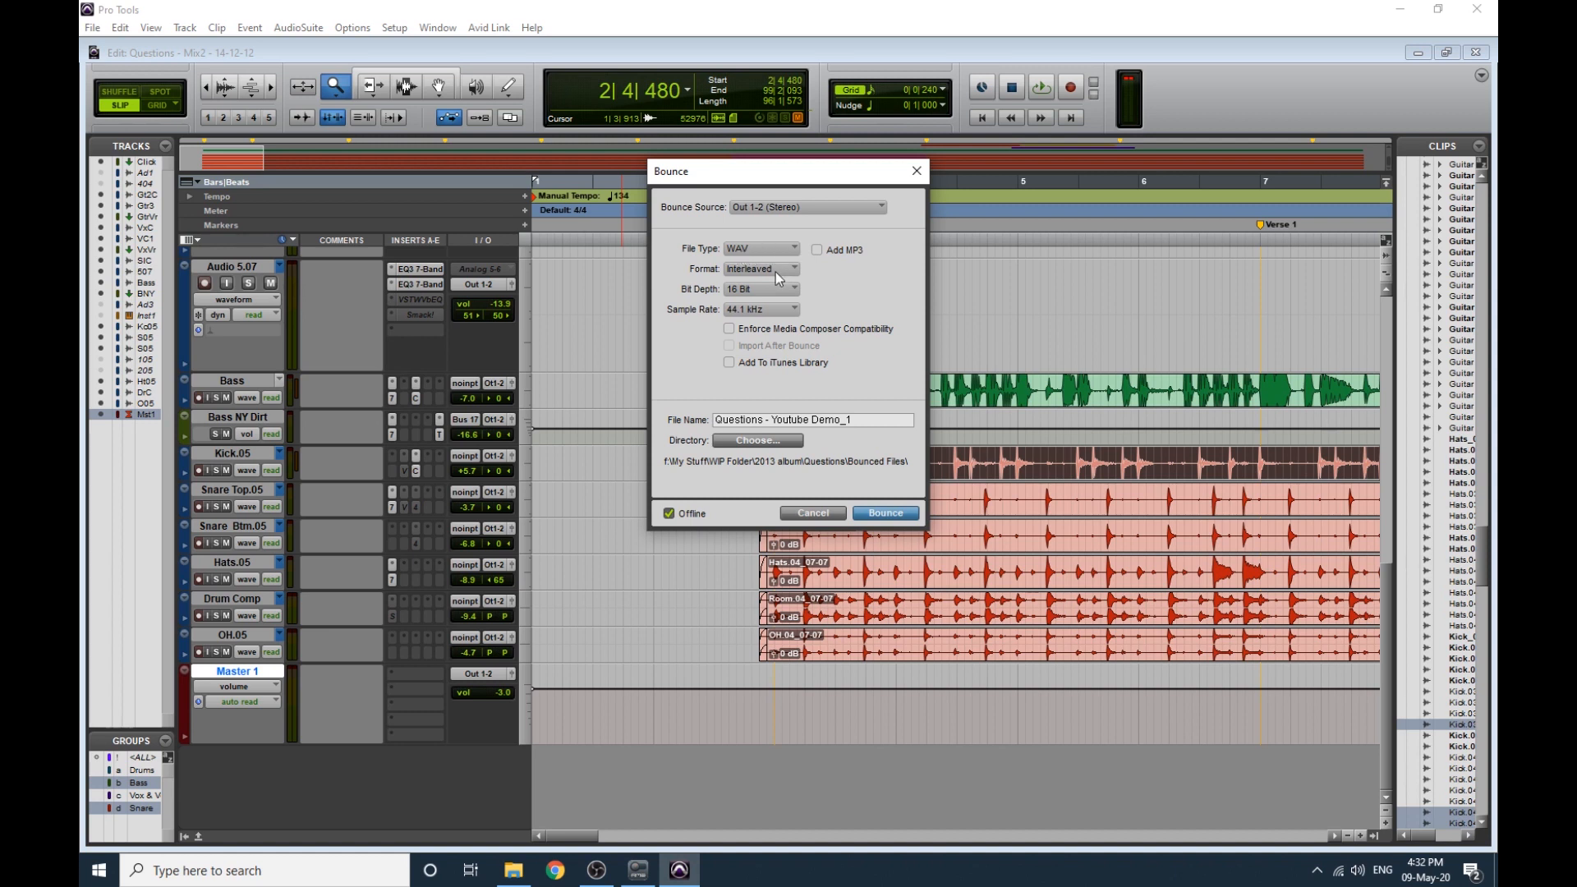
pyautogui.moveTo(749, 299)
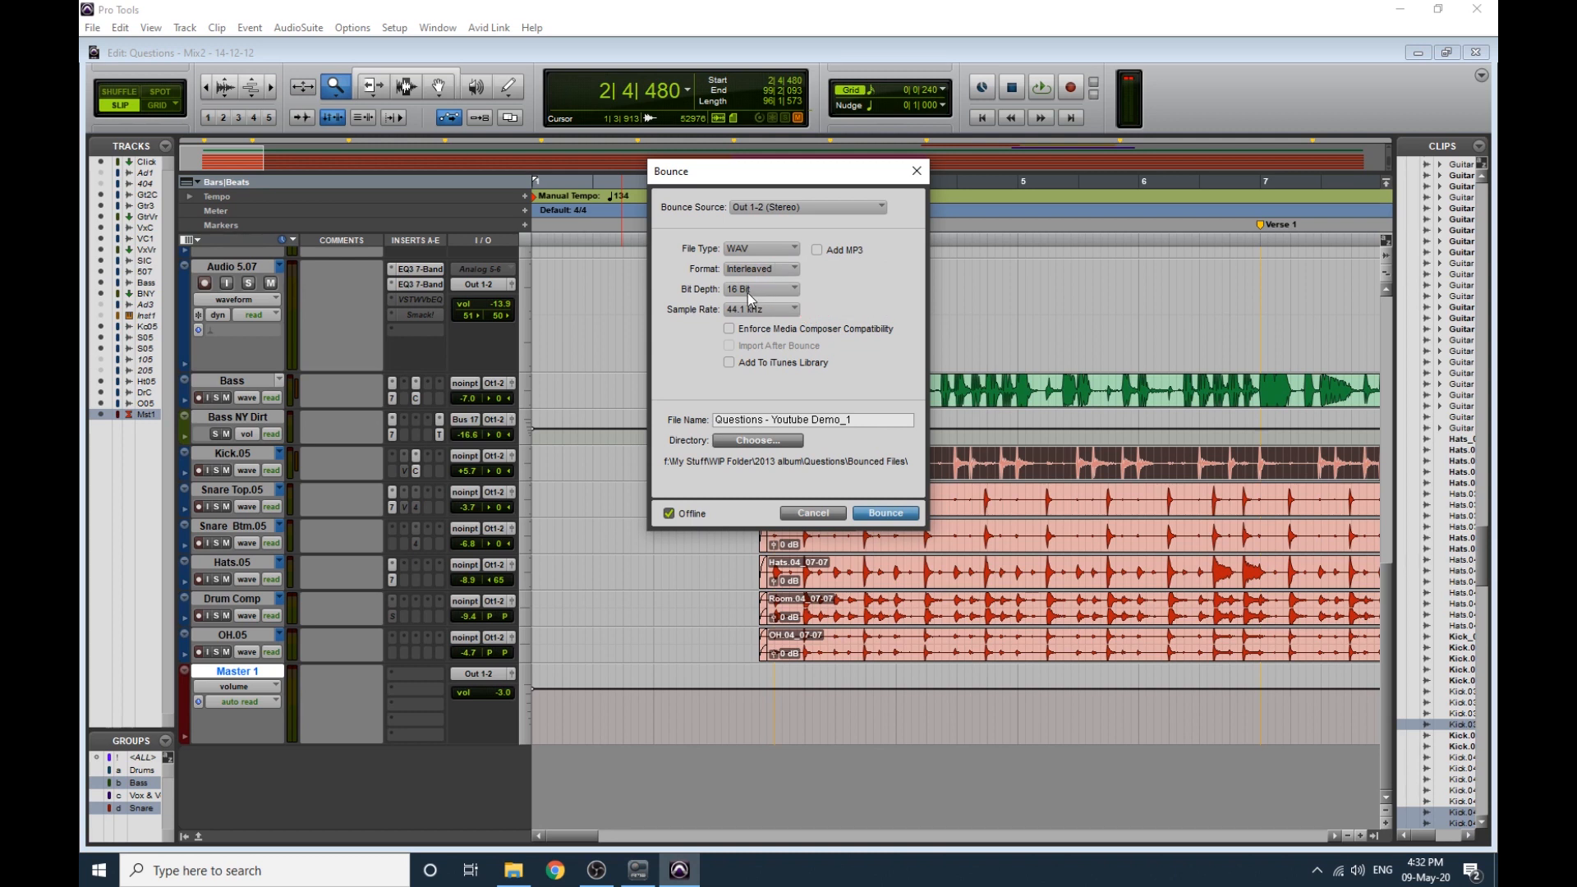
pyautogui.click(759, 290)
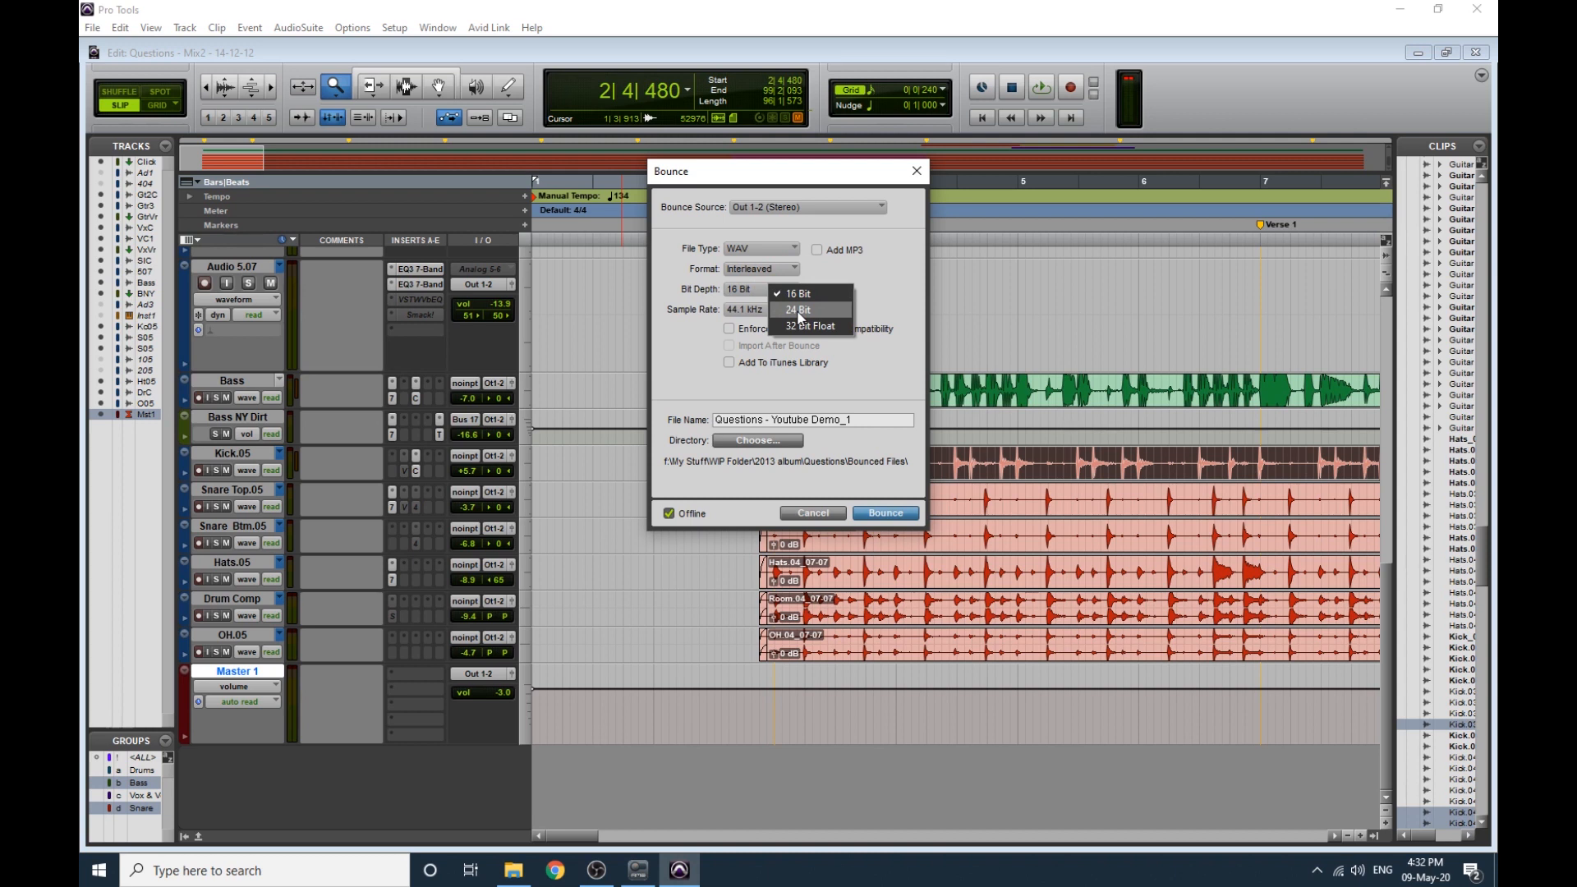
pyautogui.moveTo(801, 294)
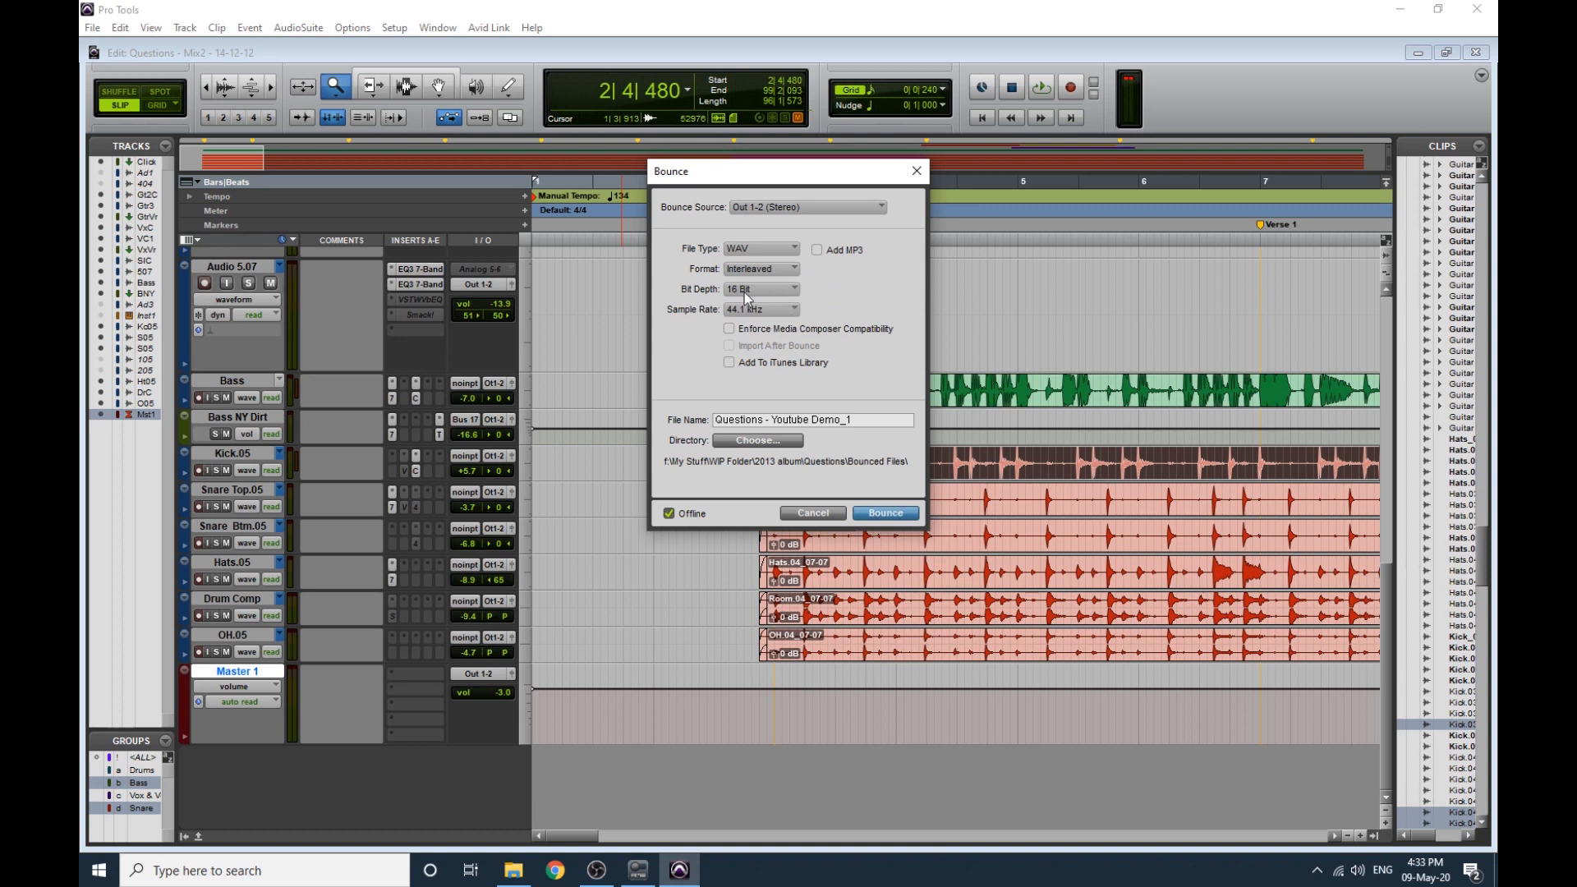
pyautogui.click(761, 290)
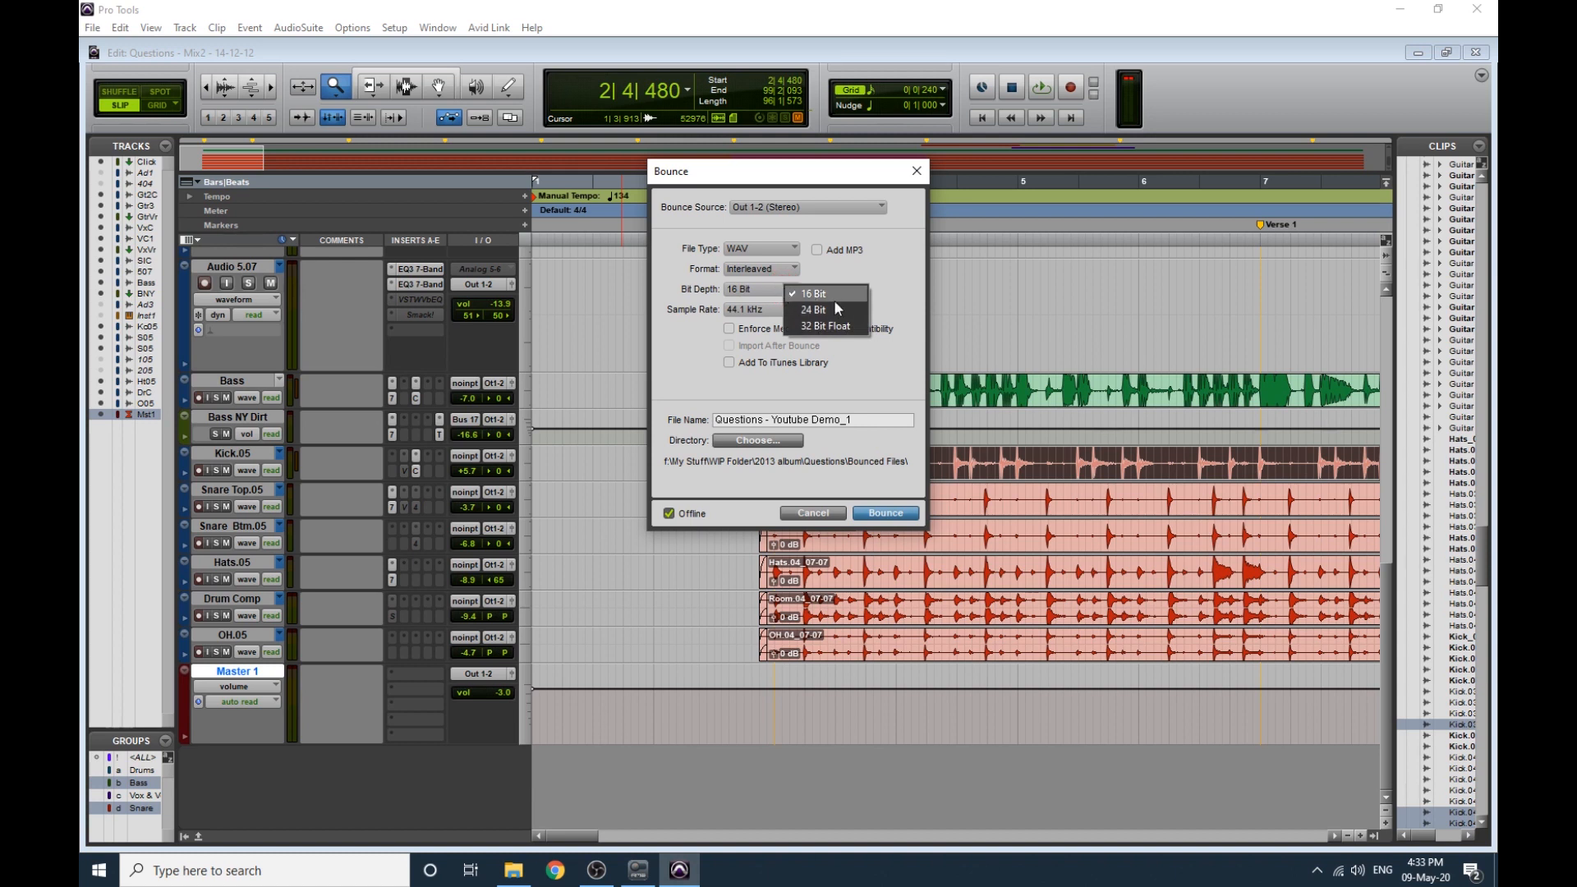
# Keep 24-bit depth and settle the sample rate on 44.1 kHz after briefly choosing 96 kHz.
pyautogui.click(814, 309)
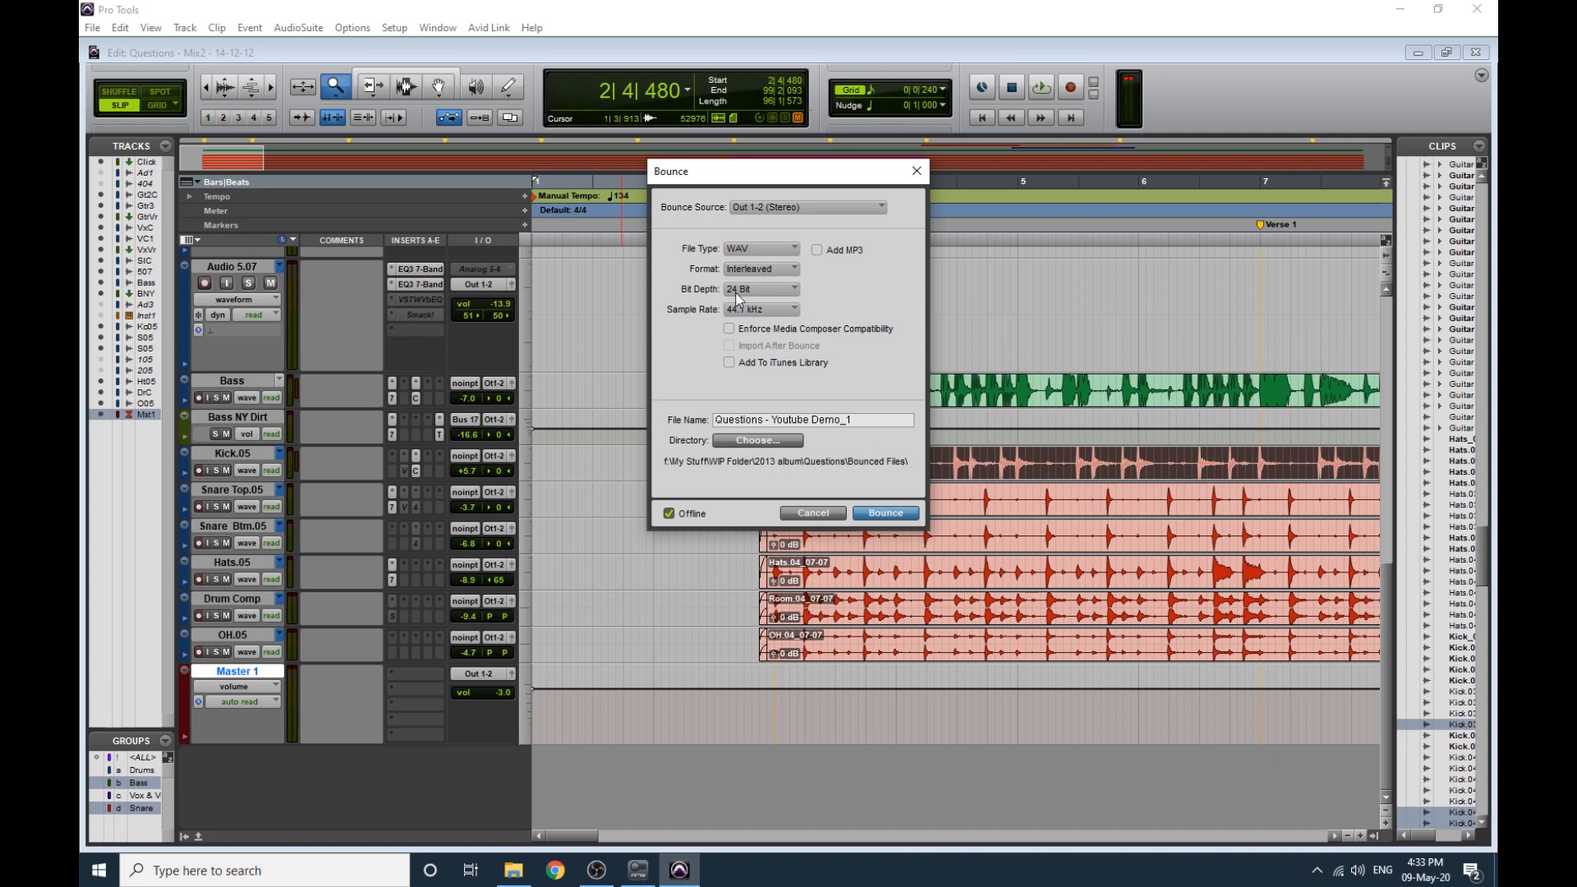
pyautogui.click(759, 309)
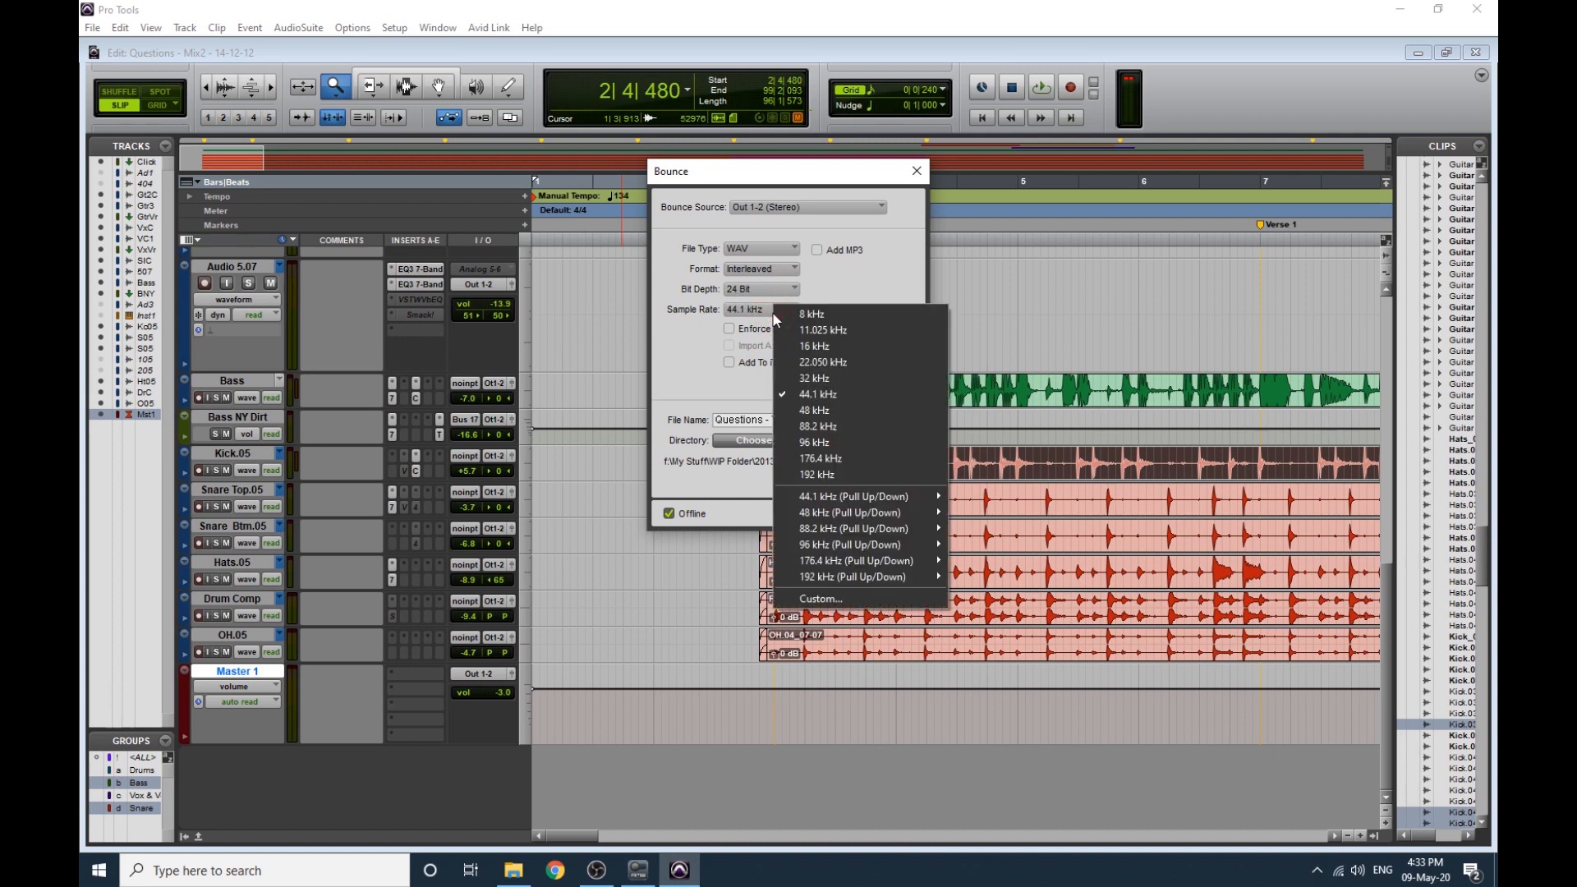
pyautogui.moveTo(816, 393)
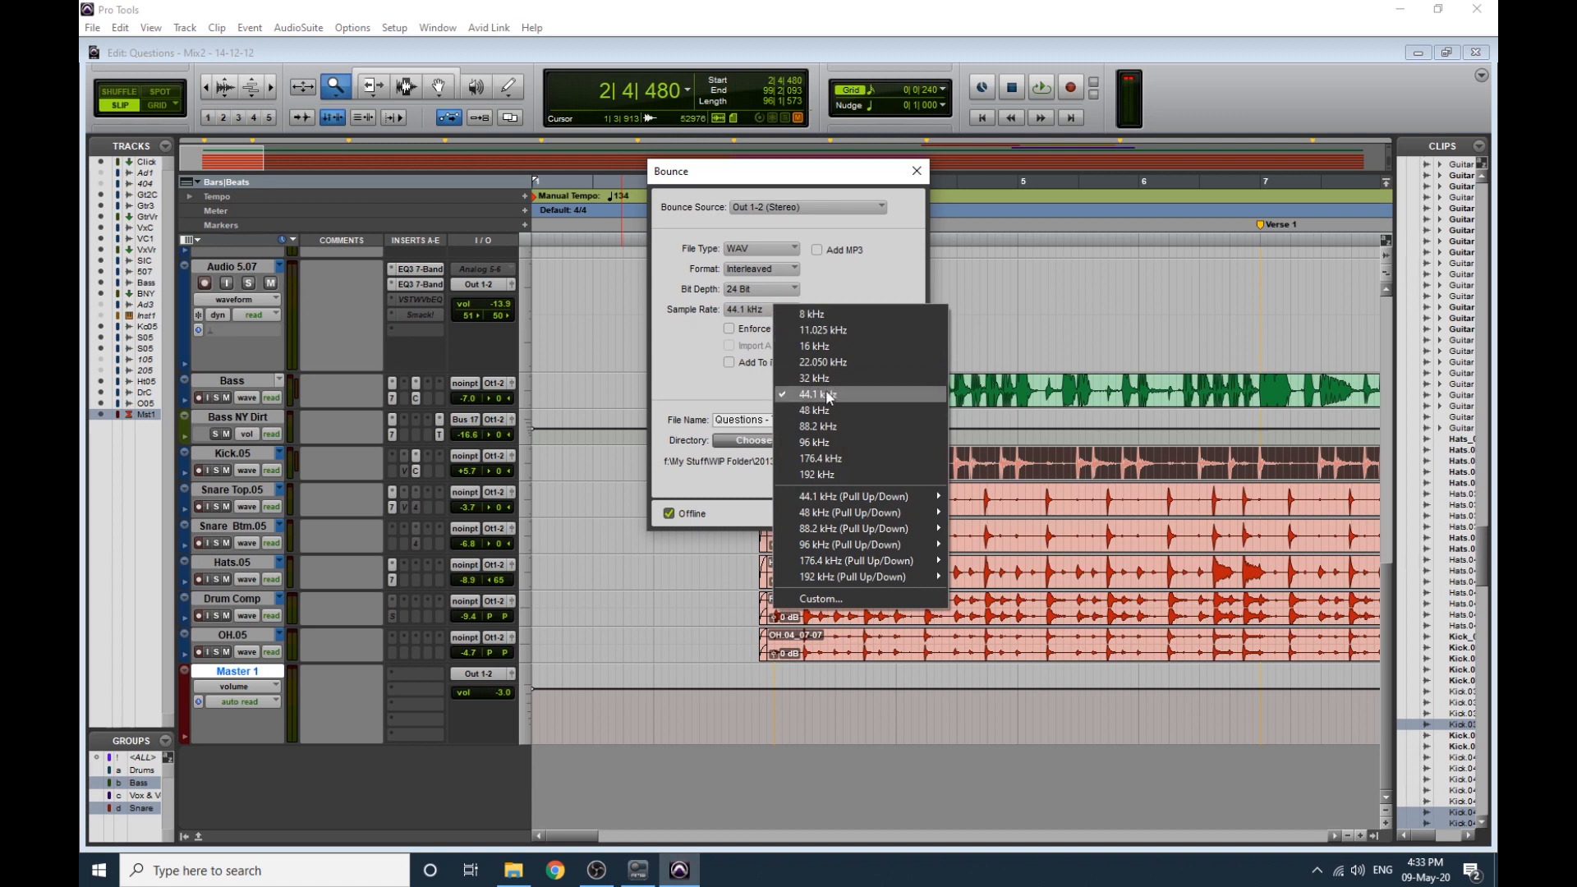
pyautogui.moveTo(845, 400)
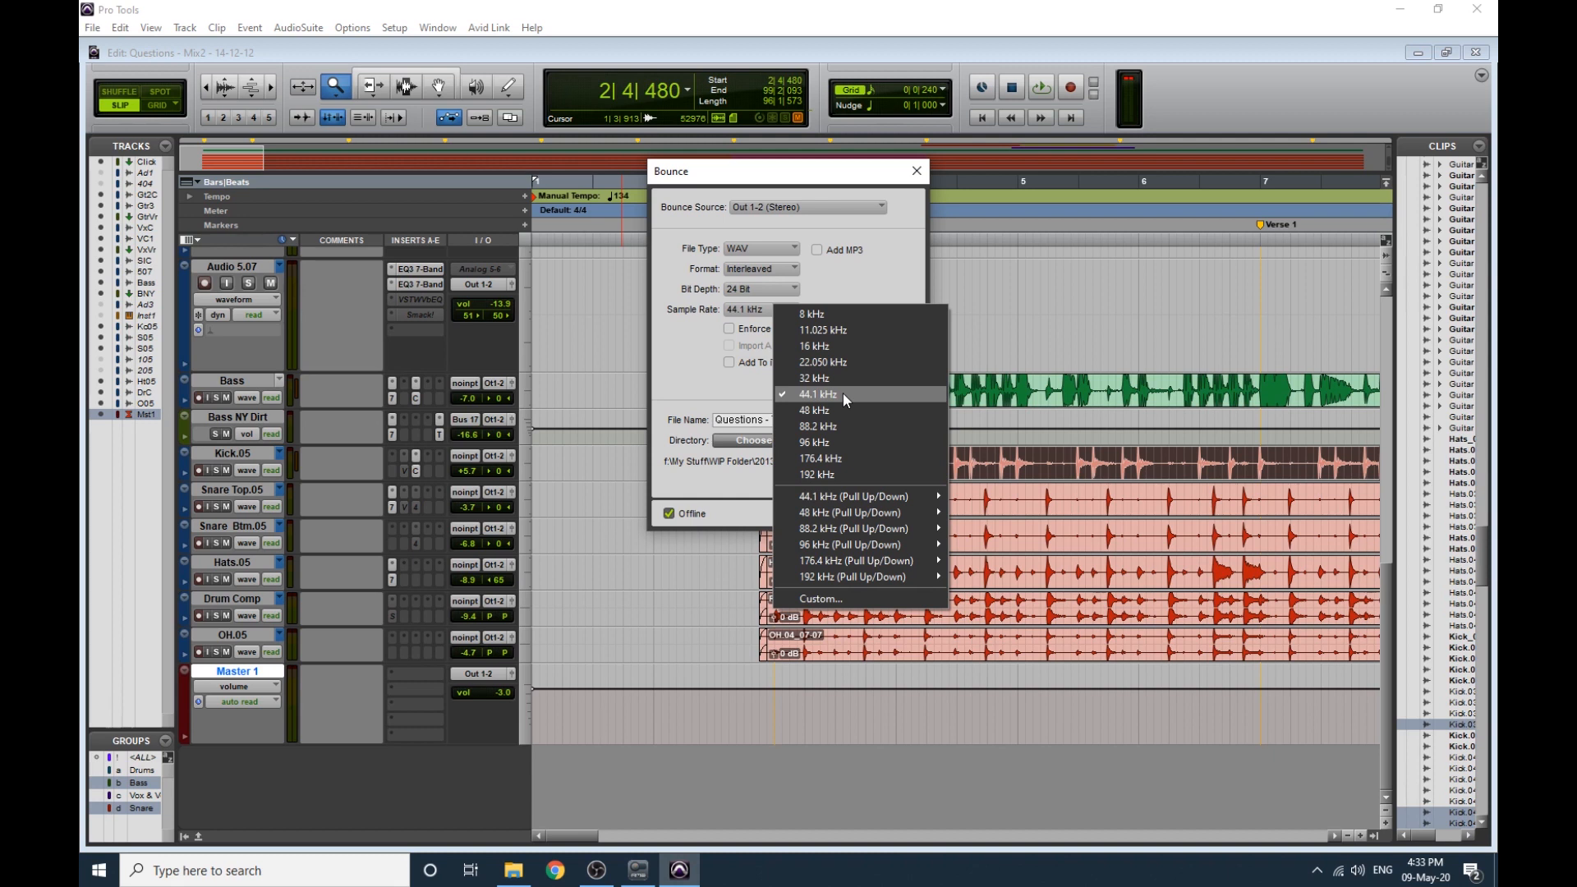
pyautogui.moveTo(843, 442)
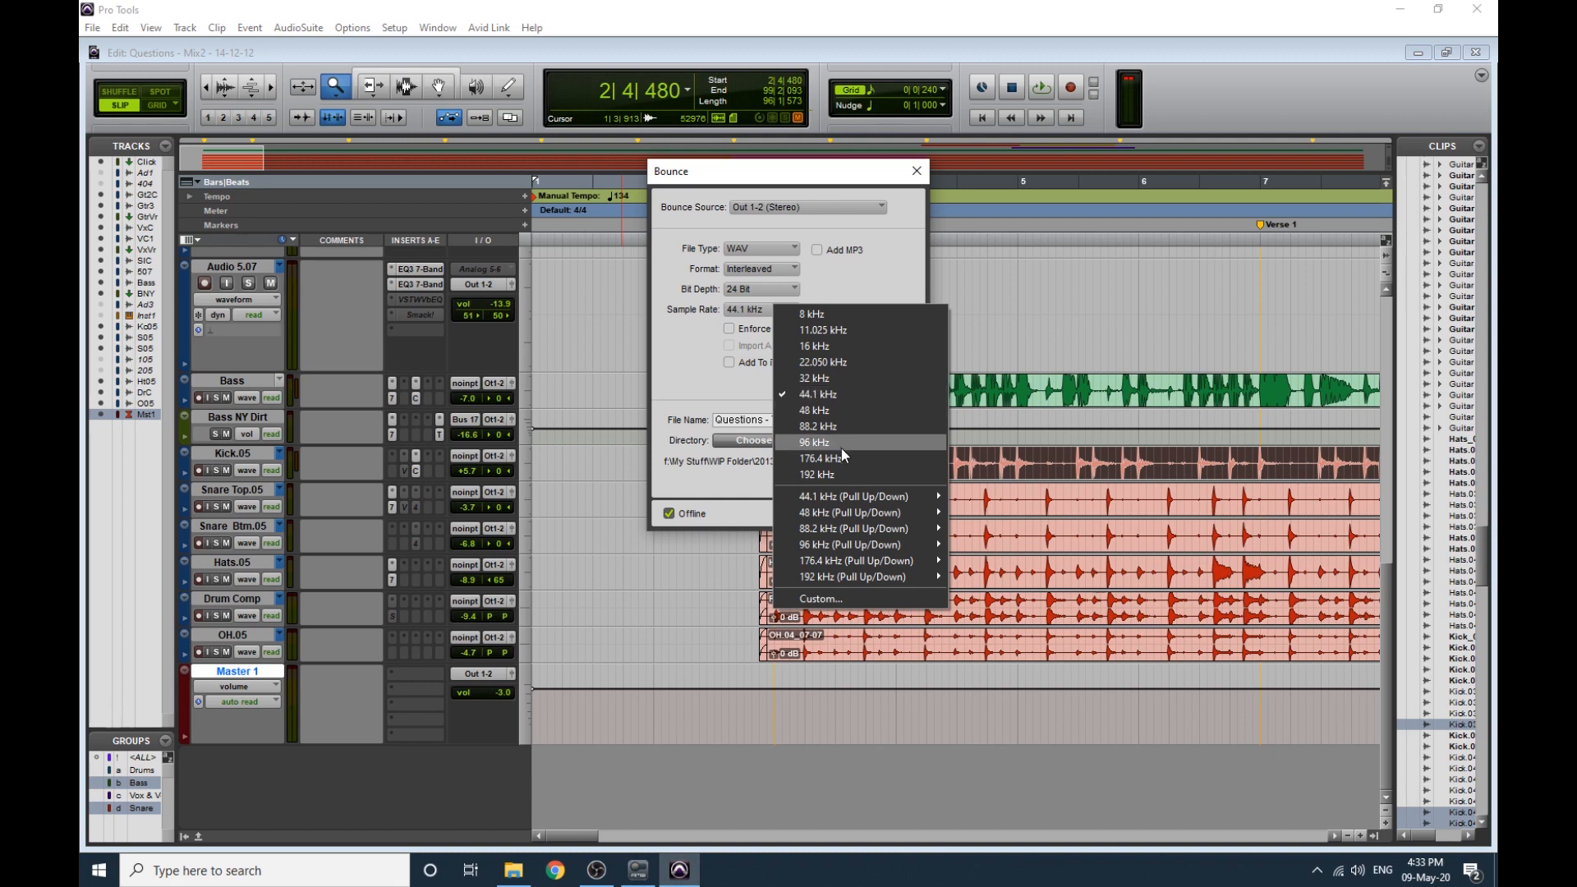
pyautogui.click(813, 442)
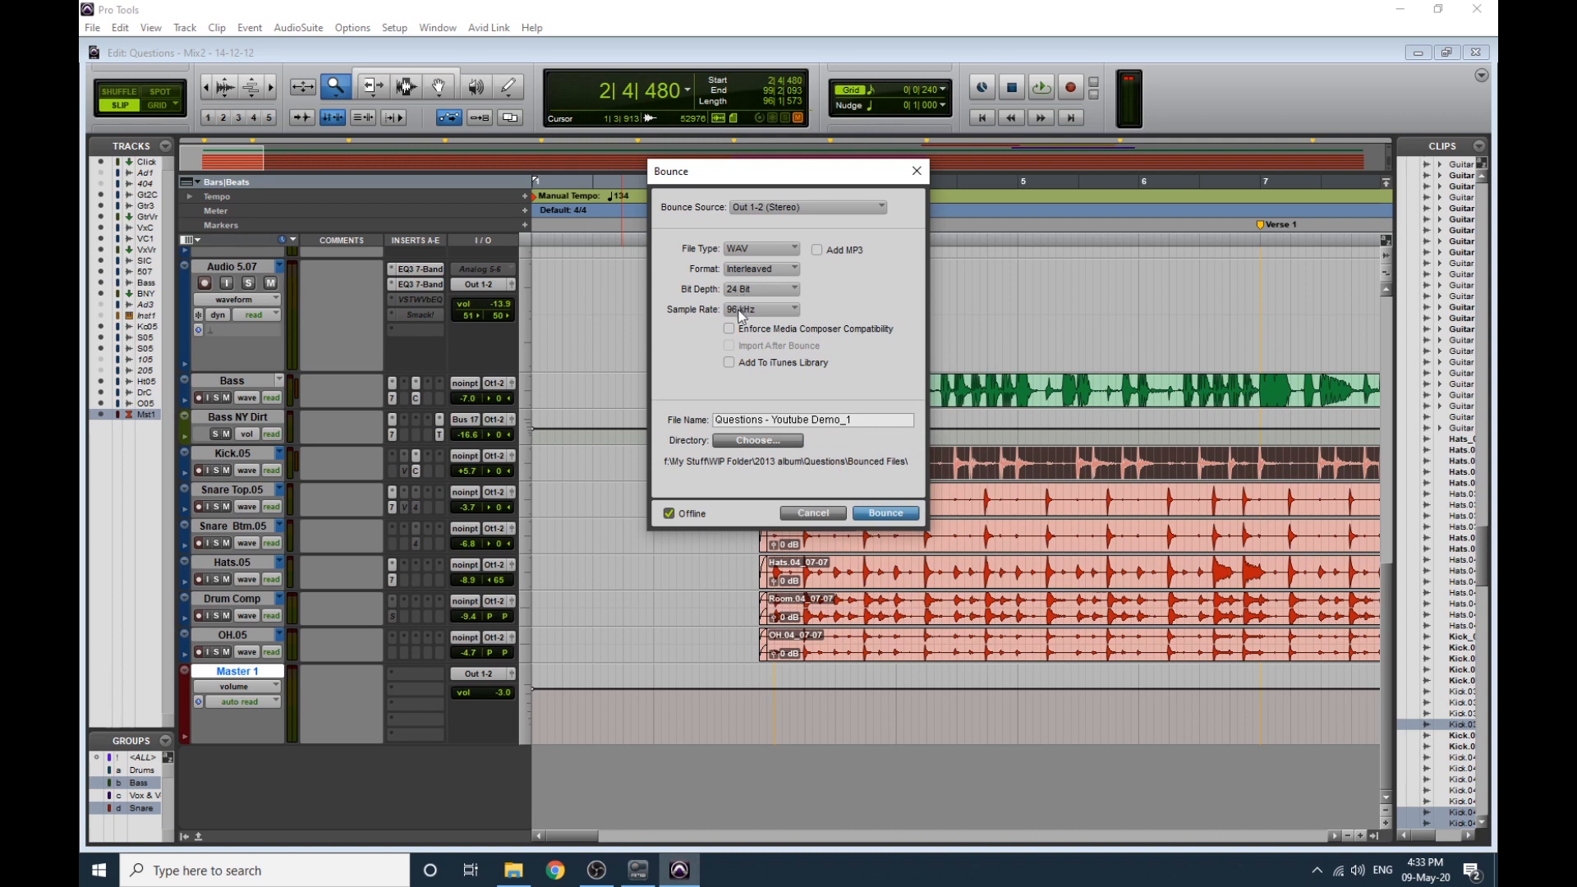
pyautogui.click(761, 289)
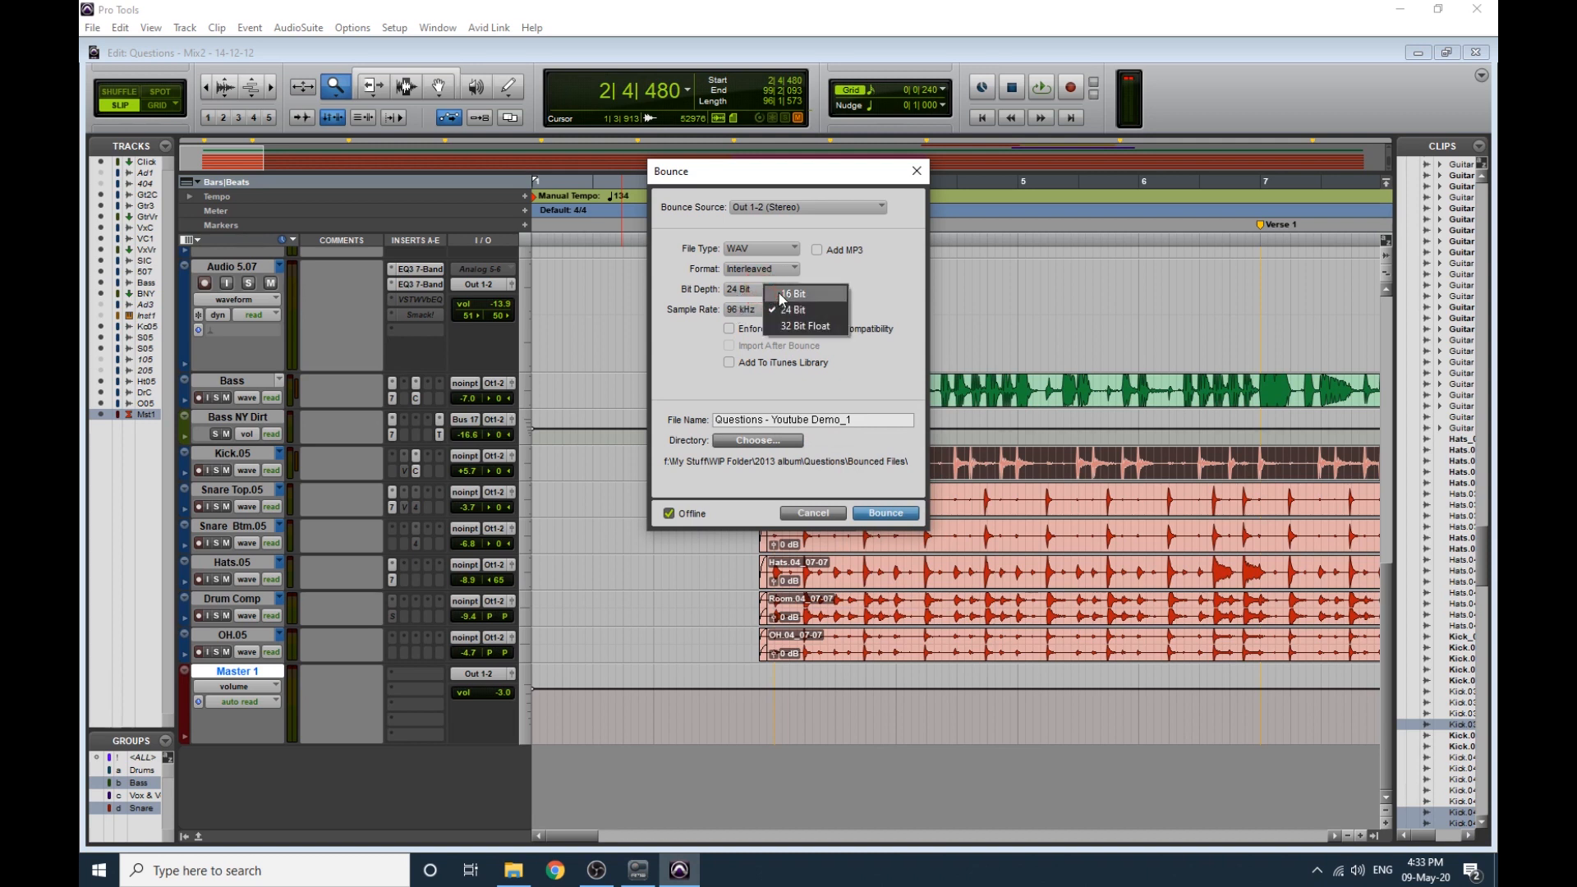
pyautogui.click(793, 311)
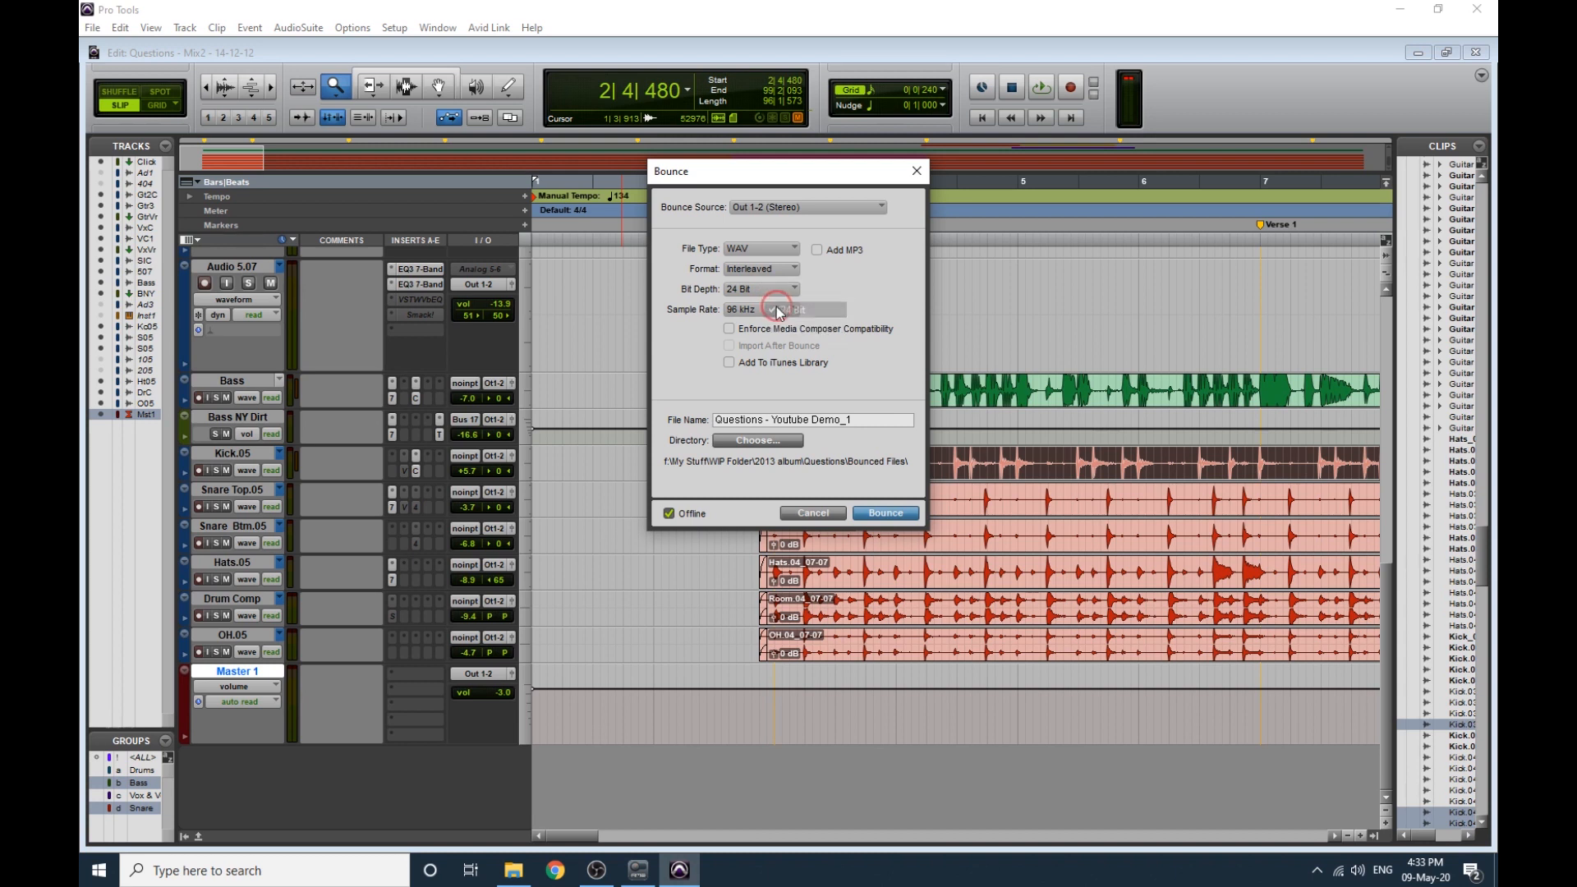
pyautogui.click(759, 309)
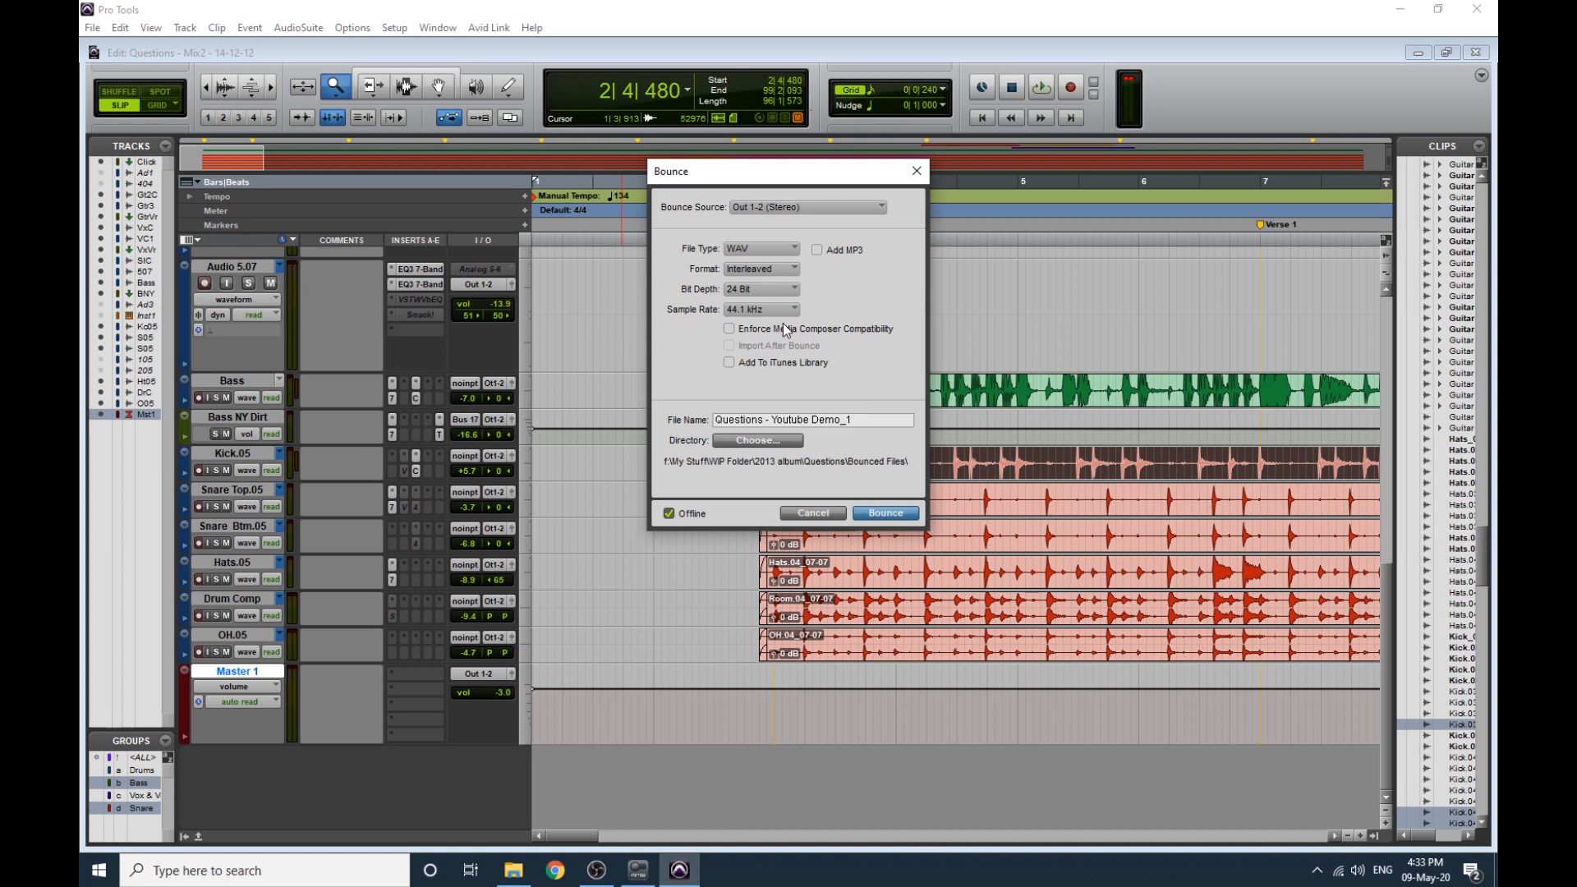
pyautogui.moveTo(782, 322)
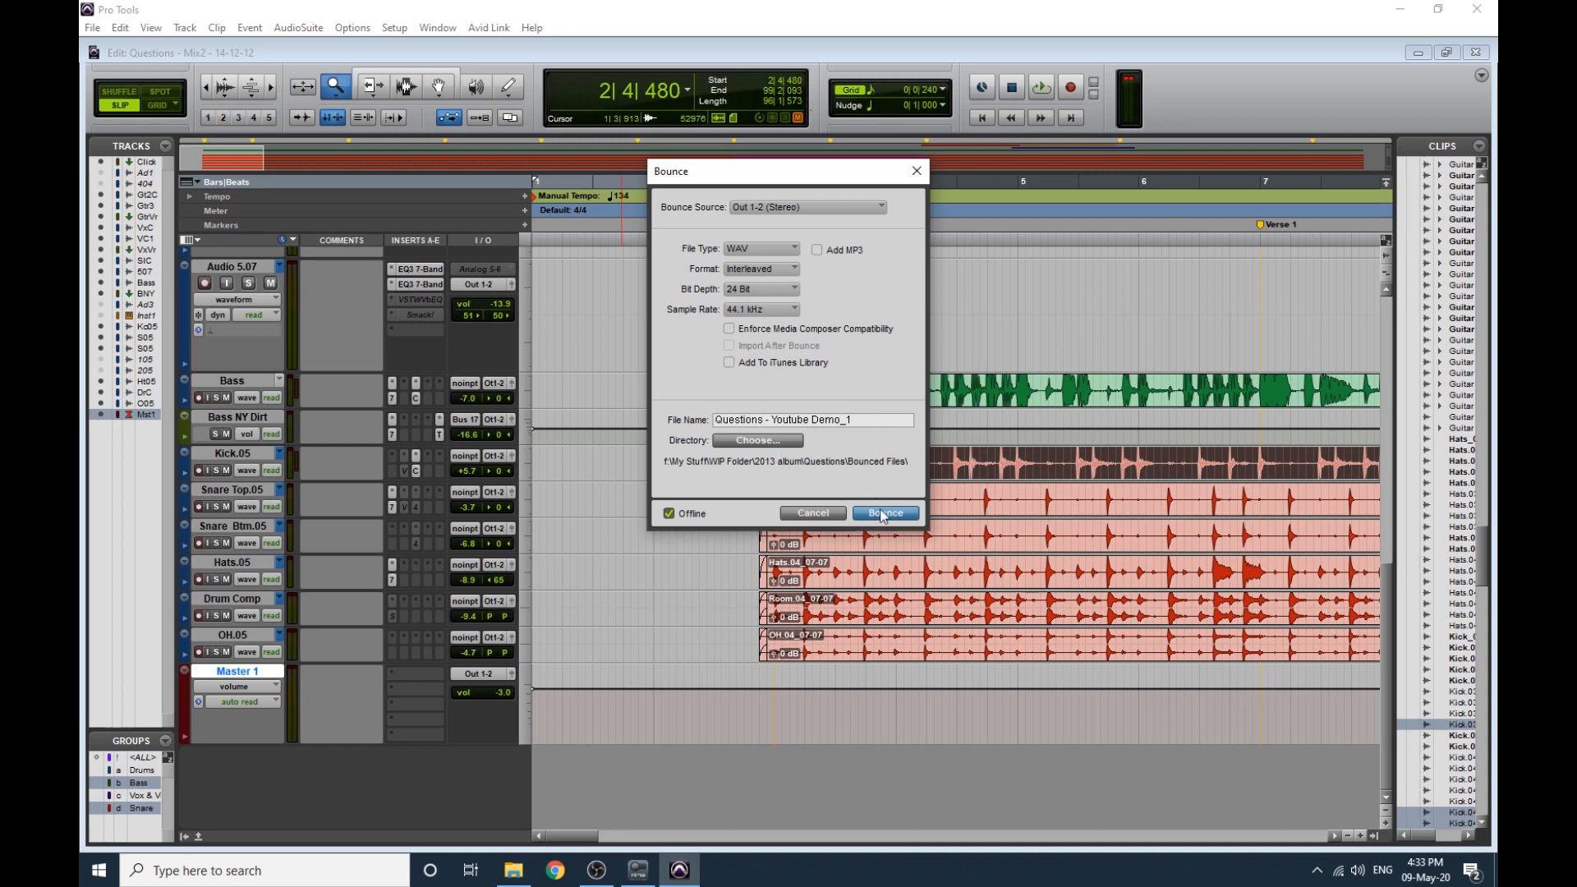
# Start the offline bounce of the 24-bit, 44.1 kHz WAV mix.
pyautogui.click(882, 513)
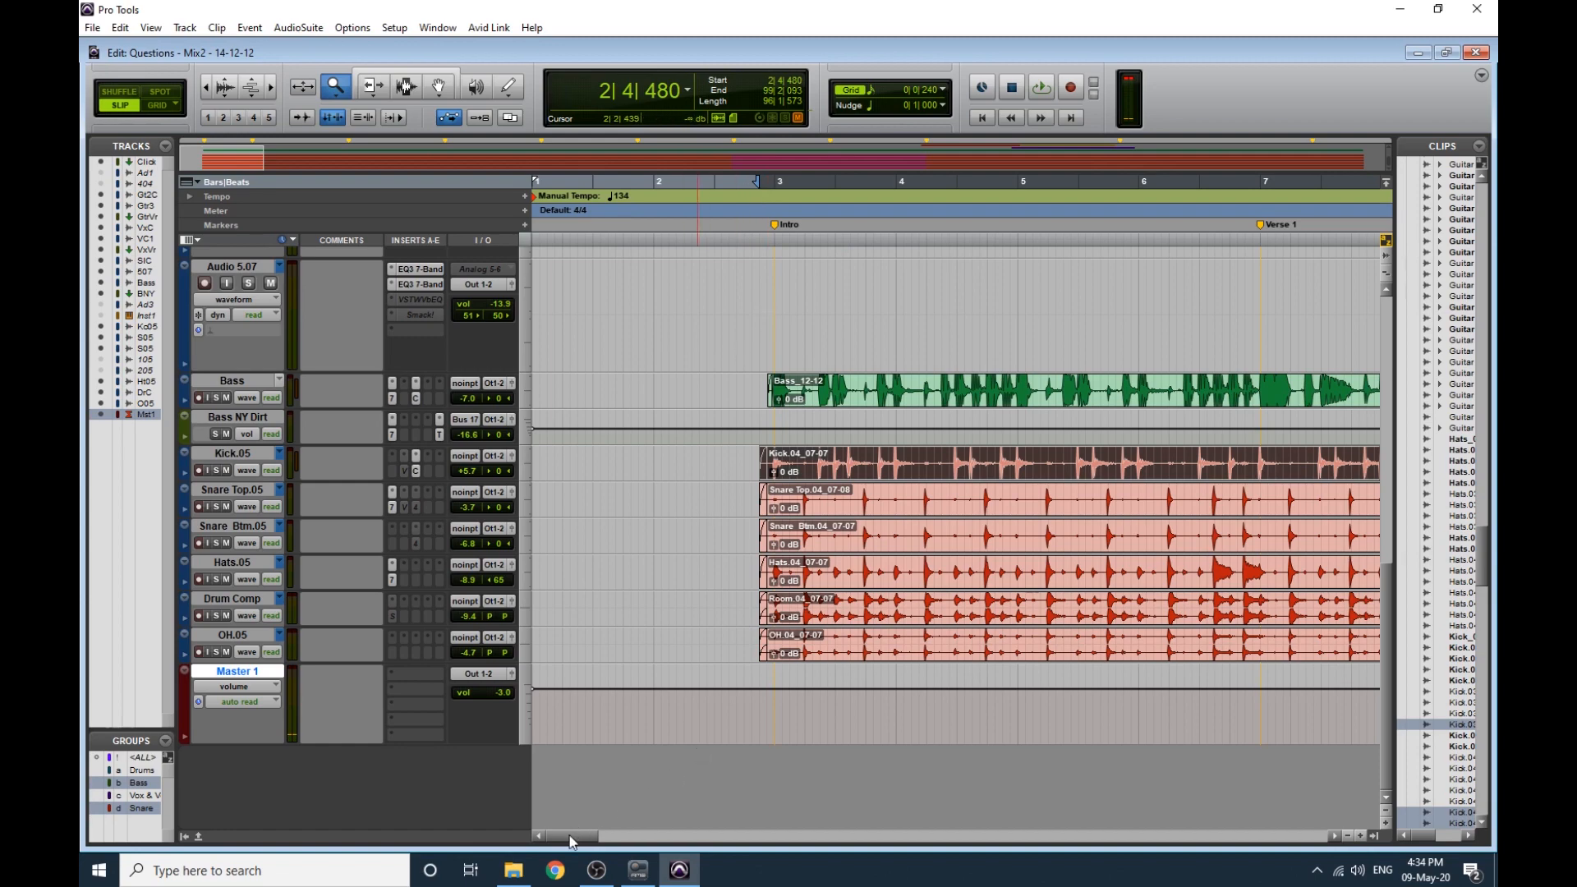
# Drag across to bring the Mix window's channel strips through Master 1 into view.
pyautogui.moveTo(574, 835); pyautogui.dragTo(876, 835)
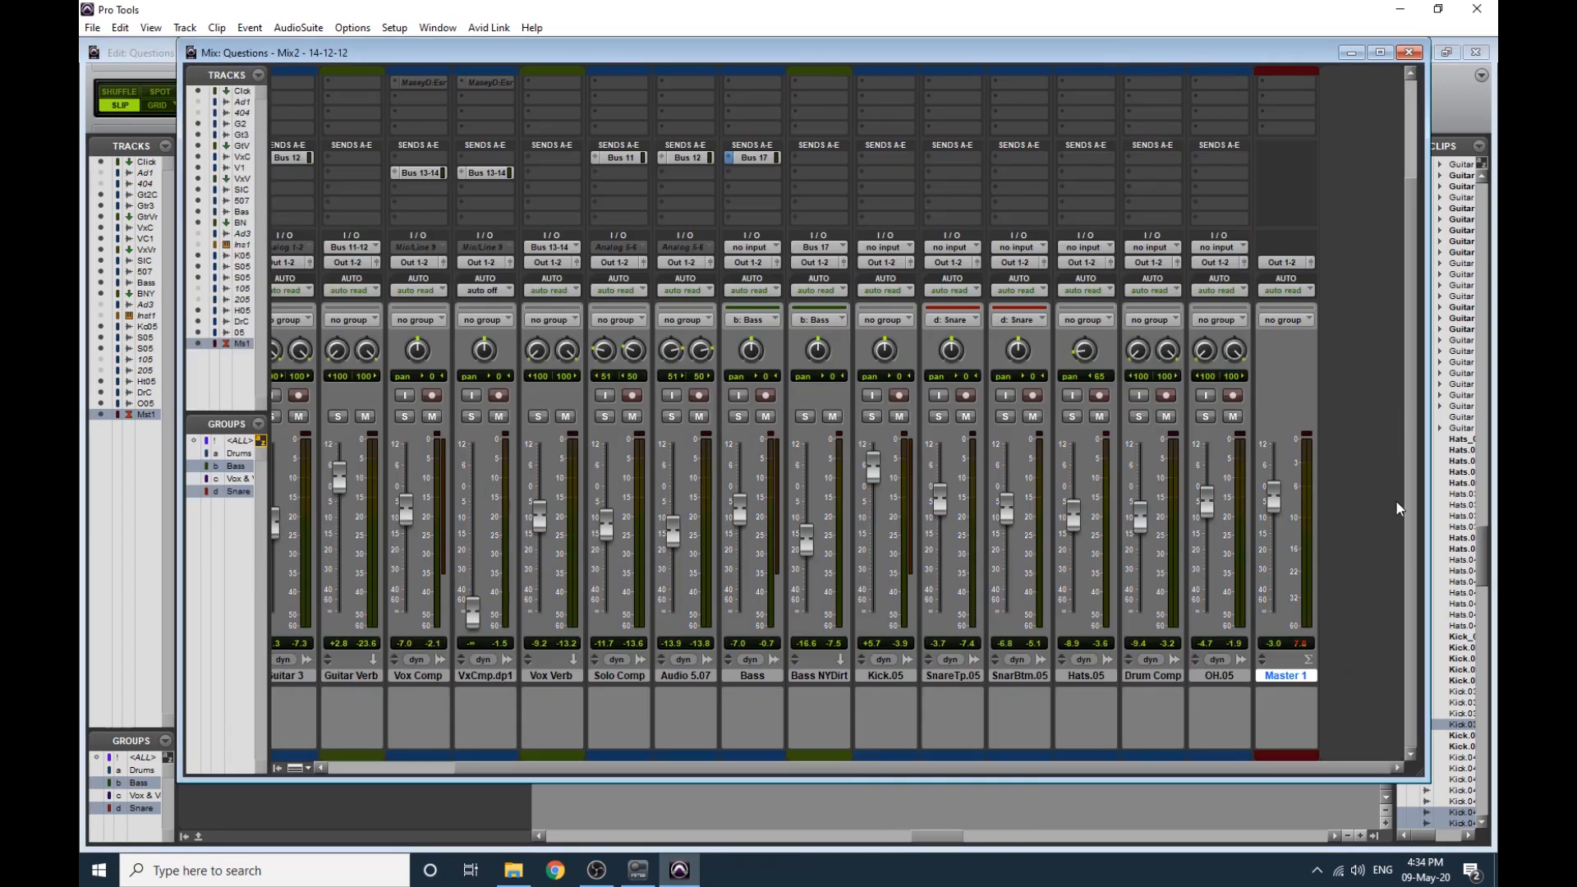
pyautogui.moveTo(1336, 468)
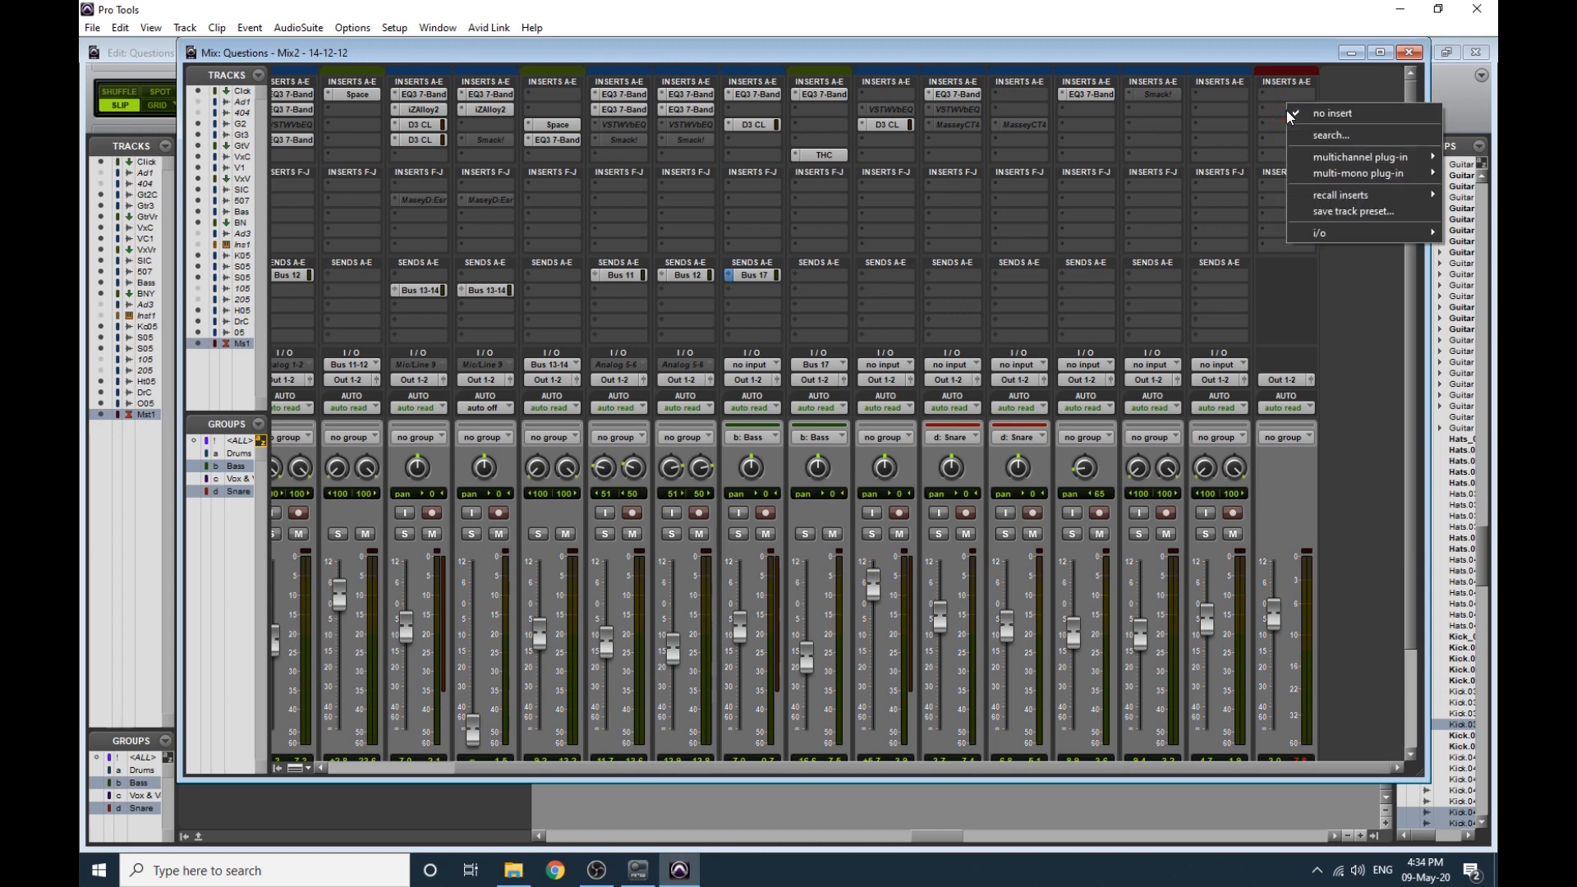
pyautogui.moveTo(1359, 156)
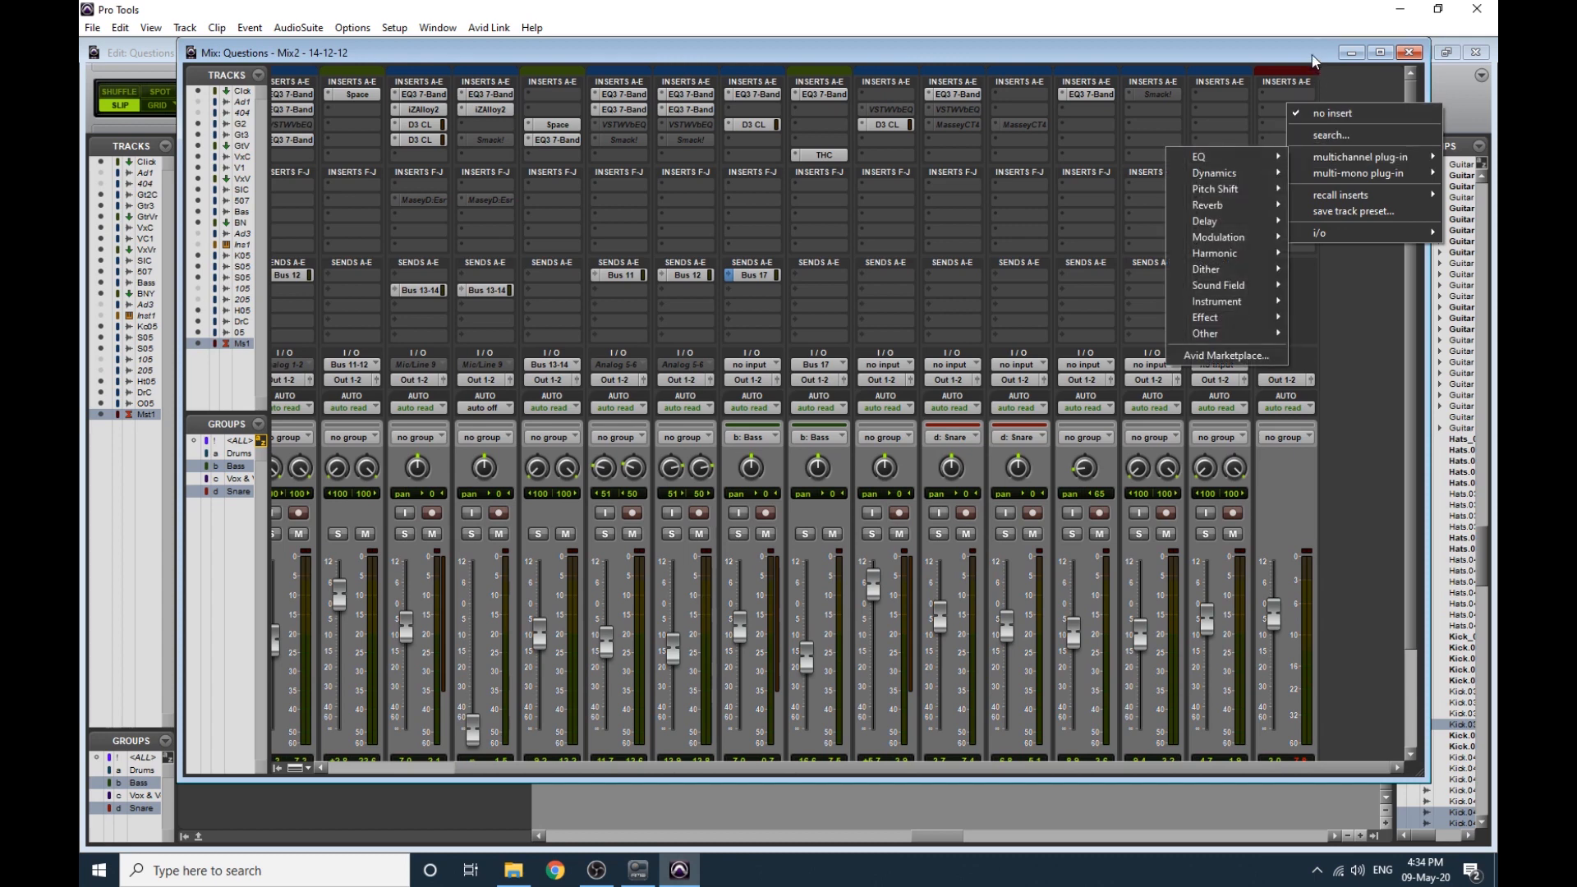
pyautogui.moveTo(1359, 158)
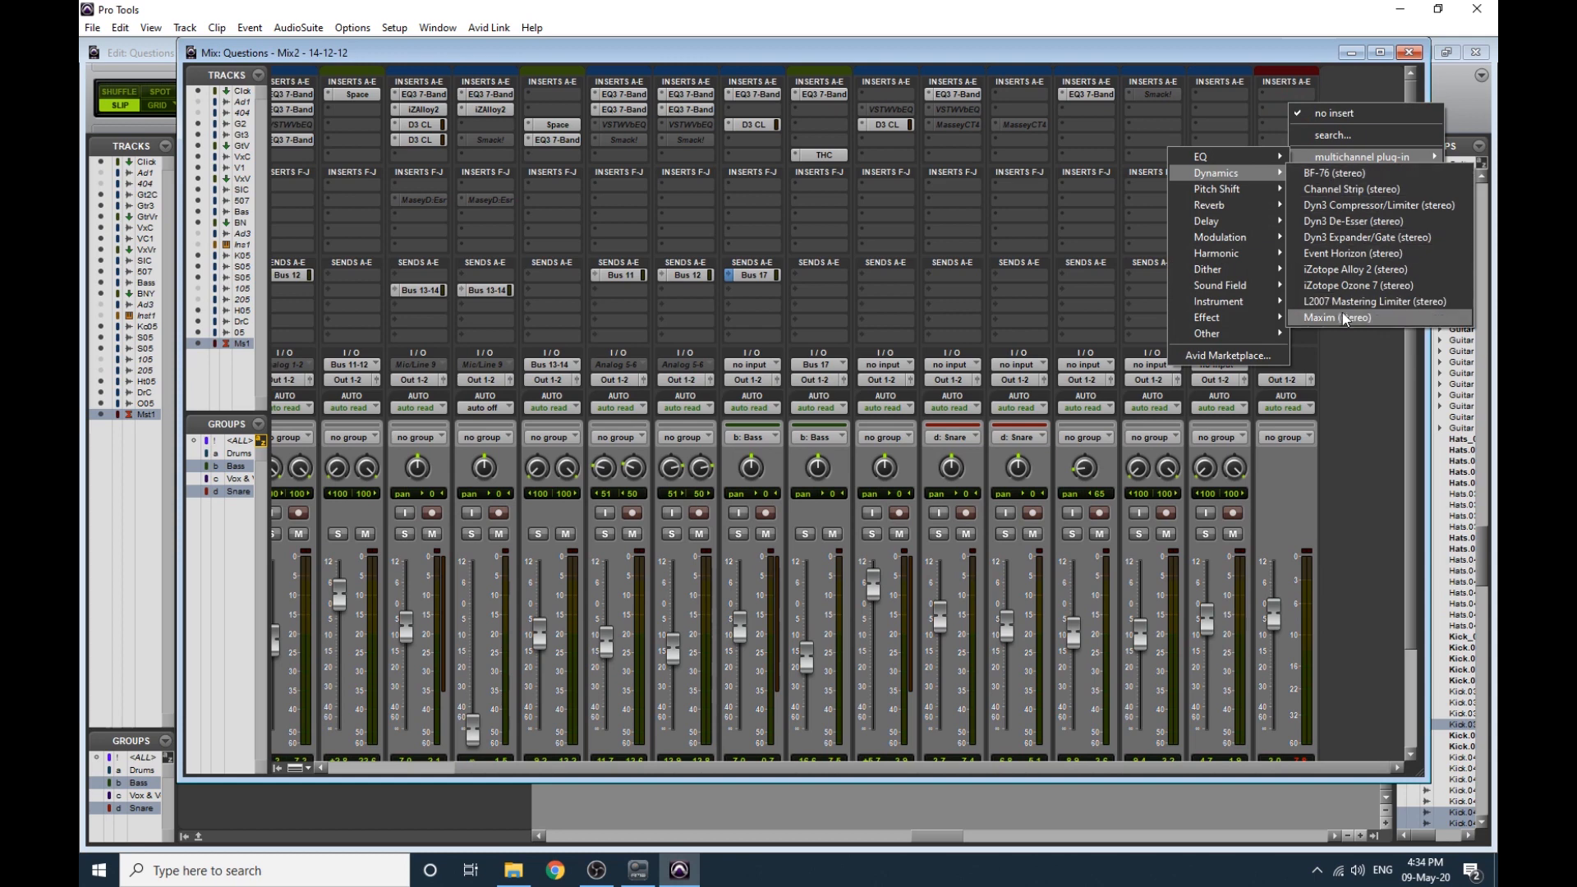
pyautogui.moveTo(1326, 327)
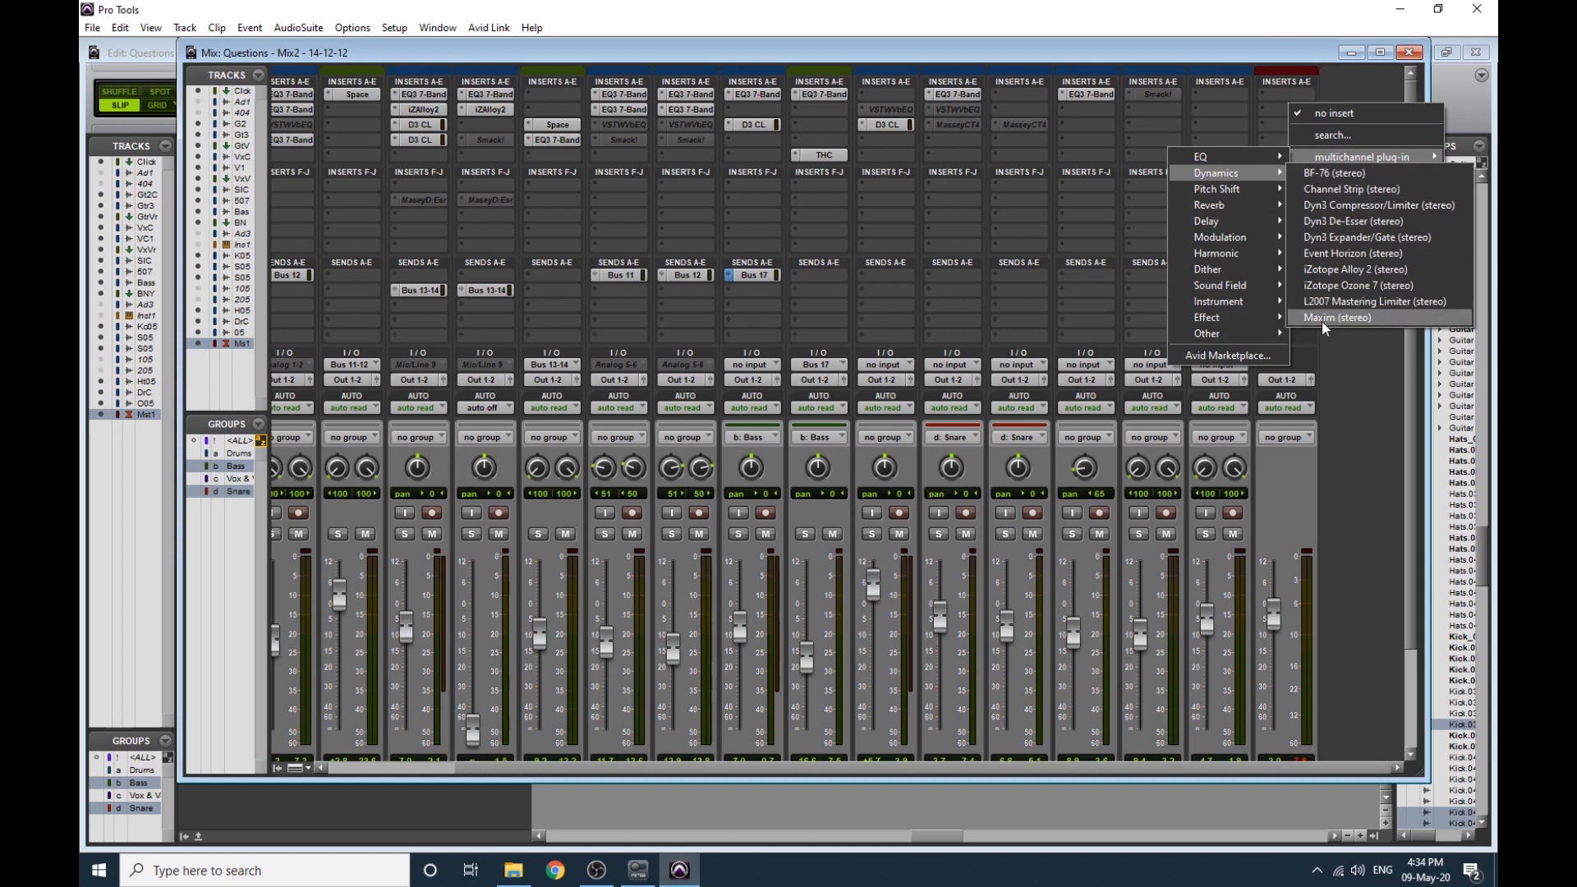
# Insert Maxim (stereo) on Master 1 and position its plug-in window over the mixer.
pyautogui.click(1335, 317)
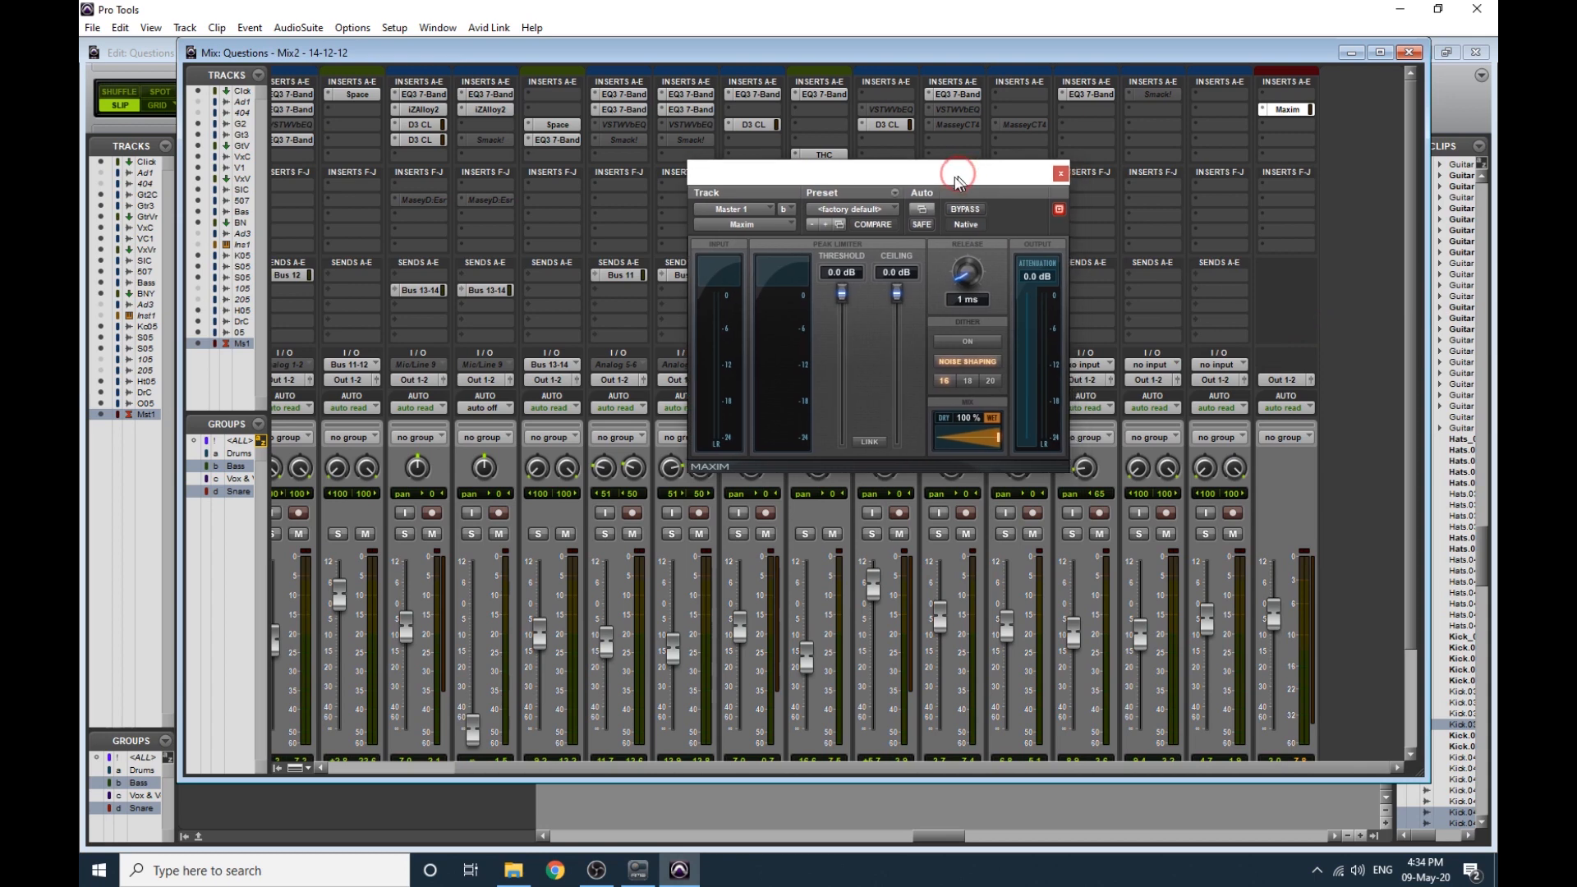
pyautogui.moveTo(956, 172); pyautogui.dragTo(957, 207)
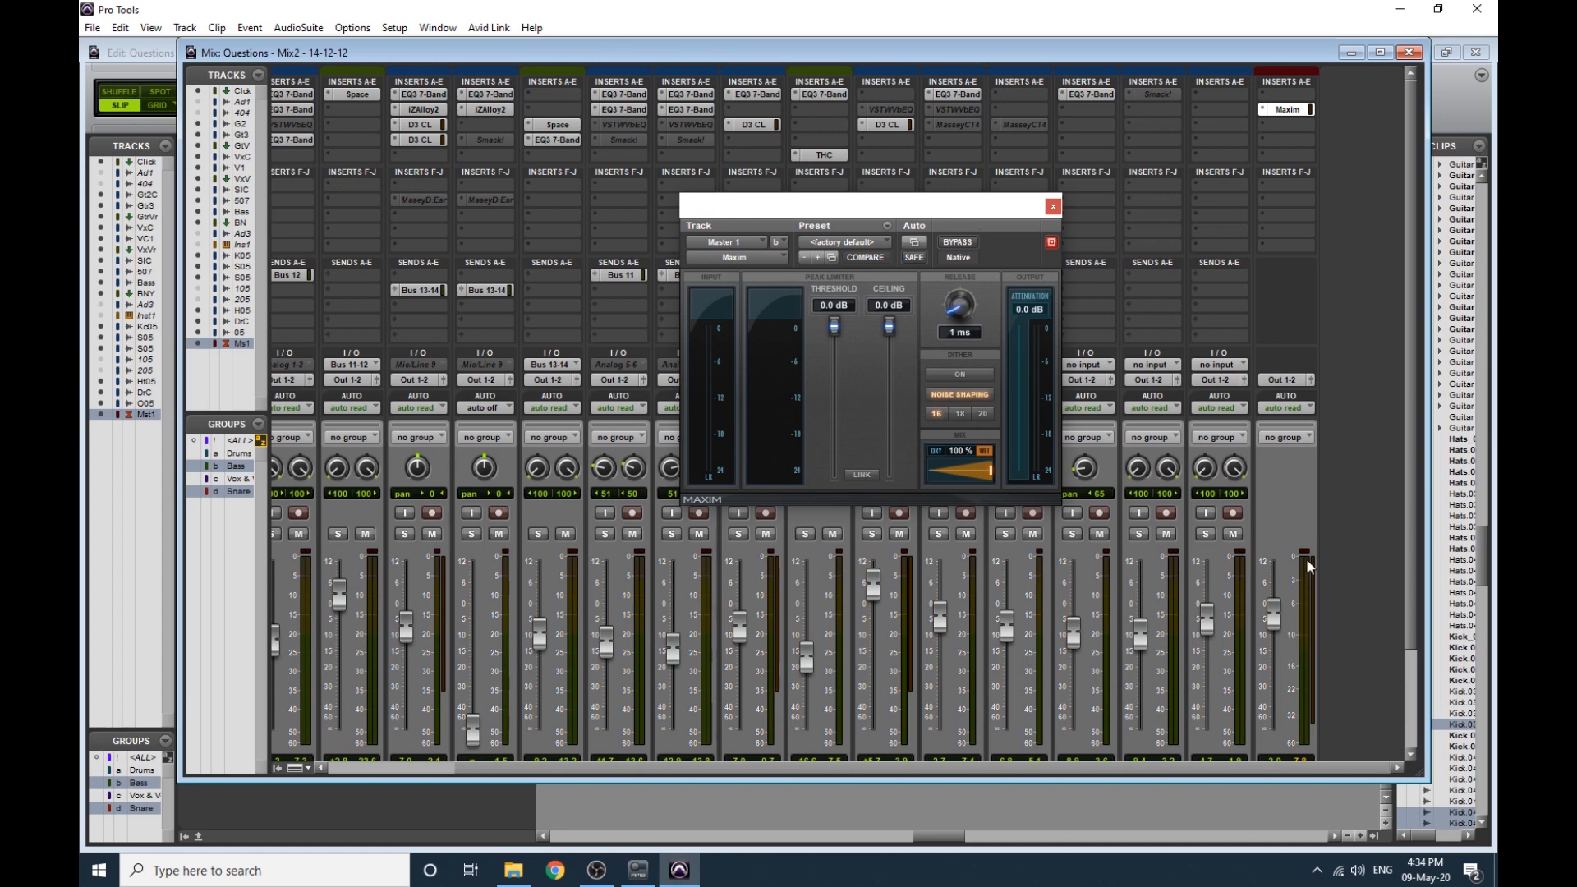
pyautogui.moveTo(881, 396)
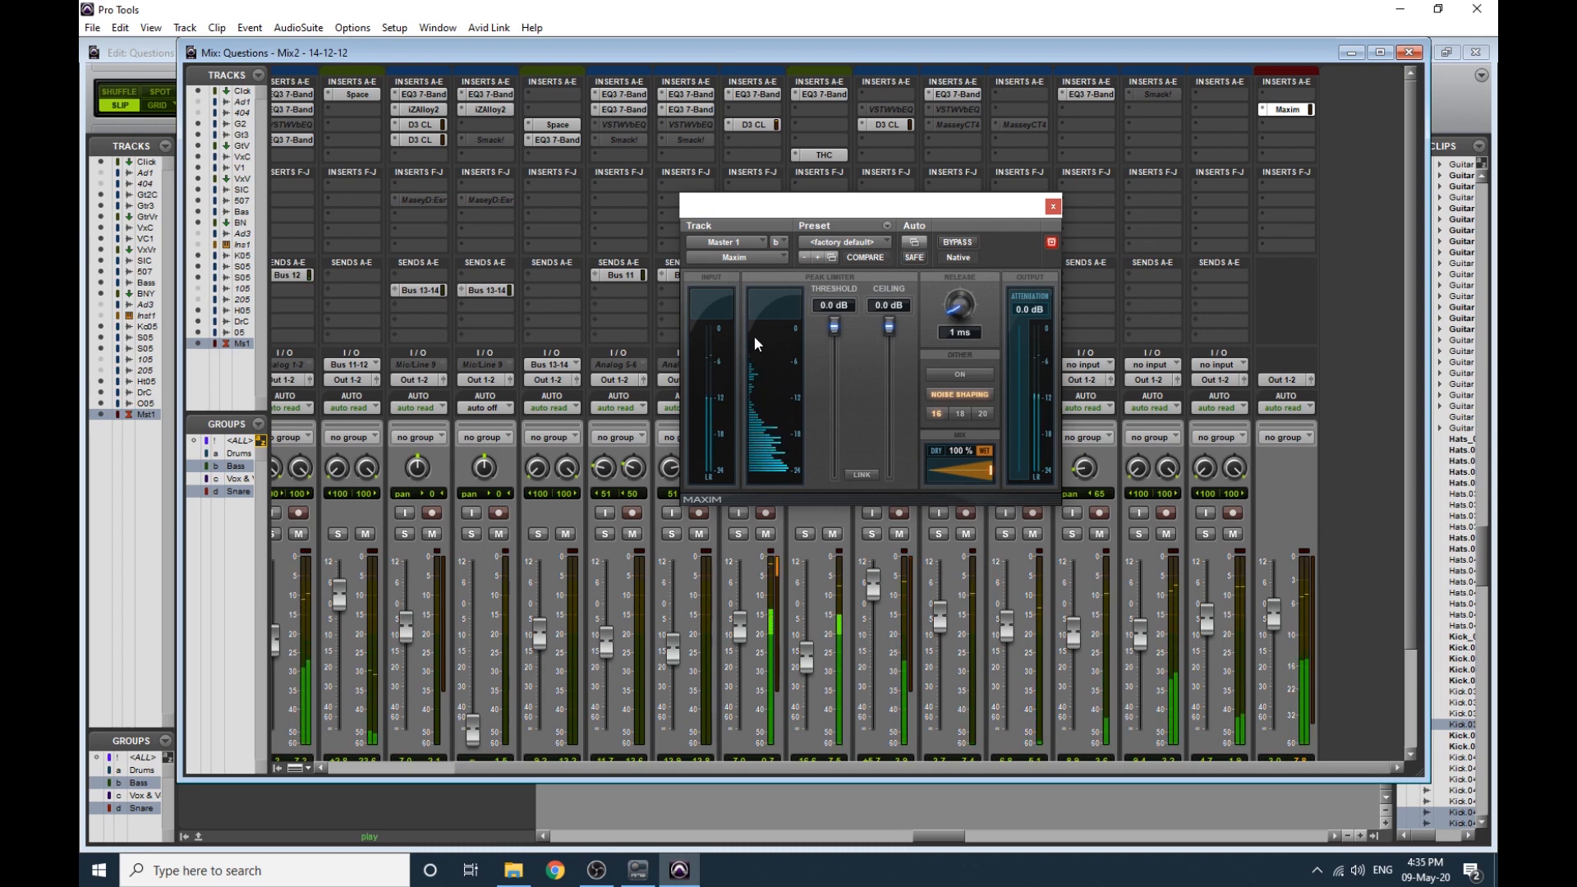
pyautogui.moveTo(792, 460)
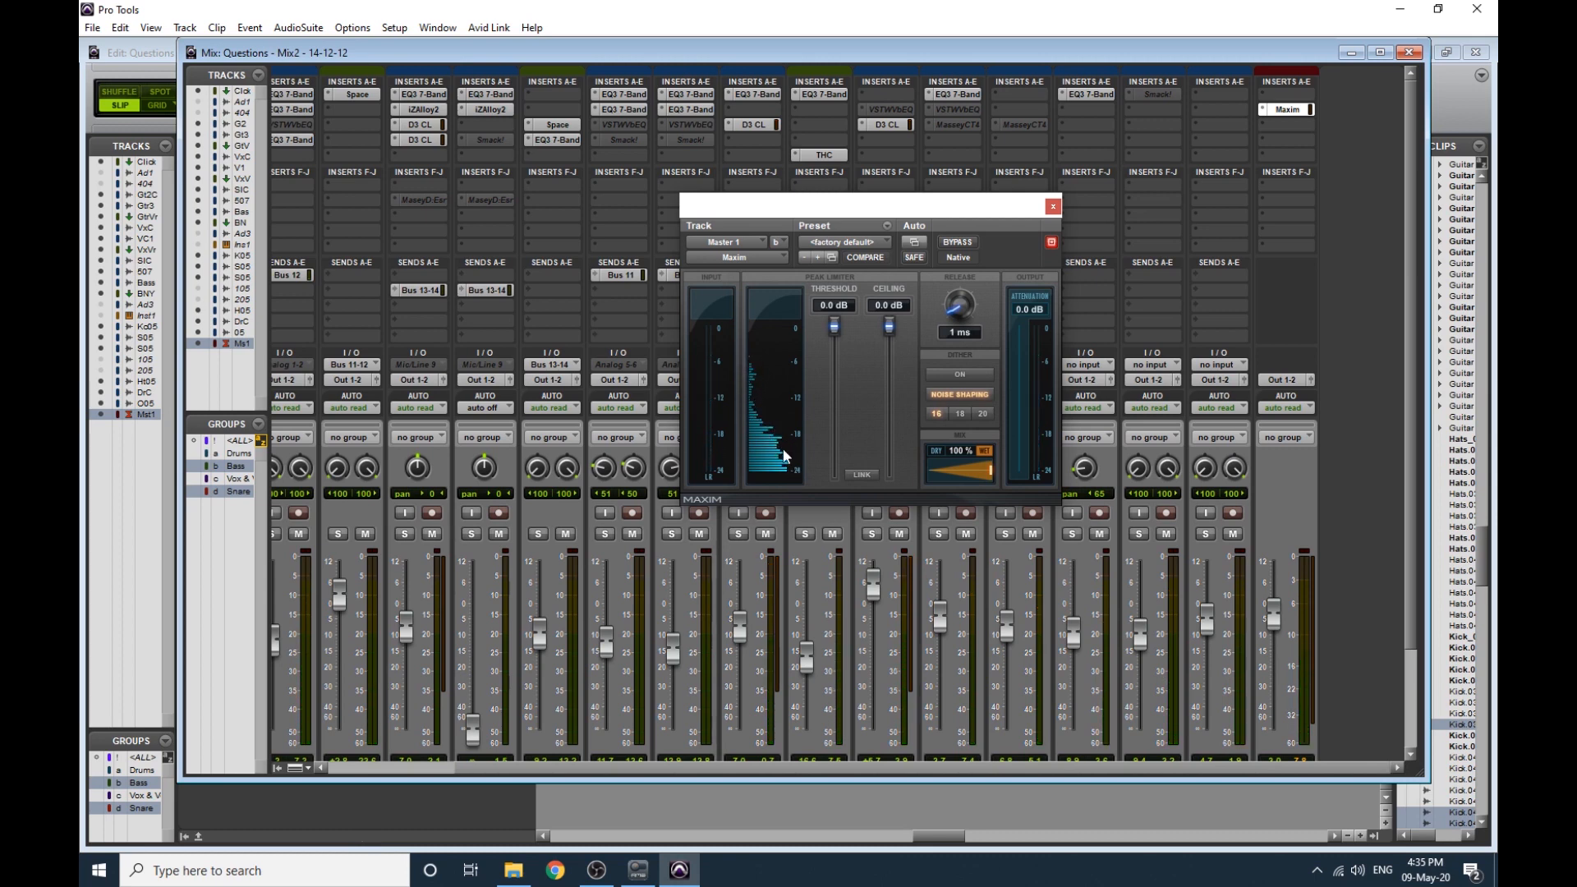
pyautogui.moveTo(773, 445)
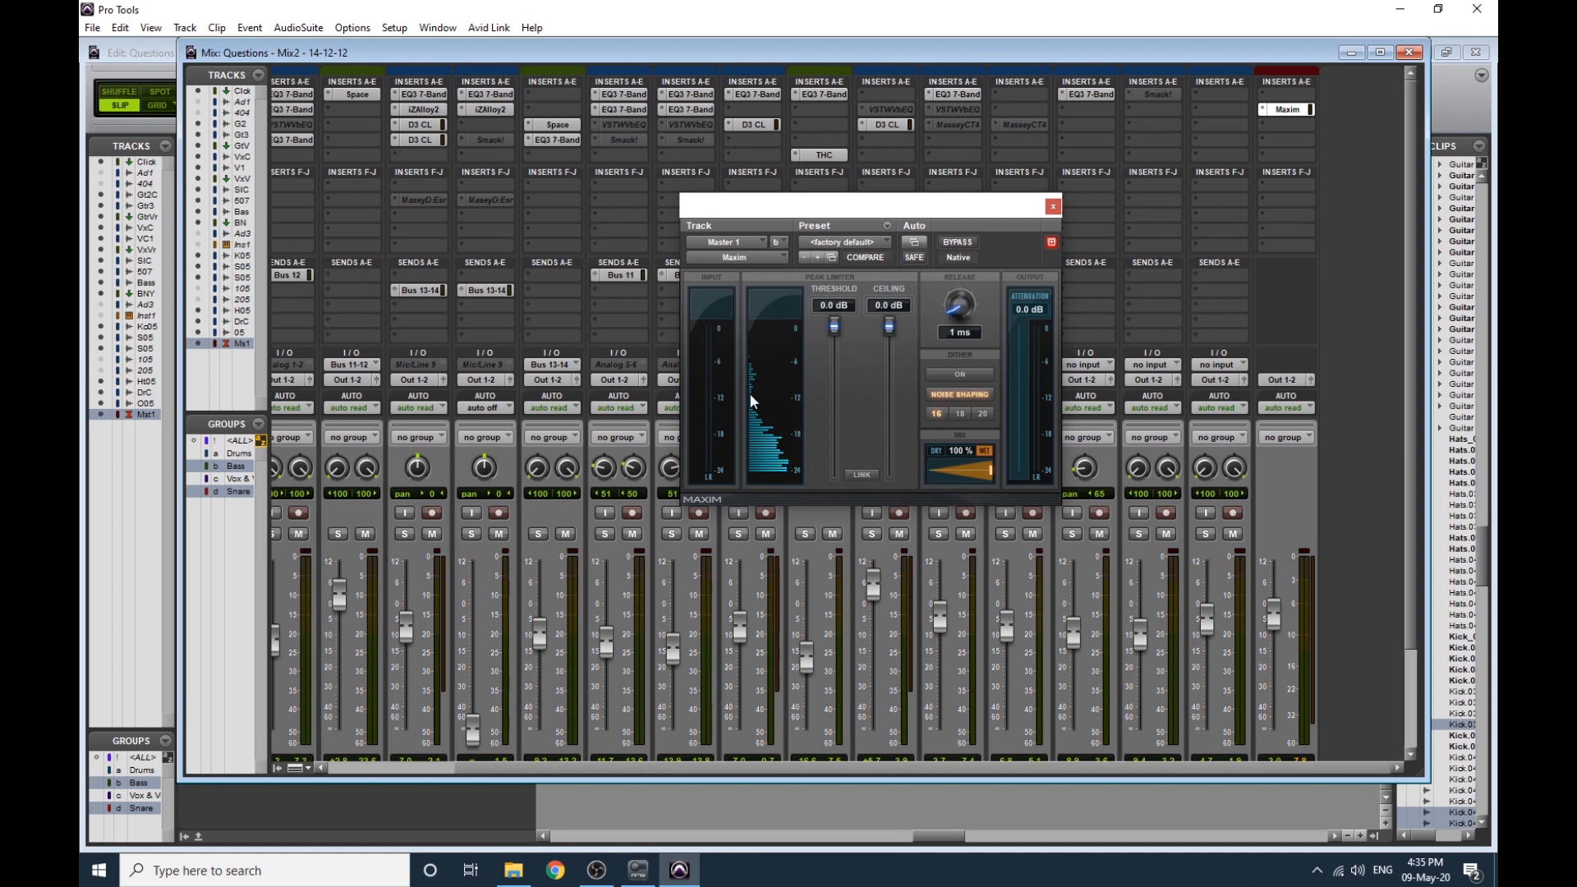
pyautogui.moveTo(755, 391)
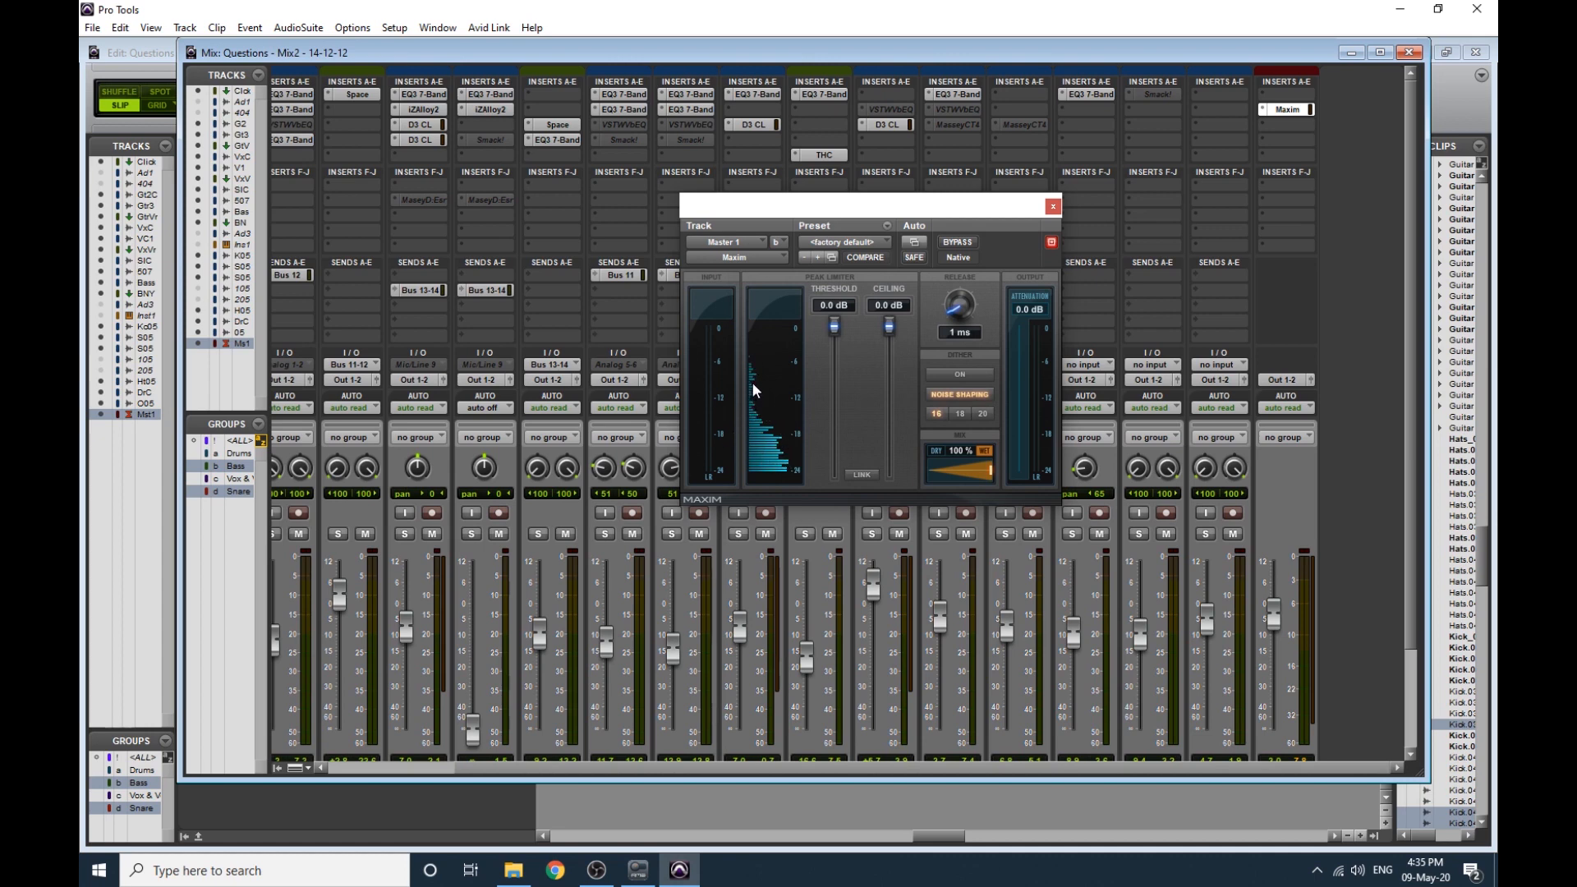
pyautogui.moveTo(752, 394)
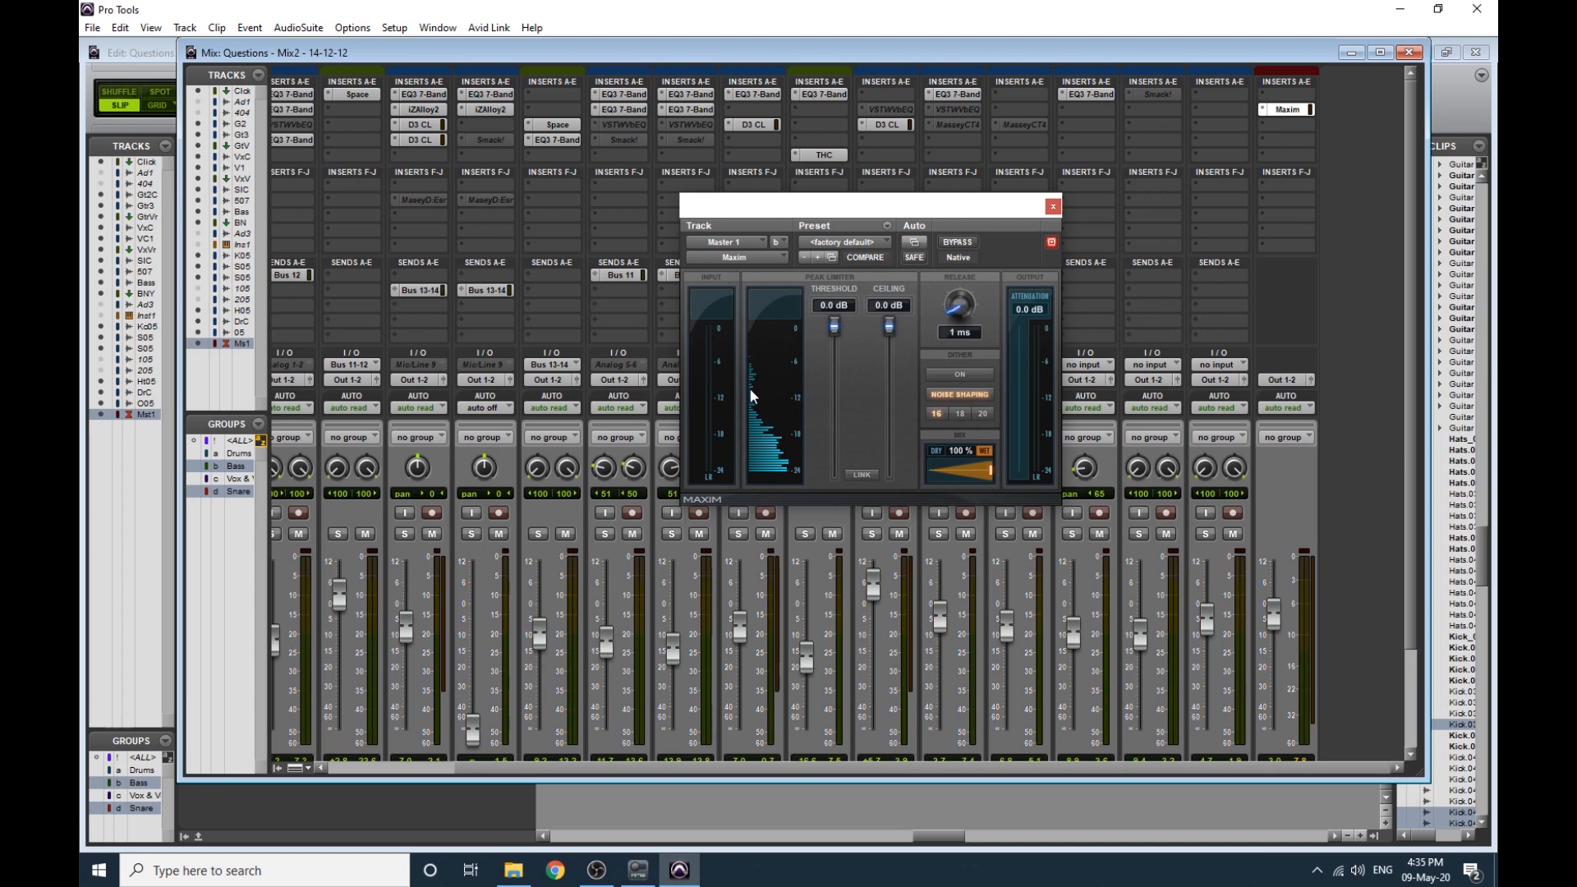
pyautogui.moveTo(754, 368)
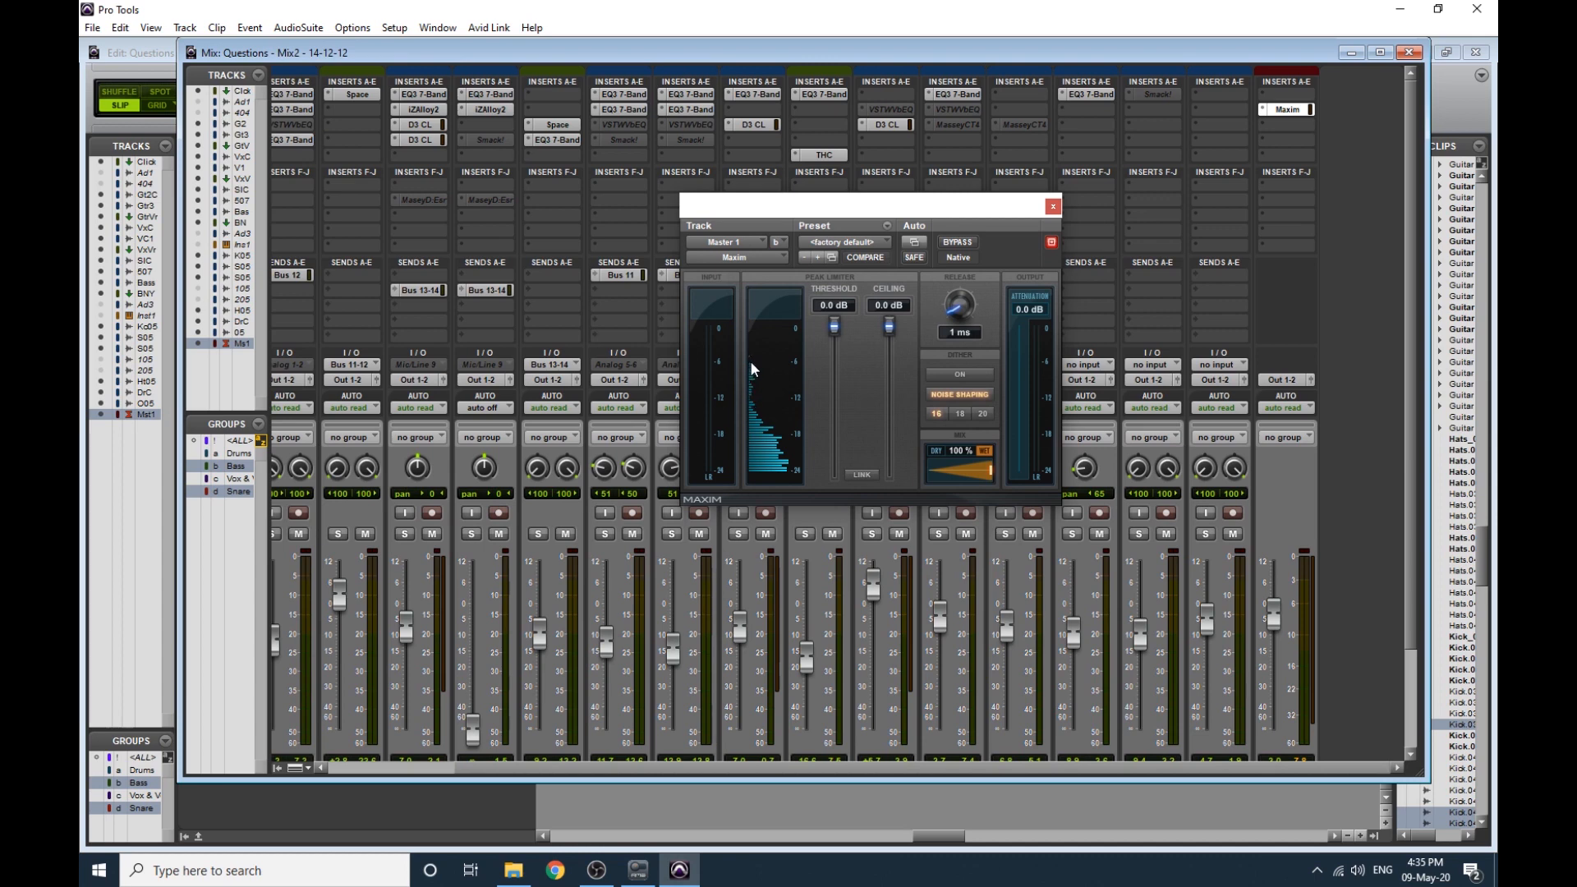
pyautogui.moveTo(753, 399)
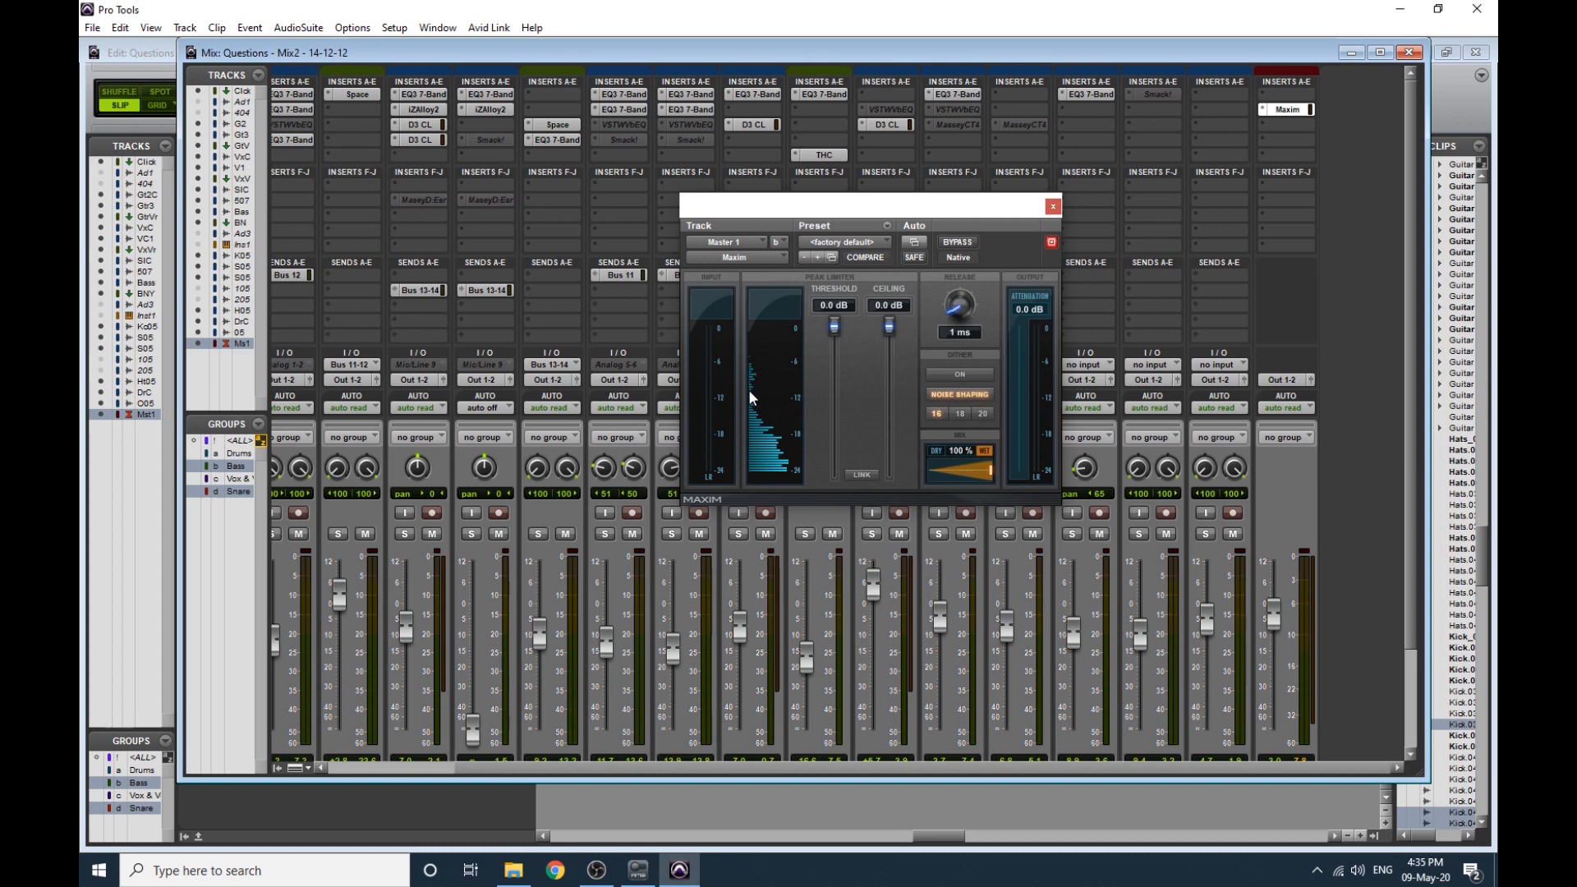
pyautogui.moveTo(751, 399)
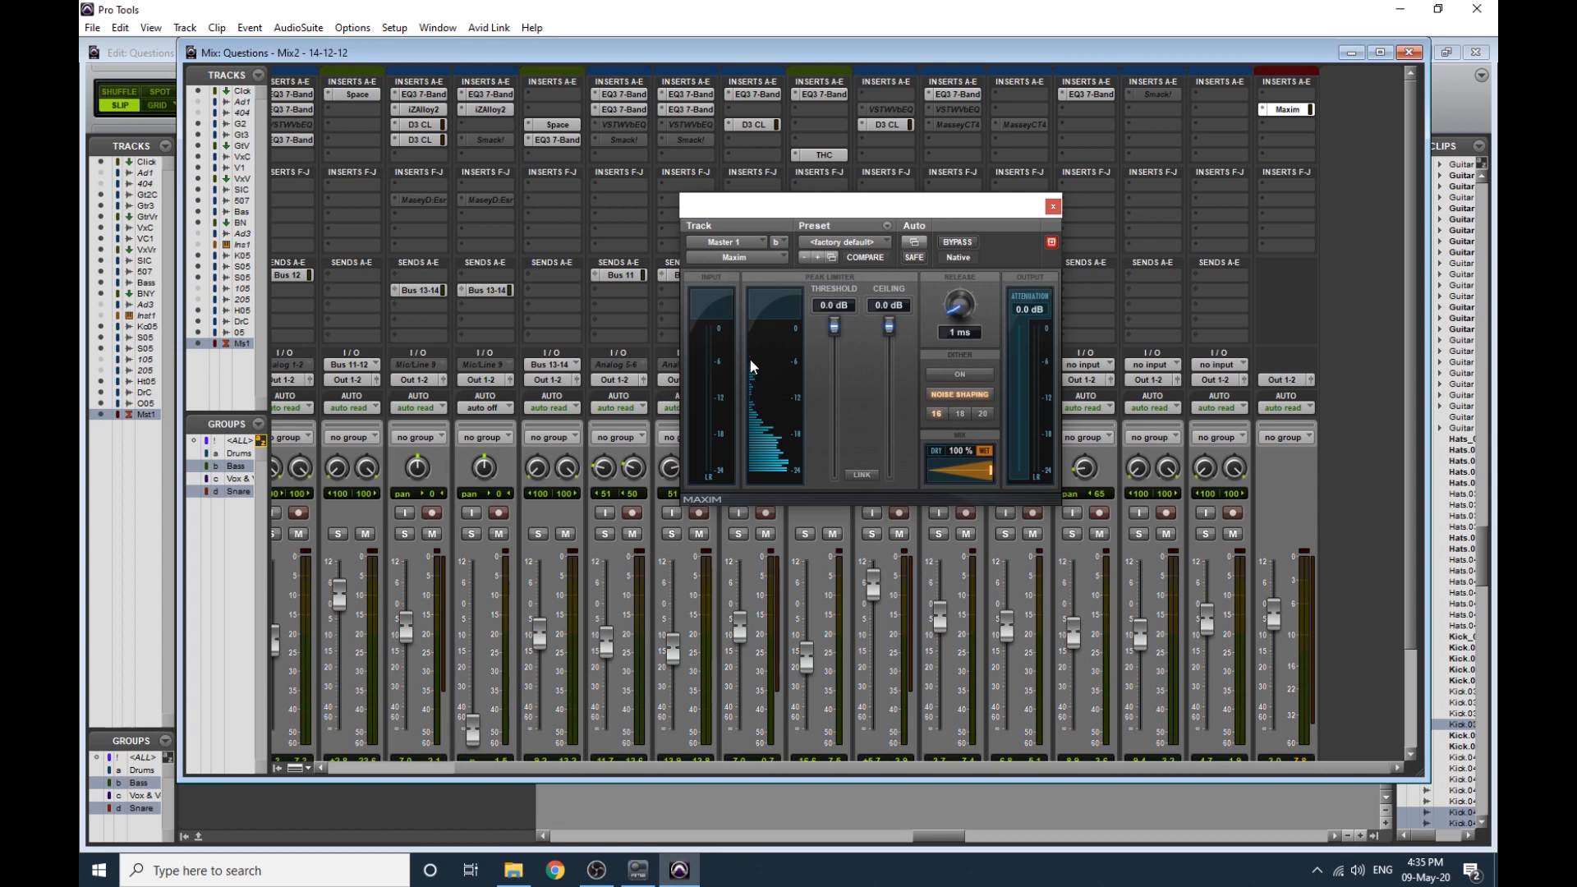
pyautogui.moveTo(752, 404)
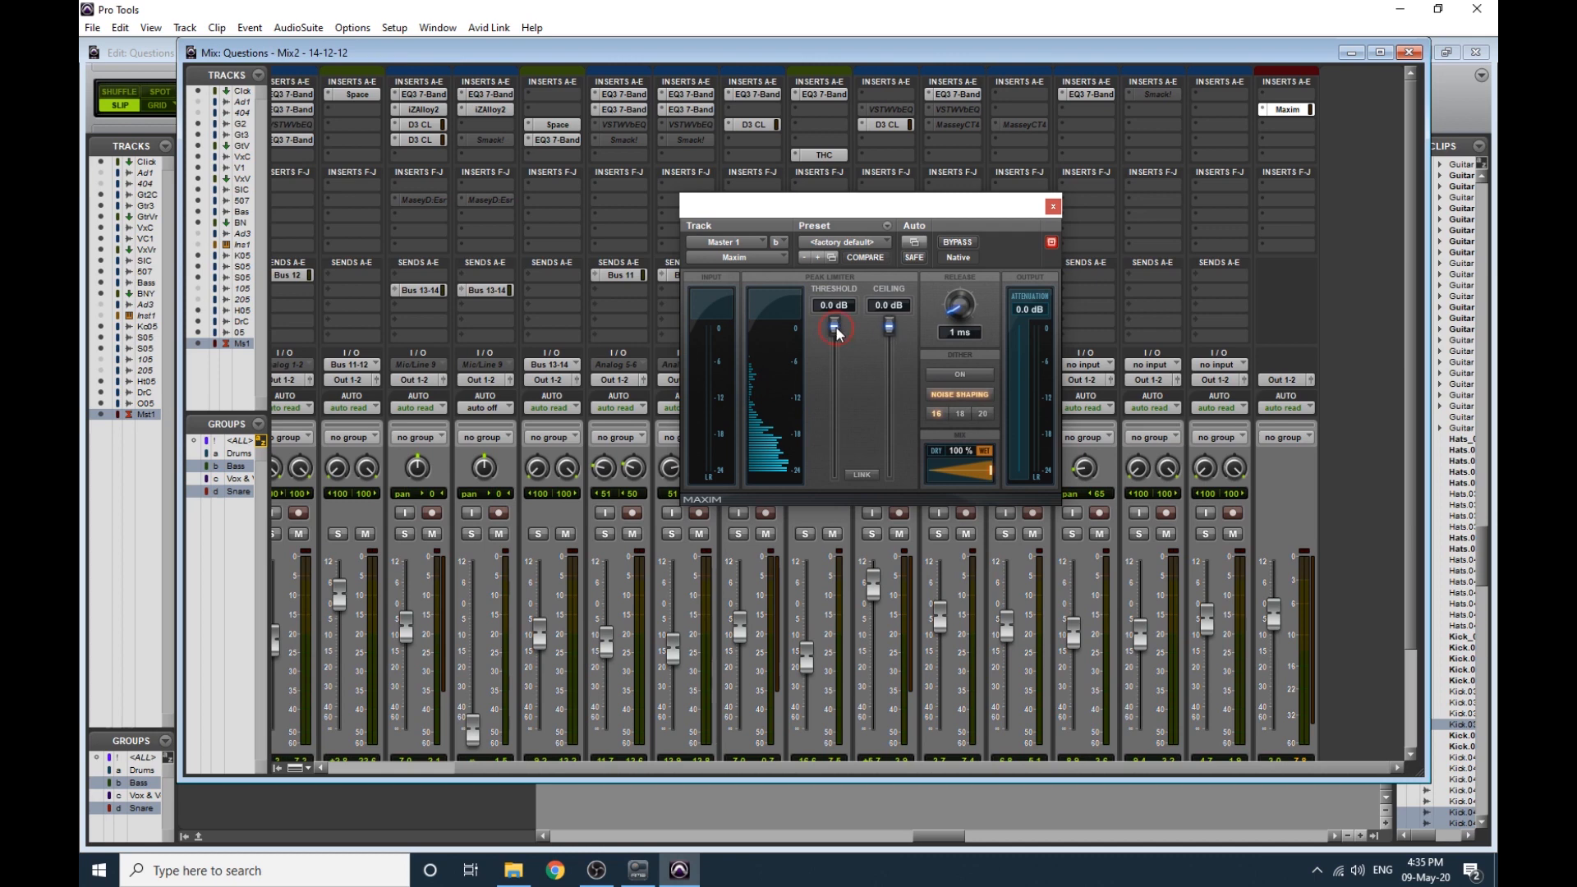
# Drag Maxim's threshold down to about -11.9 dB, briefly back to -6.9 dB, ending at -11.9 dB.
pyautogui.moveTo(835, 327); pyautogui.dragTo(836, 360)
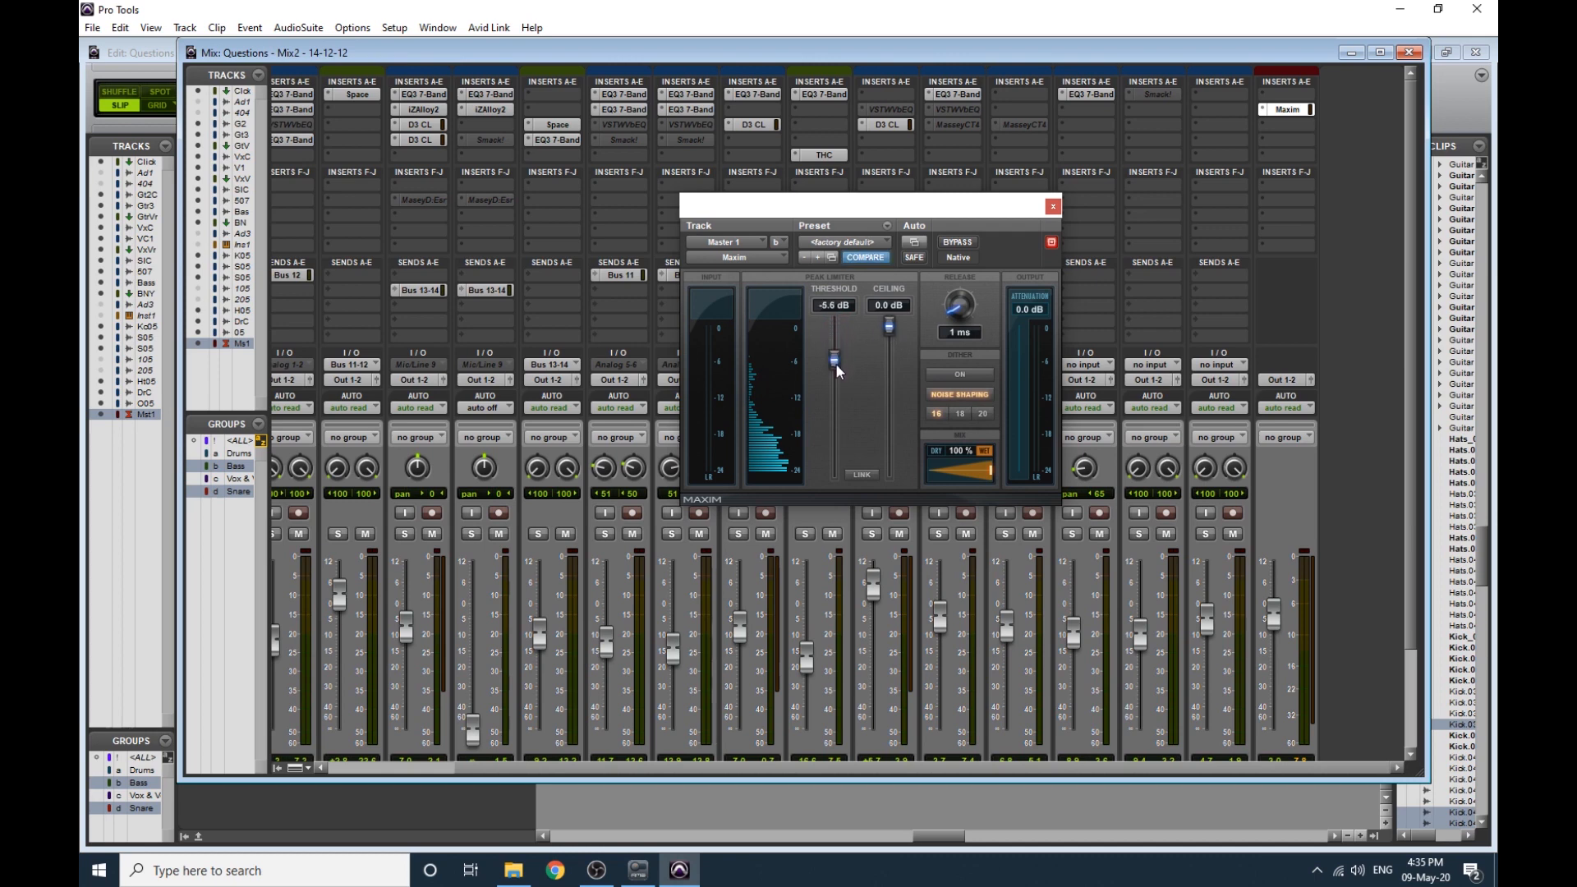
pyautogui.moveTo(835, 360); pyautogui.dragTo(835, 395)
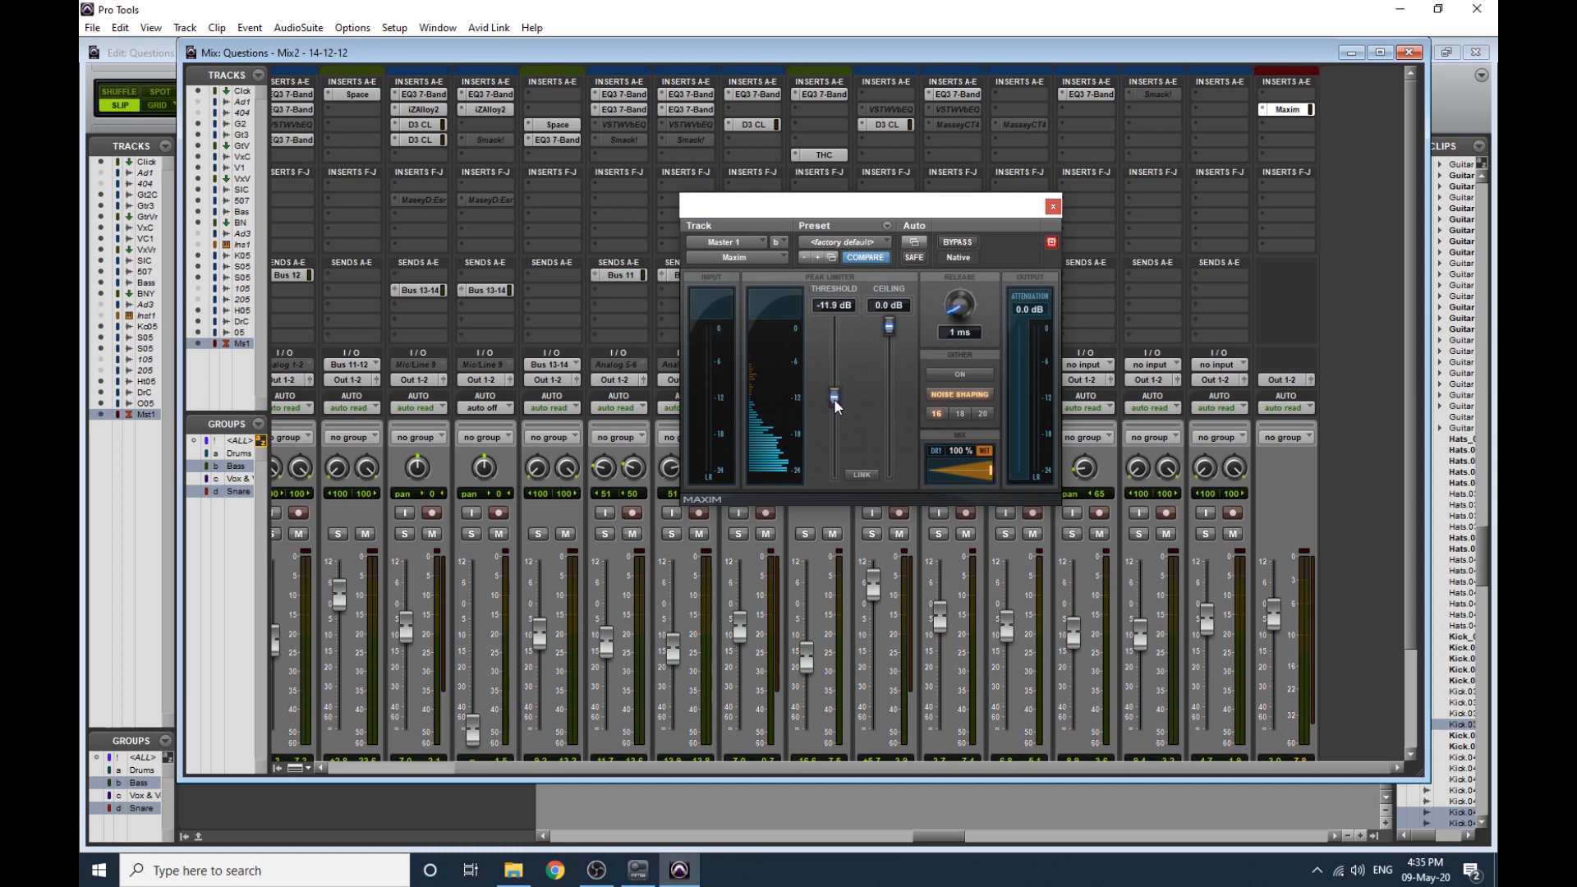
pyautogui.moveTo(754, 392)
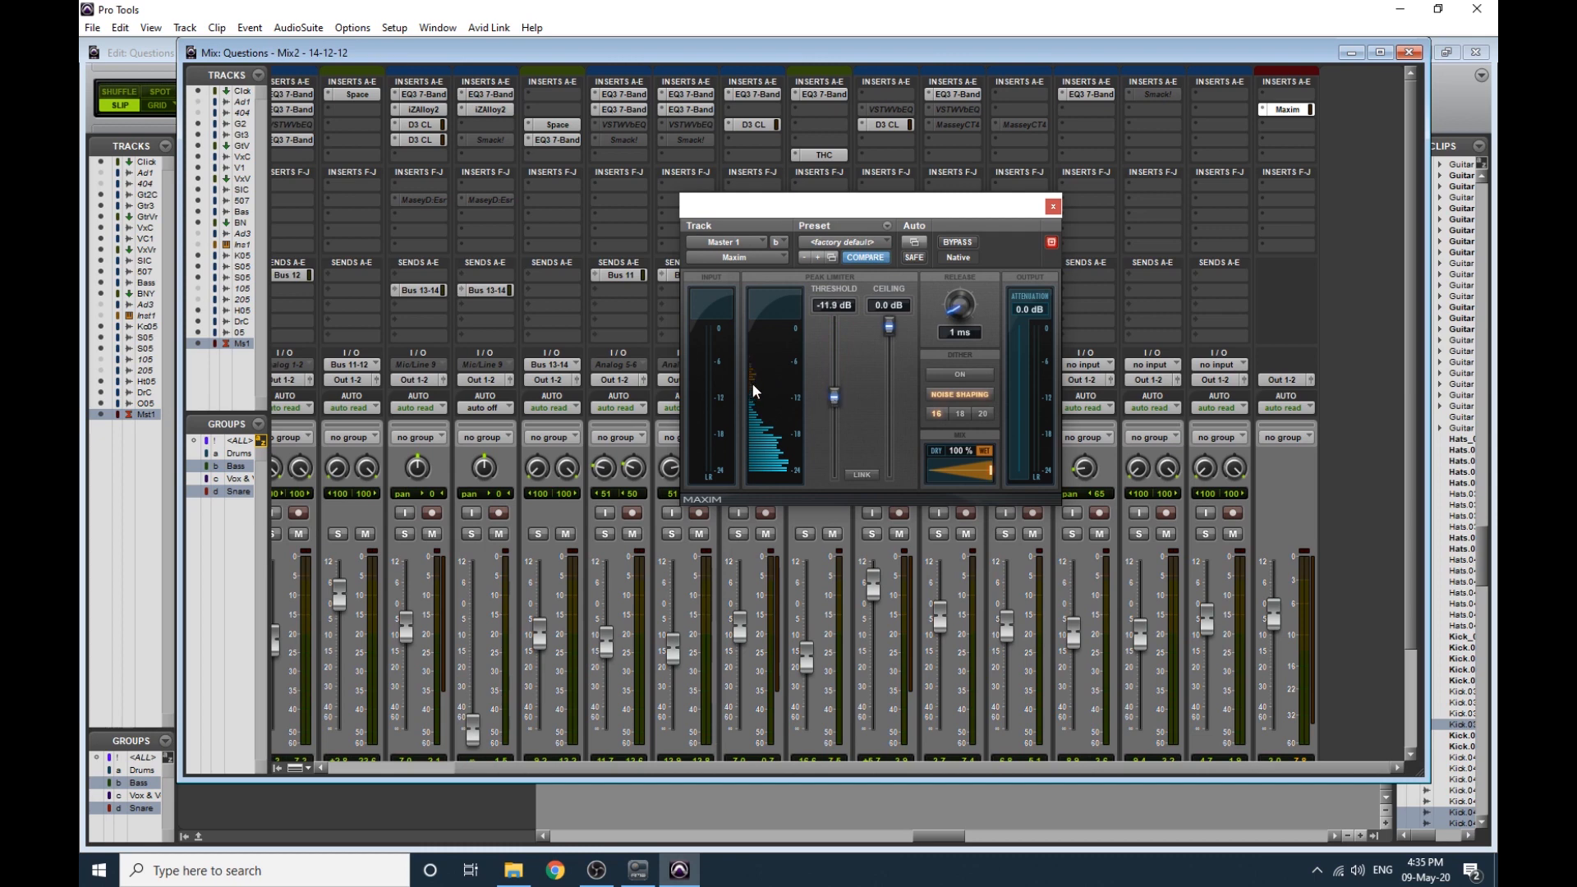
pyautogui.moveTo(756, 384)
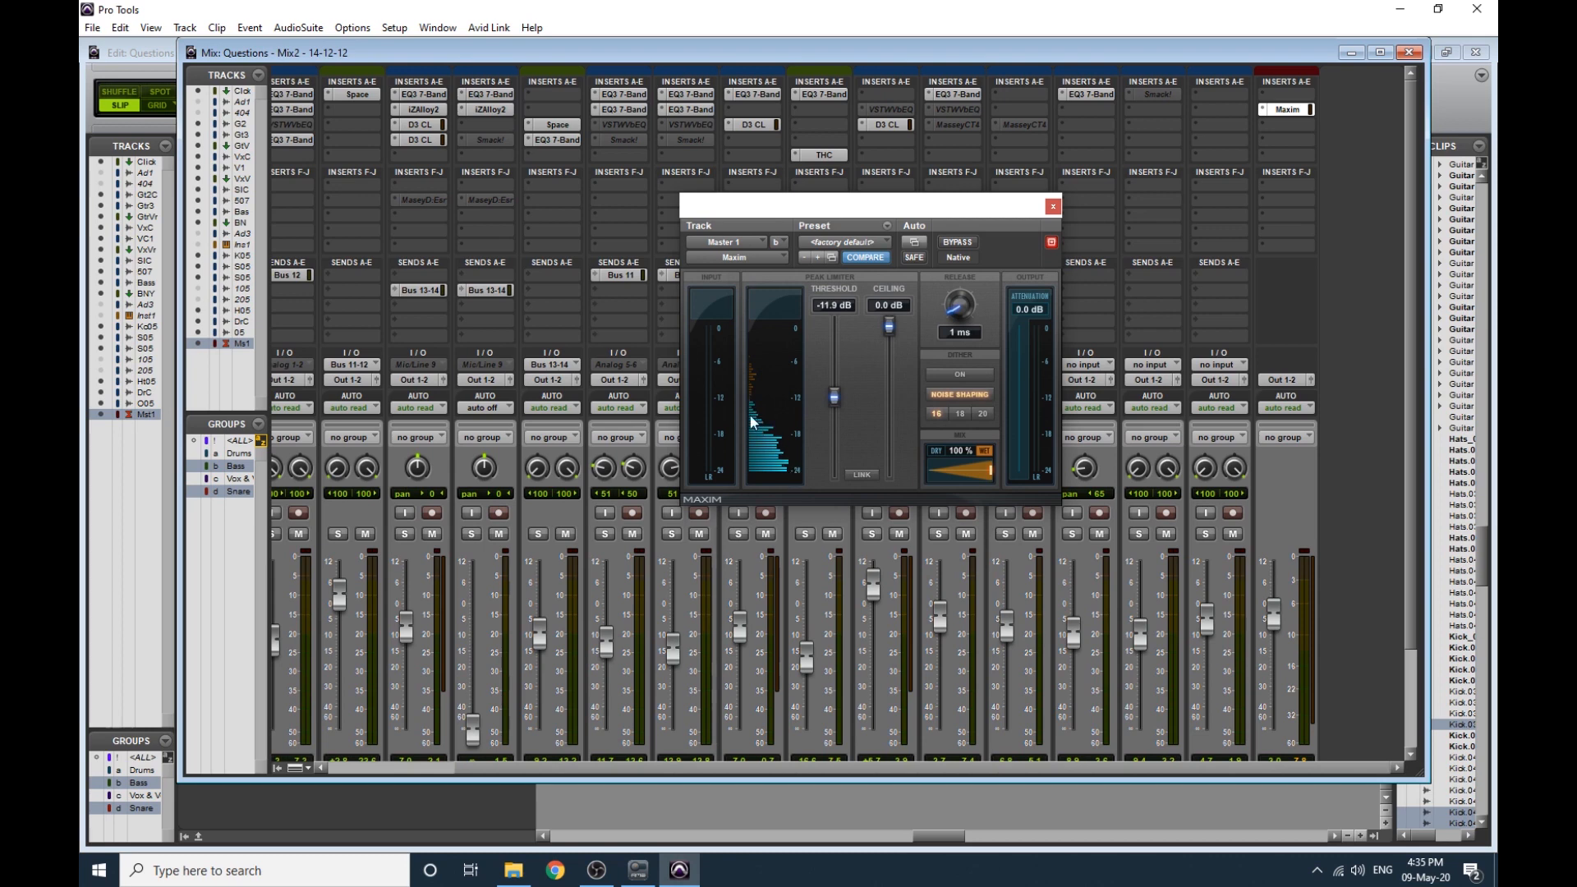
pyautogui.moveTo(835, 398); pyautogui.dragTo(834, 327)
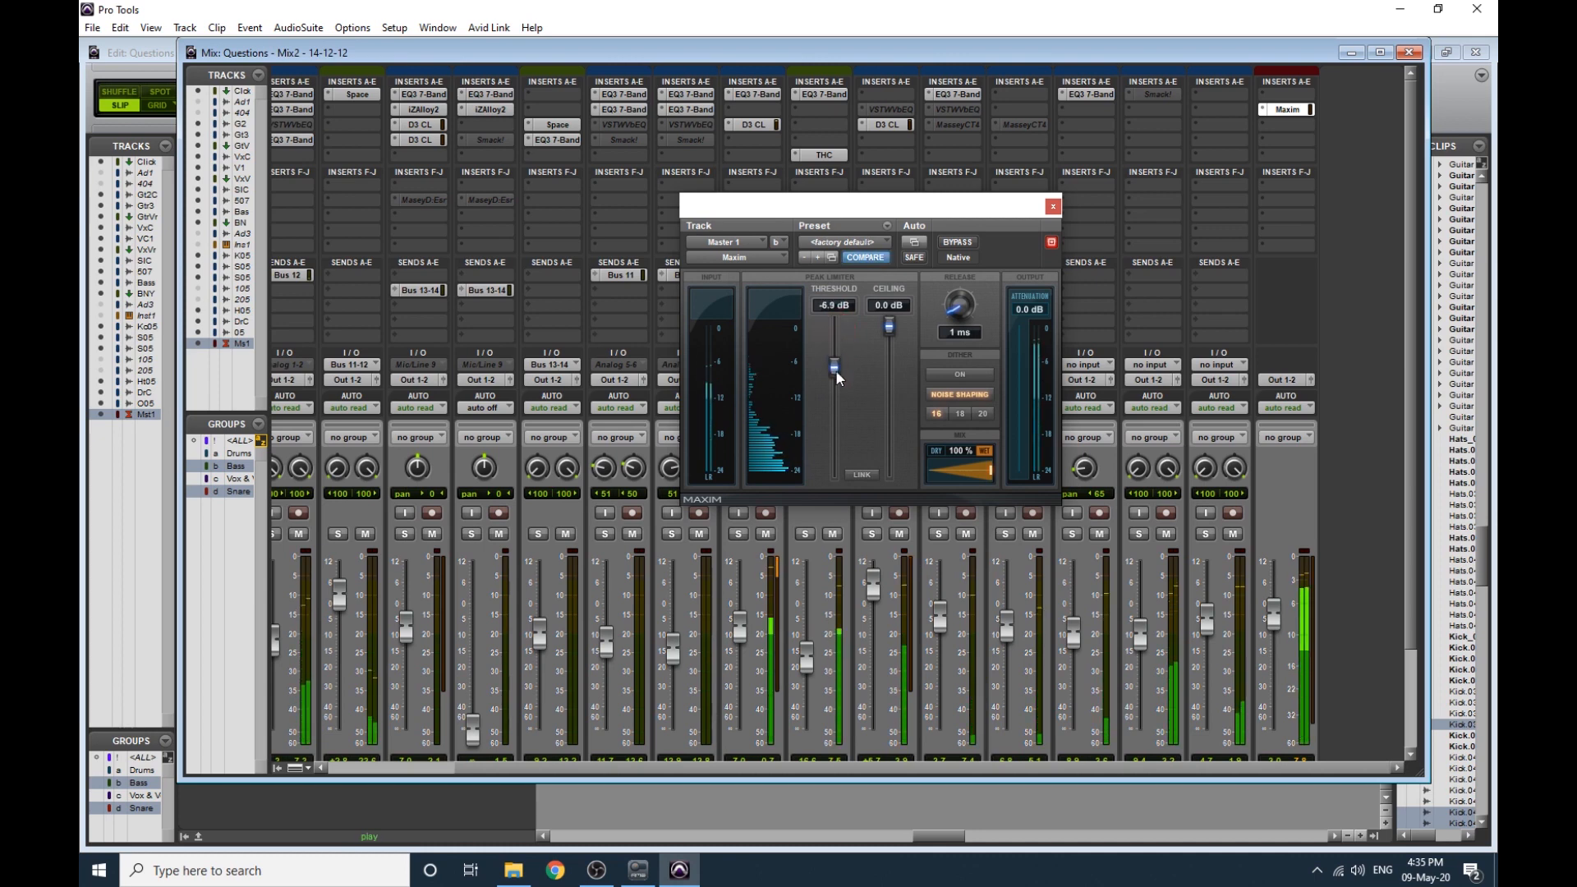
pyautogui.moveTo(831, 366); pyautogui.dragTo(832, 396)
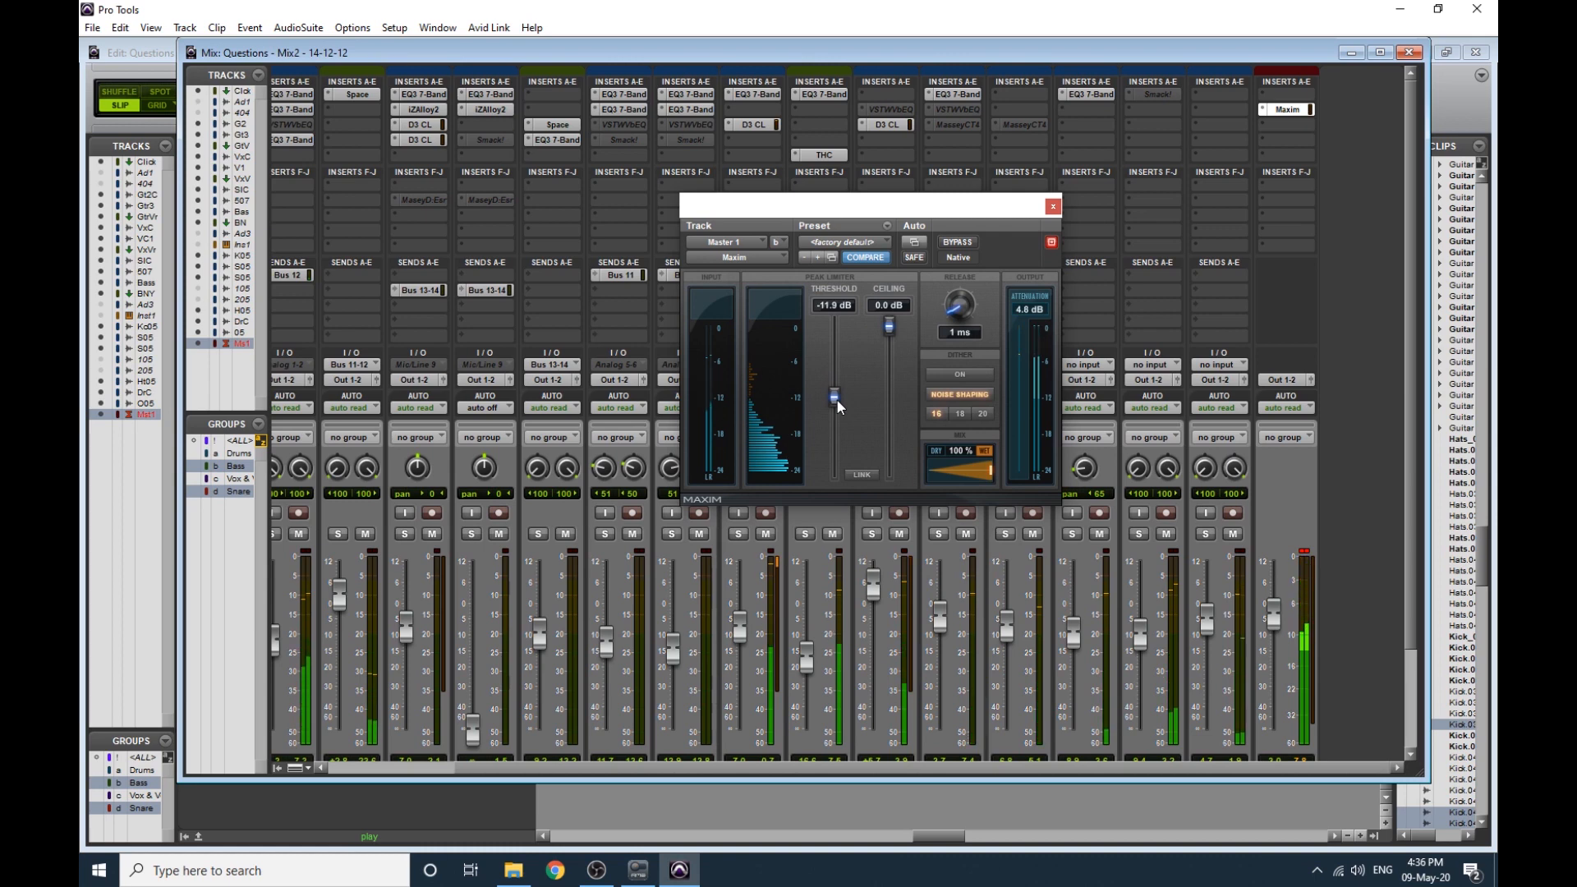
pyautogui.moveTo(833, 396)
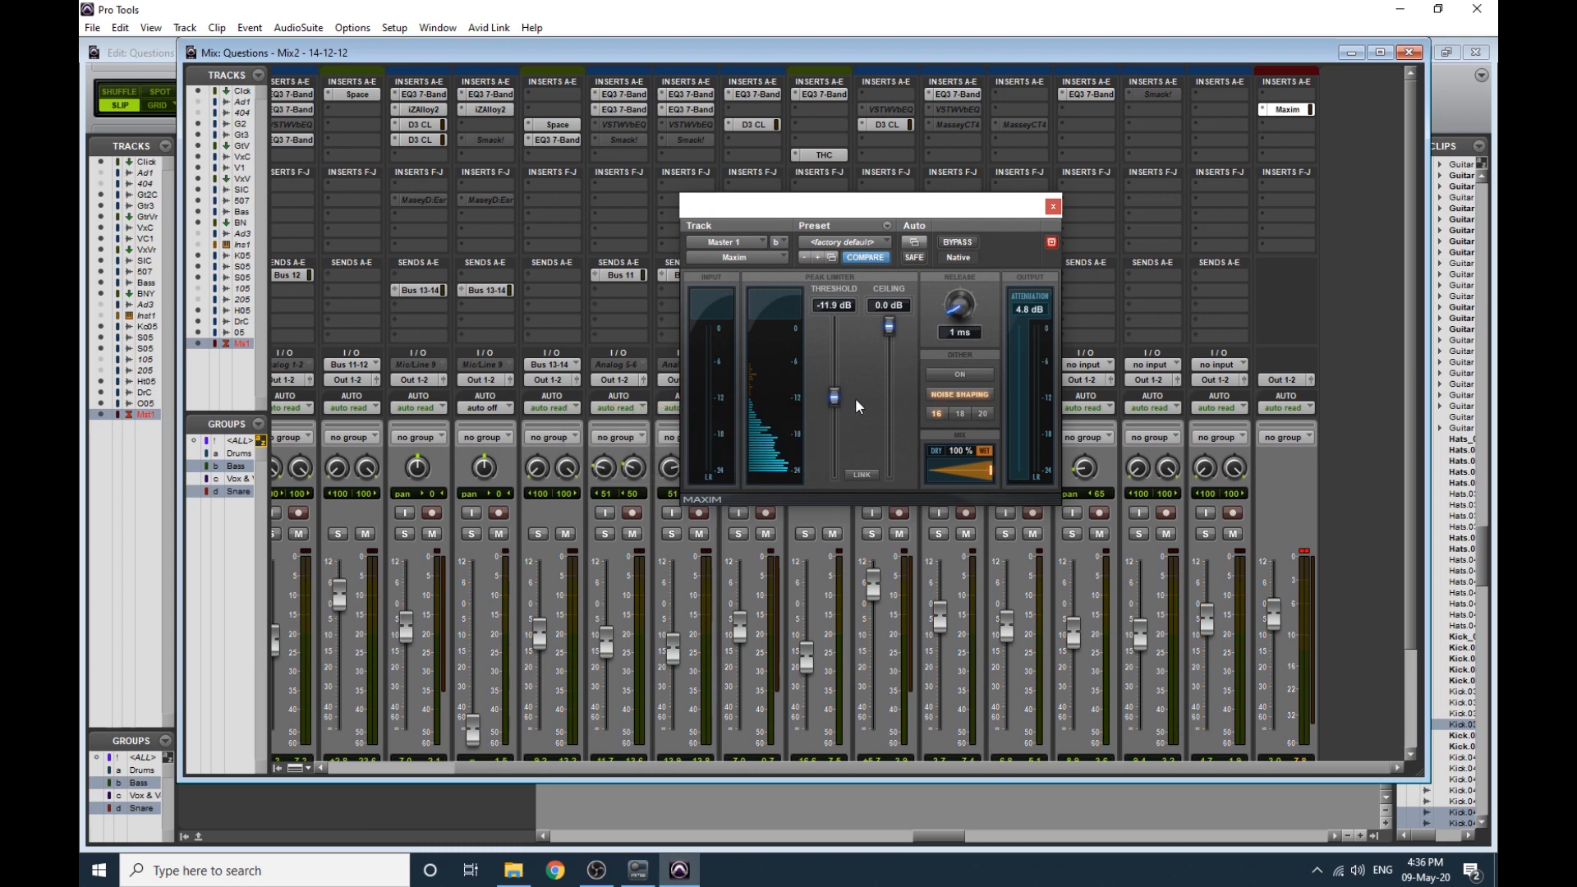
pyautogui.moveTo(863, 405)
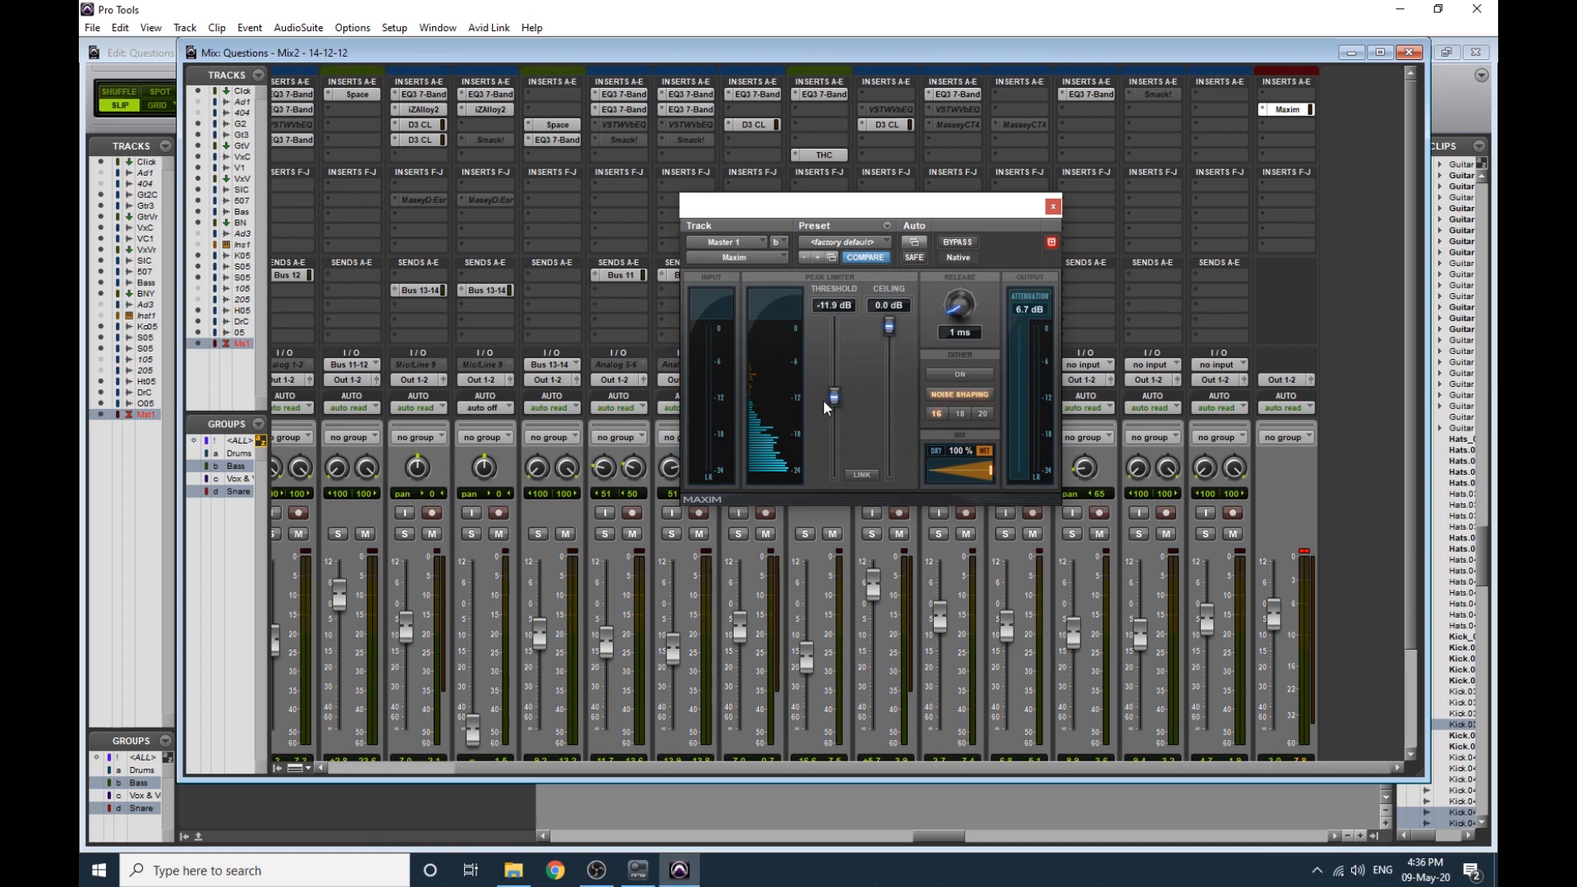
pyautogui.moveTo(1312, 560)
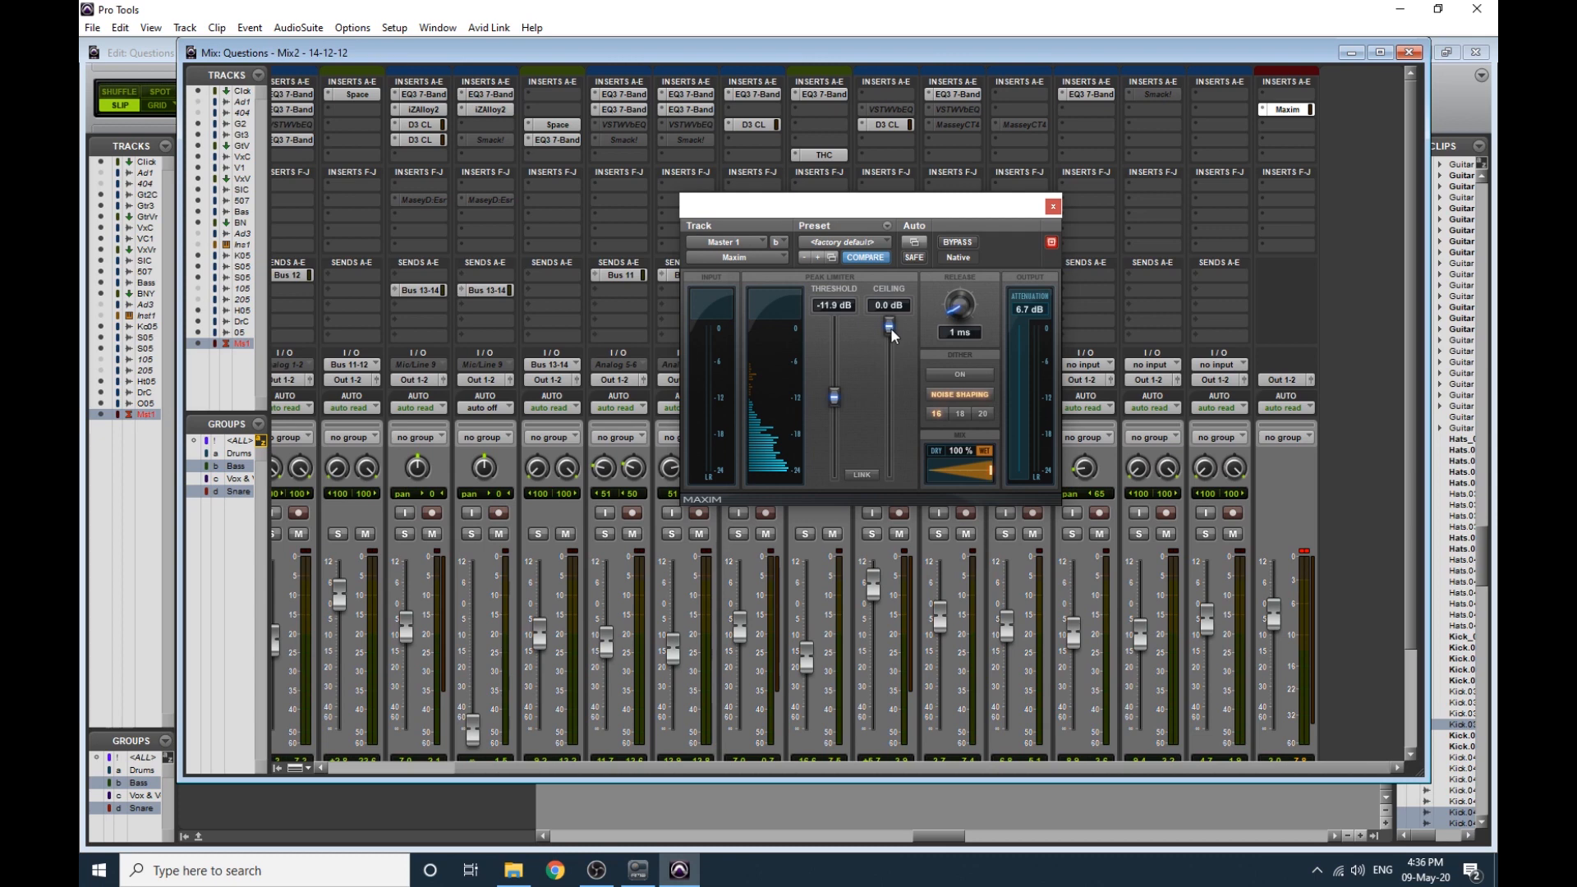
# Lower the Maxim limiter's output ceiling to -0.5 dB, keeping the -11.9 dB threshold.
pyautogui.moveTo(889, 324); pyautogui.dragTo(889, 332)
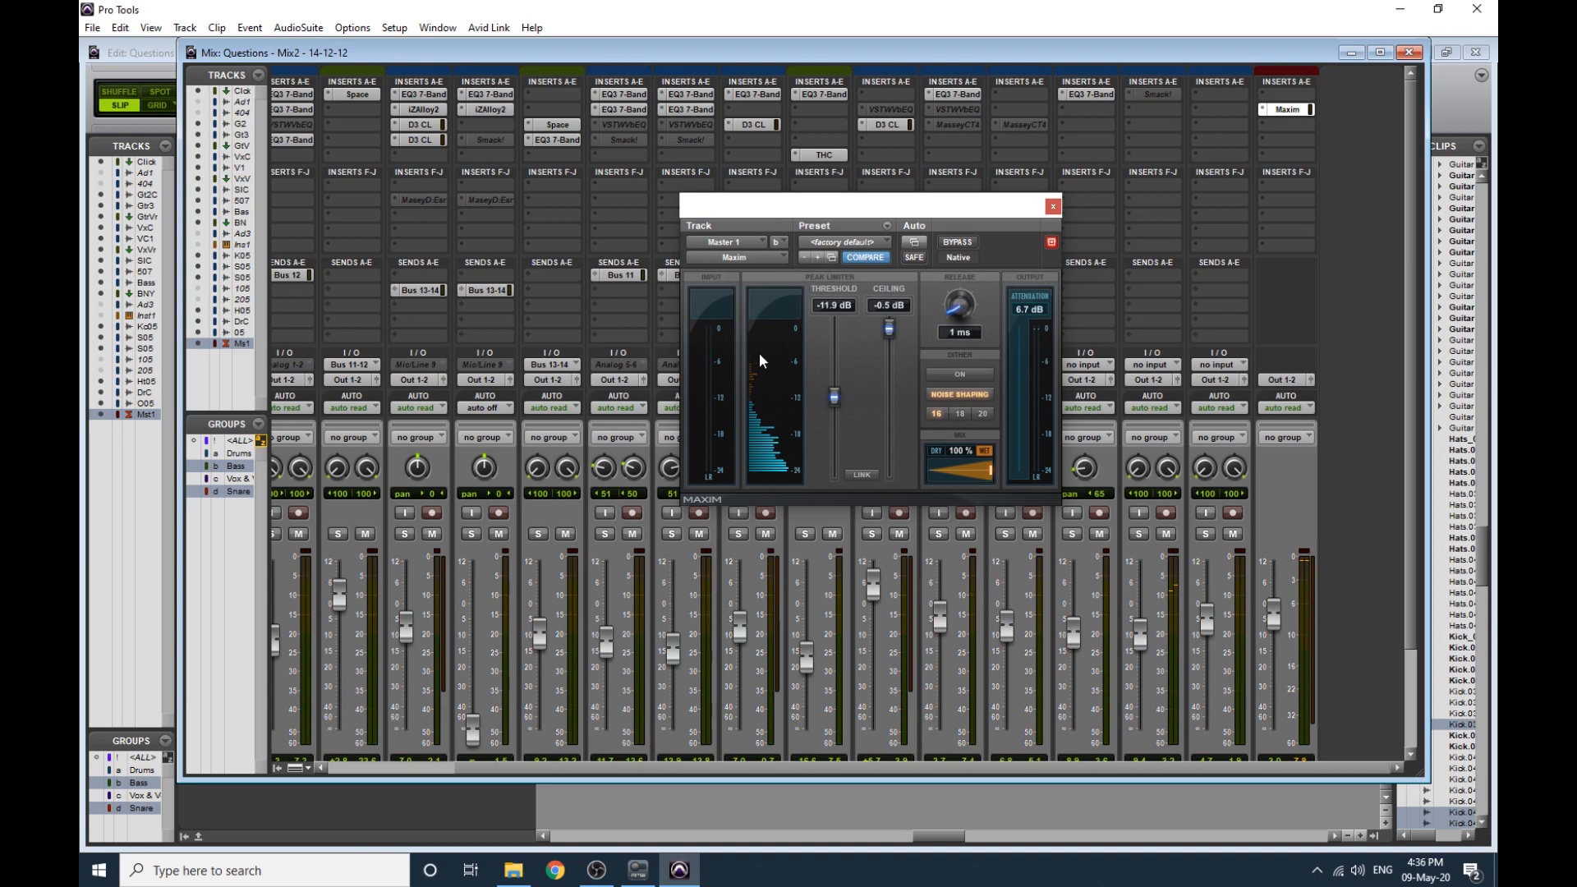
pyautogui.moveTo(756, 411)
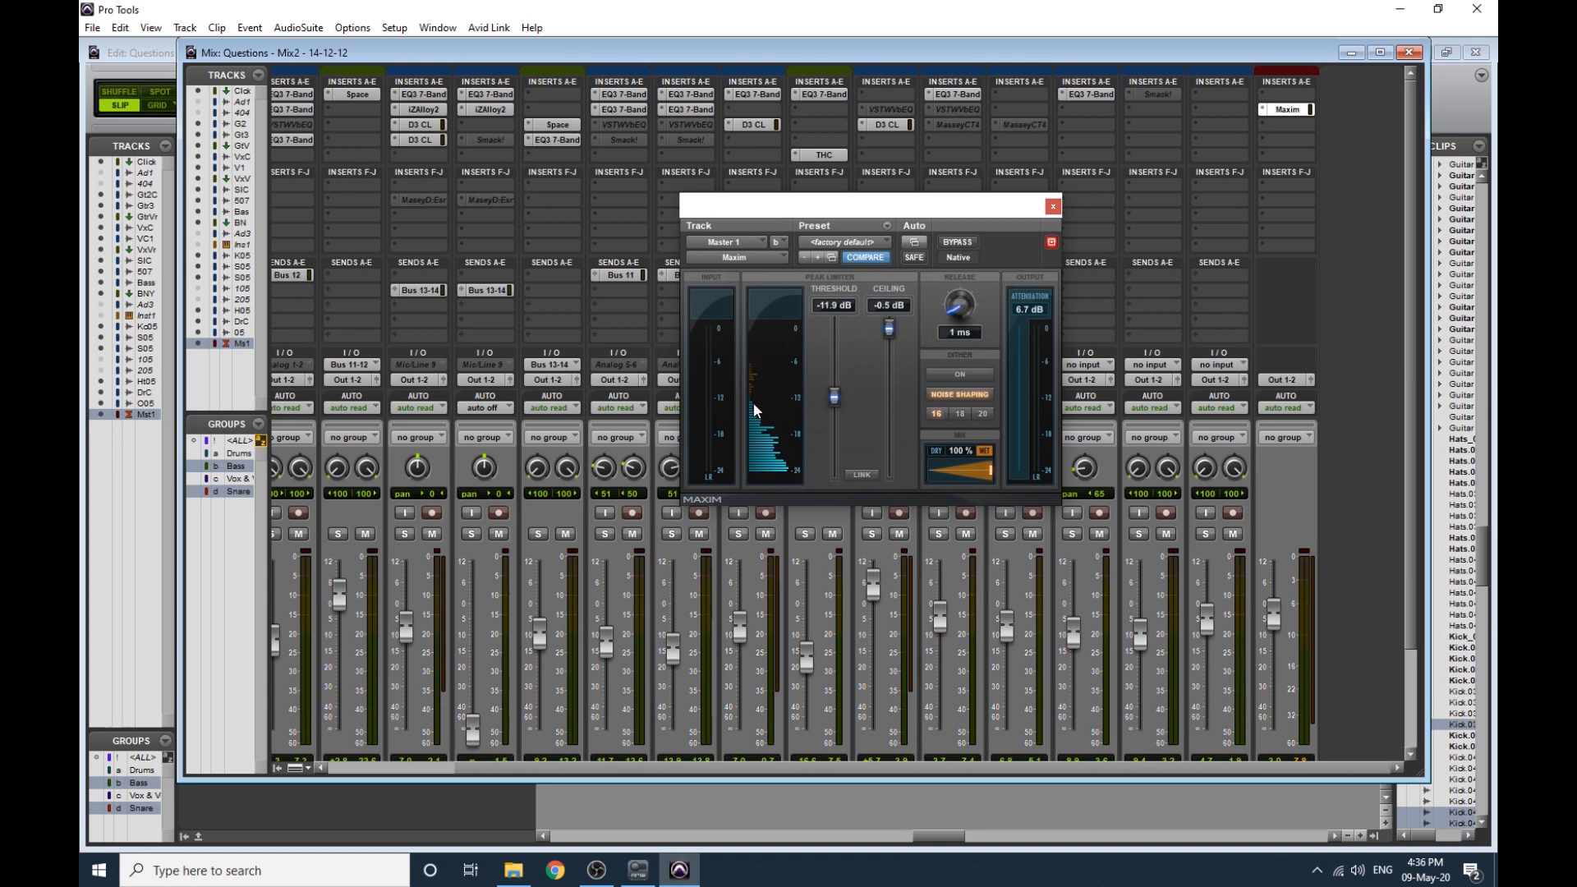
pyautogui.moveTo(1299, 545)
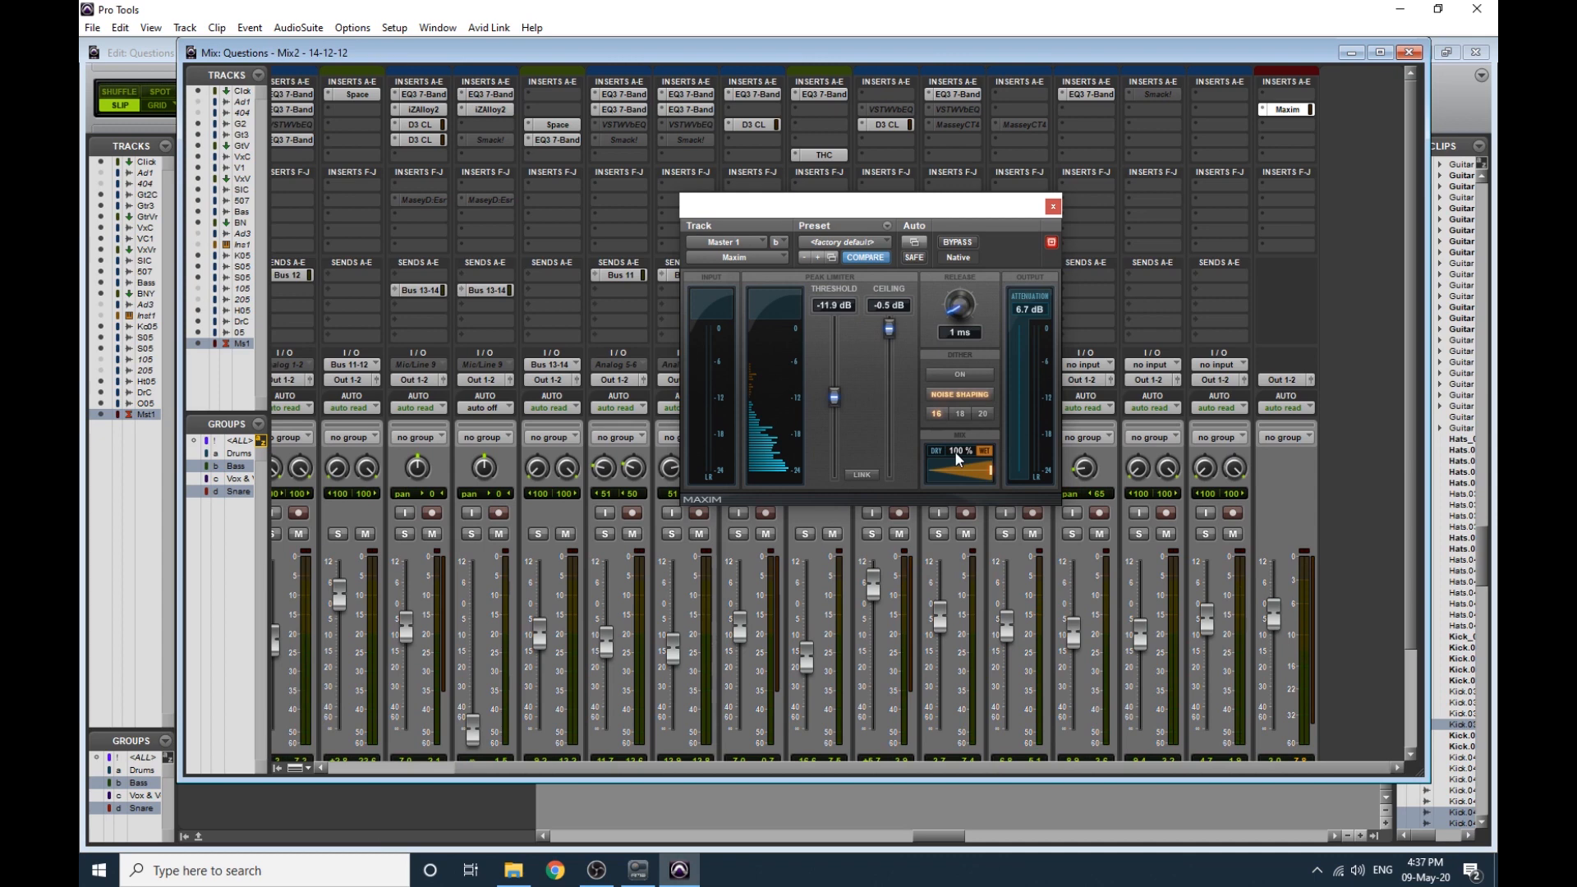
pyautogui.moveTo(859, 355)
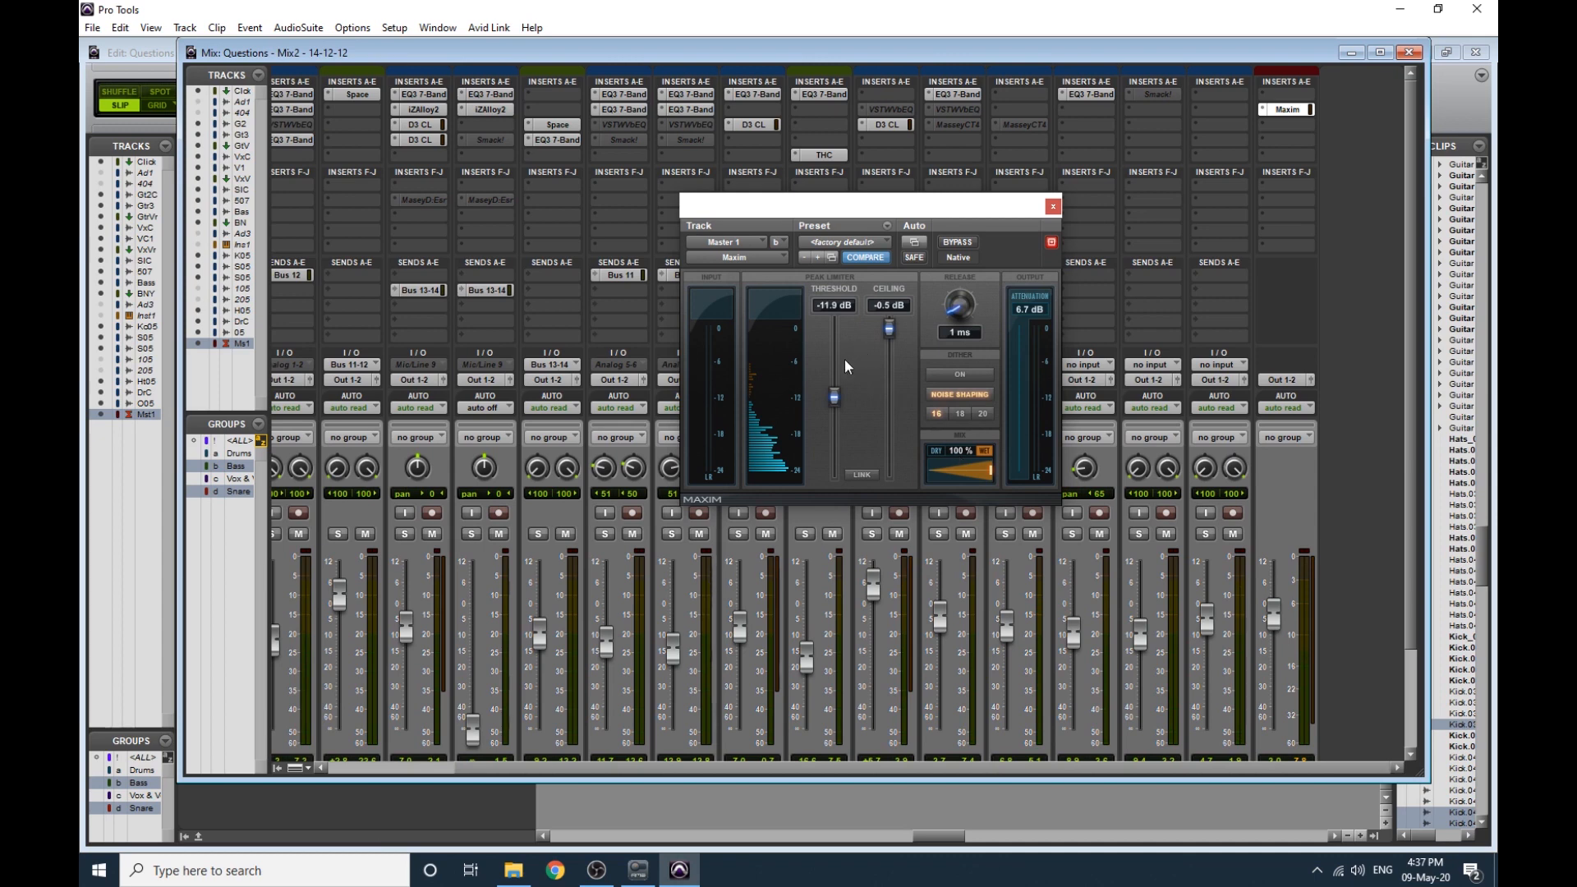
pyautogui.moveTo(837, 402)
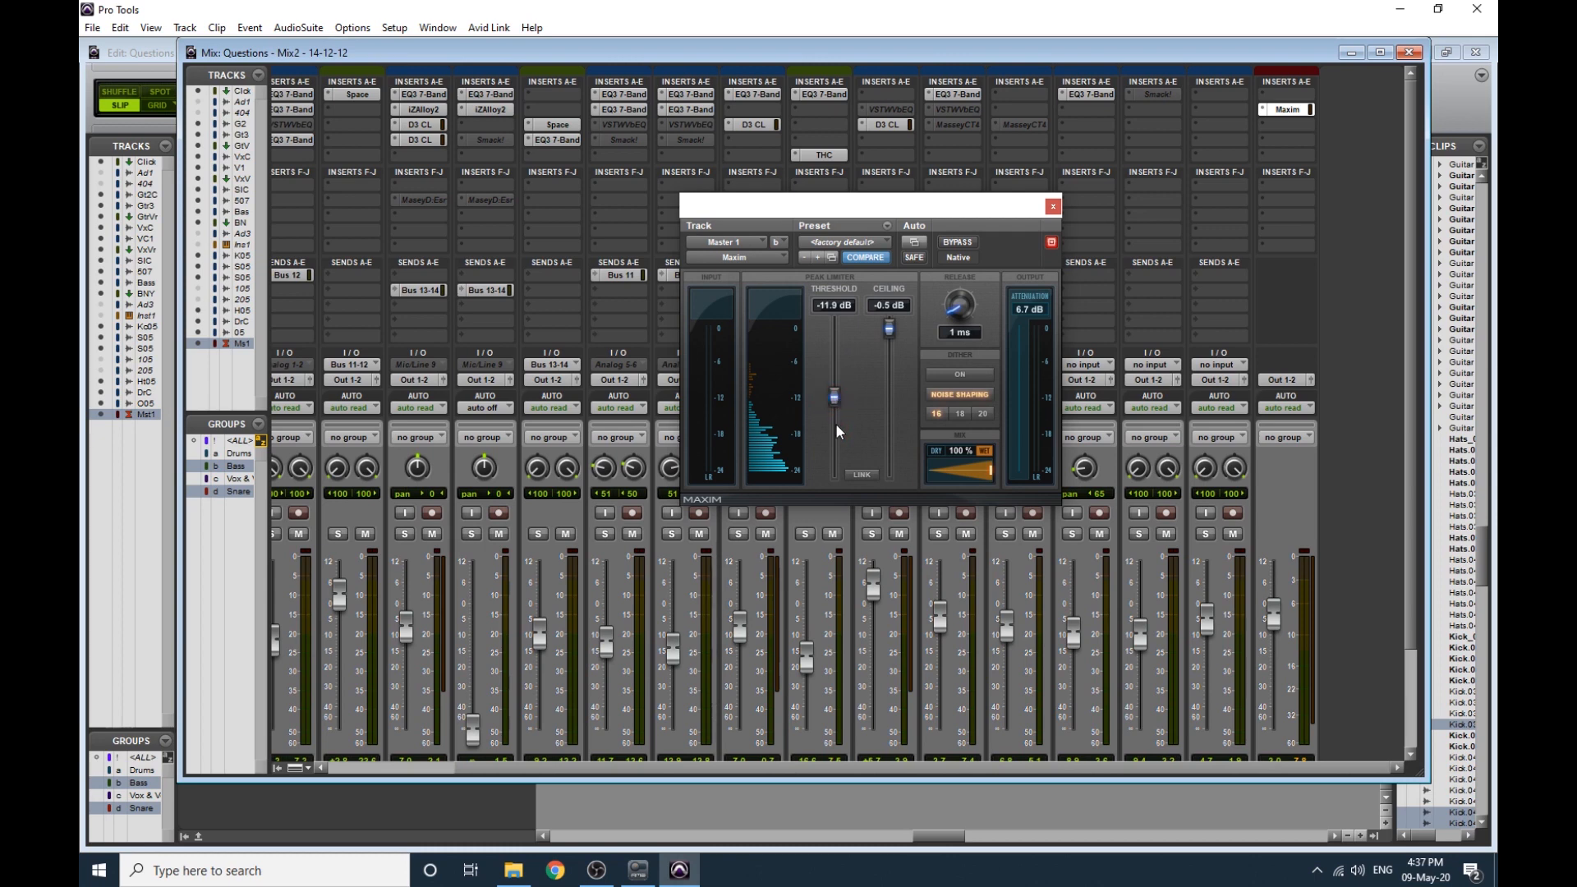
pyautogui.moveTo(838, 403)
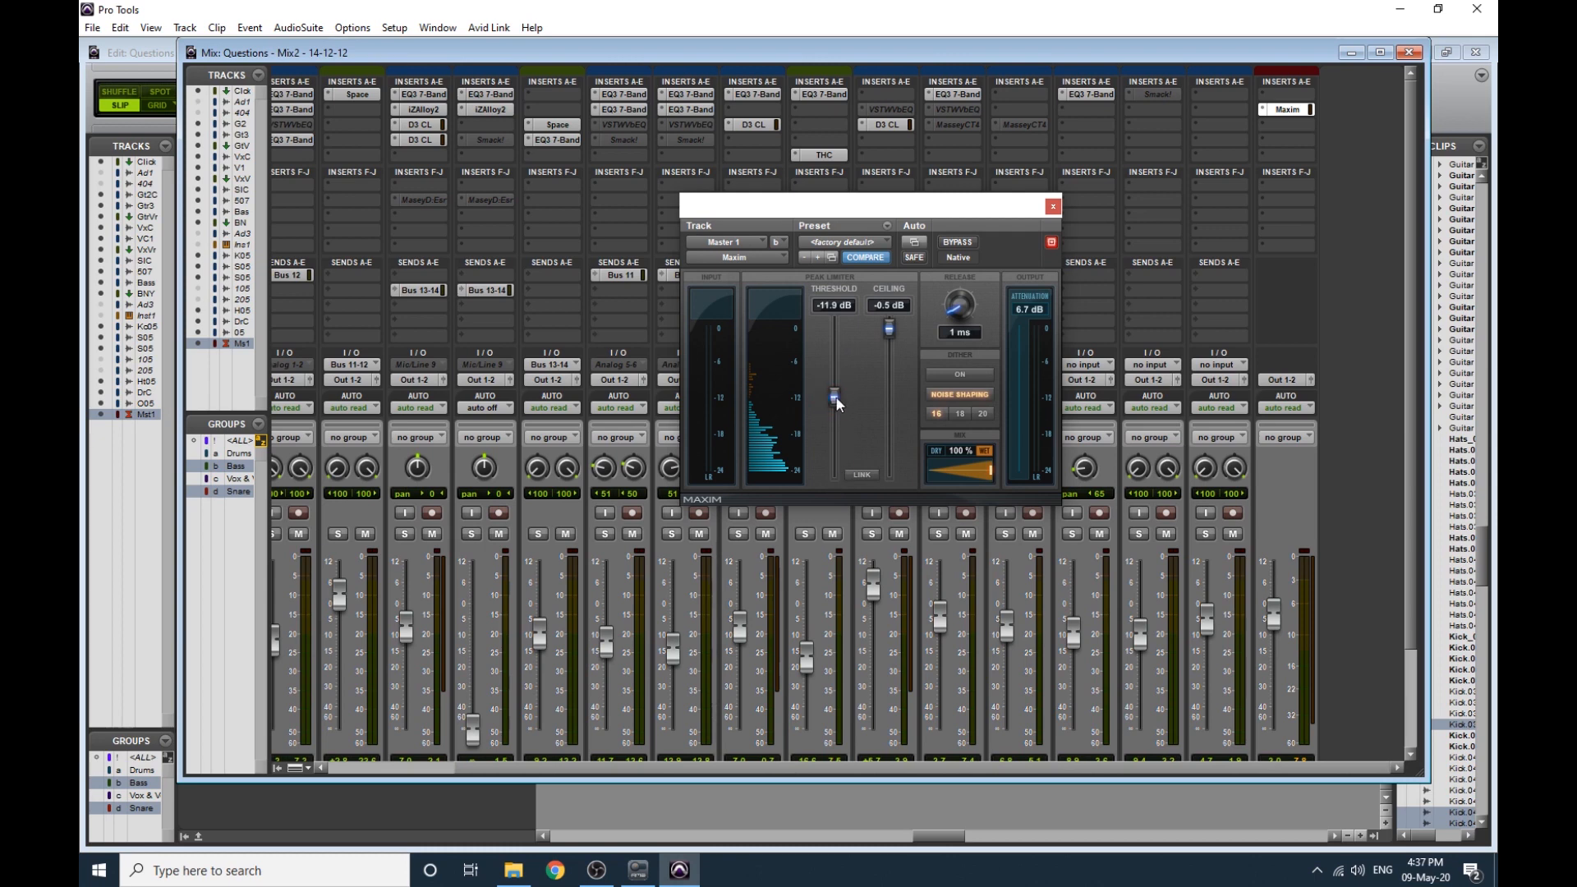
pyautogui.moveTo(837, 404)
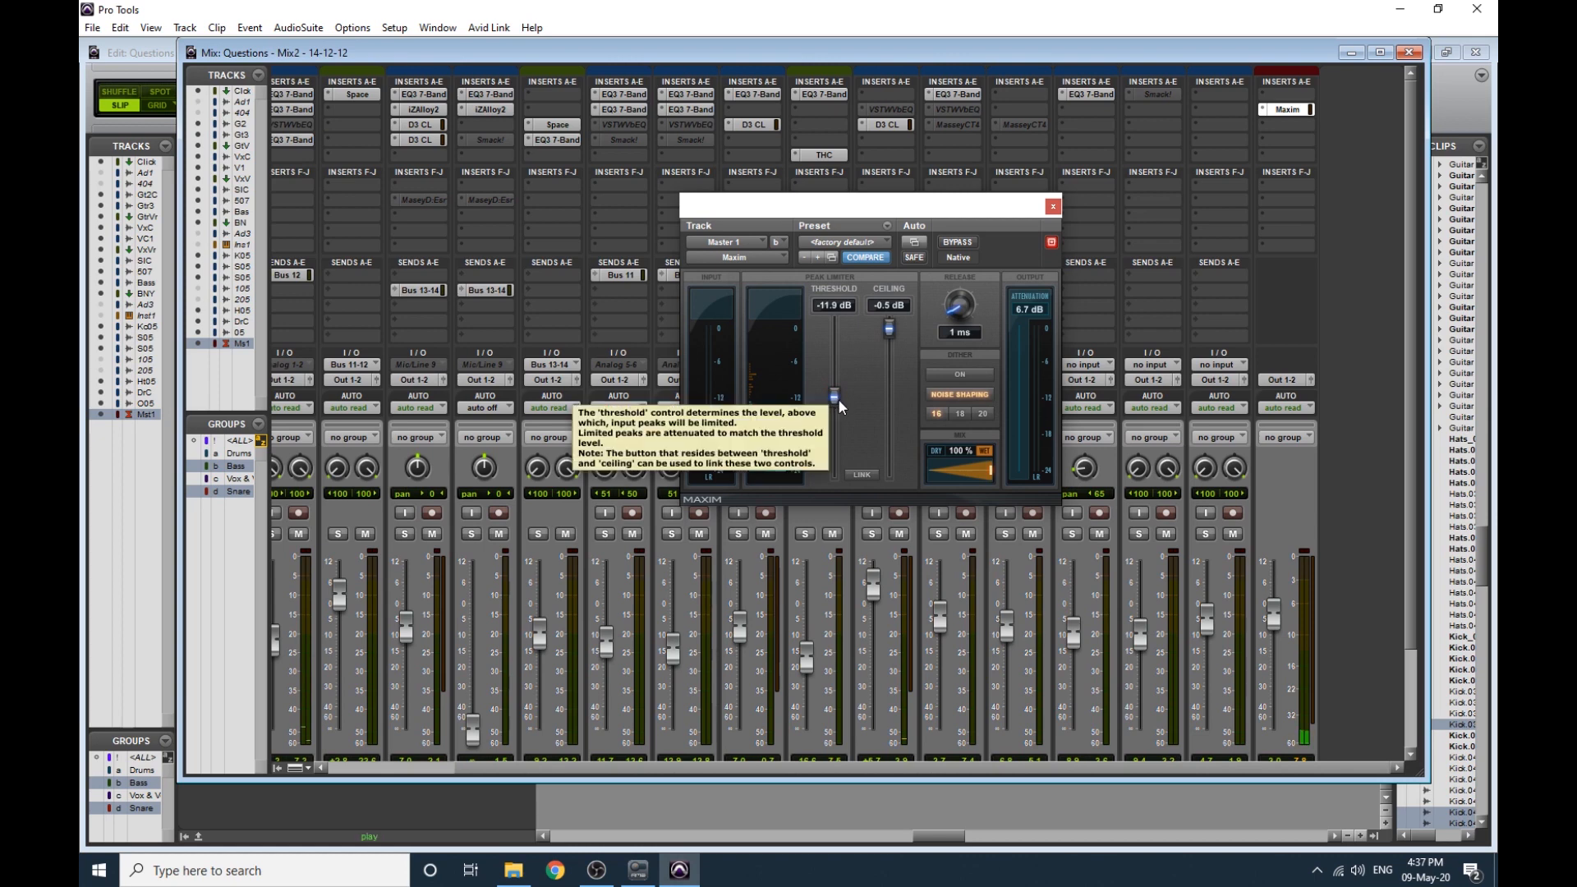
pyautogui.moveTo(835, 401); pyautogui.dragTo(834, 471)
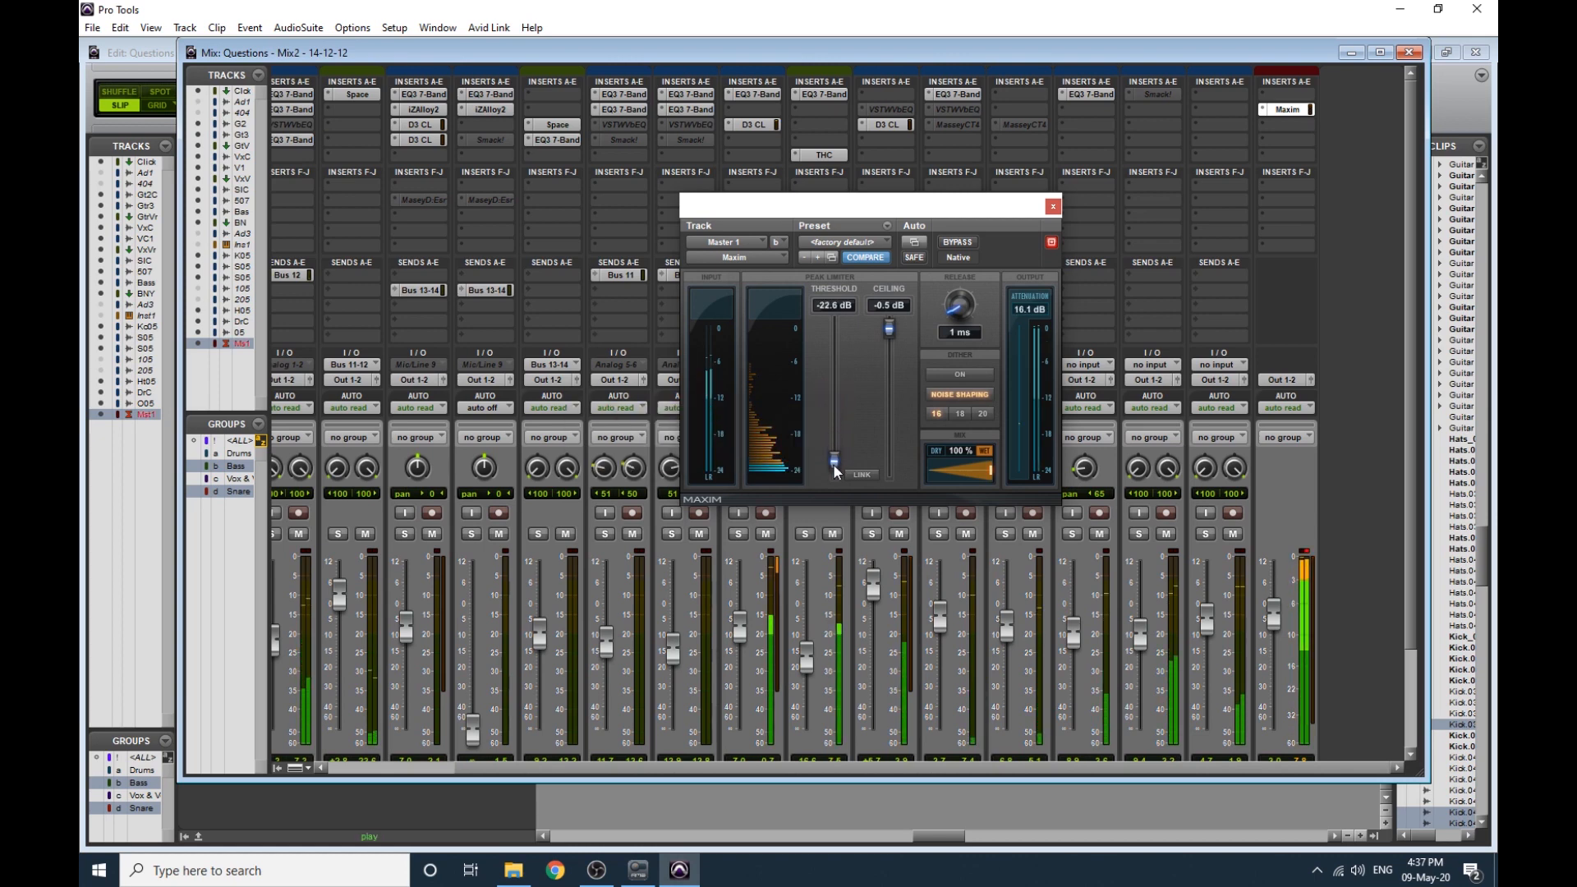
pyautogui.moveTo(833, 442); pyautogui.dragTo(833, 470)
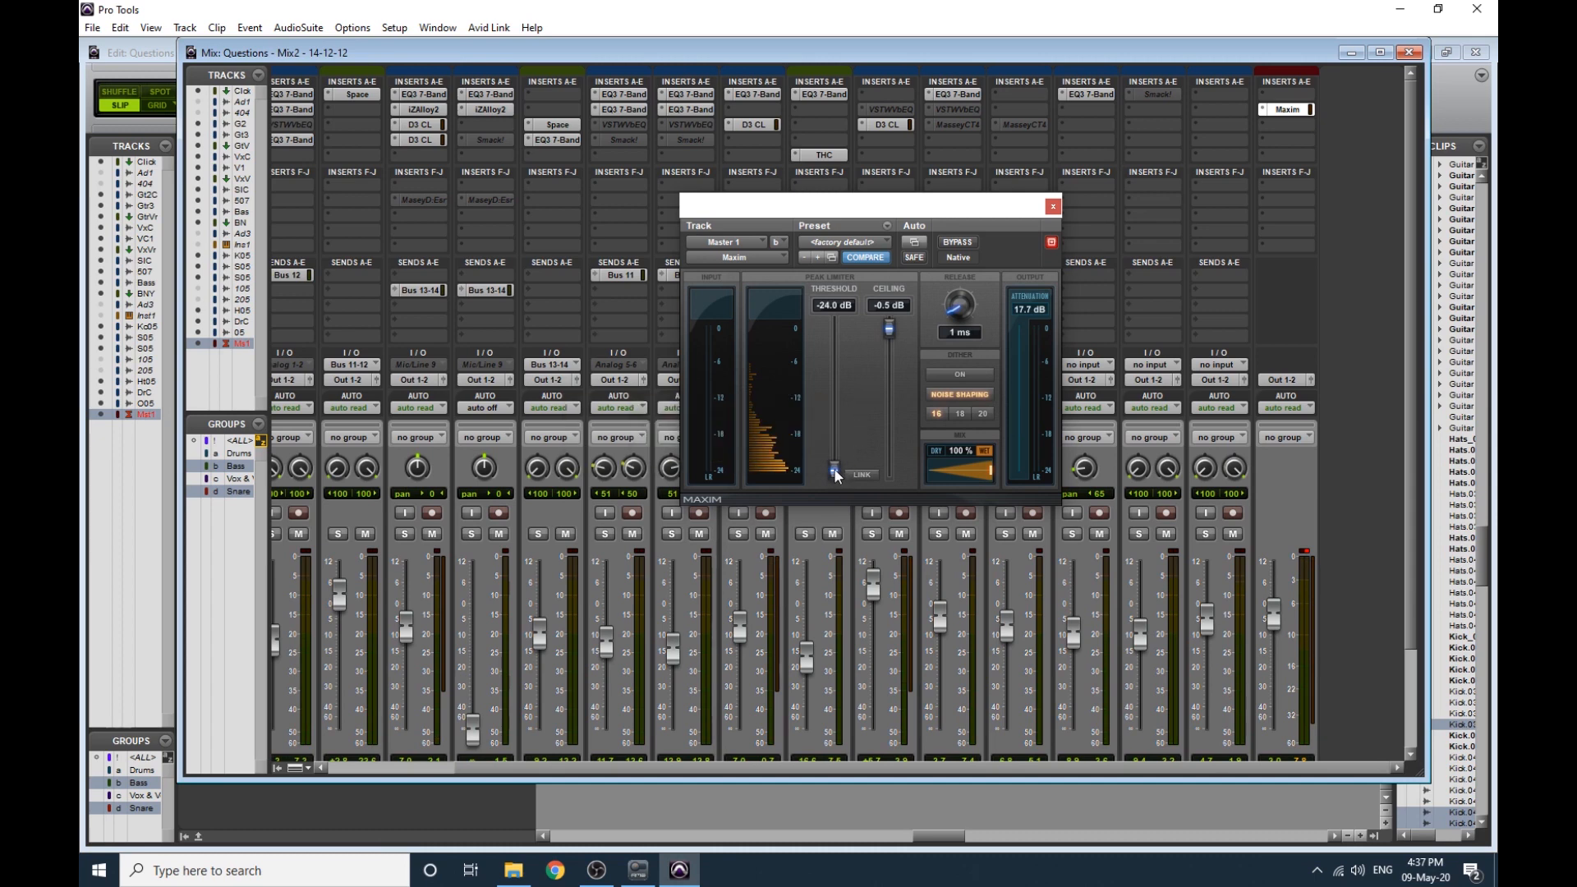
pyautogui.moveTo(835, 472)
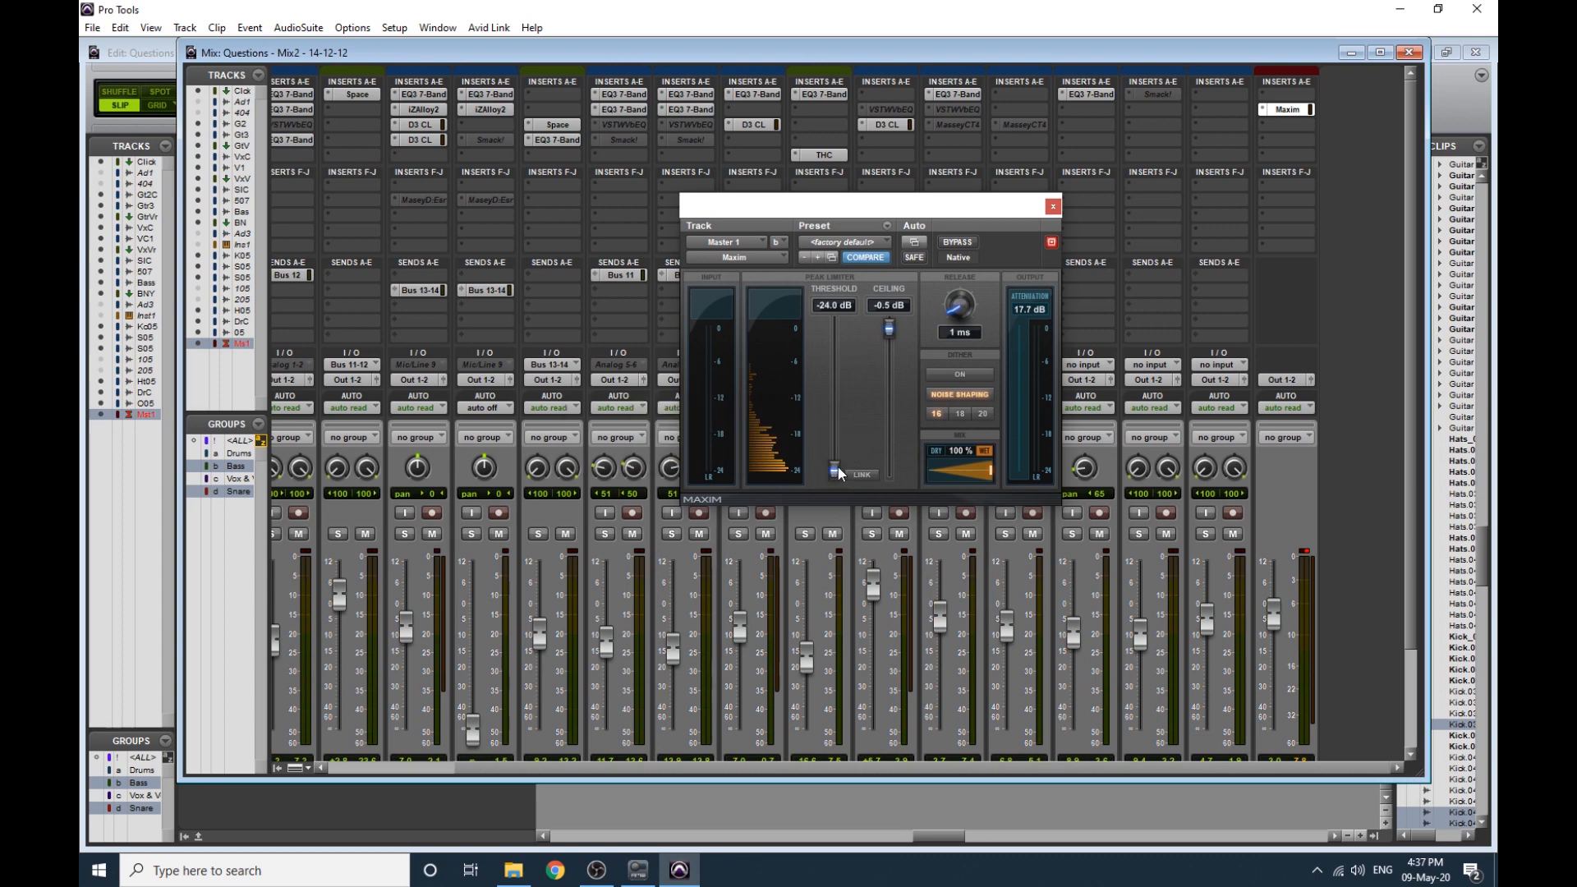
pyautogui.moveTo(836, 474)
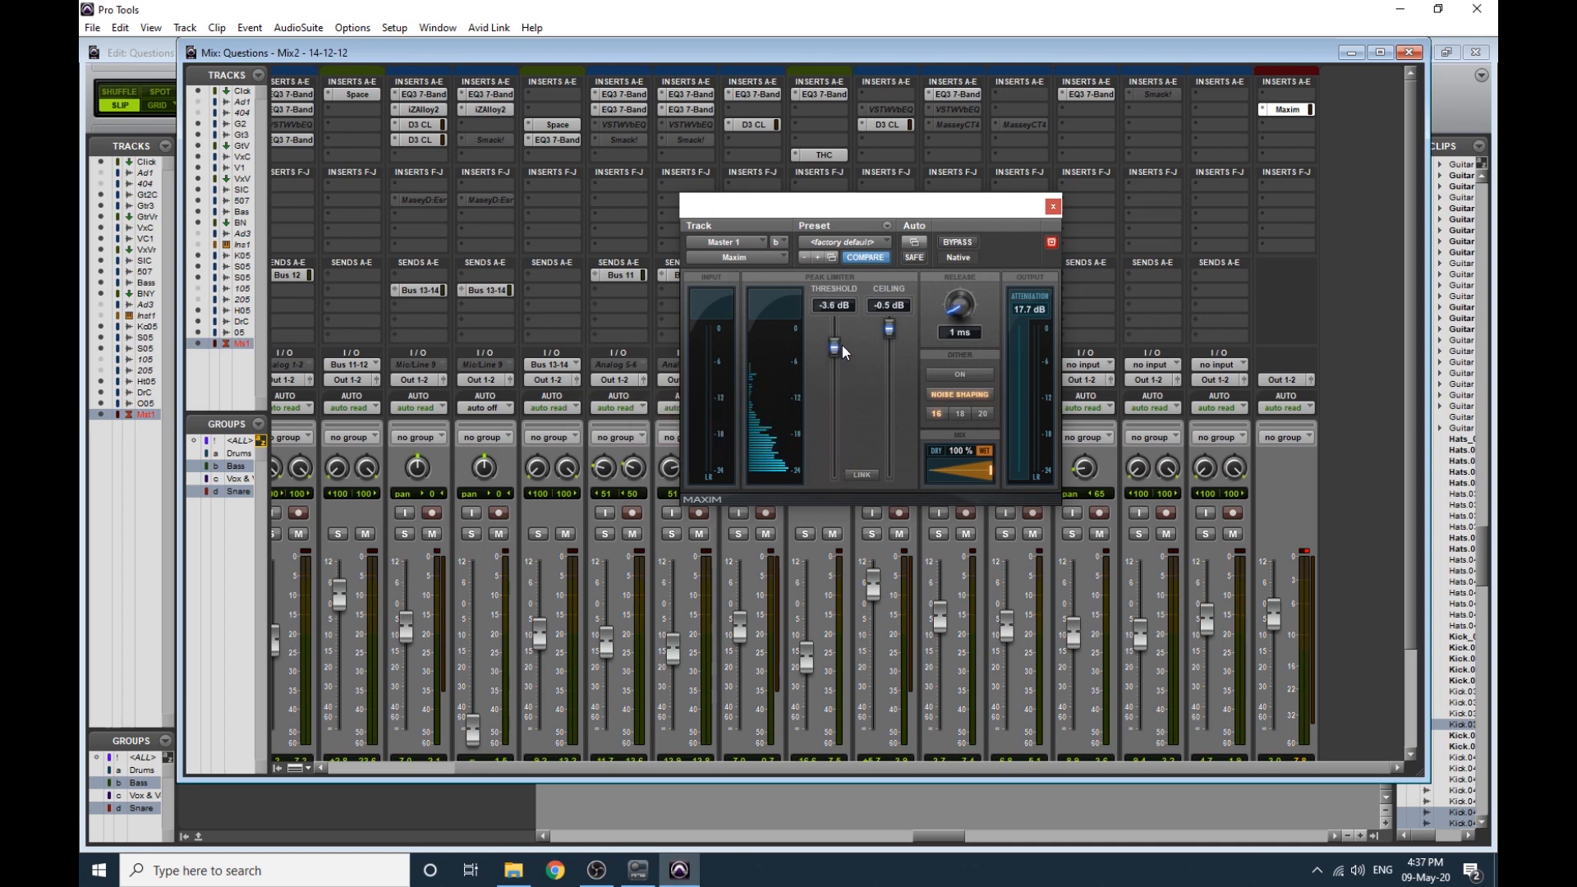
pyautogui.moveTo(835, 349); pyautogui.dragTo(835, 396)
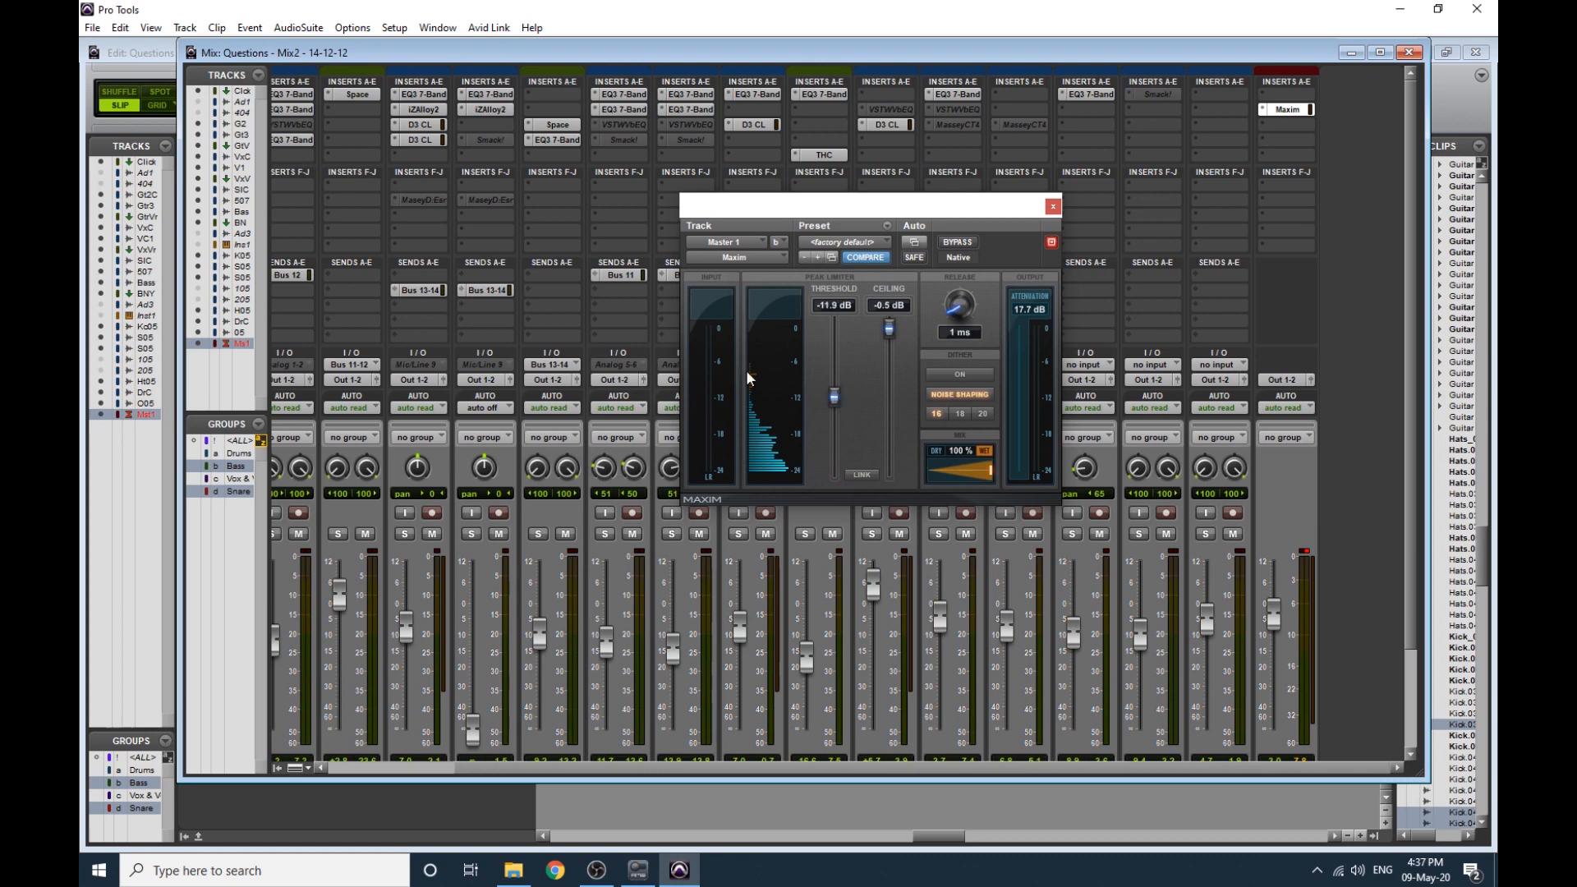
pyautogui.moveTo(752, 380)
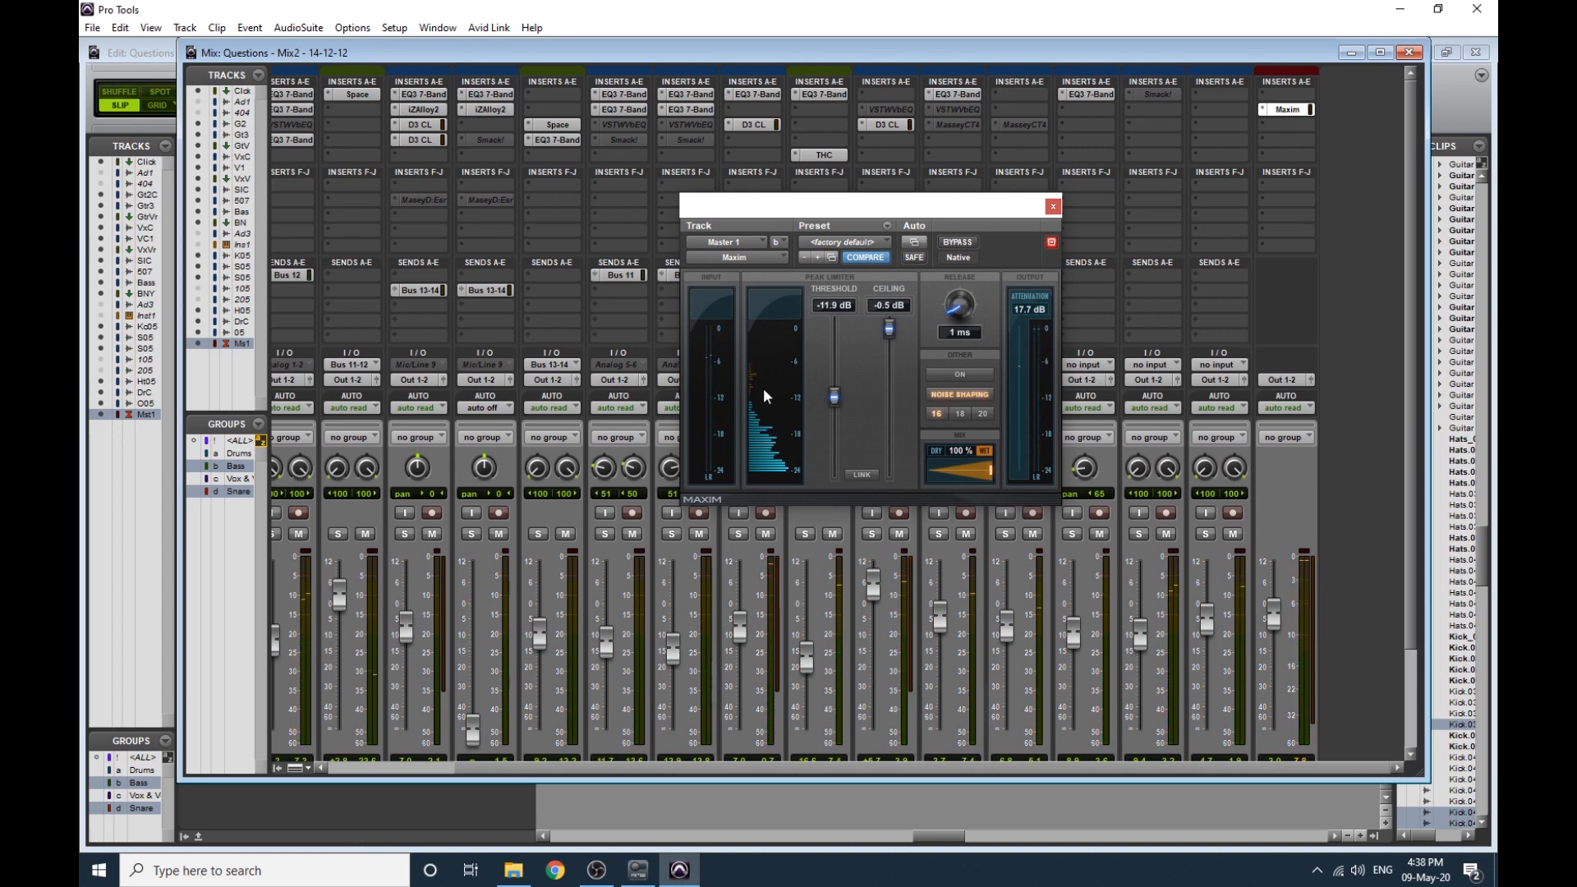
pyautogui.moveTo(759, 355)
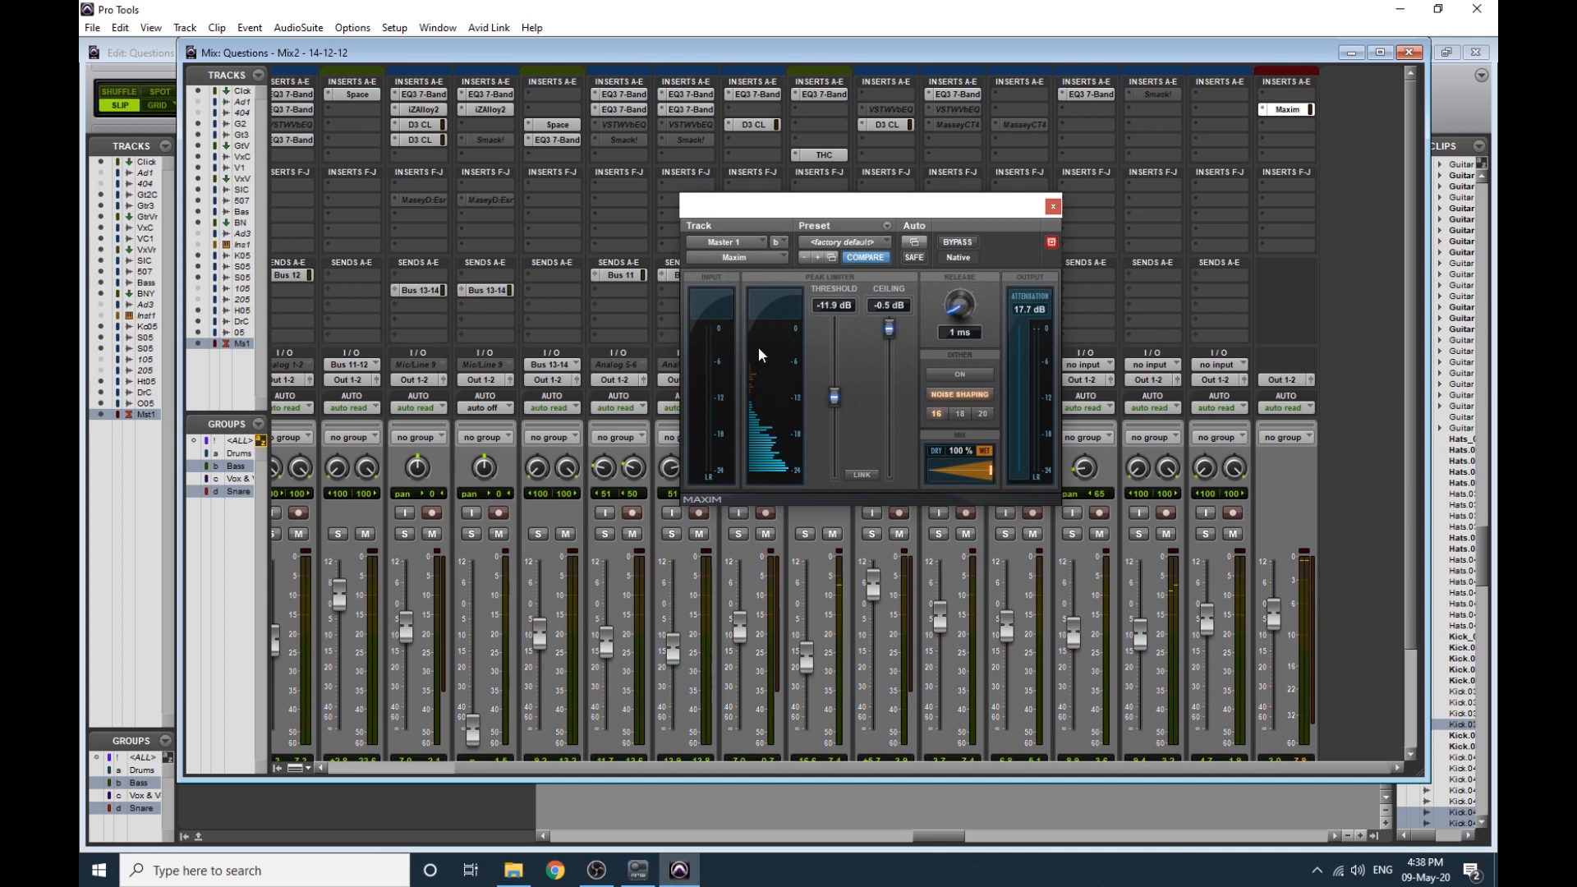
pyautogui.moveTo(824, 419)
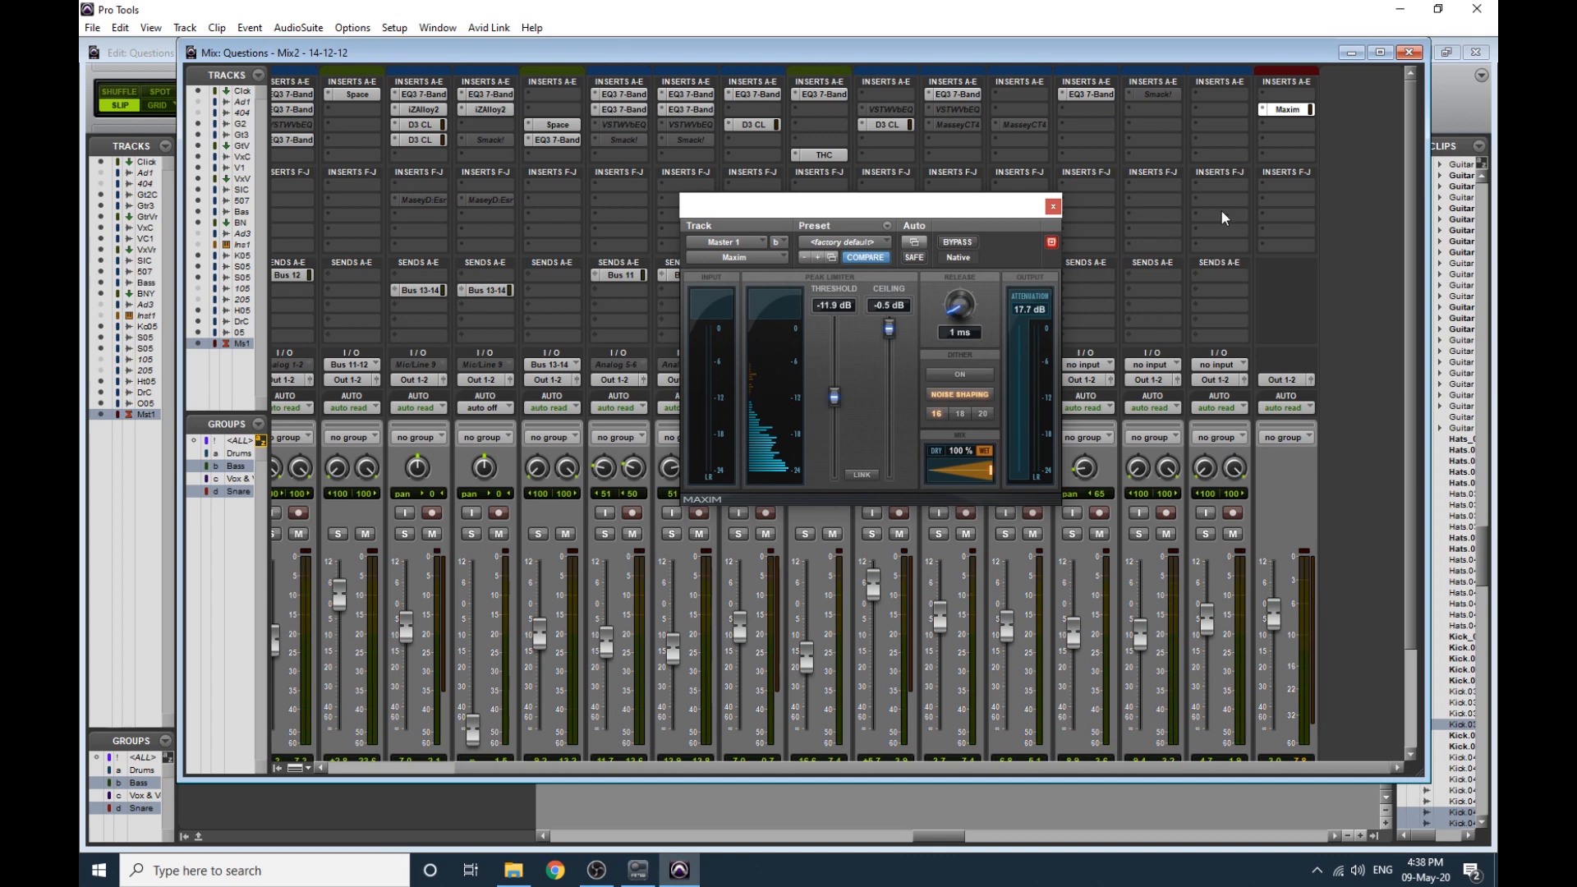
pyautogui.moveTo(1382, 123)
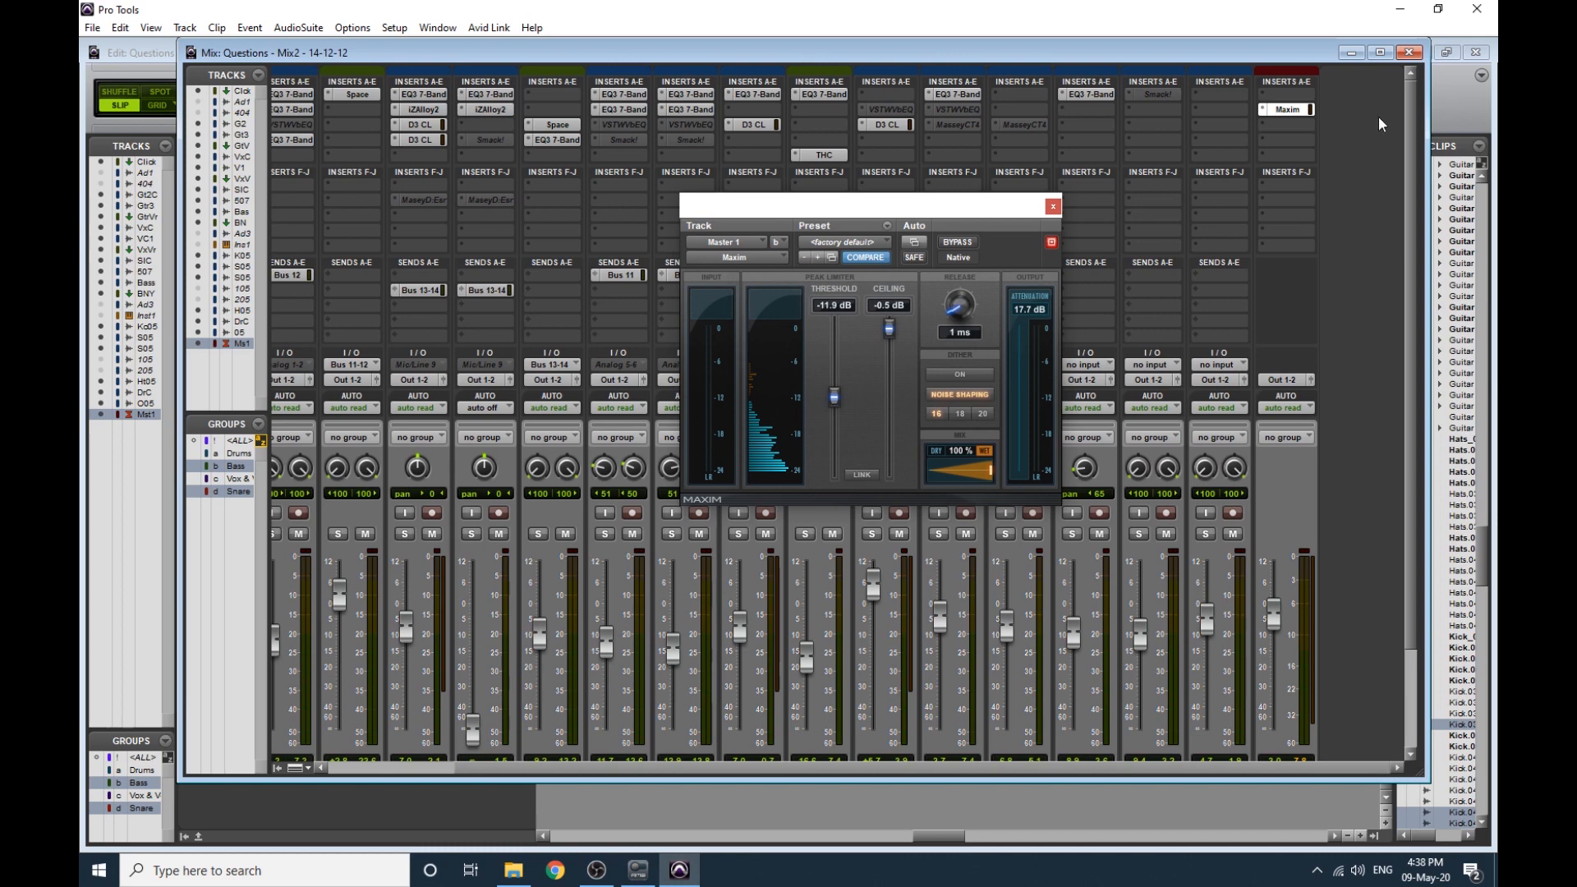
pyautogui.moveTo(986, 218)
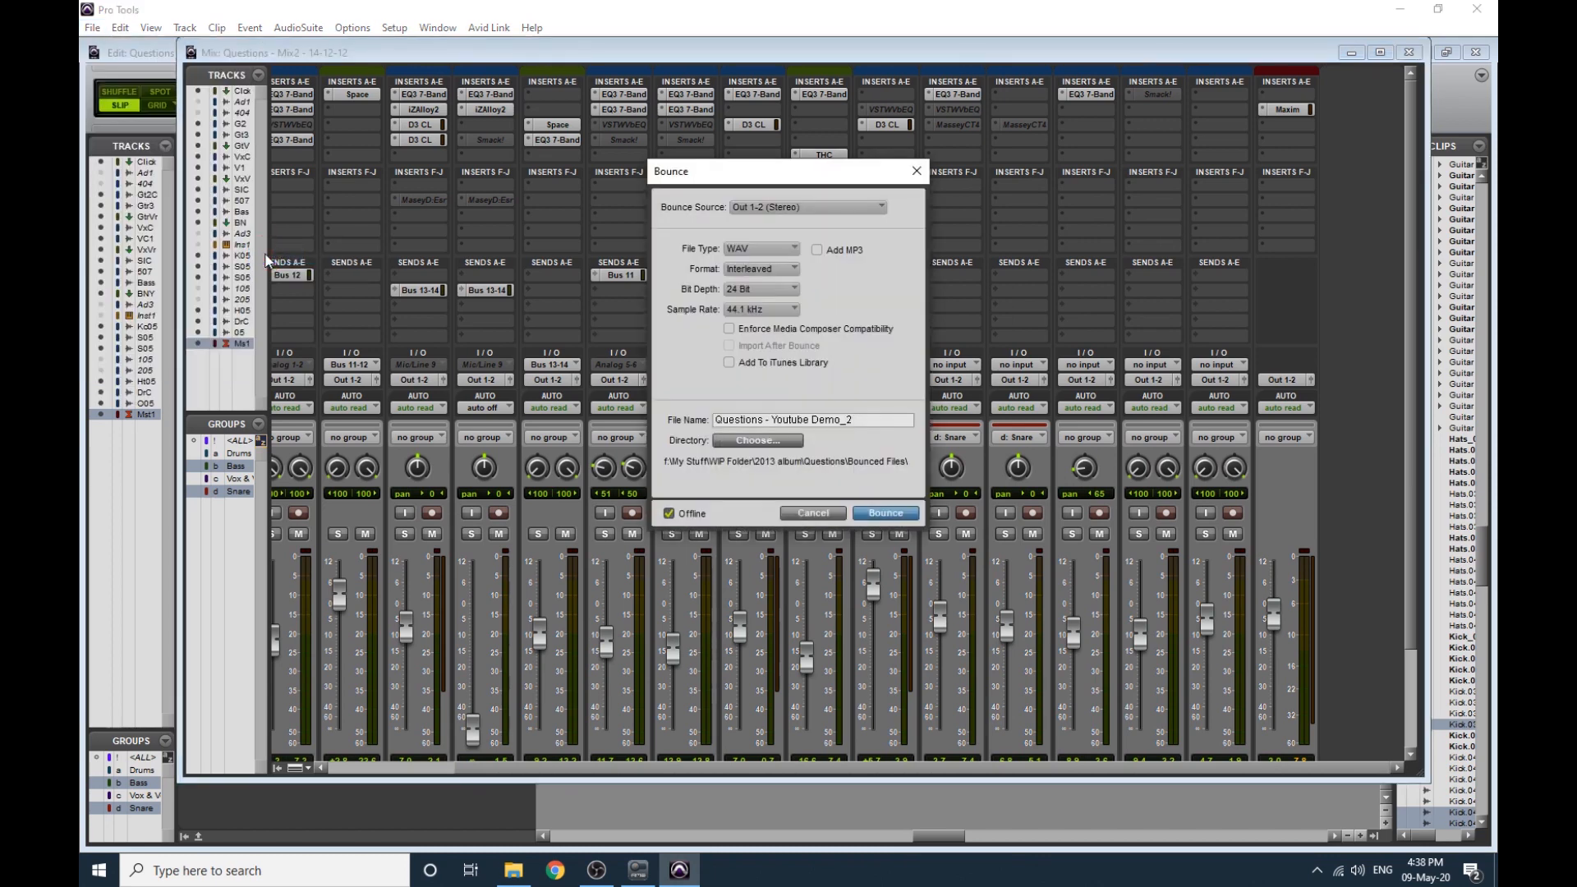
# Keep WAV as the bounce file type, then cancel the bounce without exporting.
pyautogui.click(759, 248)
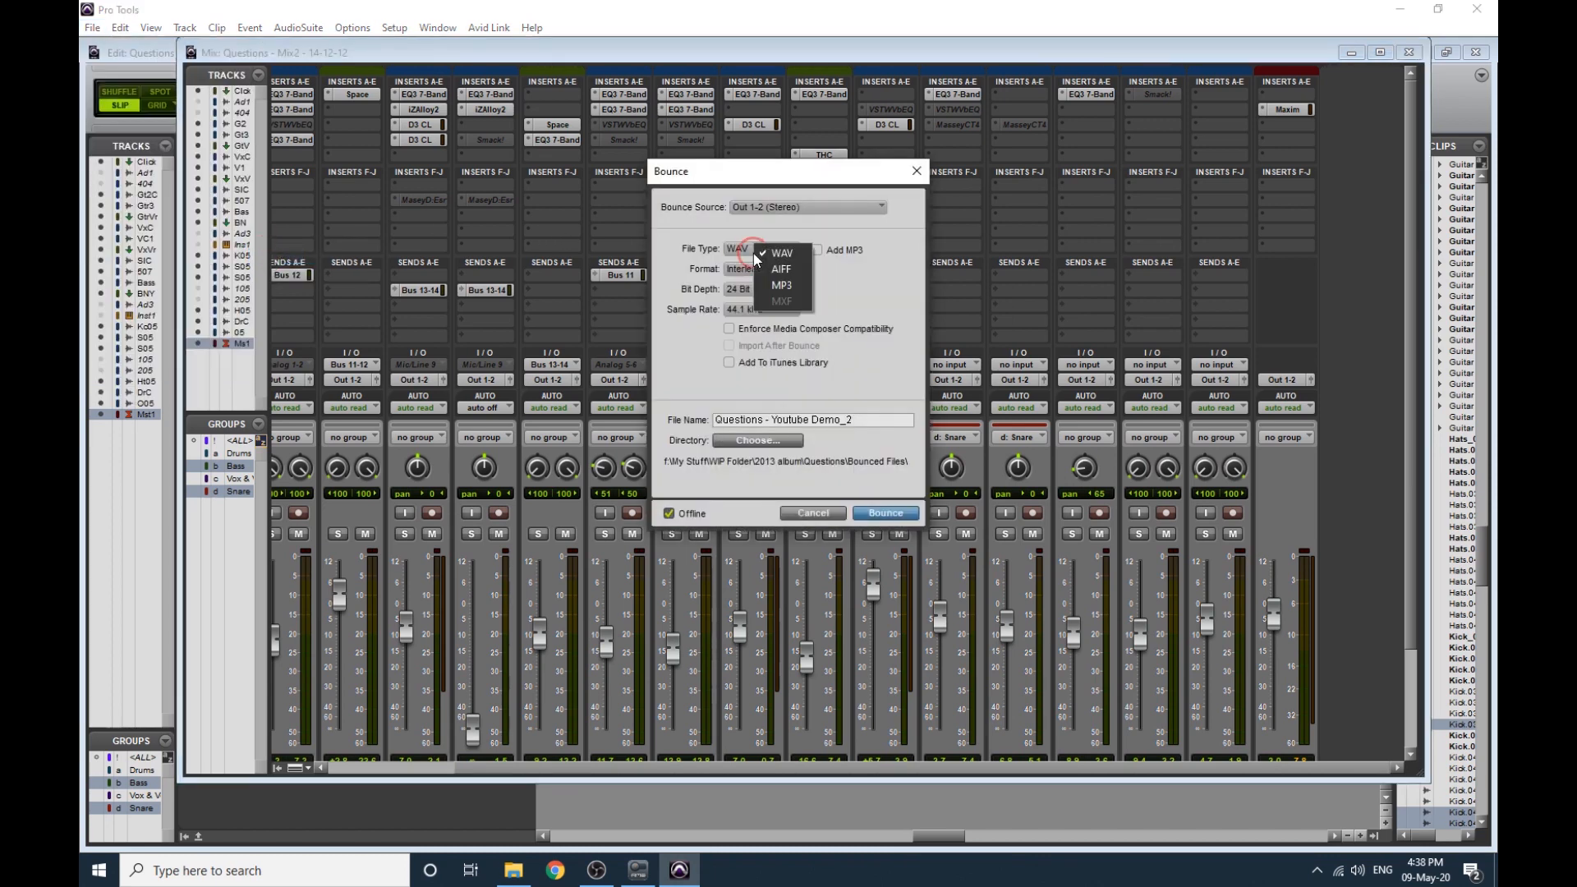
pyautogui.click(782, 285)
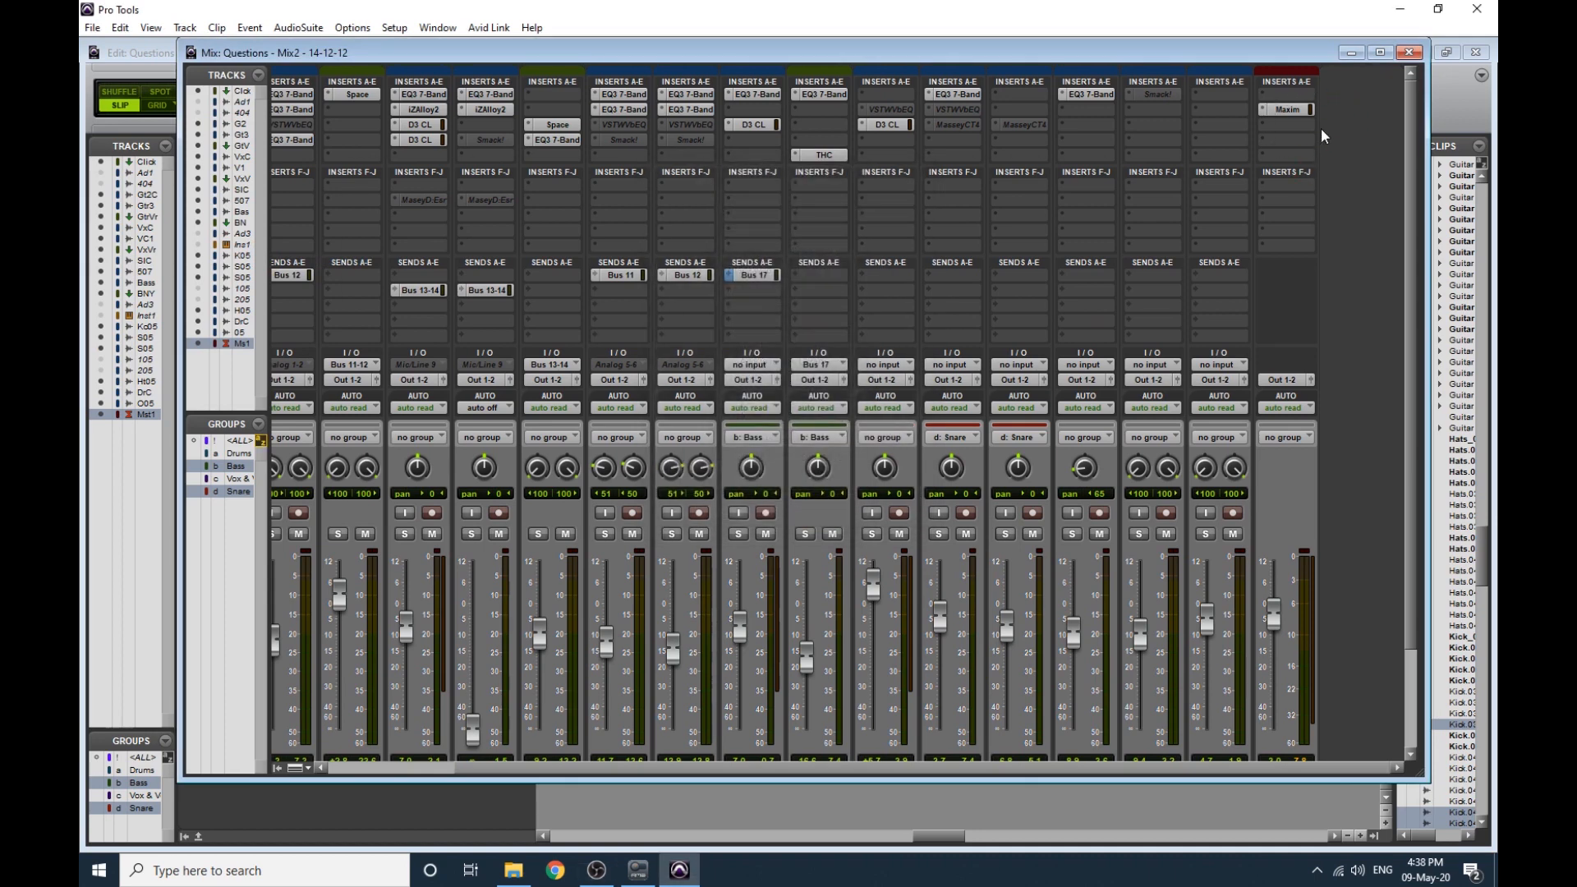
pyautogui.click(1287, 108)
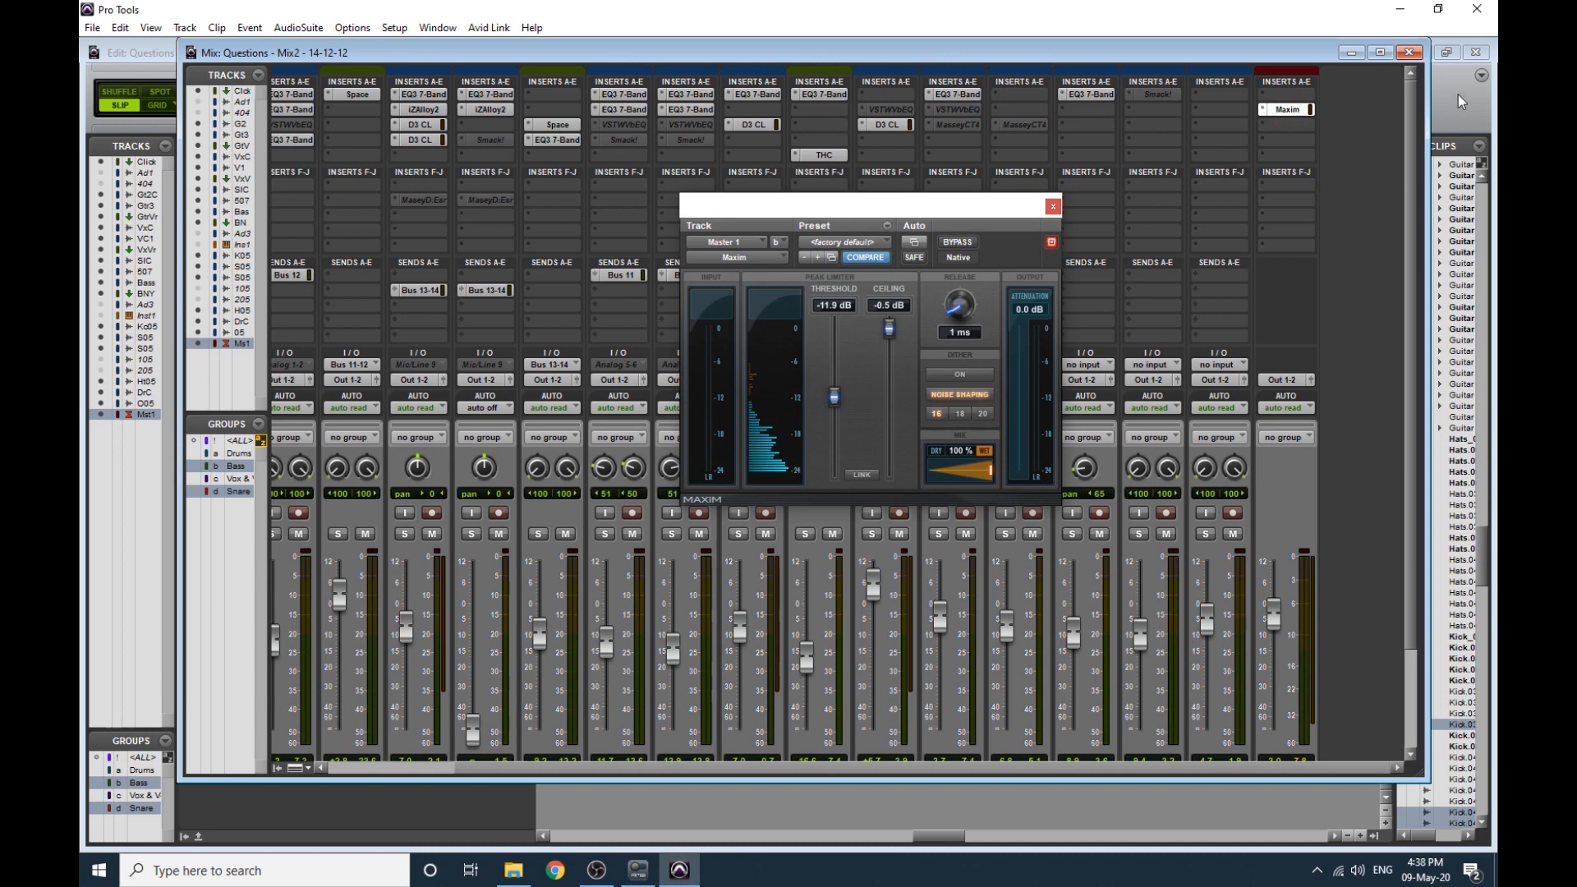
pyautogui.moveTo(866, 185)
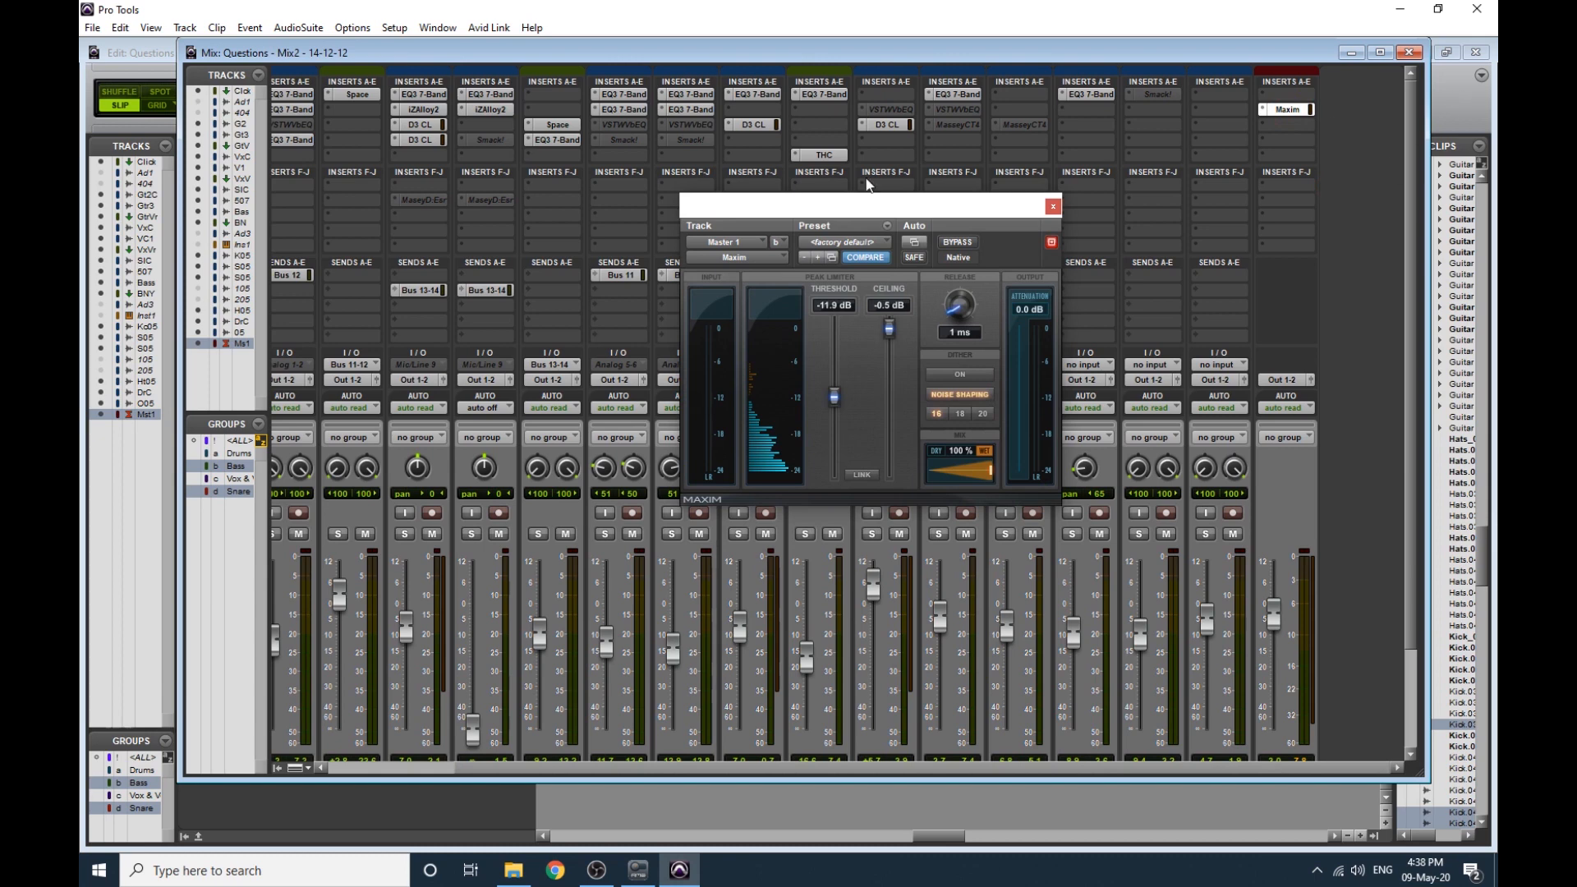
pyautogui.moveTo(907, 324)
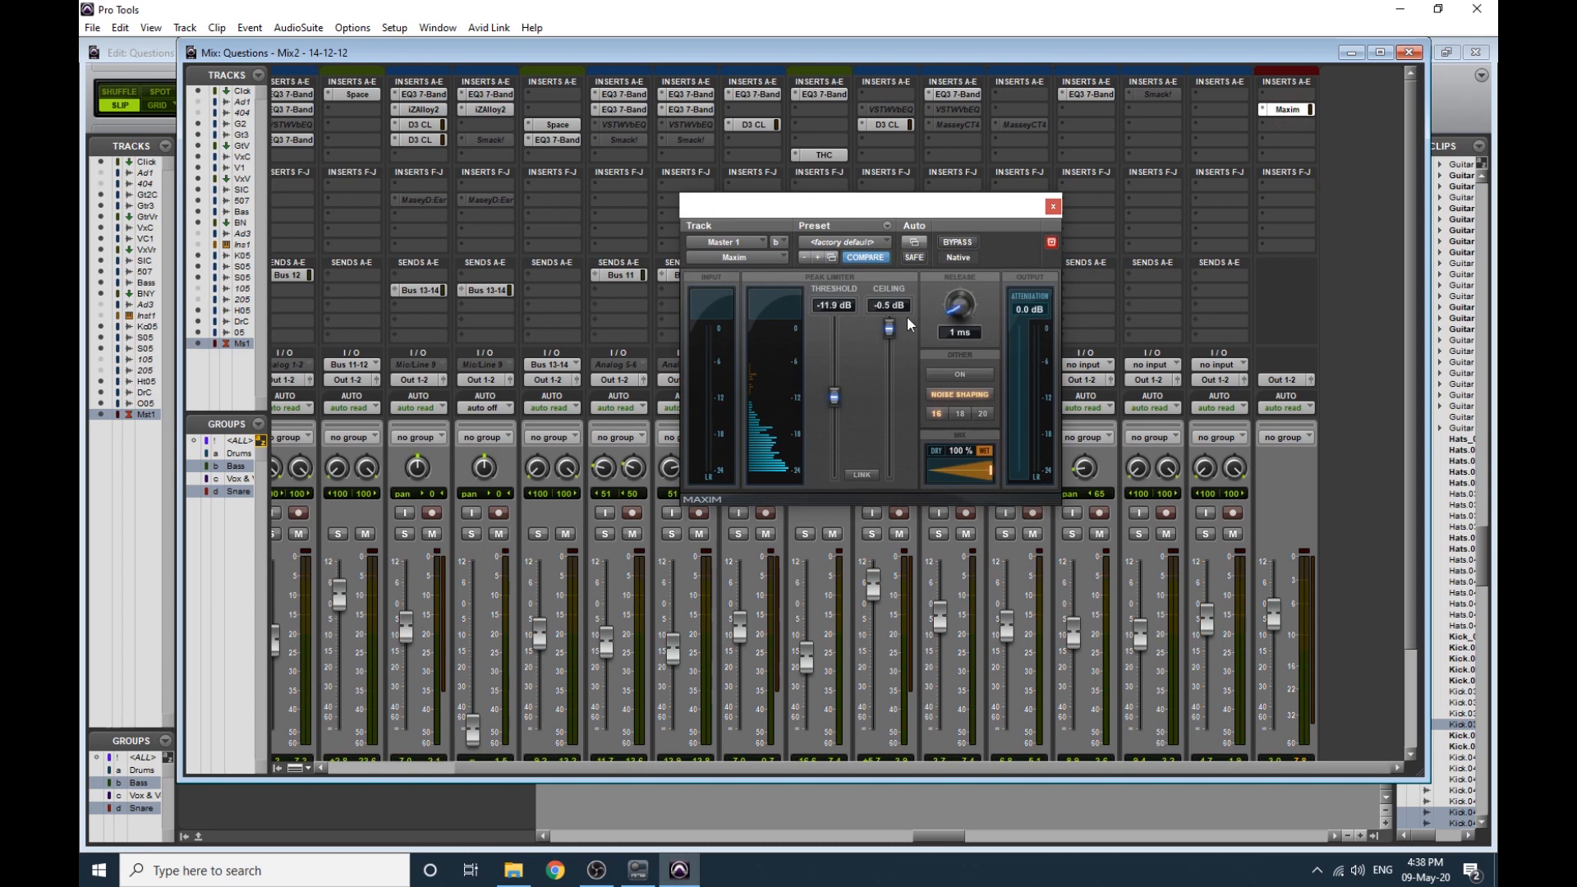
pyautogui.moveTo(874, 359)
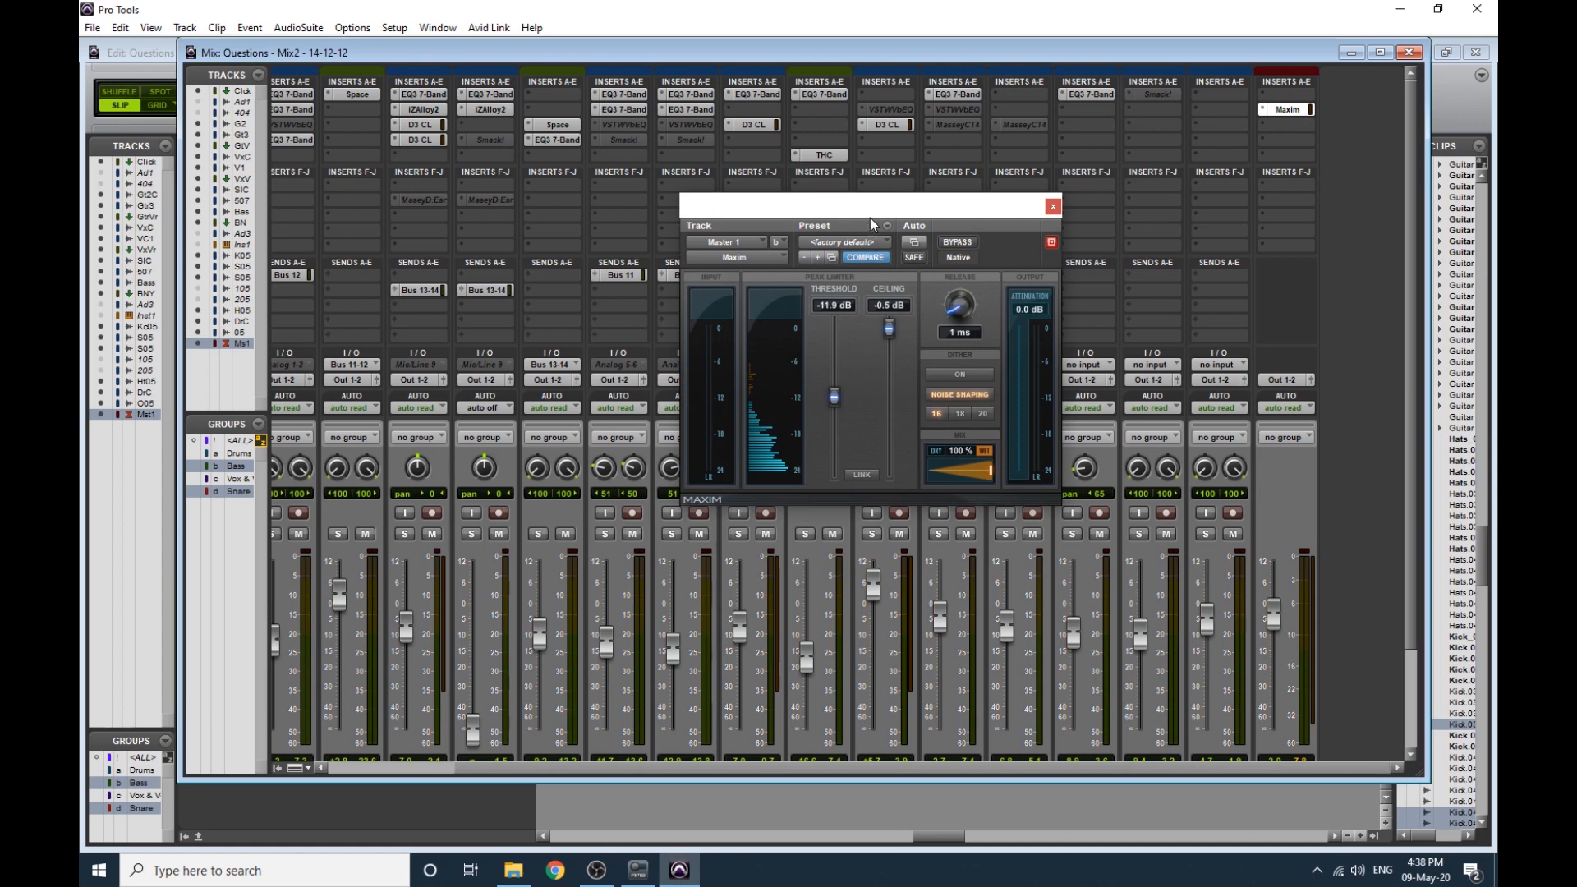
# Reposition the Maxim plug-in window around the screen before removing it from Master 1.
pyautogui.moveTo(870, 207); pyautogui.dragTo(909, 196)
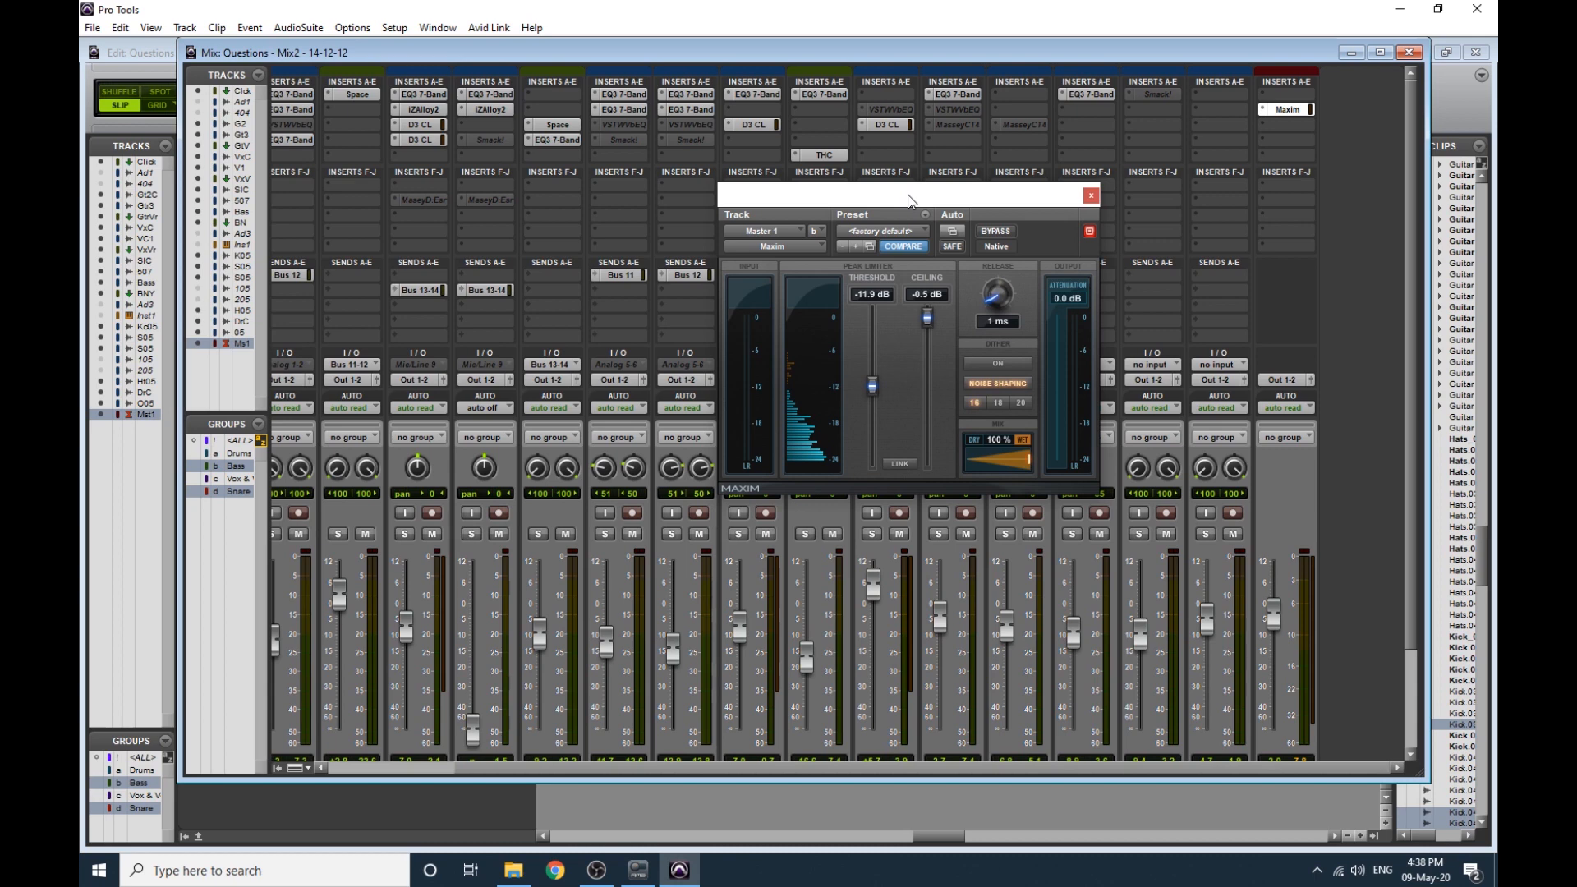
pyautogui.moveTo(905, 199); pyautogui.dragTo(855, 151)
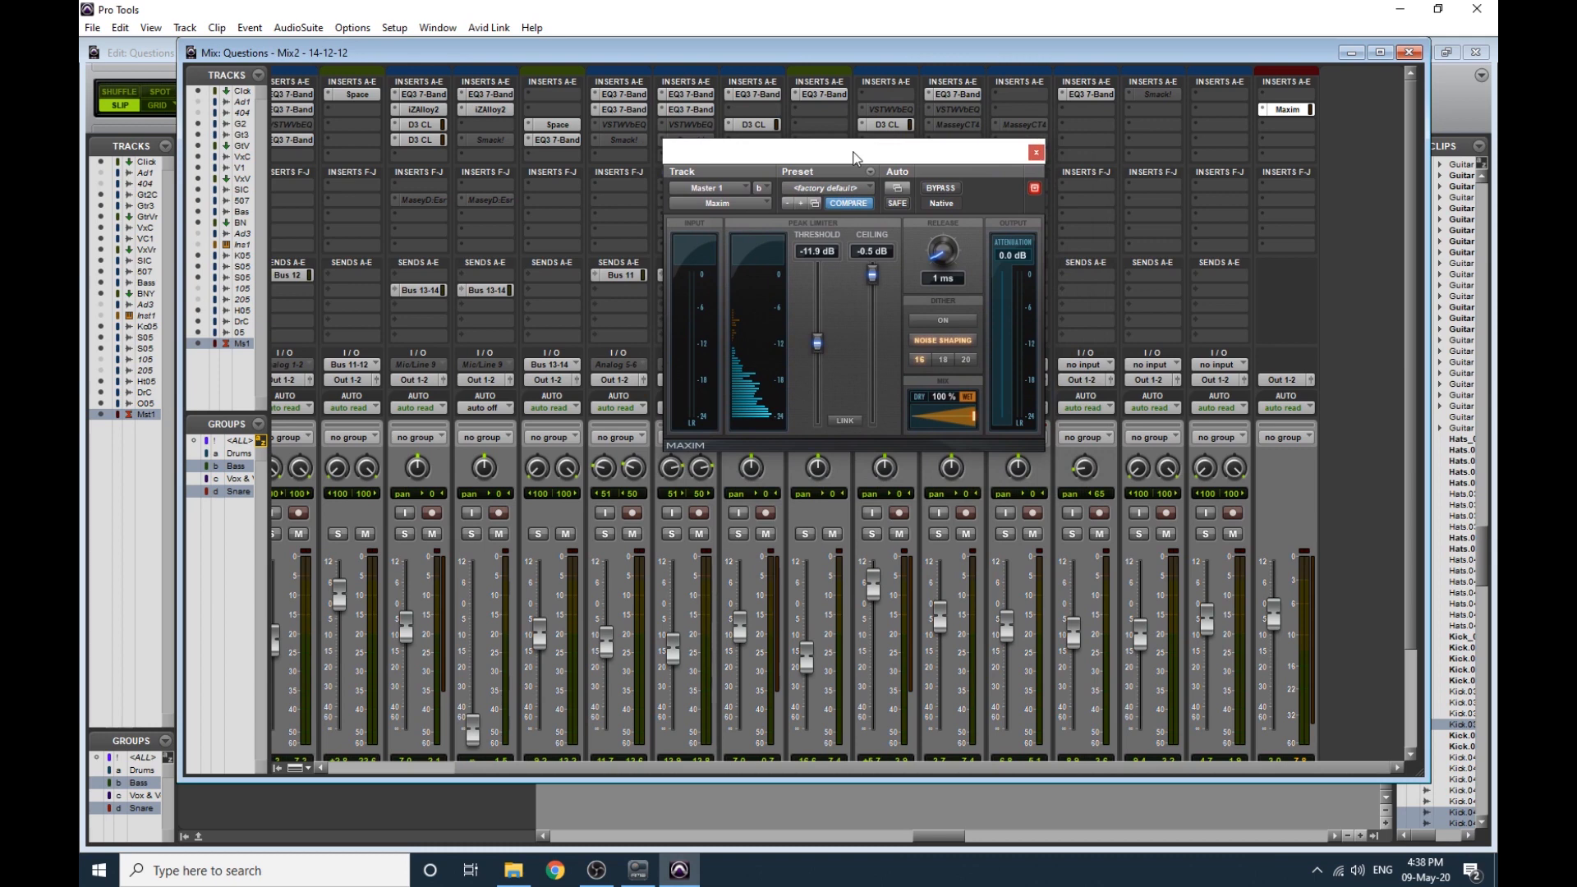
pyautogui.moveTo(849, 151); pyautogui.dragTo(855, 194)
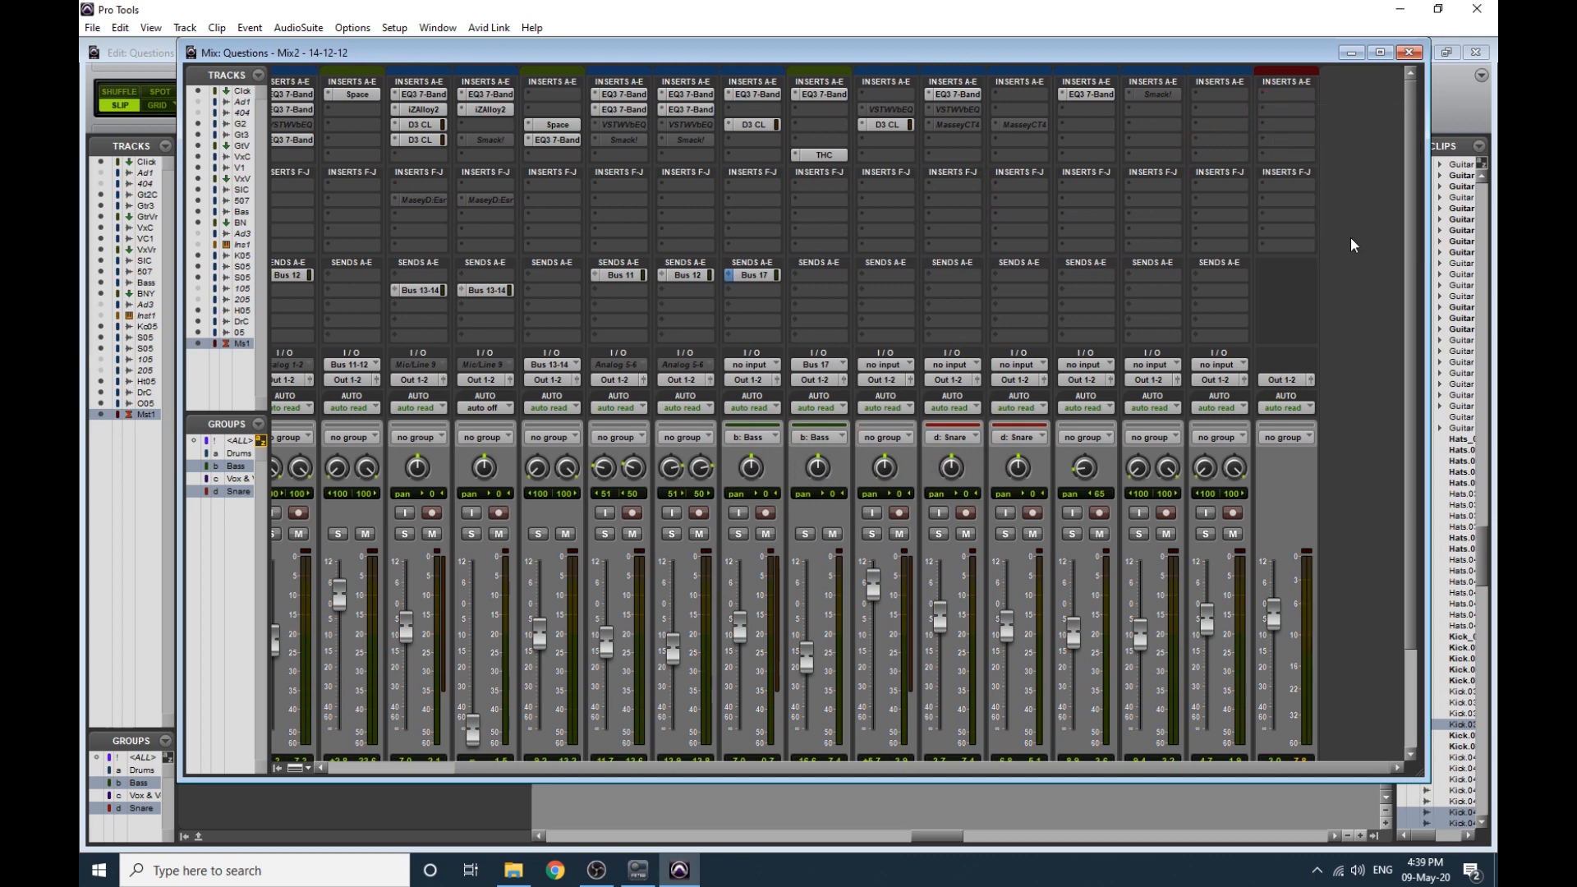
pyautogui.moveTo(1285, 141)
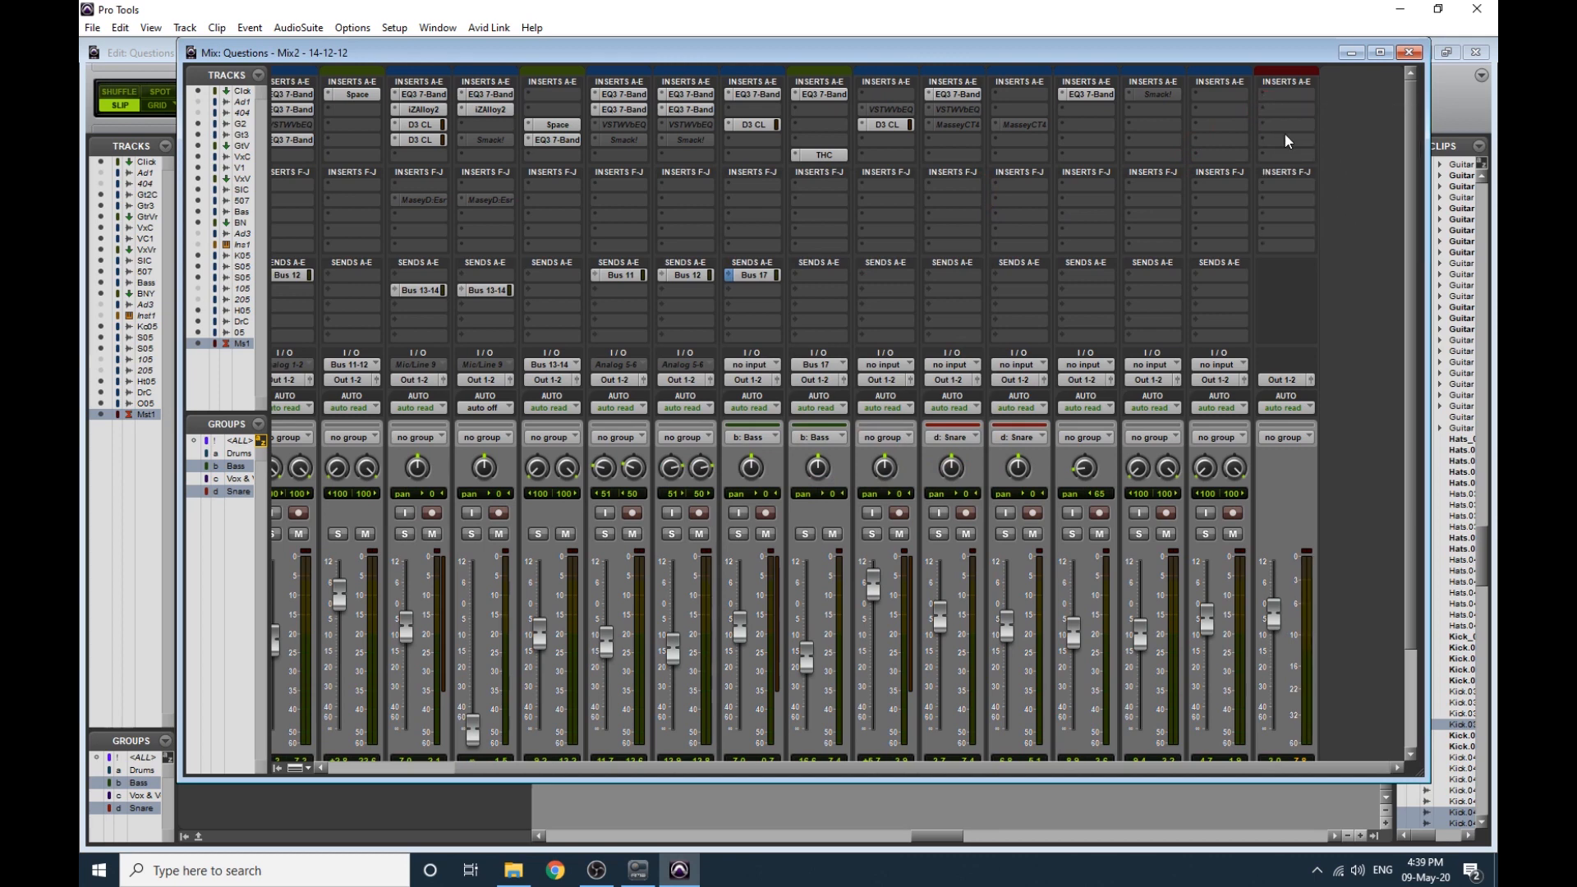
pyautogui.moveTo(1322, 102)
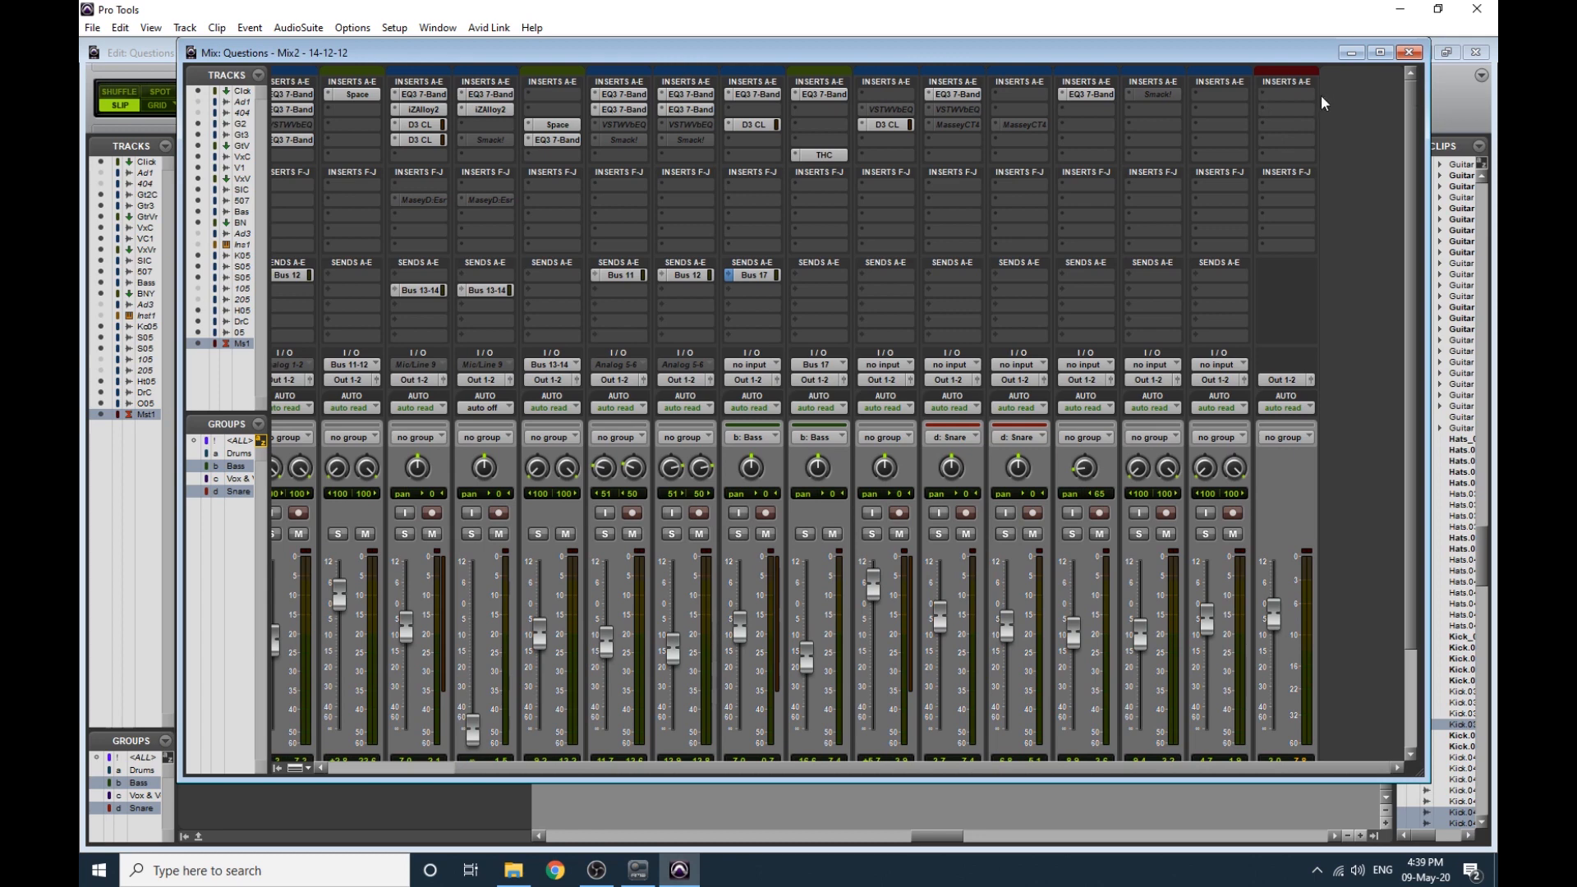
pyautogui.moveTo(1454, 110)
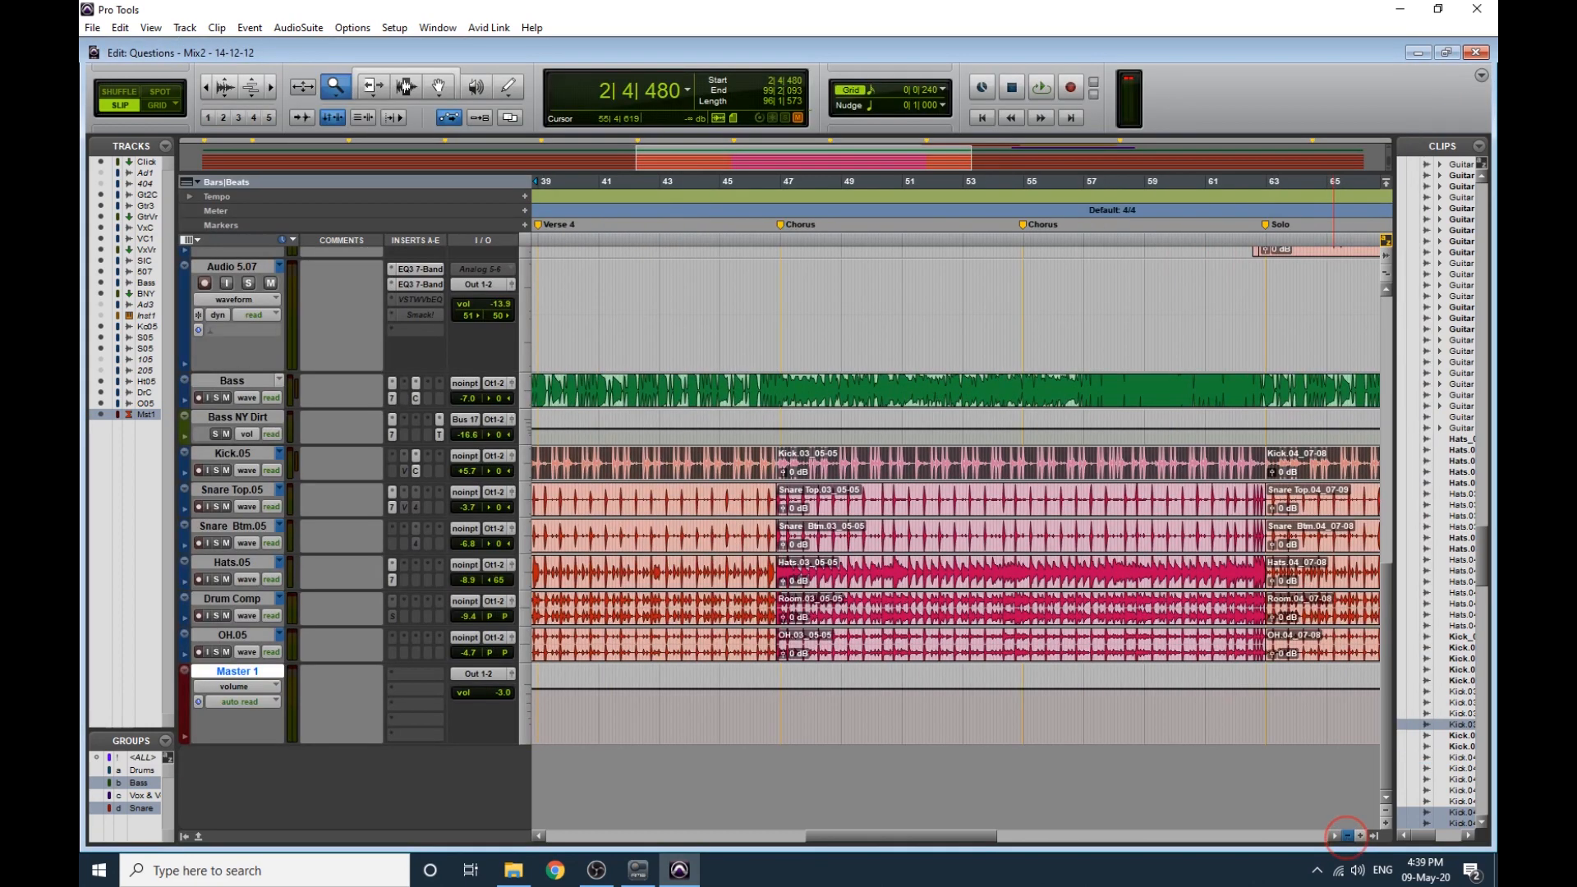
# Zoom the Edit window out to show the whole song and scroll through the tracks.
pyautogui.click(1346, 836)
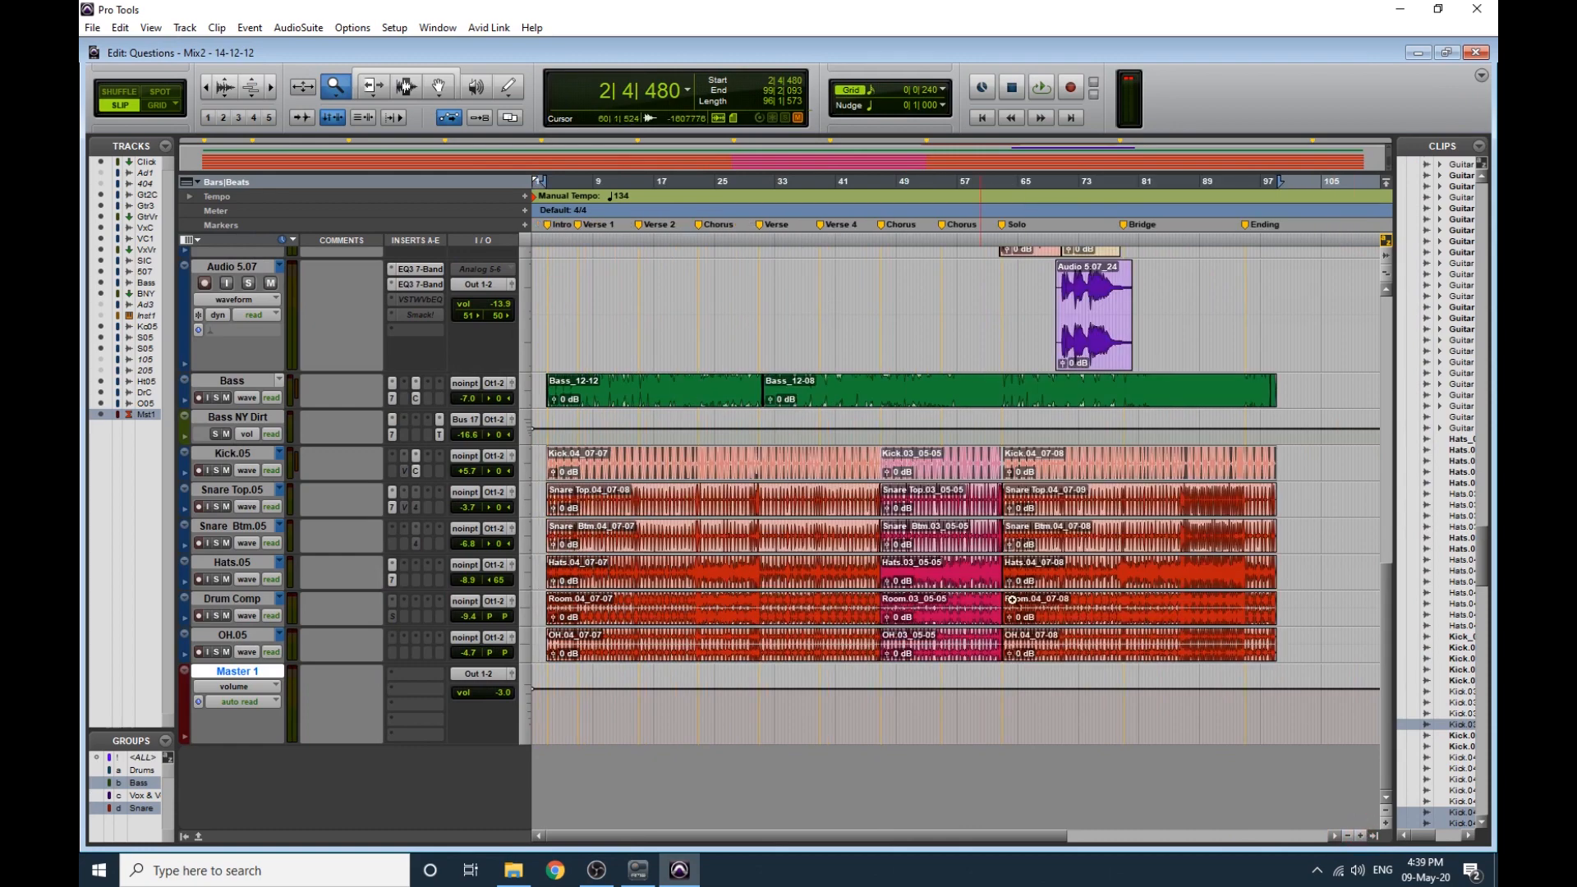
pyautogui.scroll(-3)
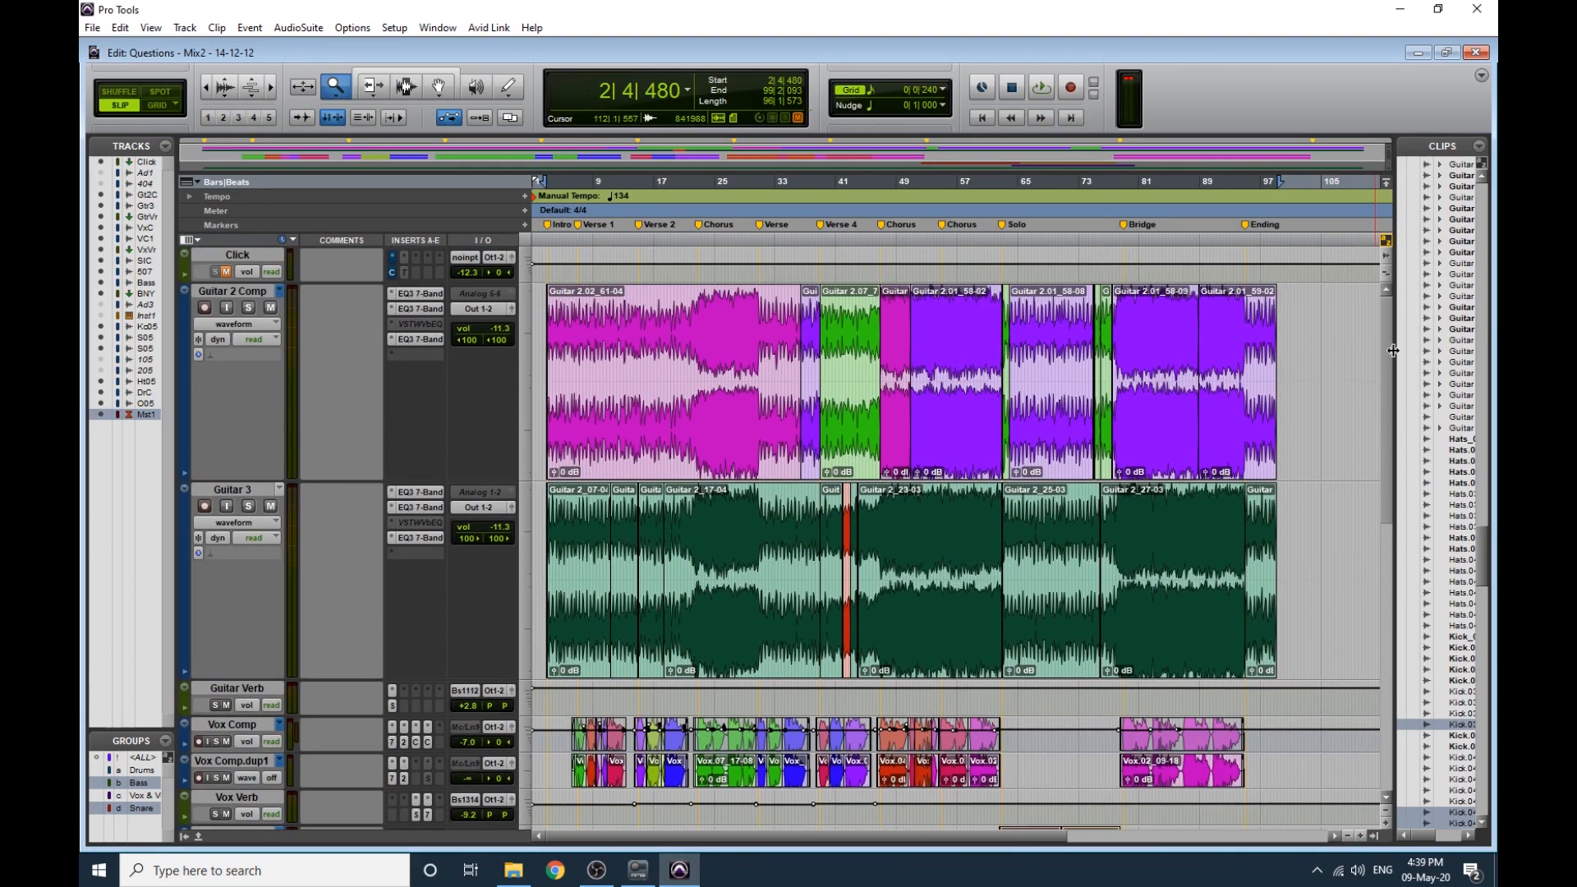